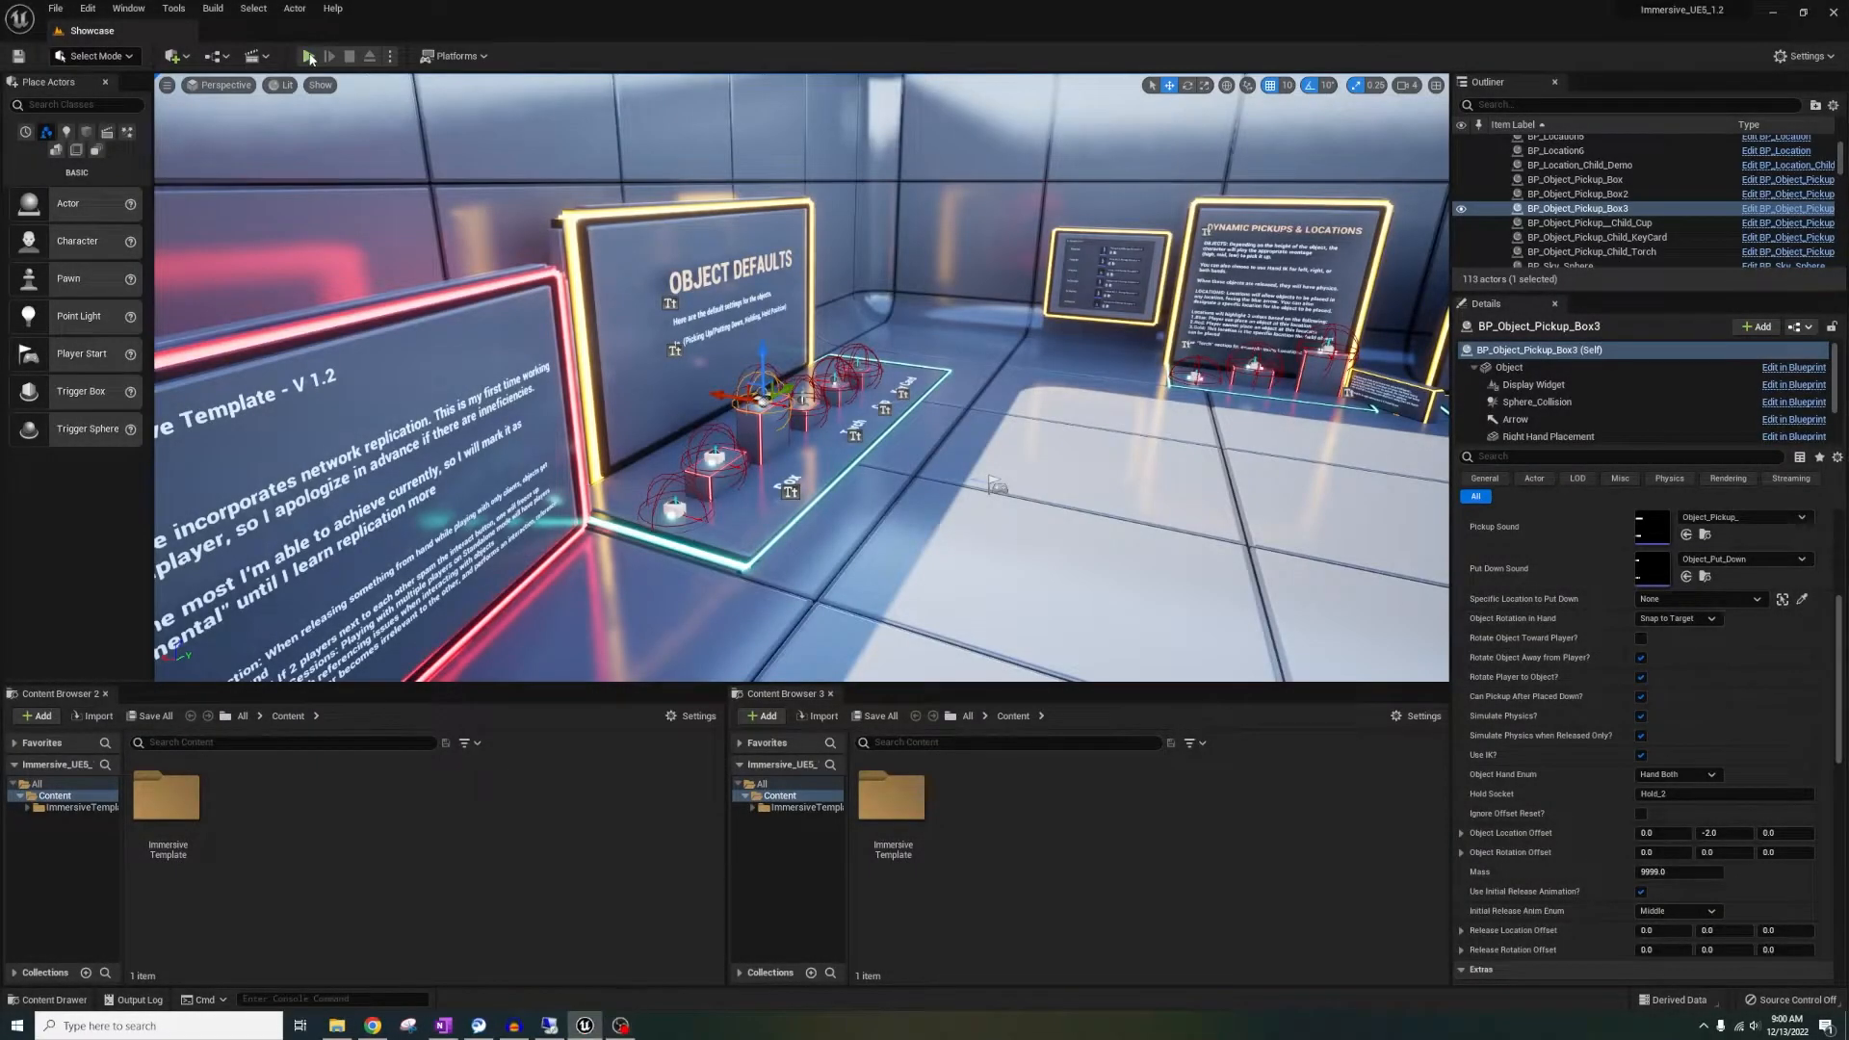
Test-play the level, then set play mode to New Editor Window (PIE)
{"action": "left_click", "coordinate": [311, 55]}
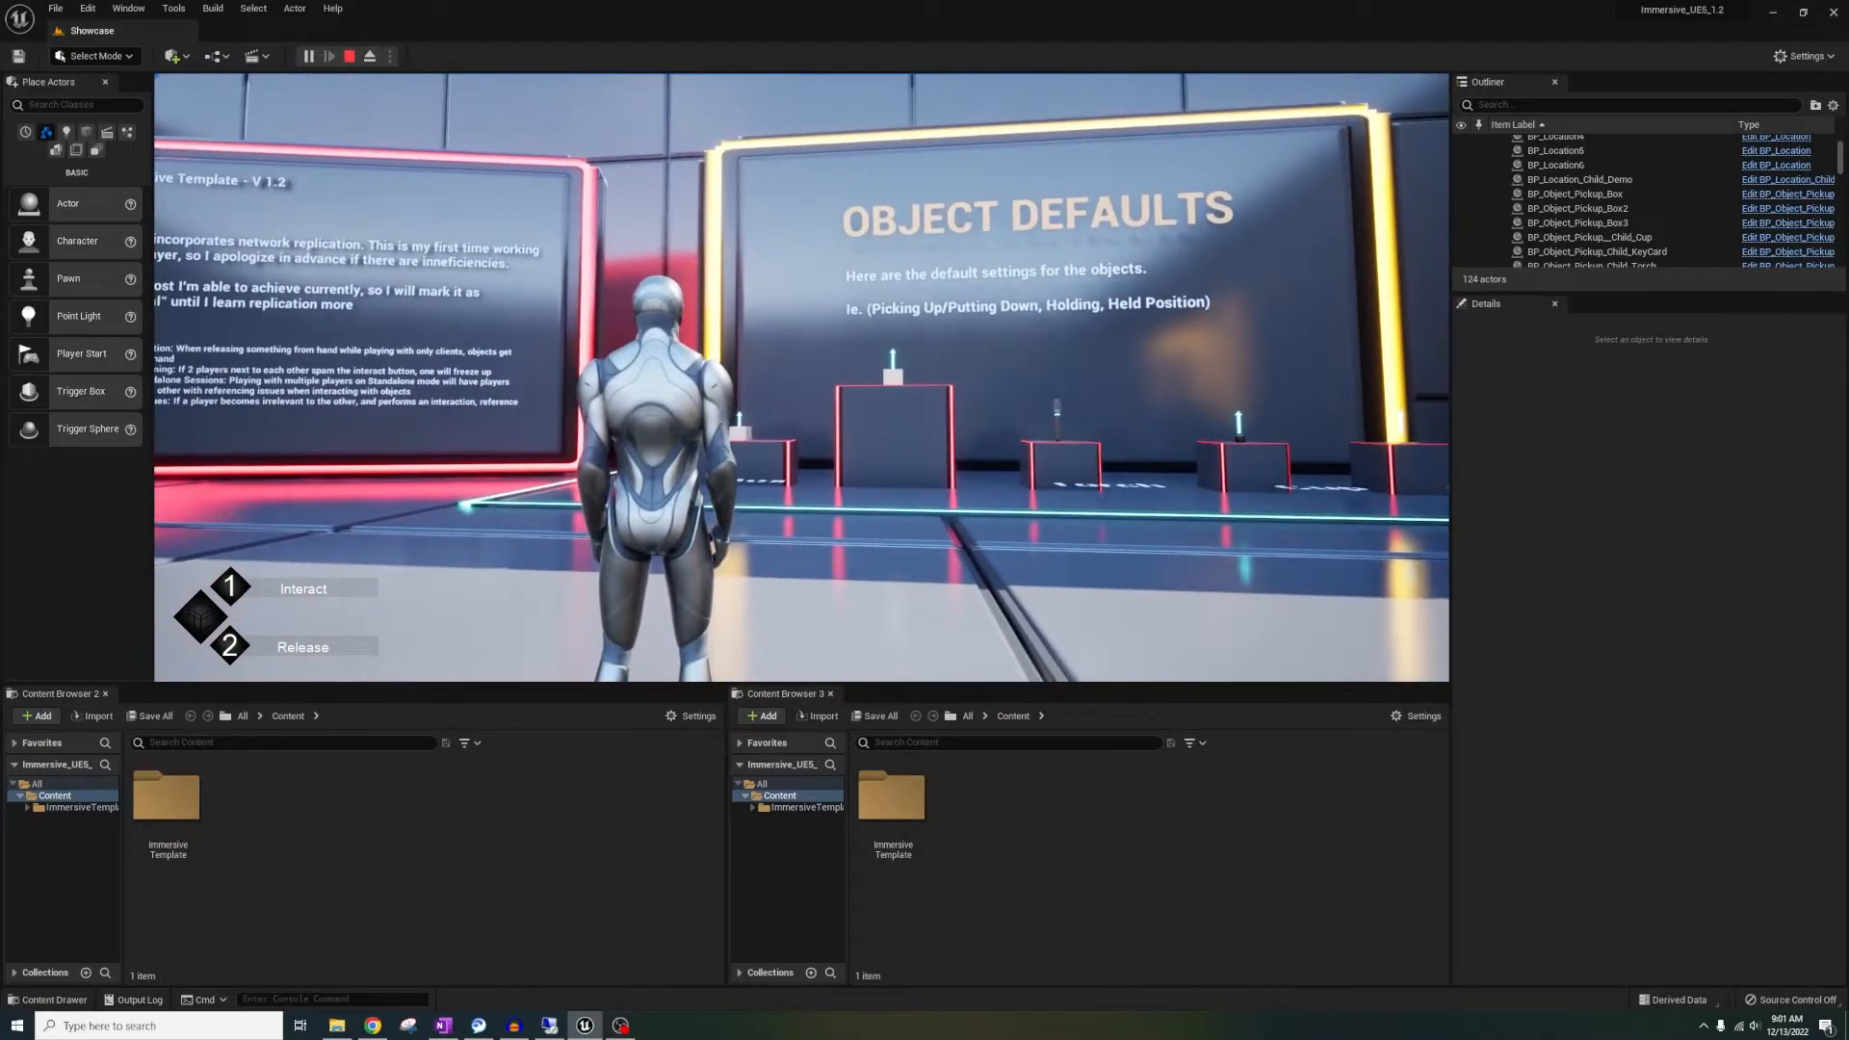
{"action": "left_click", "coordinate": [305, 56]}
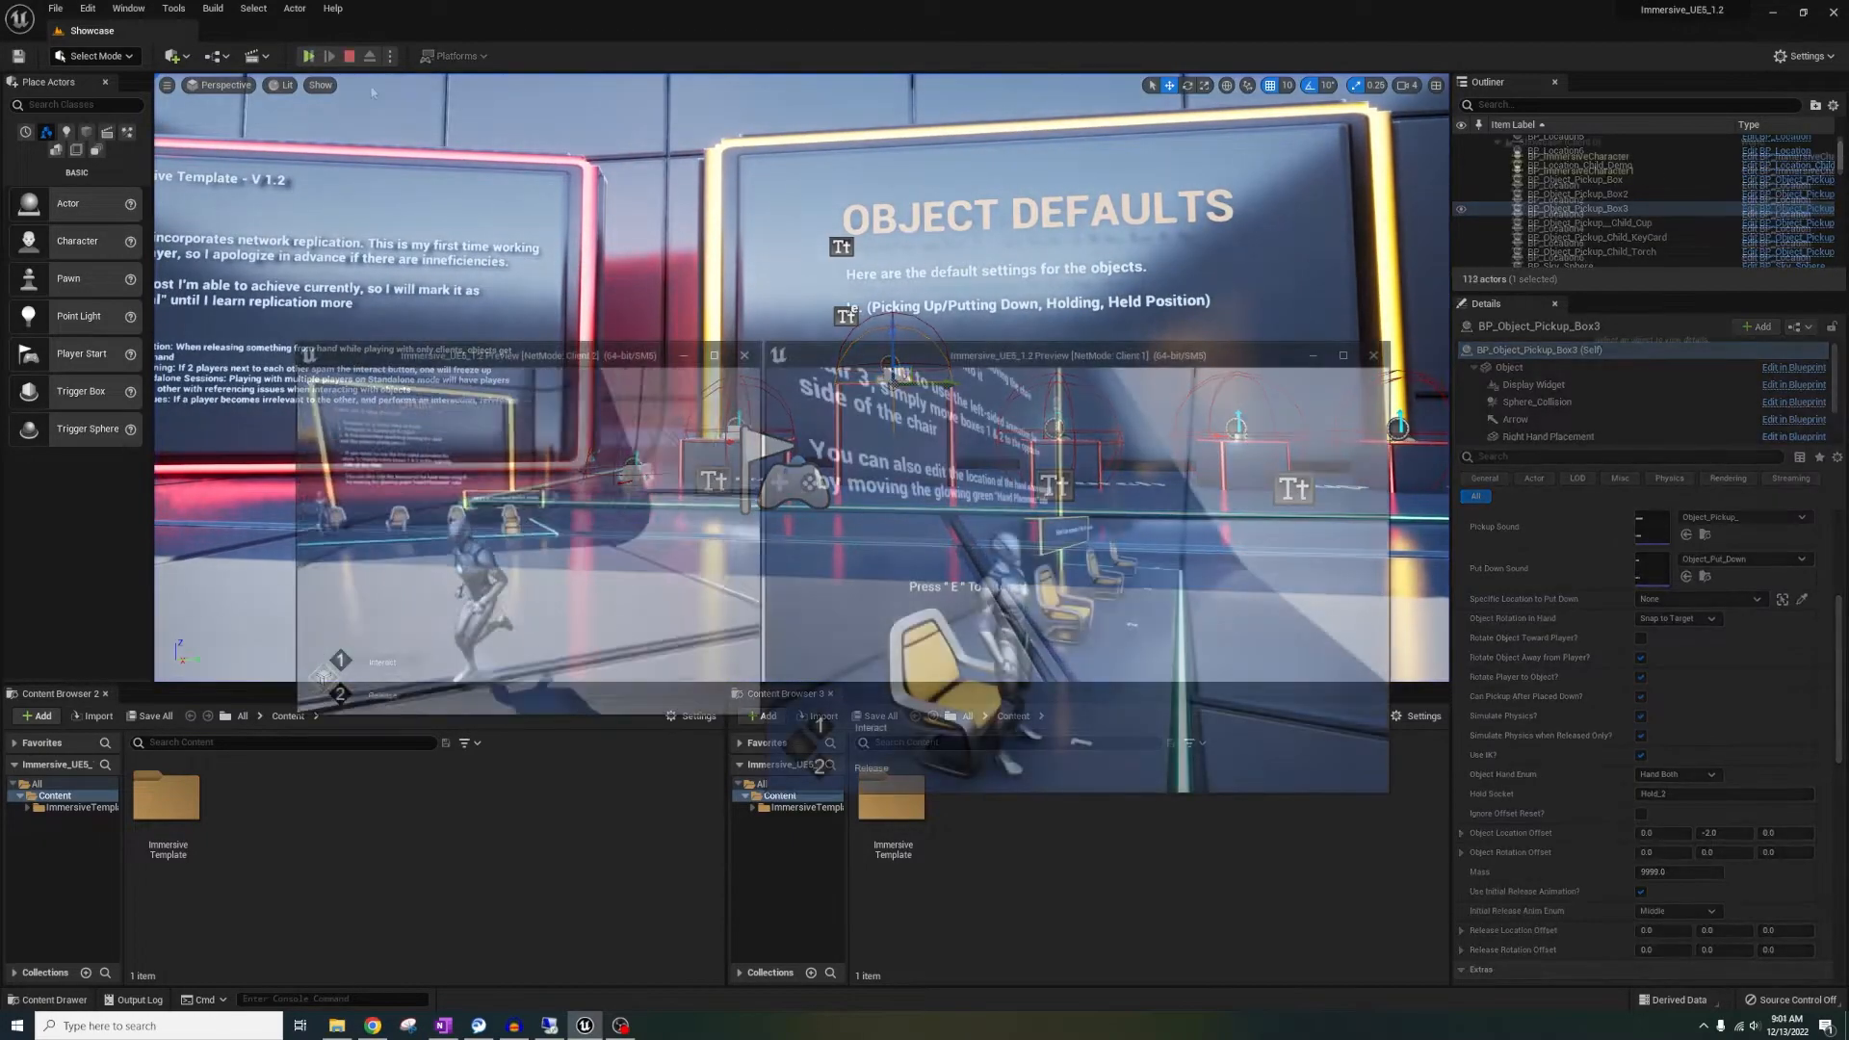
{"action": "left_click", "coordinate": [327, 56]}
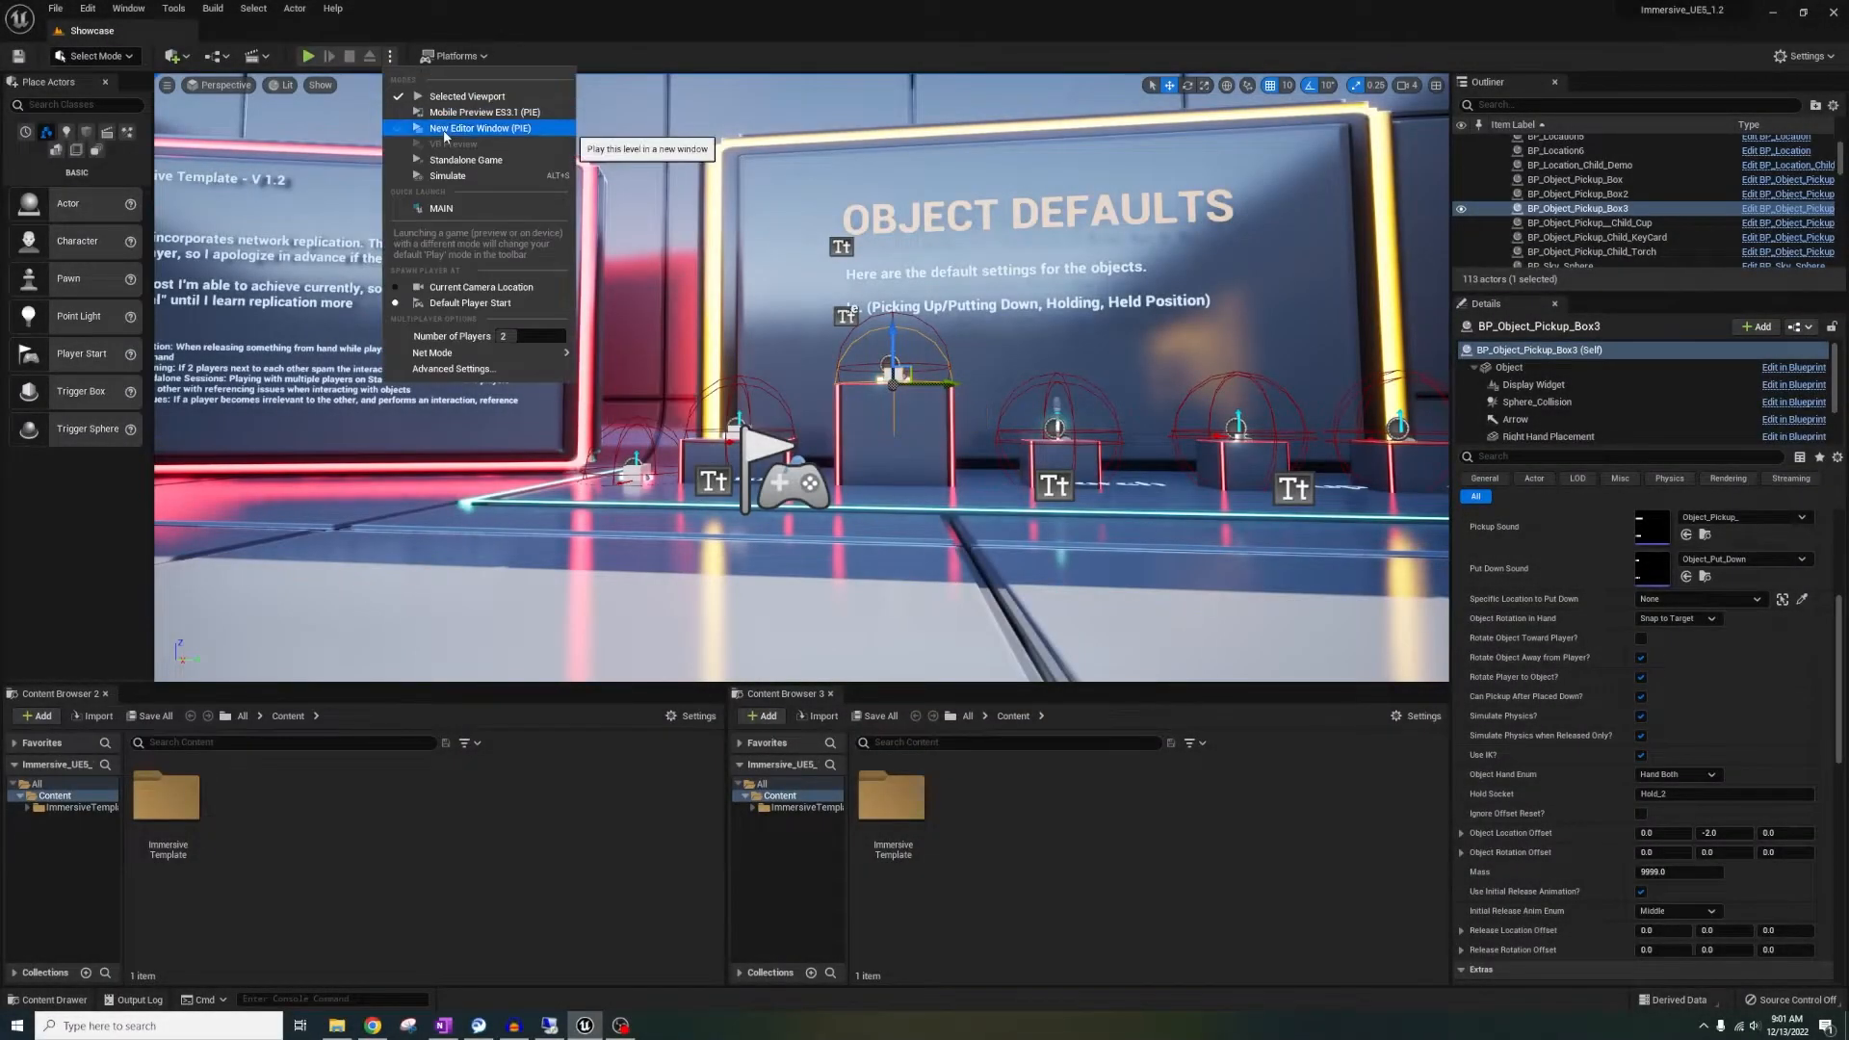
{"action": "left_click", "coordinate": [482, 127]}
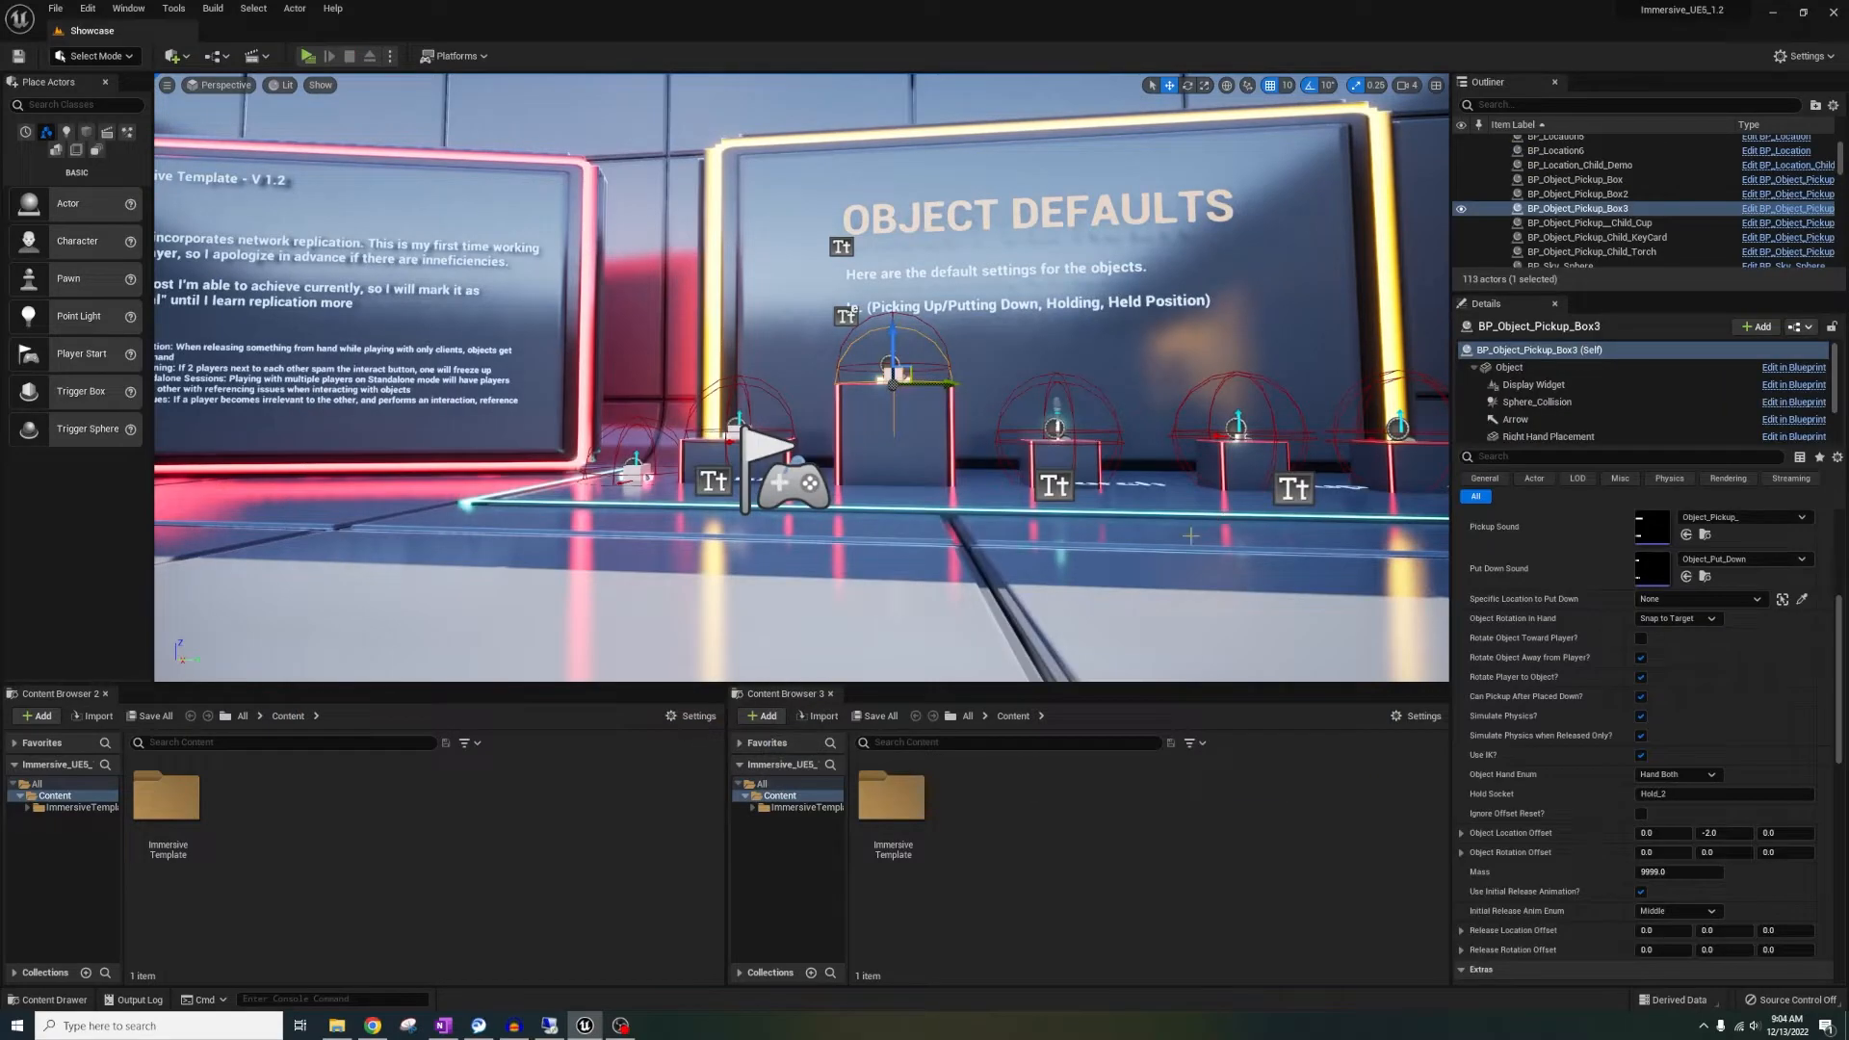
Launch the level in its own preview window and search the Content Browser for 'run'
{"action": "left_click", "coordinate": [305, 56]}
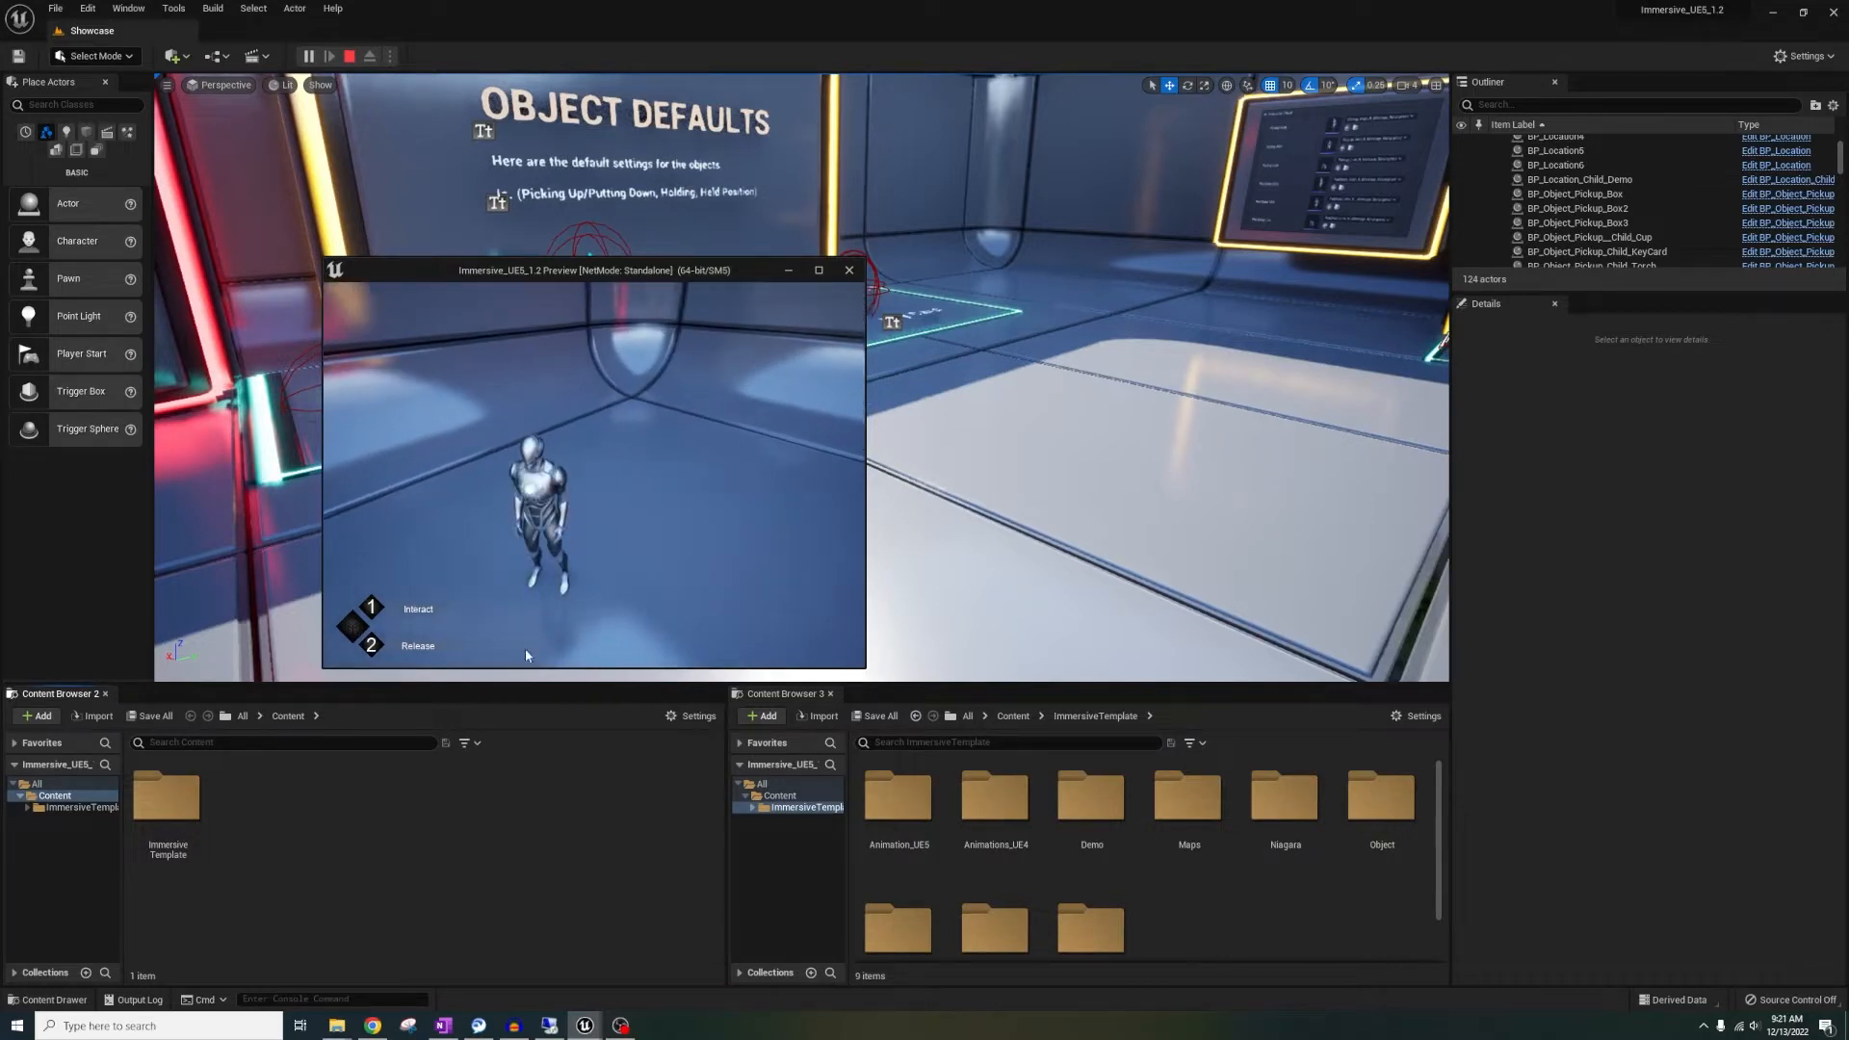
{"action": "left_click", "coordinate": [167, 795]}
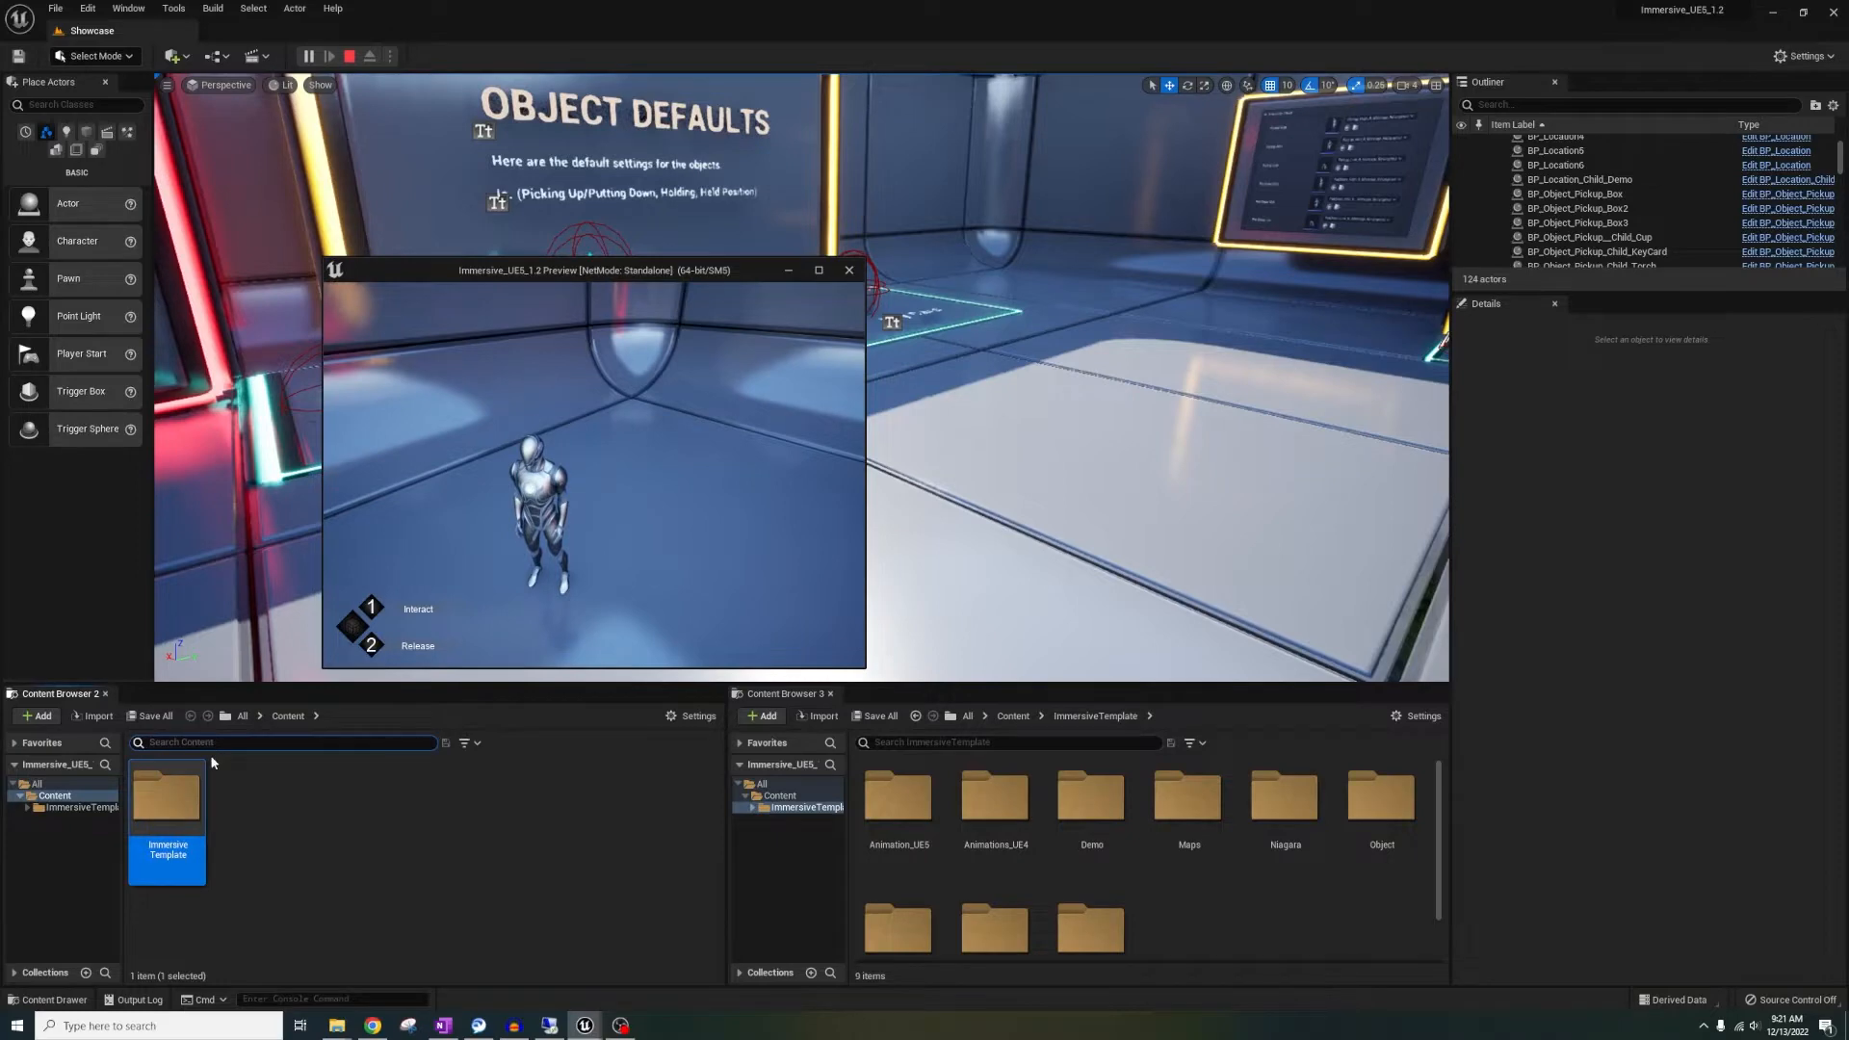
{"action": "type", "text": "run"}
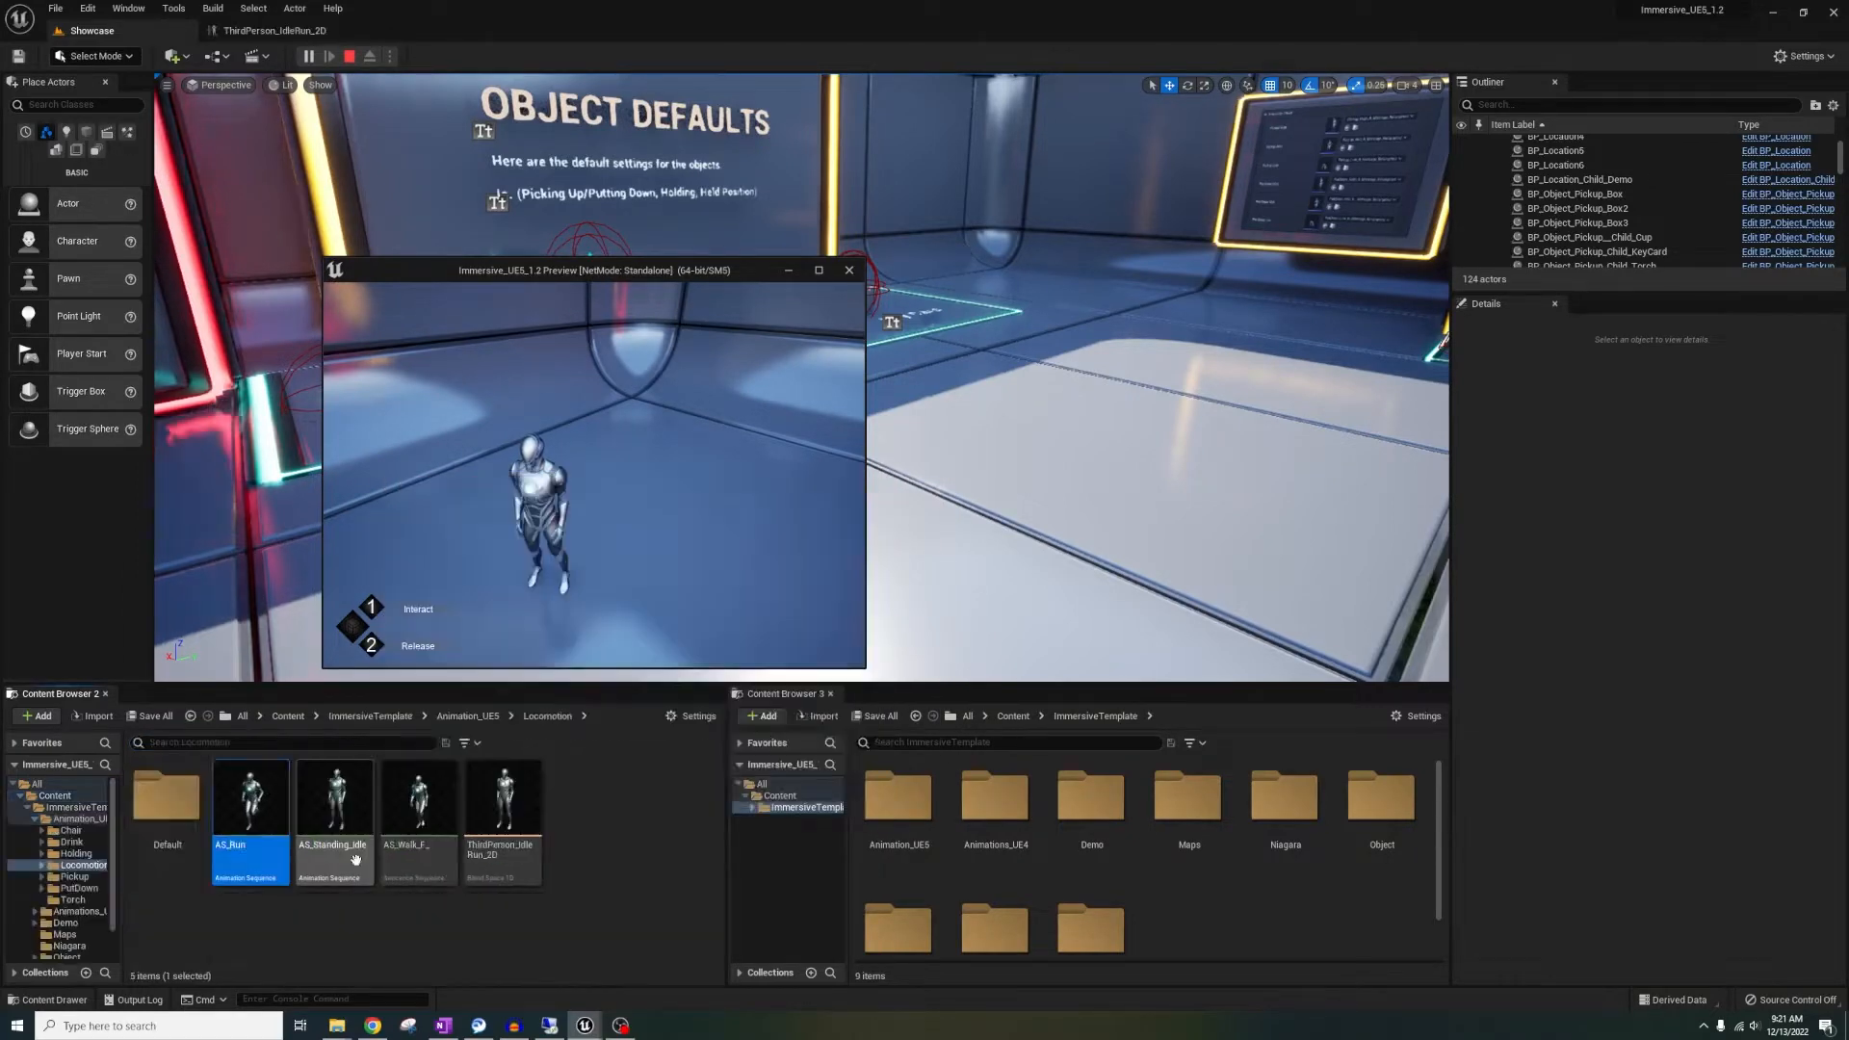
Open the AS_Run animation asset and drag the game preview window aside
{"action": "double_click", "coordinate": [247, 797]}
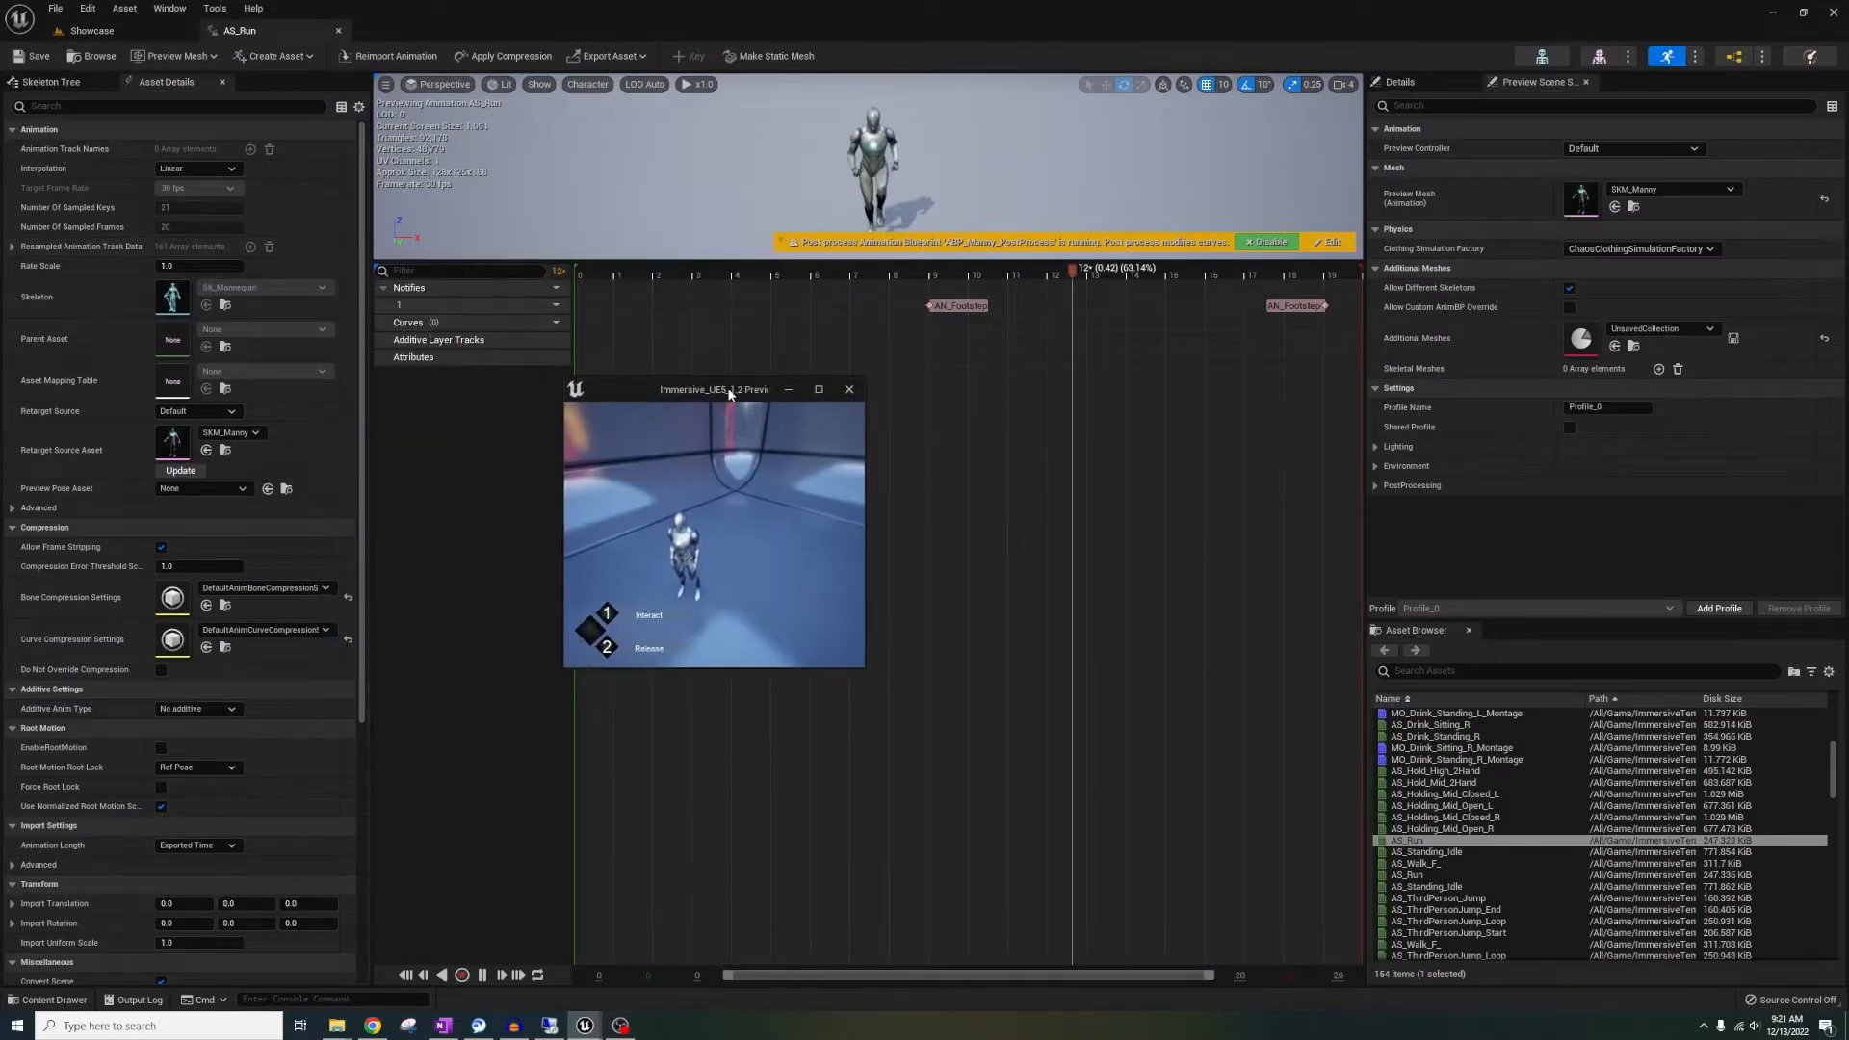
{"action": "left_click_drag", "start_coordinate": [714, 389], "coordinate": [194, 346]}
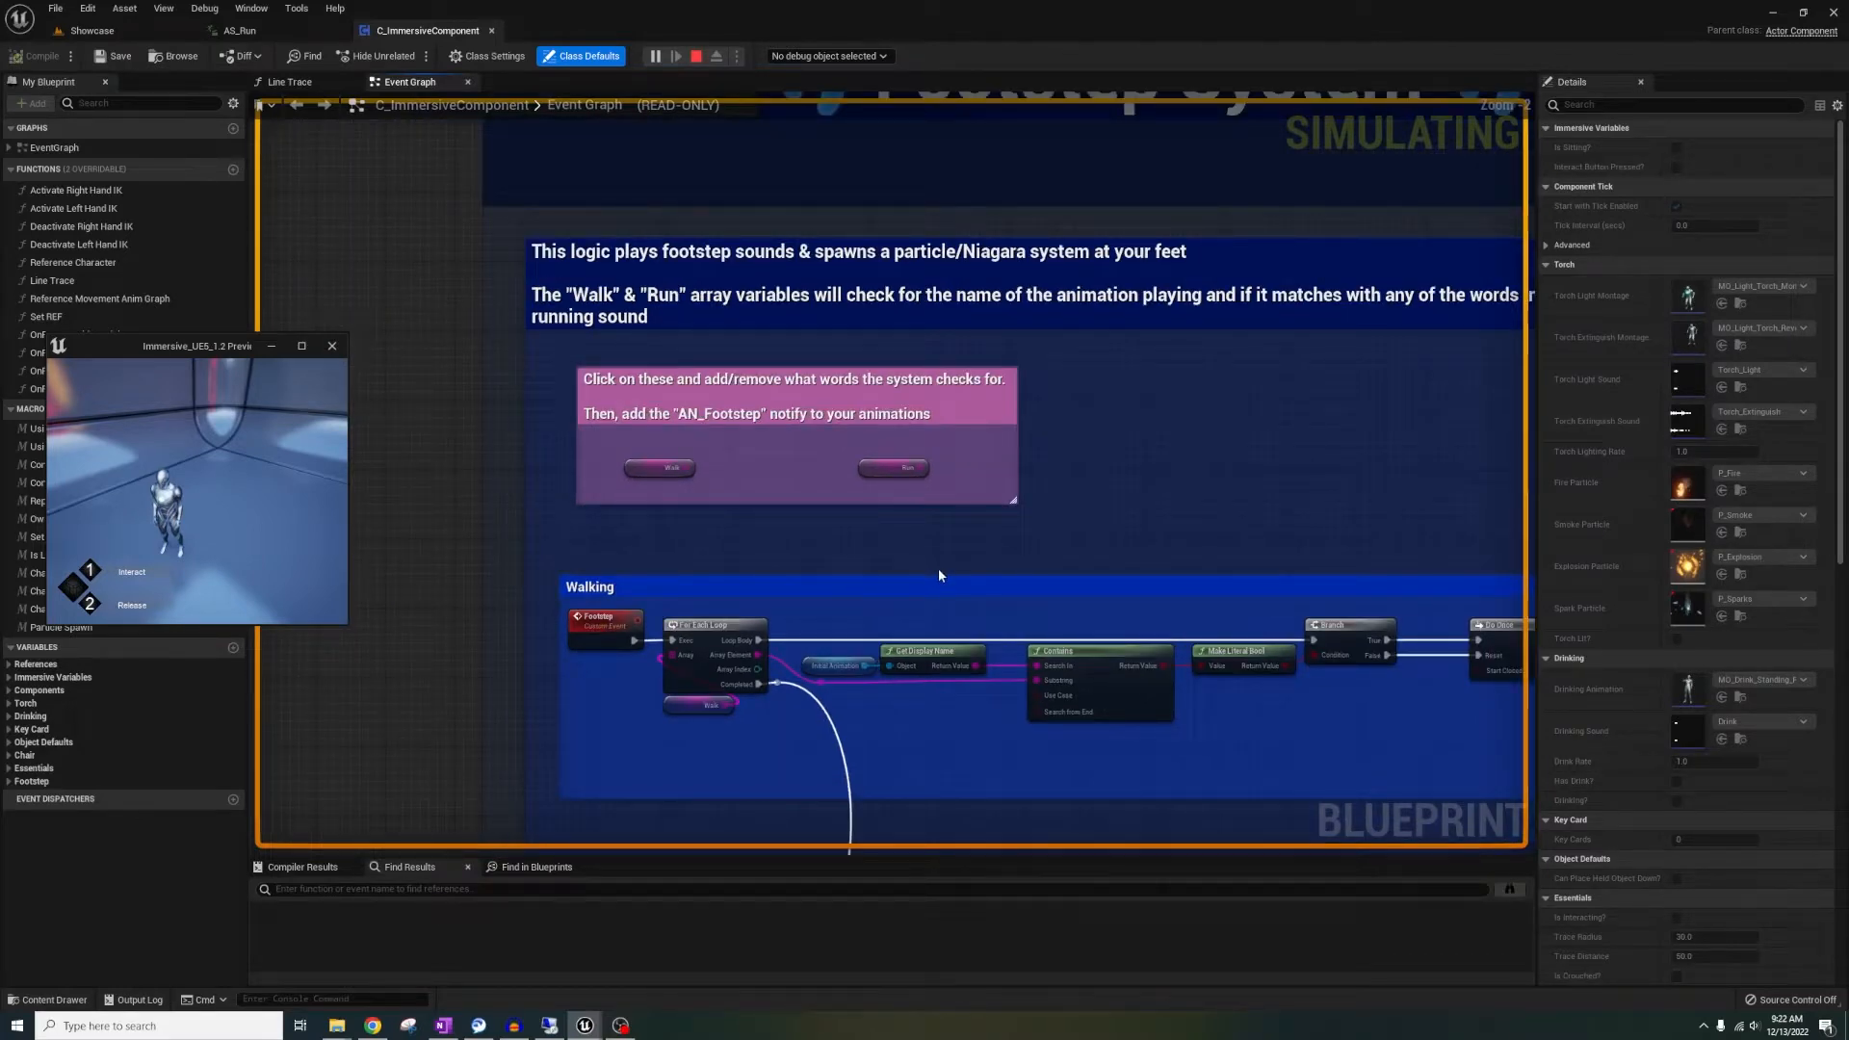
{"action": "mouse_move", "coordinate": [1113, 570]}
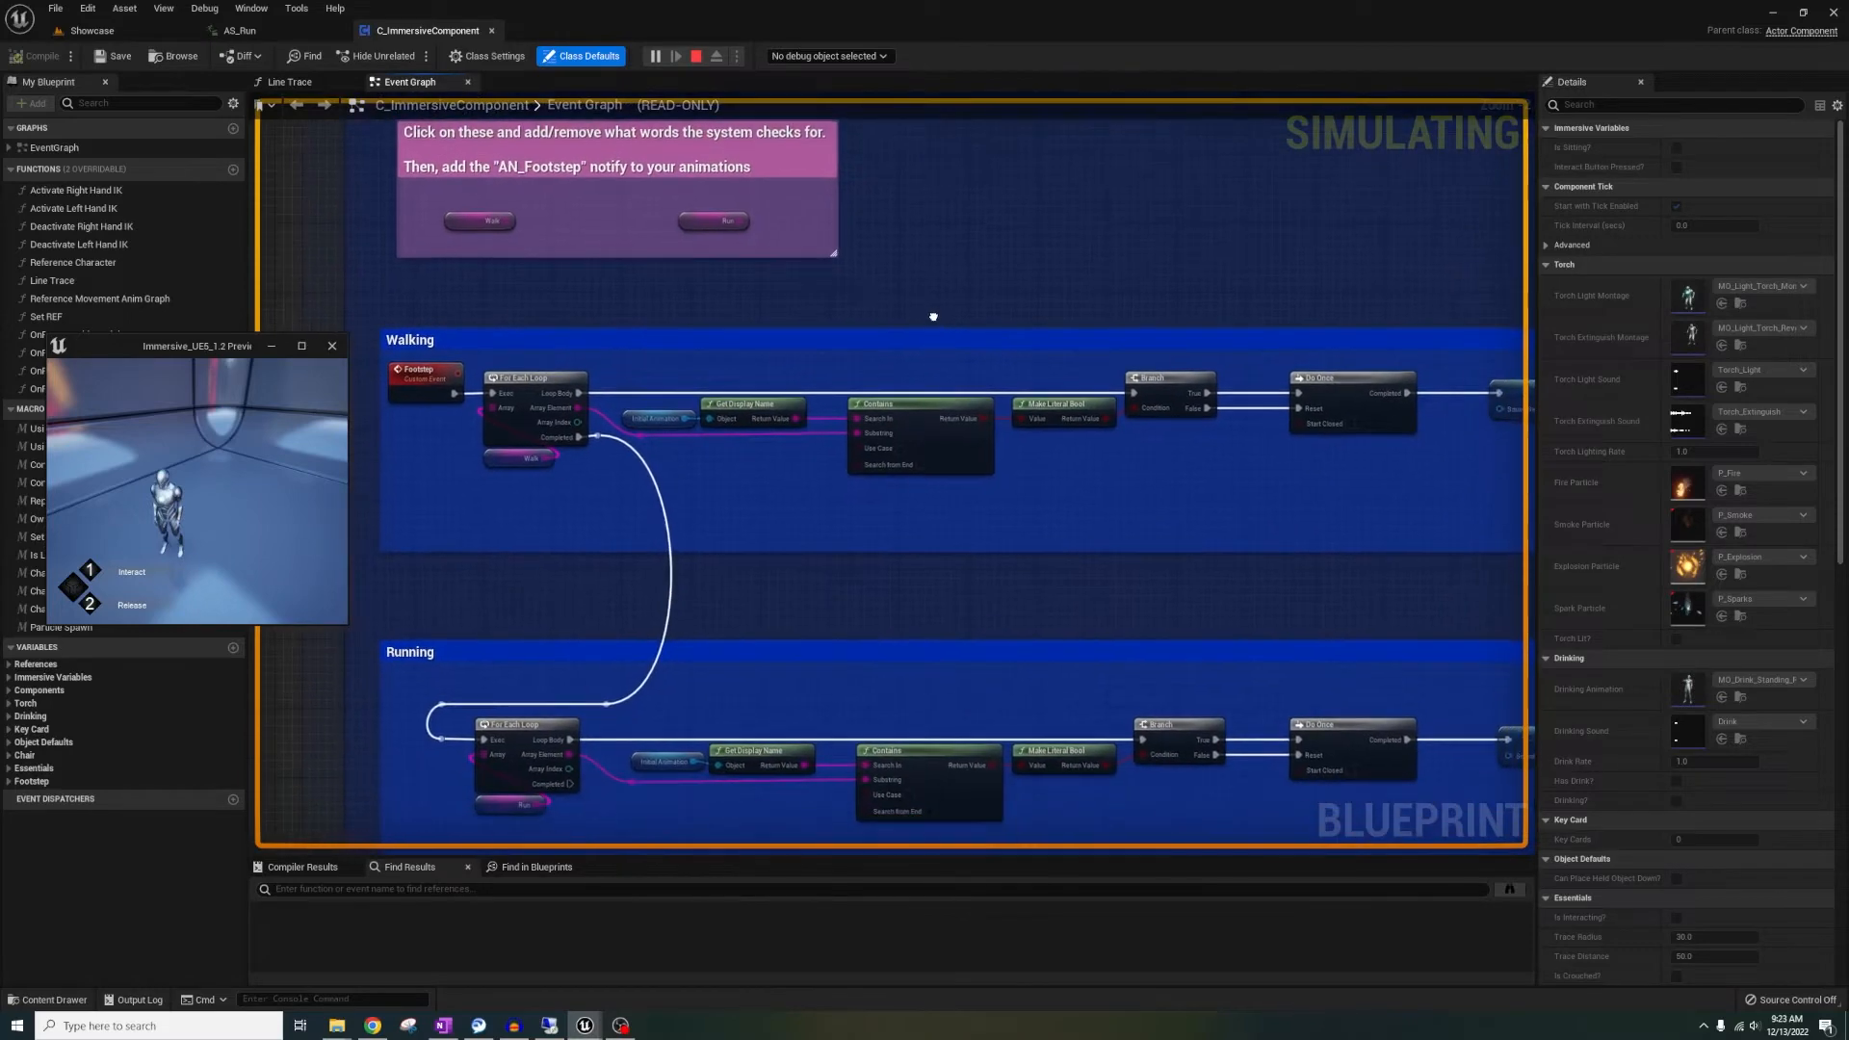
Inspect the Run word list variable and footstep nodes, then return to the Showcase level
{"action": "scroll", "scroll_direction": "down", "scroll_amount": 3}
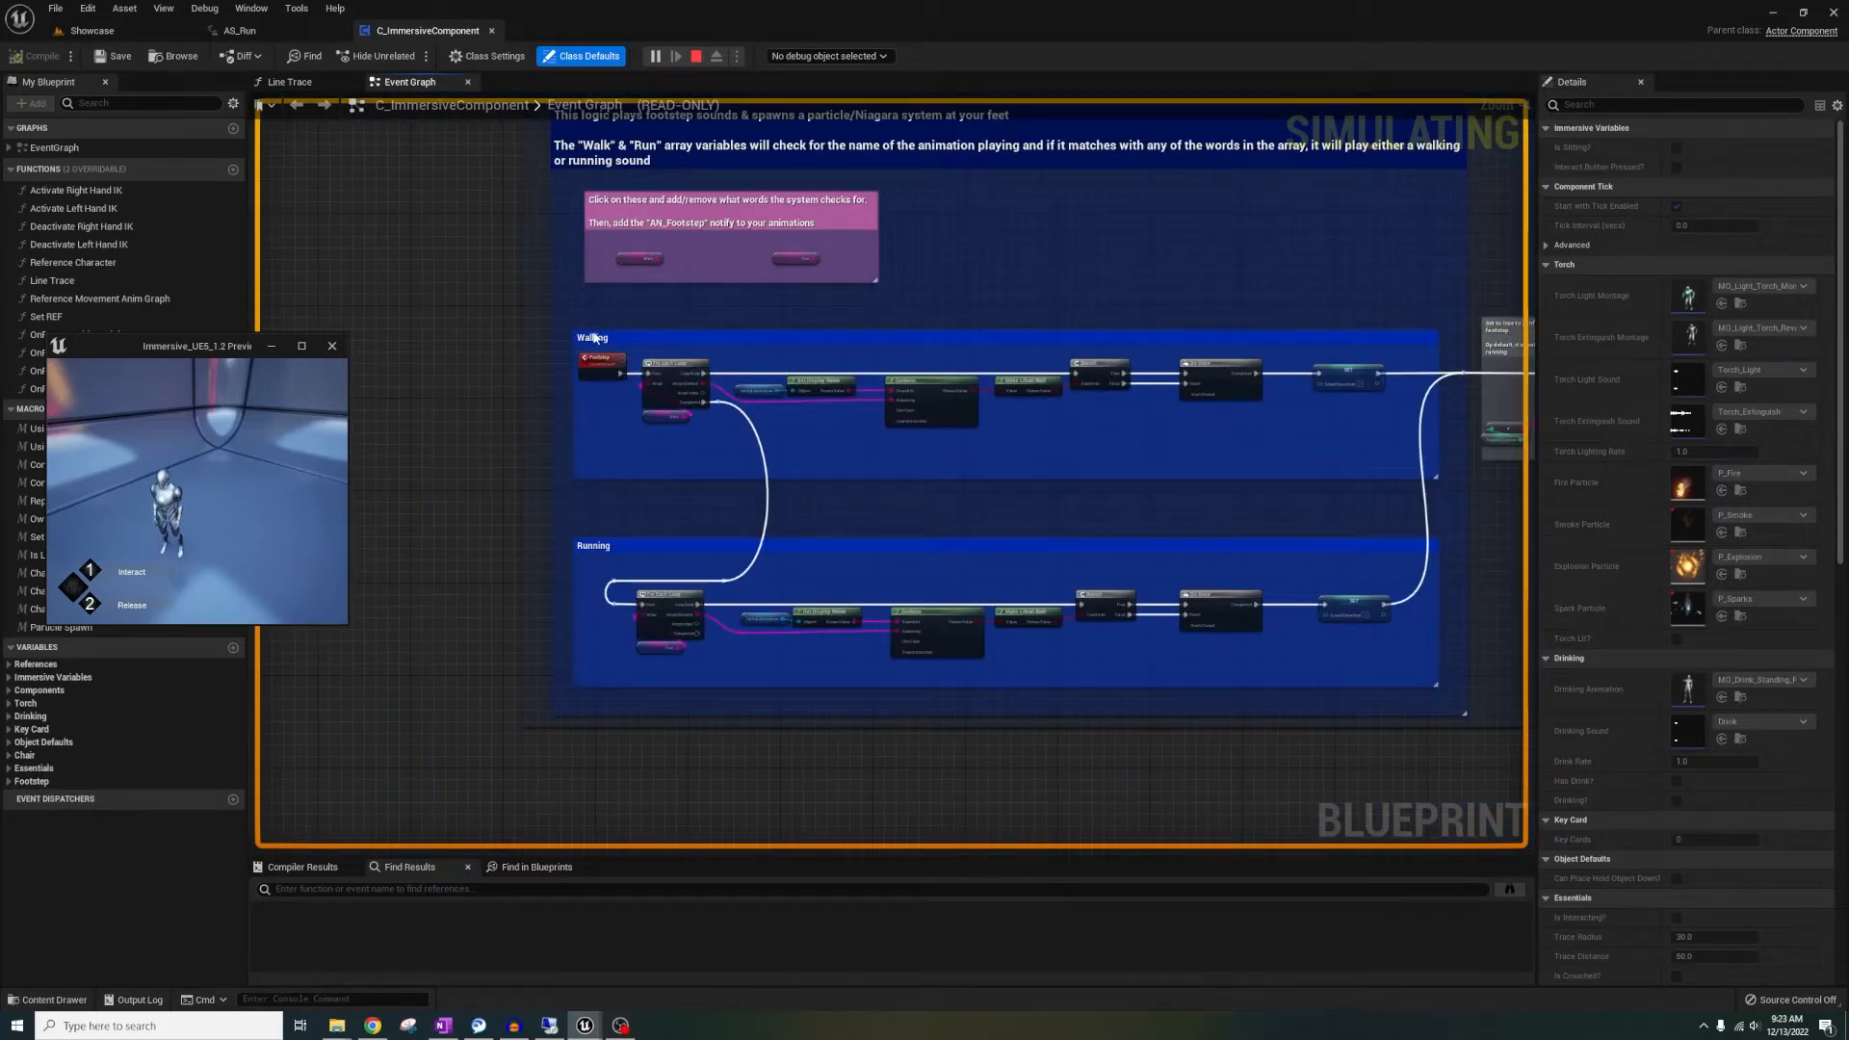
{"action": "mouse_move", "coordinate": [623, 546]}
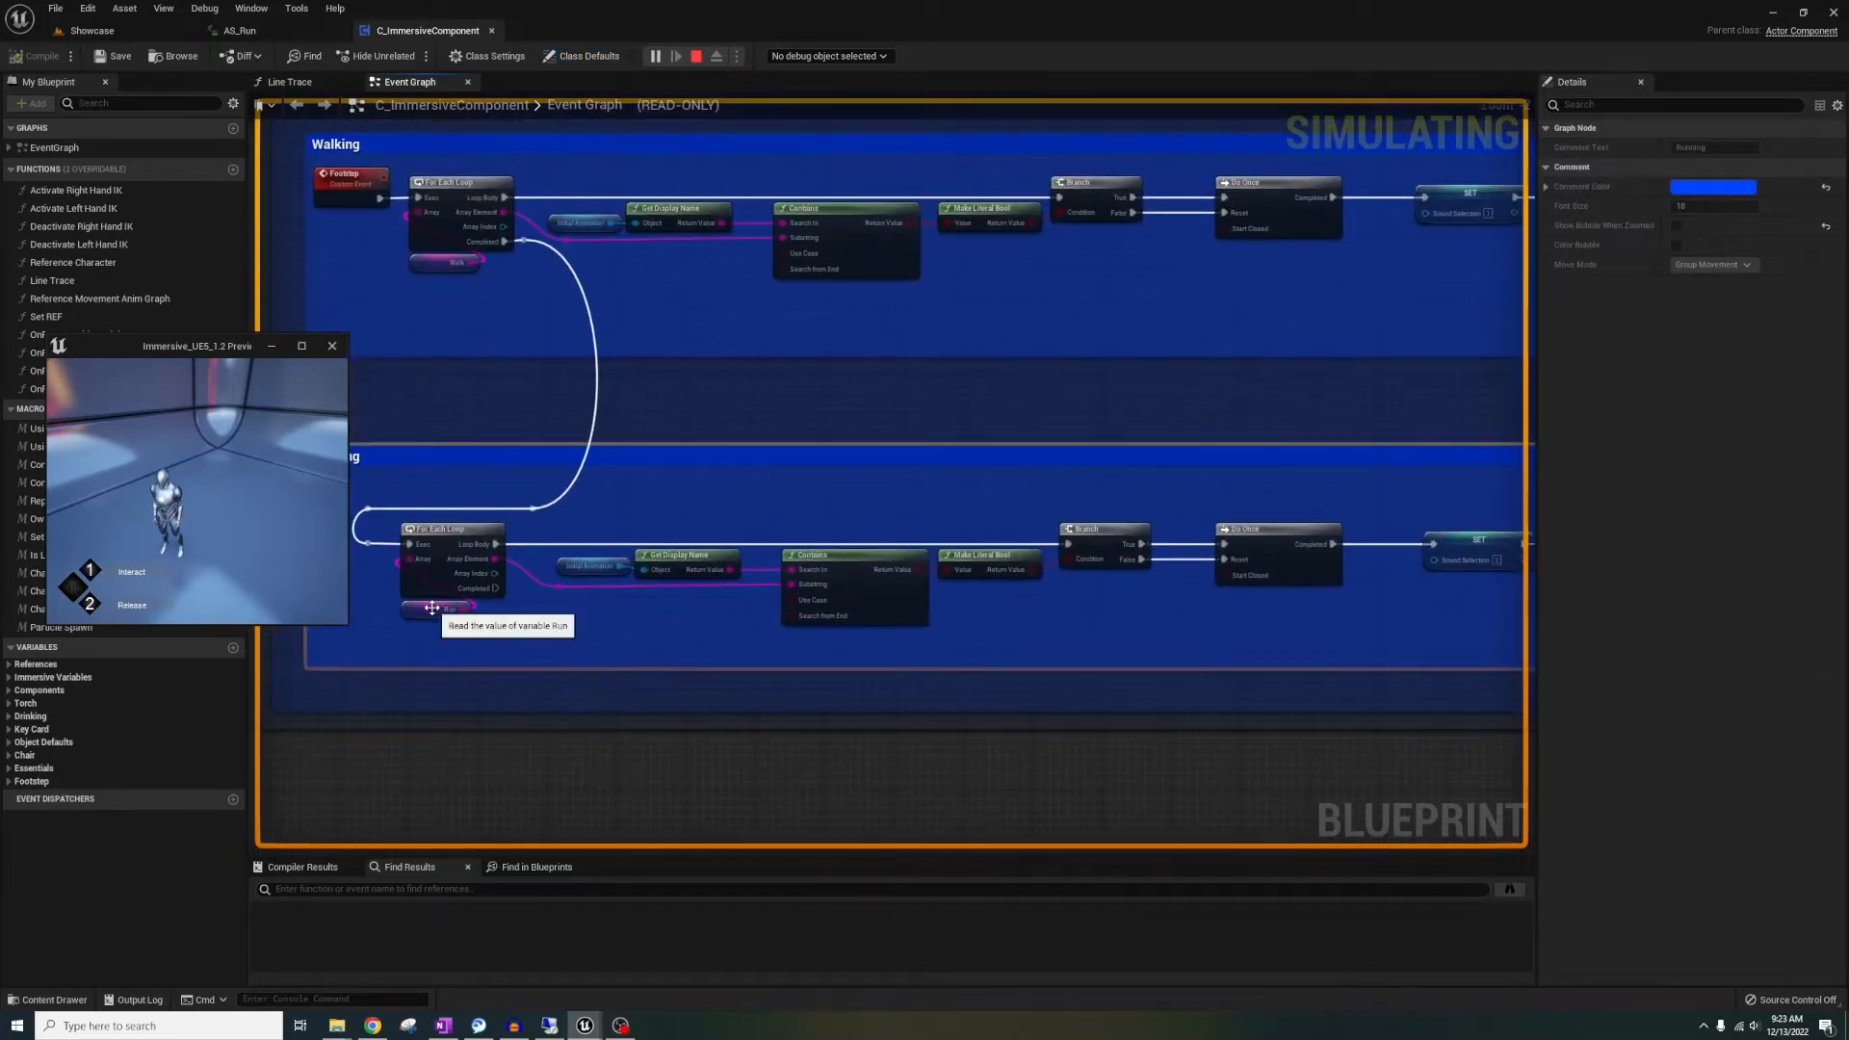
{"action": "left_click", "coordinate": [447, 610]}
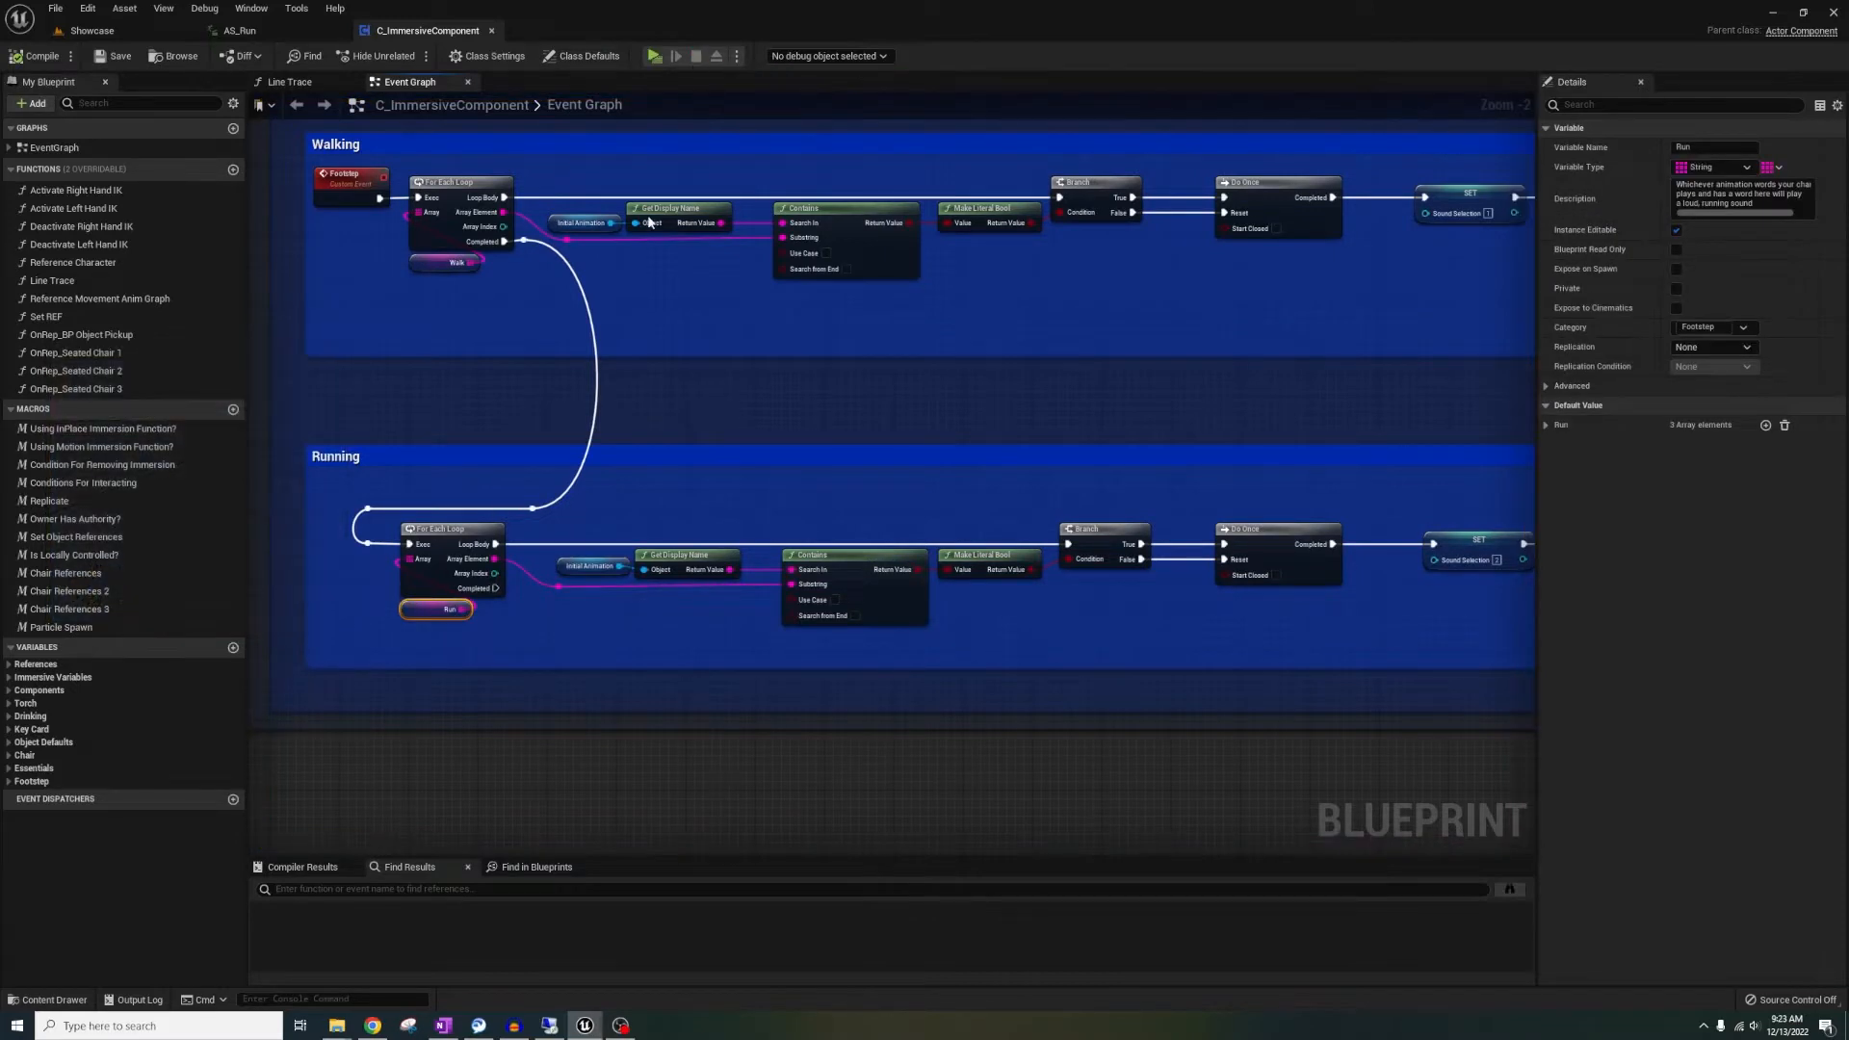
{"action": "left_click", "coordinate": [1545, 425]}
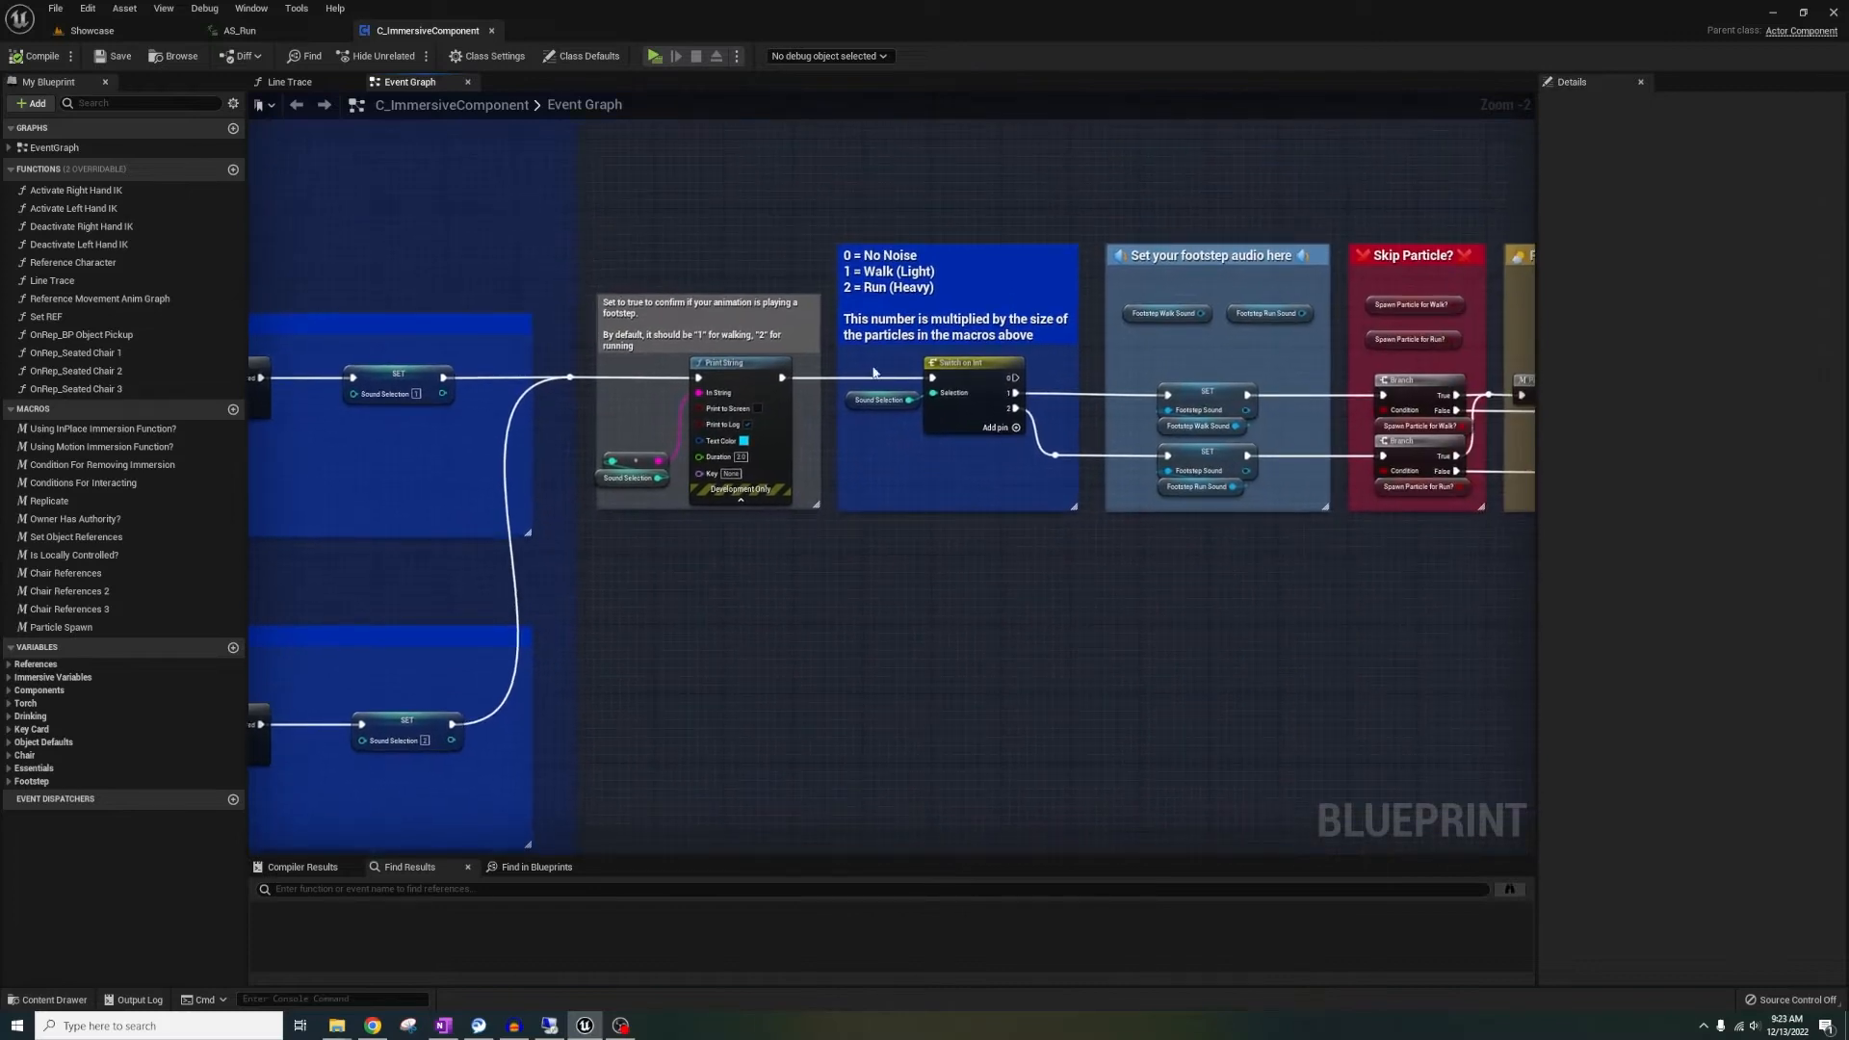
{"action": "mouse_move", "coordinate": [871, 293]}
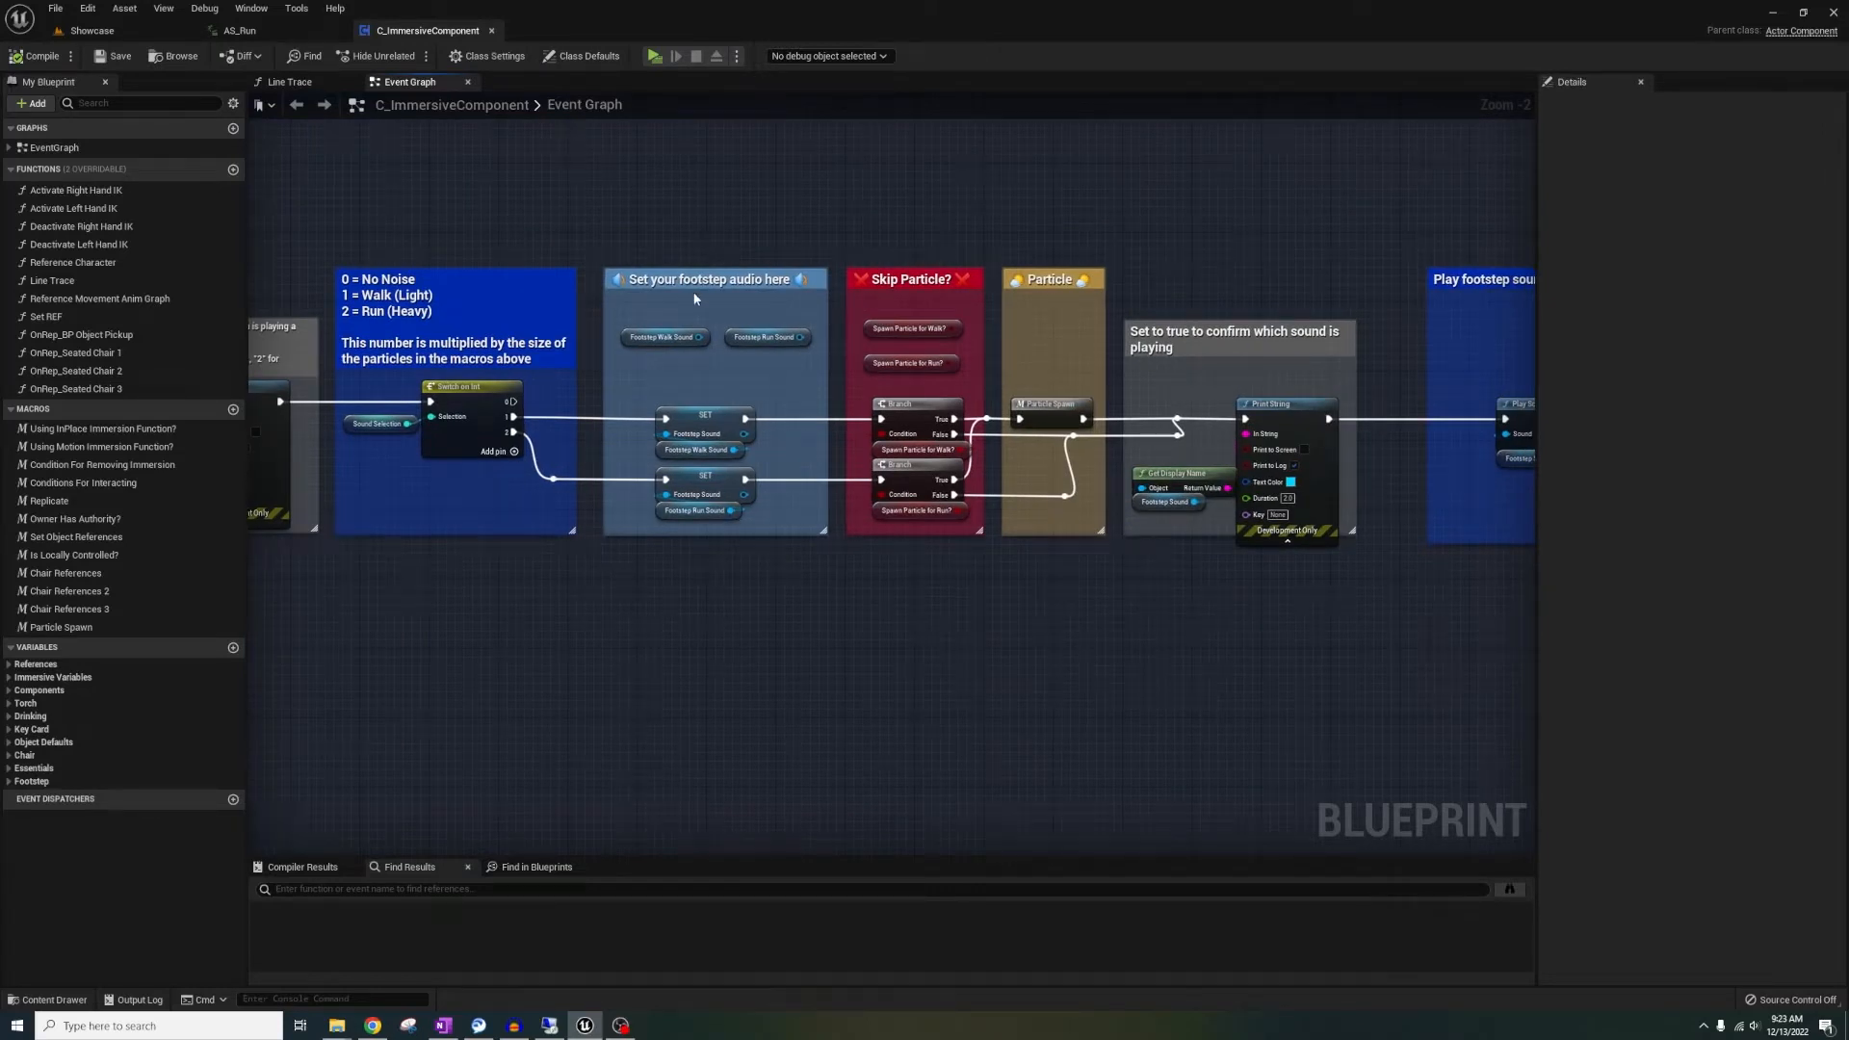
{"action": "mouse_move", "coordinate": [1104, 516]}
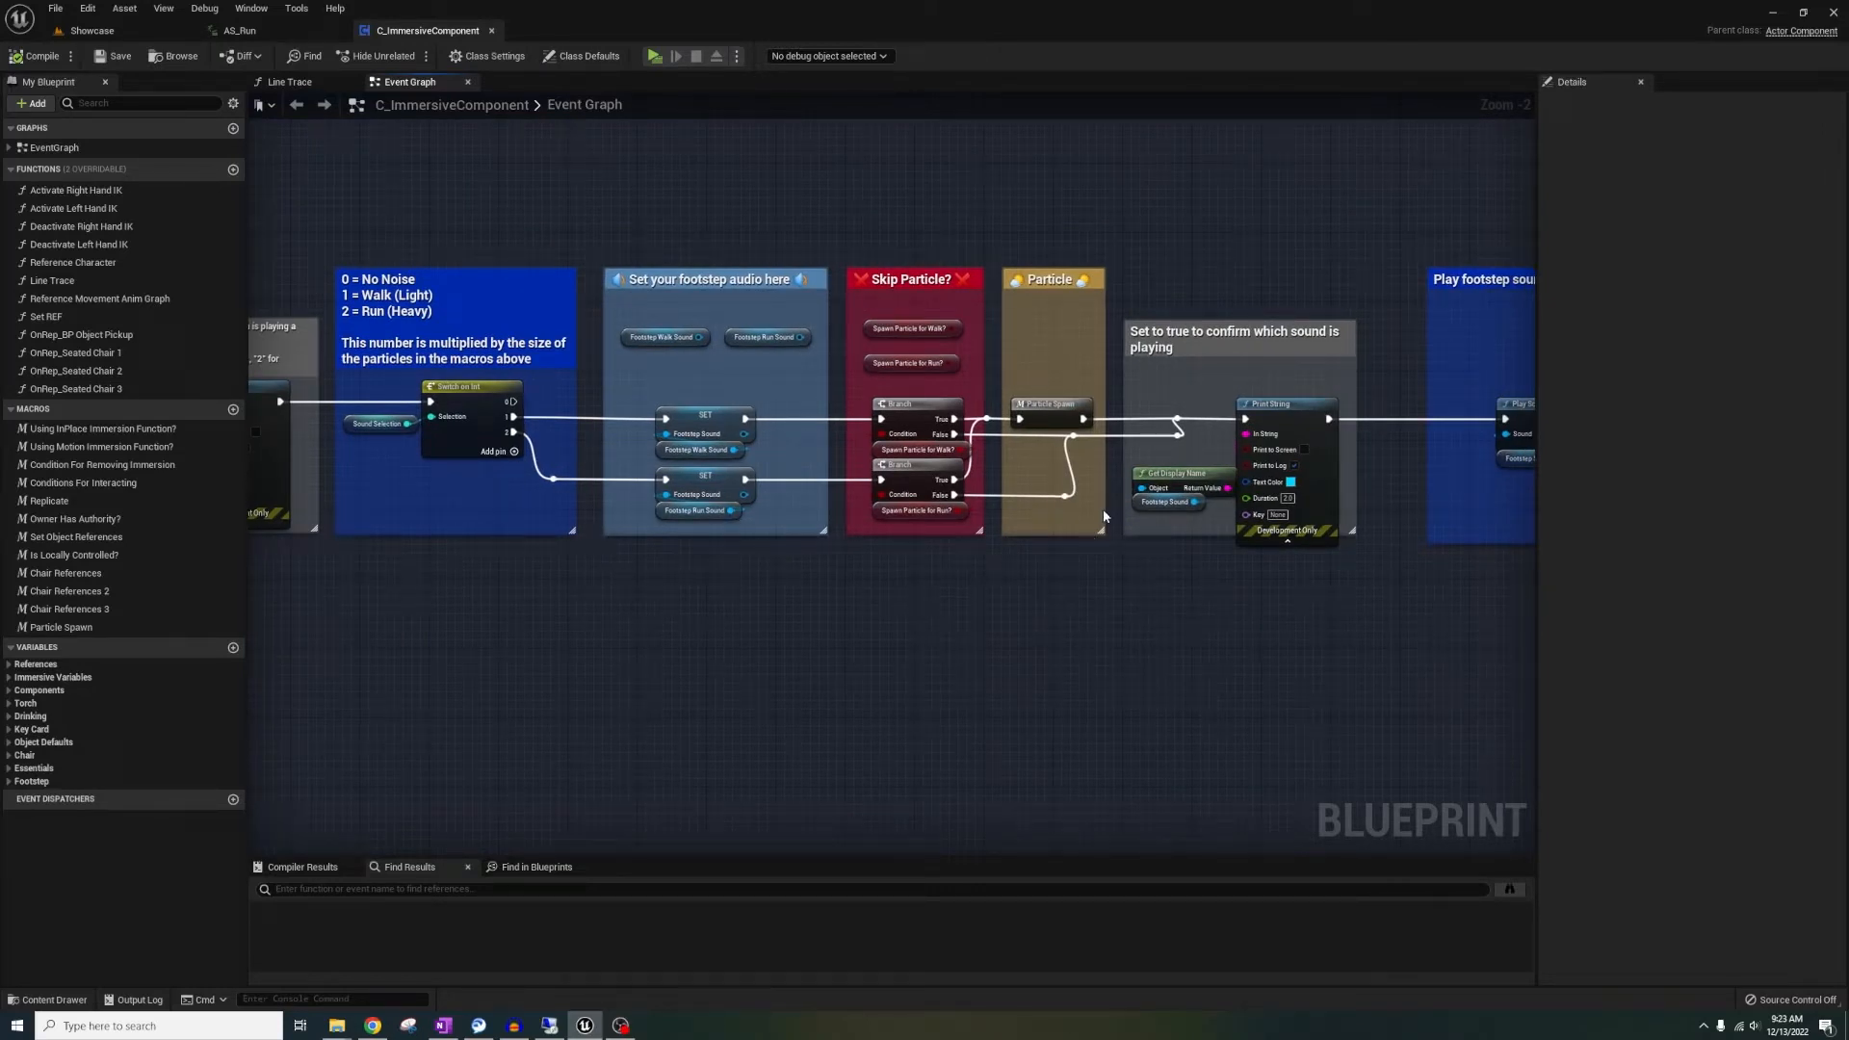
{"action": "left_click", "coordinate": [241, 30]}
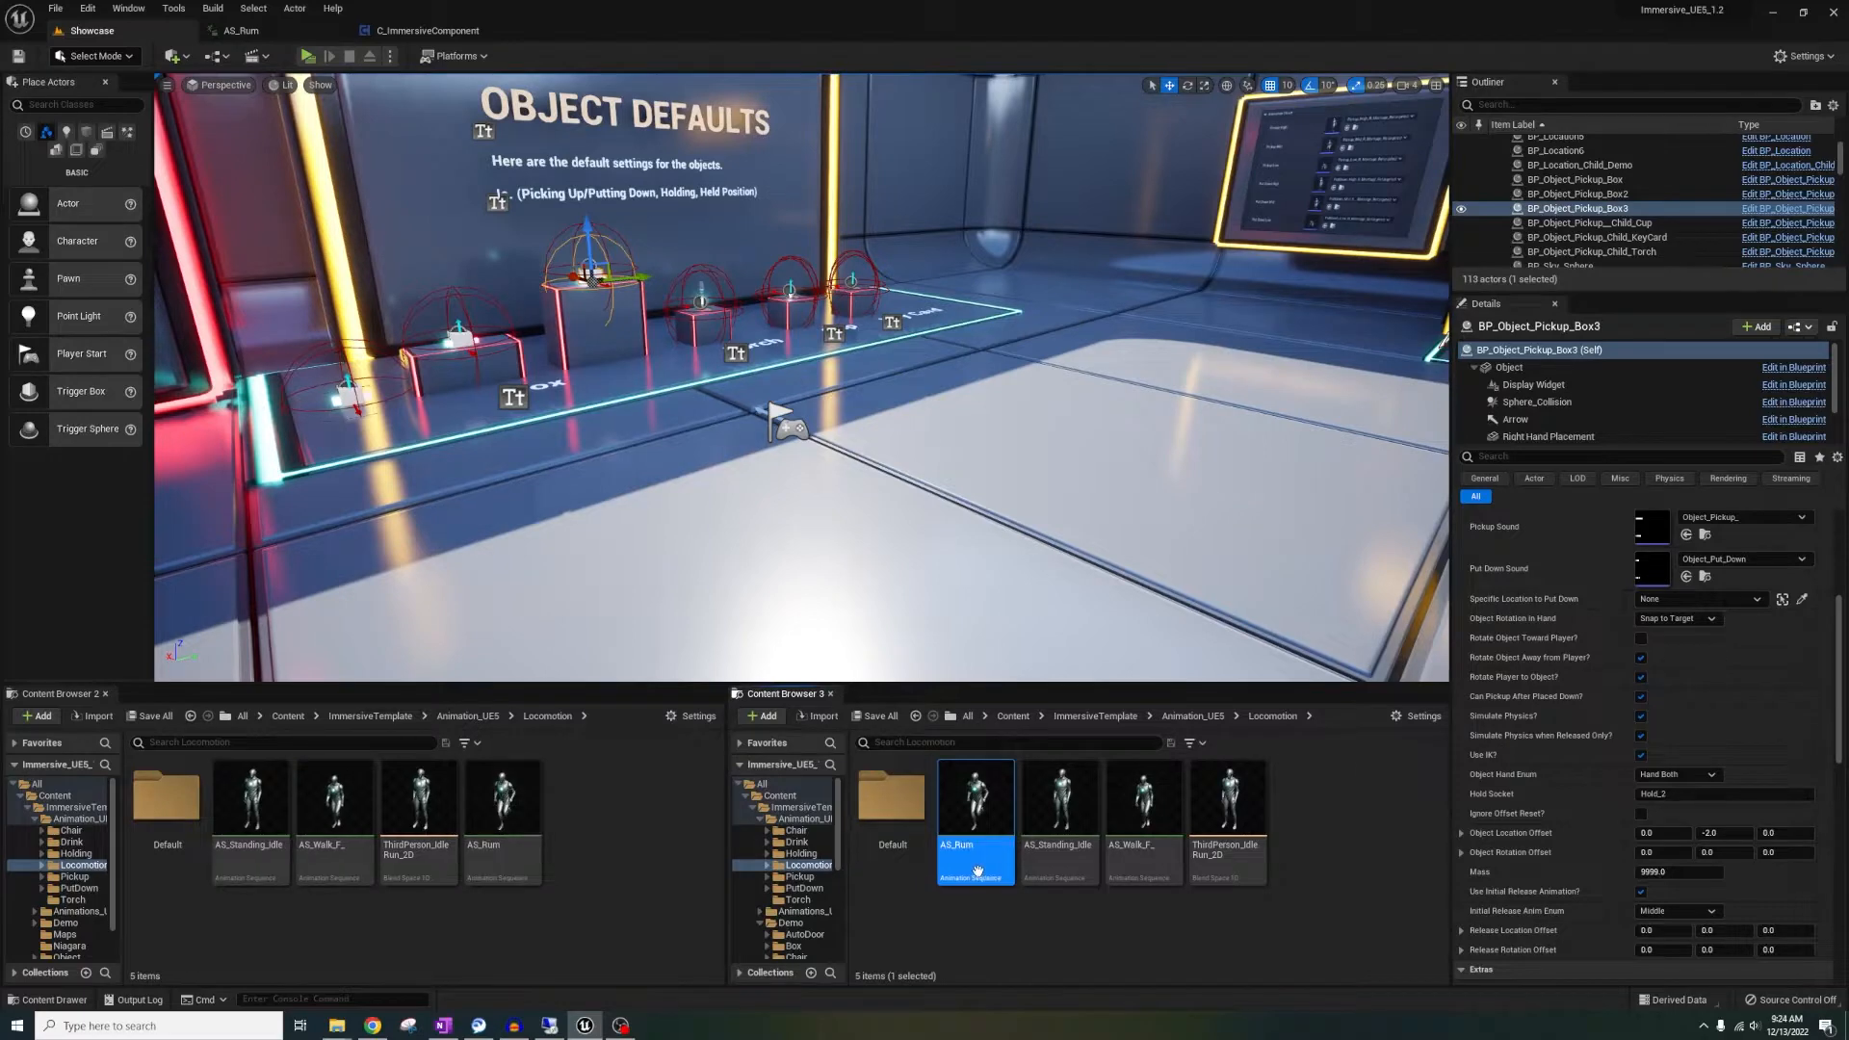
Add a fourth entry to the Run word list, then inspect Footstep Run Sound
{"action": "left_click", "coordinate": [304, 56]}
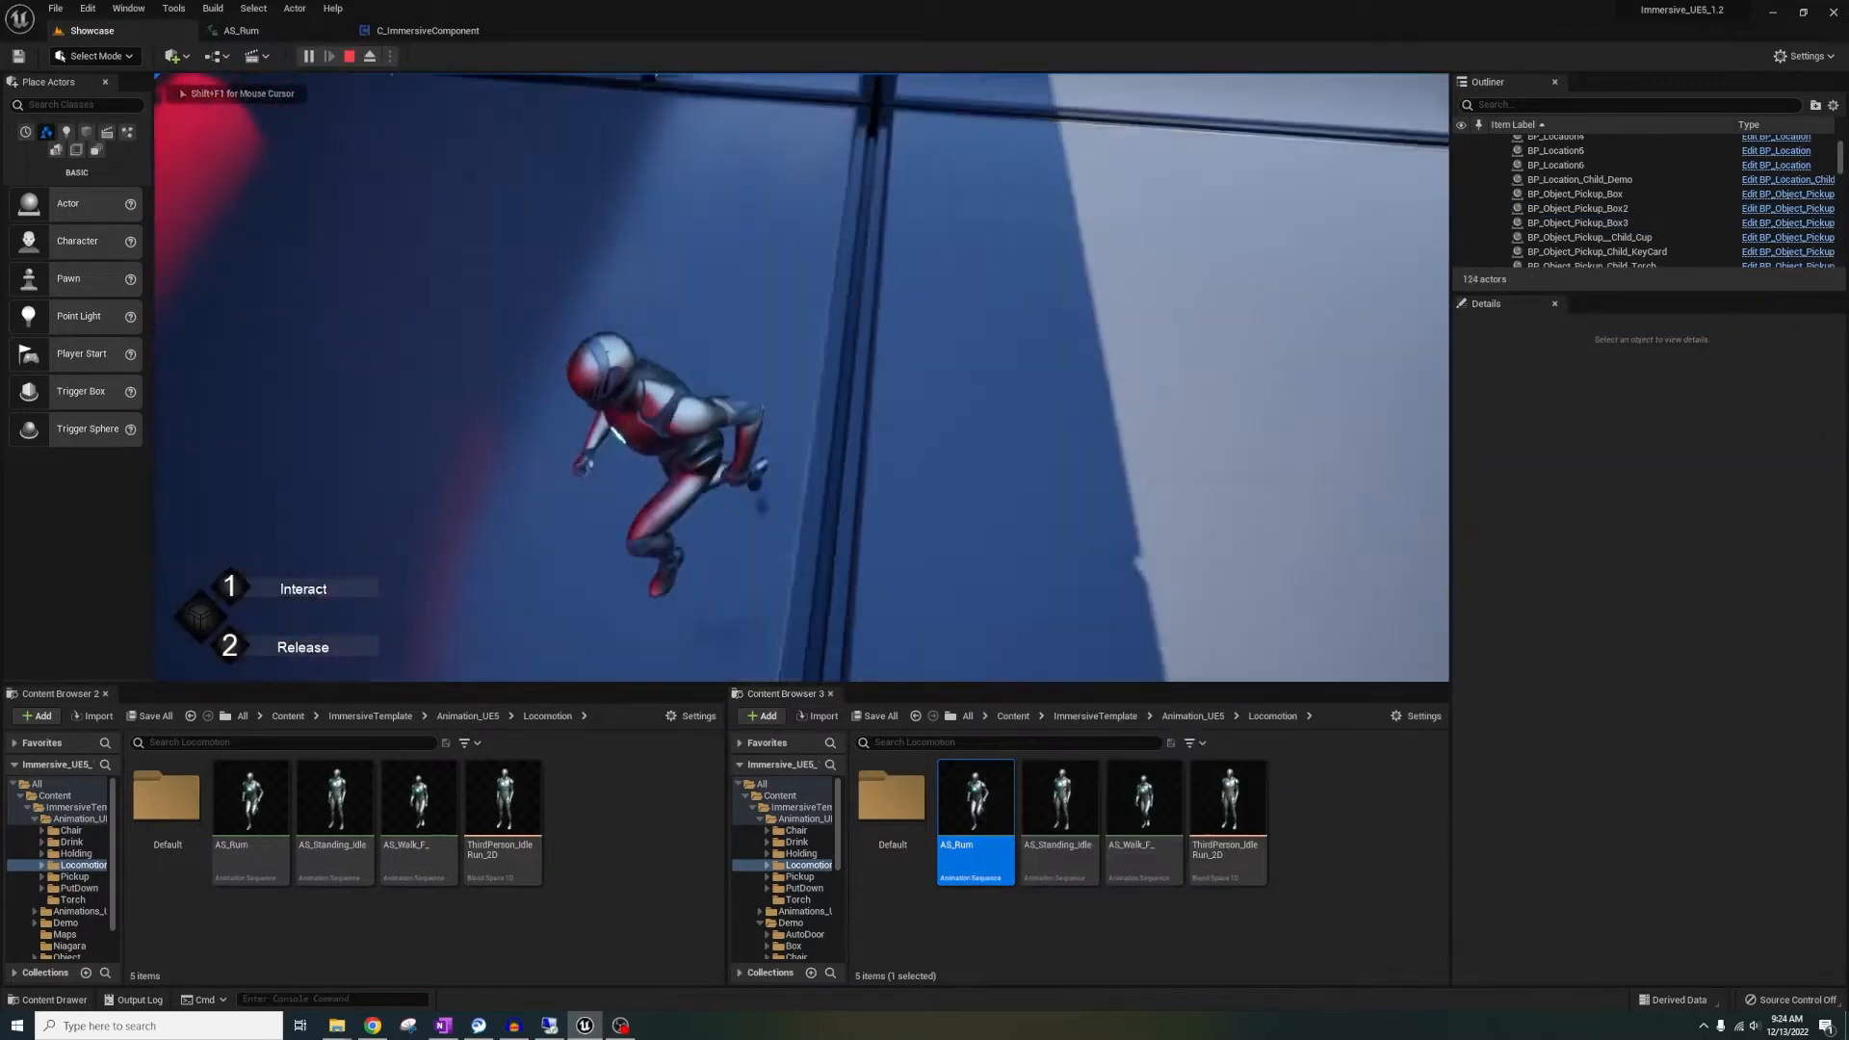
{"action": "left_click", "coordinate": [428, 29]}
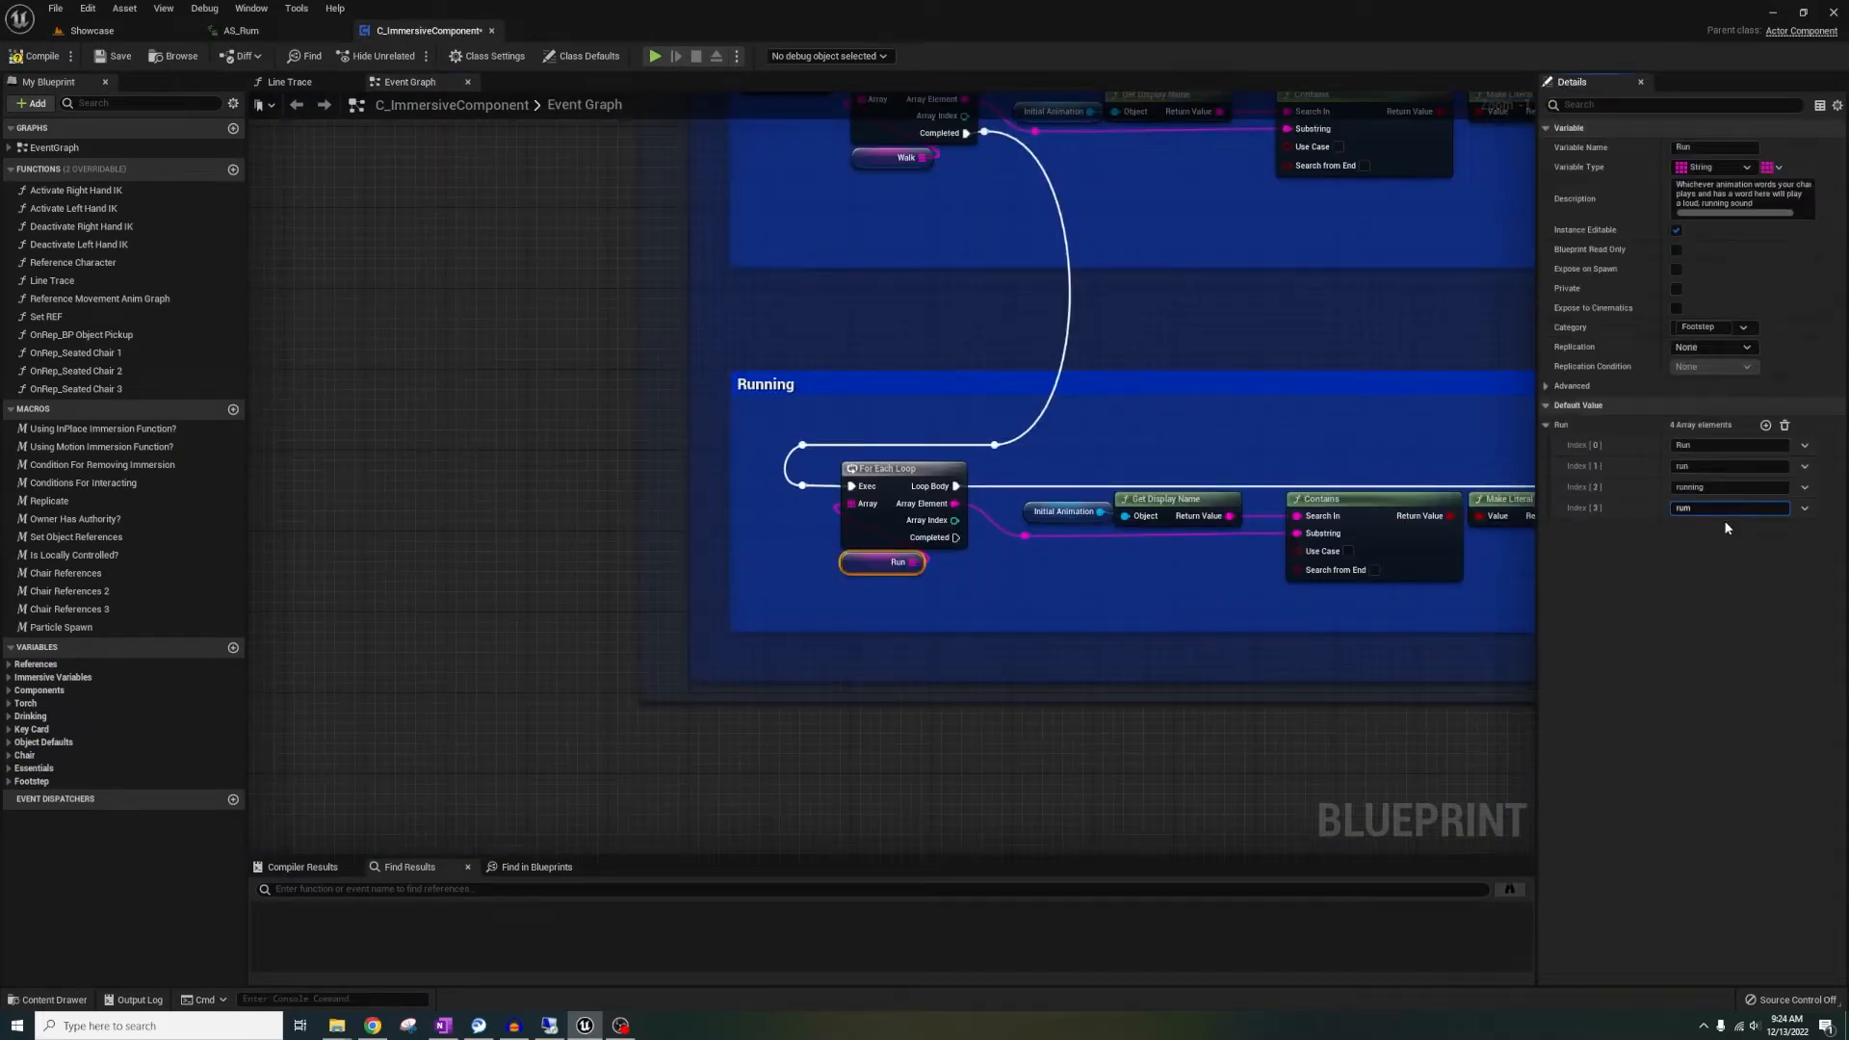
{"action": "left_click", "coordinate": [656, 56]}
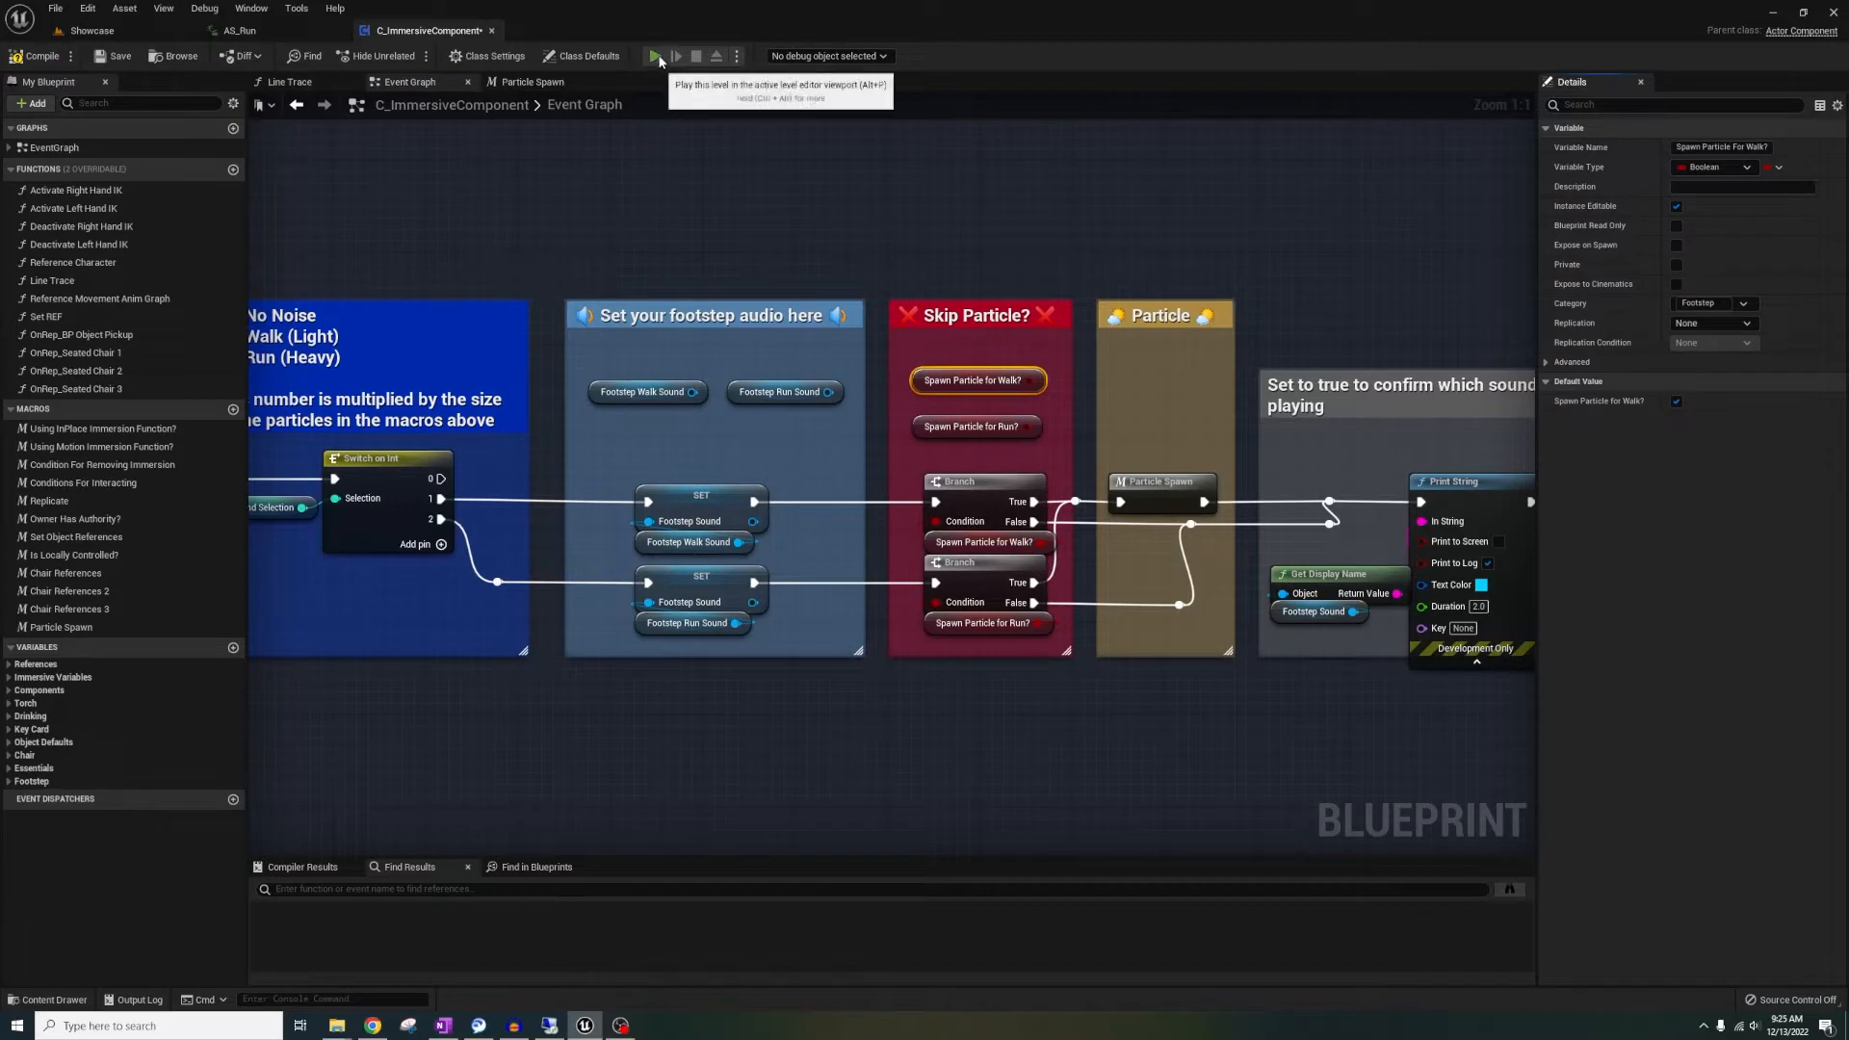
{"action": "left_click", "coordinate": [658, 56]}
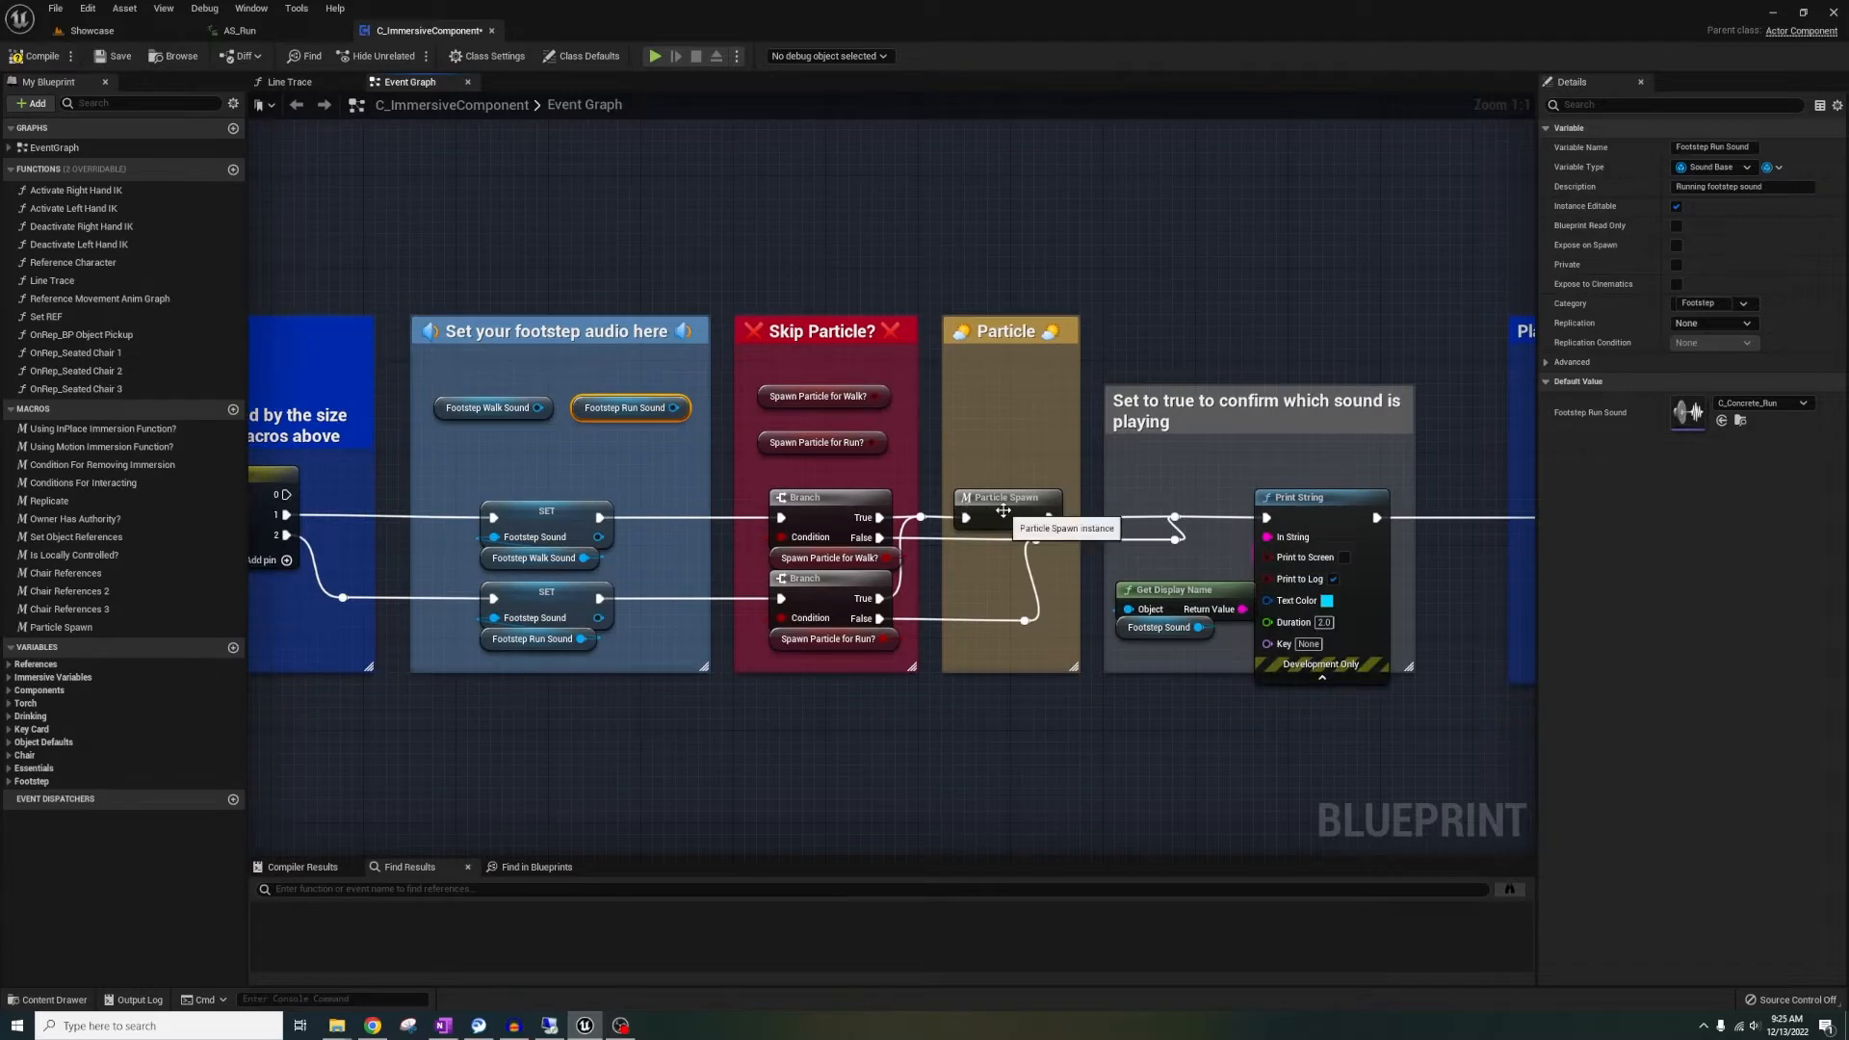
Zoom out over Particle Spawn's left and right foot logic, then return to Showcase
{"action": "double_click", "coordinate": [1005, 497]}
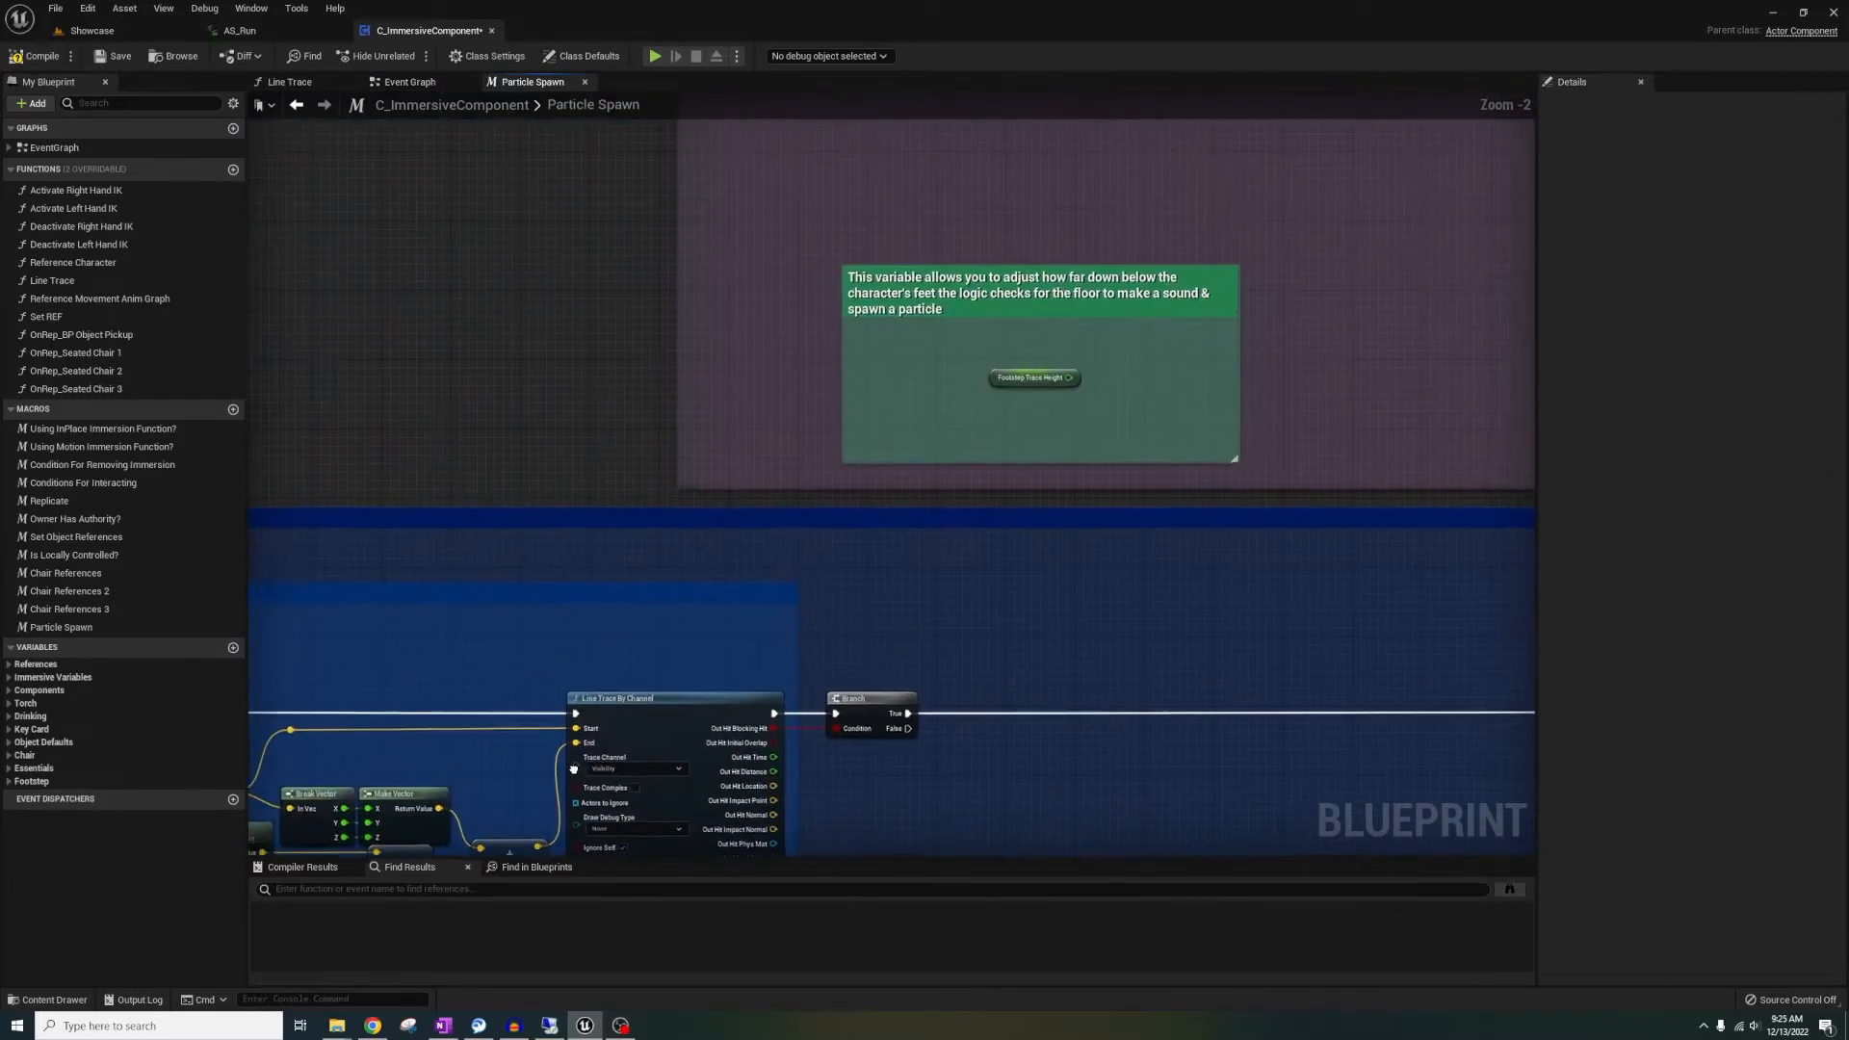
{"action": "scroll", "scroll_direction": "down", "scroll_amount": 3}
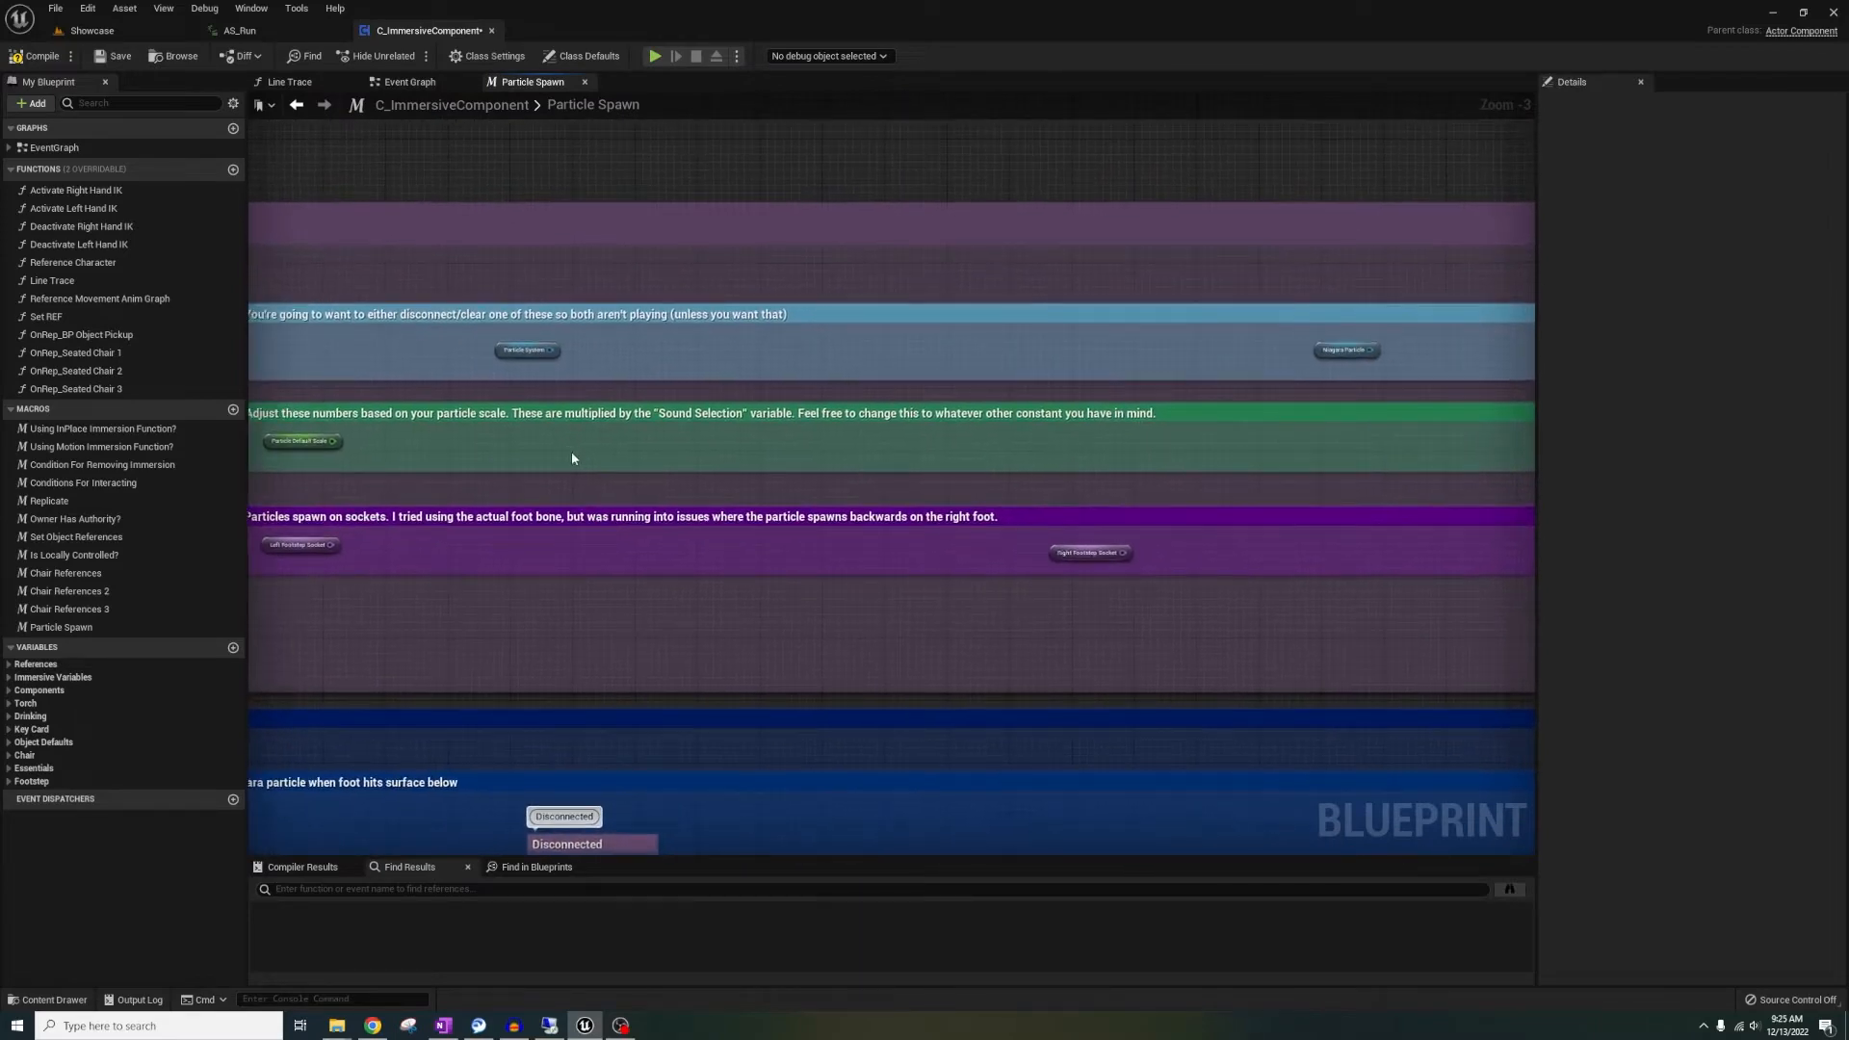
{"action": "scroll", "scroll_direction": "down", "scroll_amount": 3}
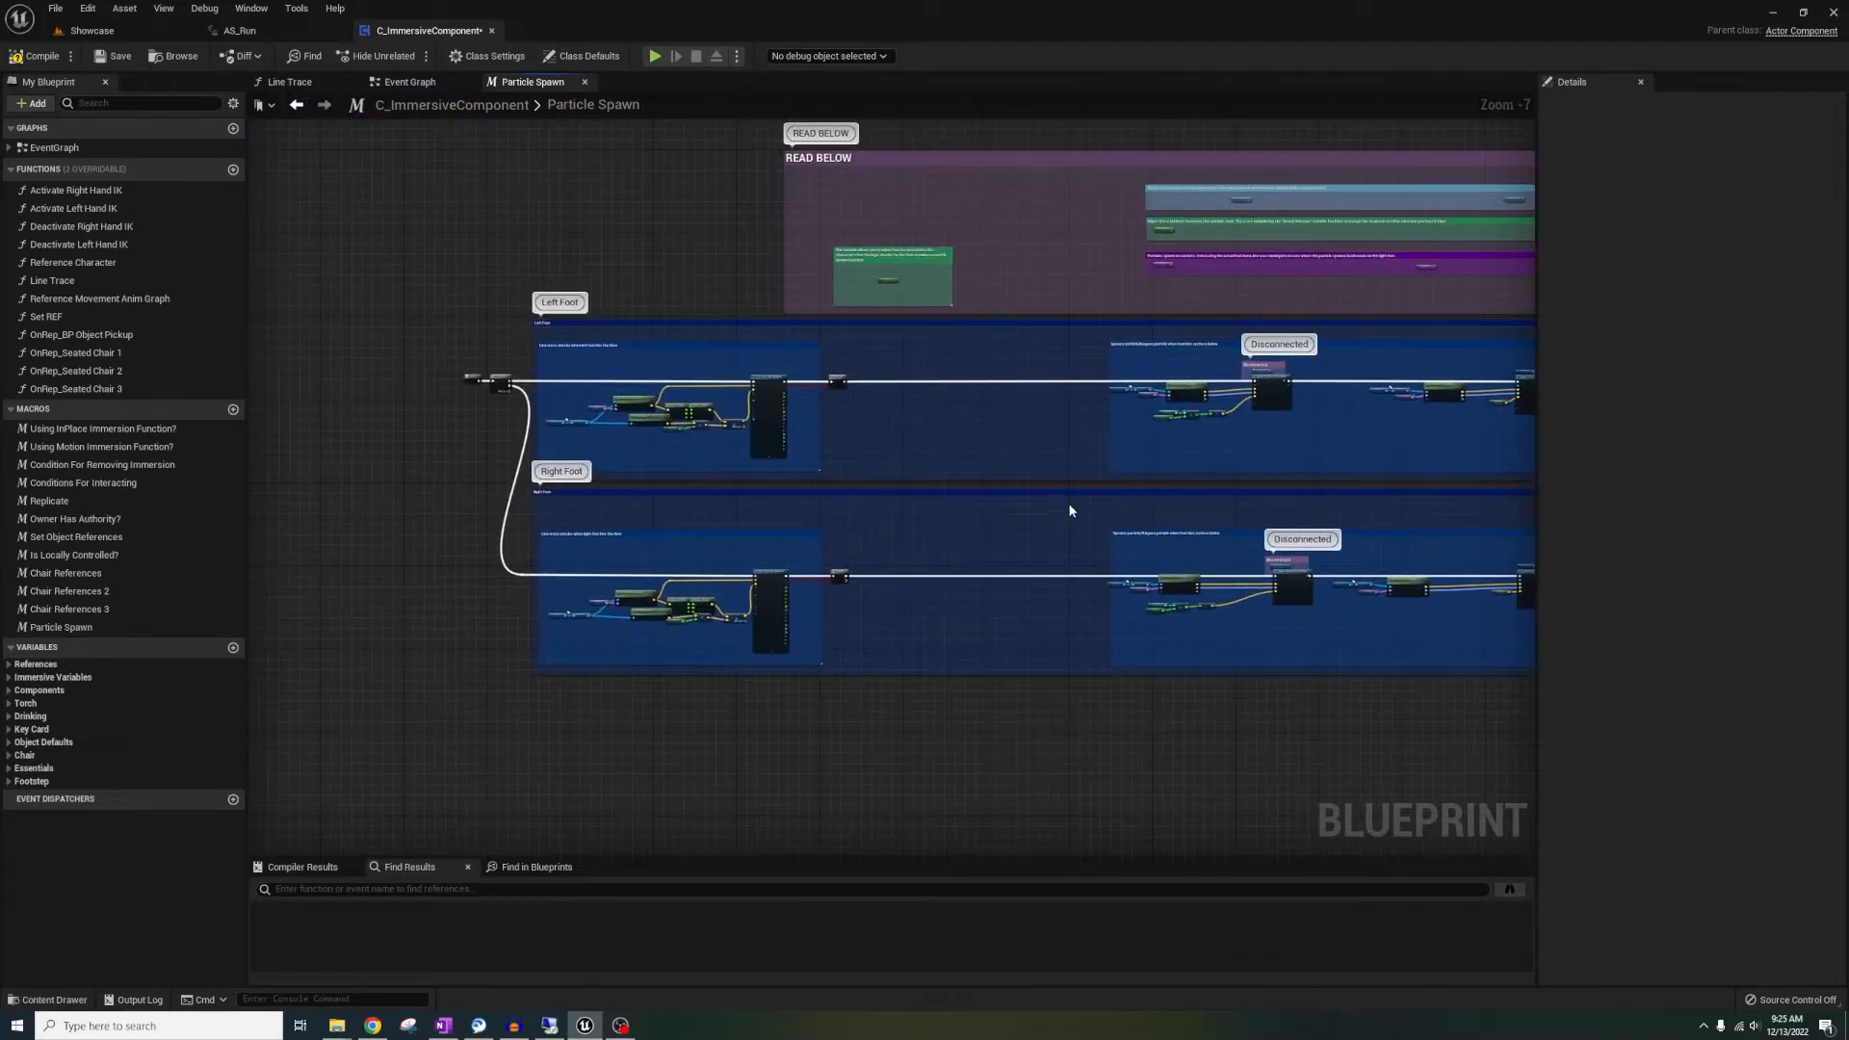
{"action": "mouse_move", "coordinate": [593, 282]}
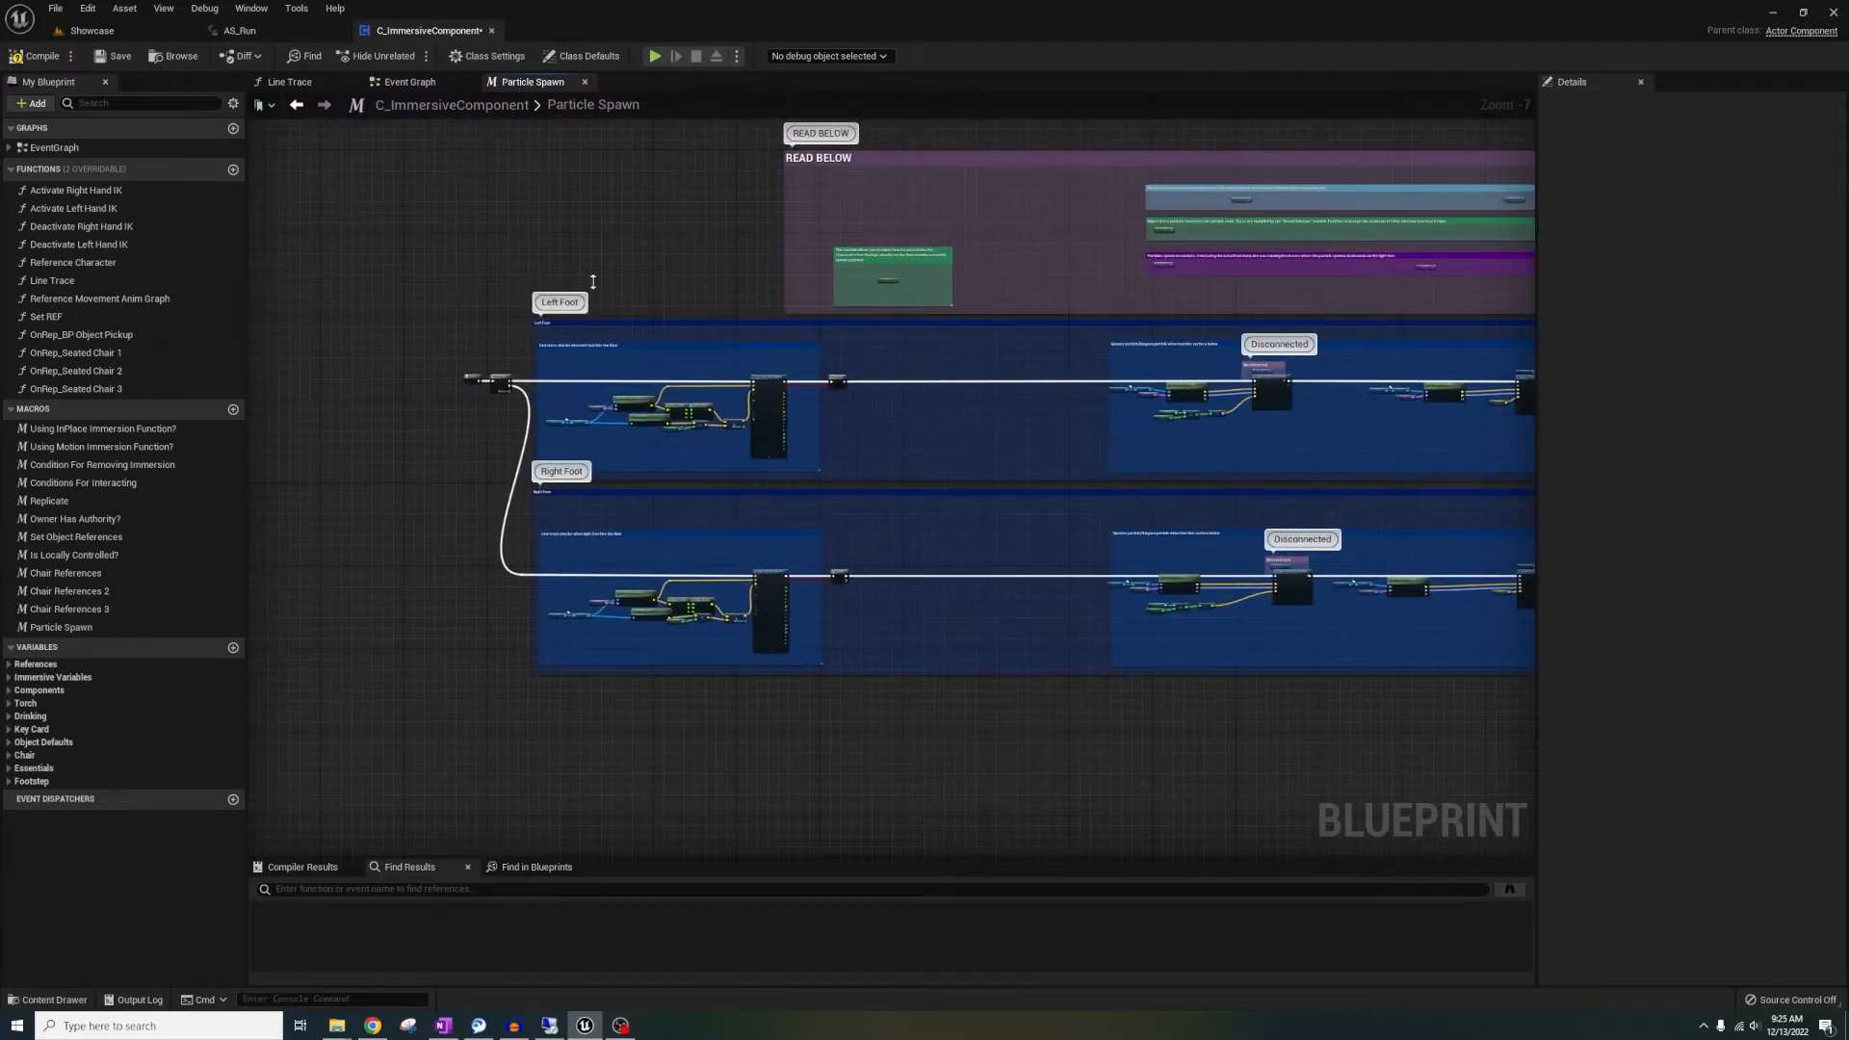
{"action": "left_click", "coordinate": [409, 81]}
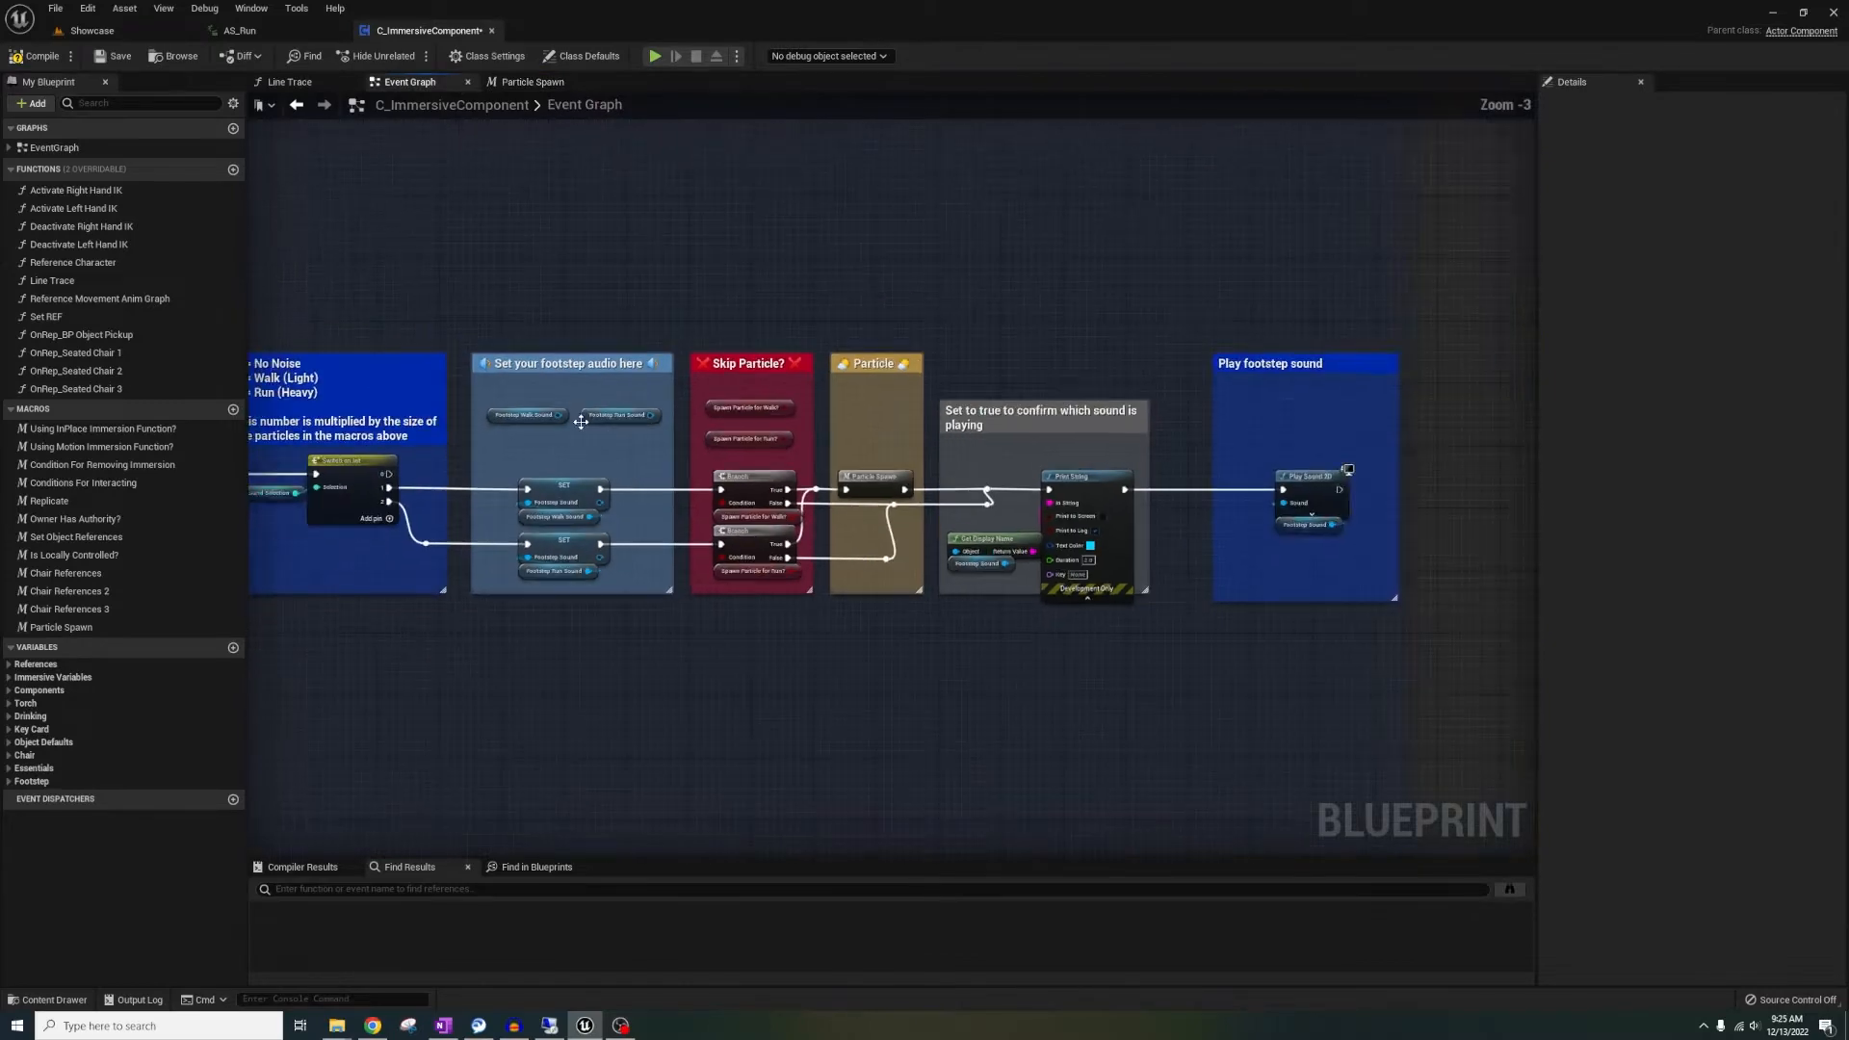
{"action": "left_click", "coordinate": [90, 30]}
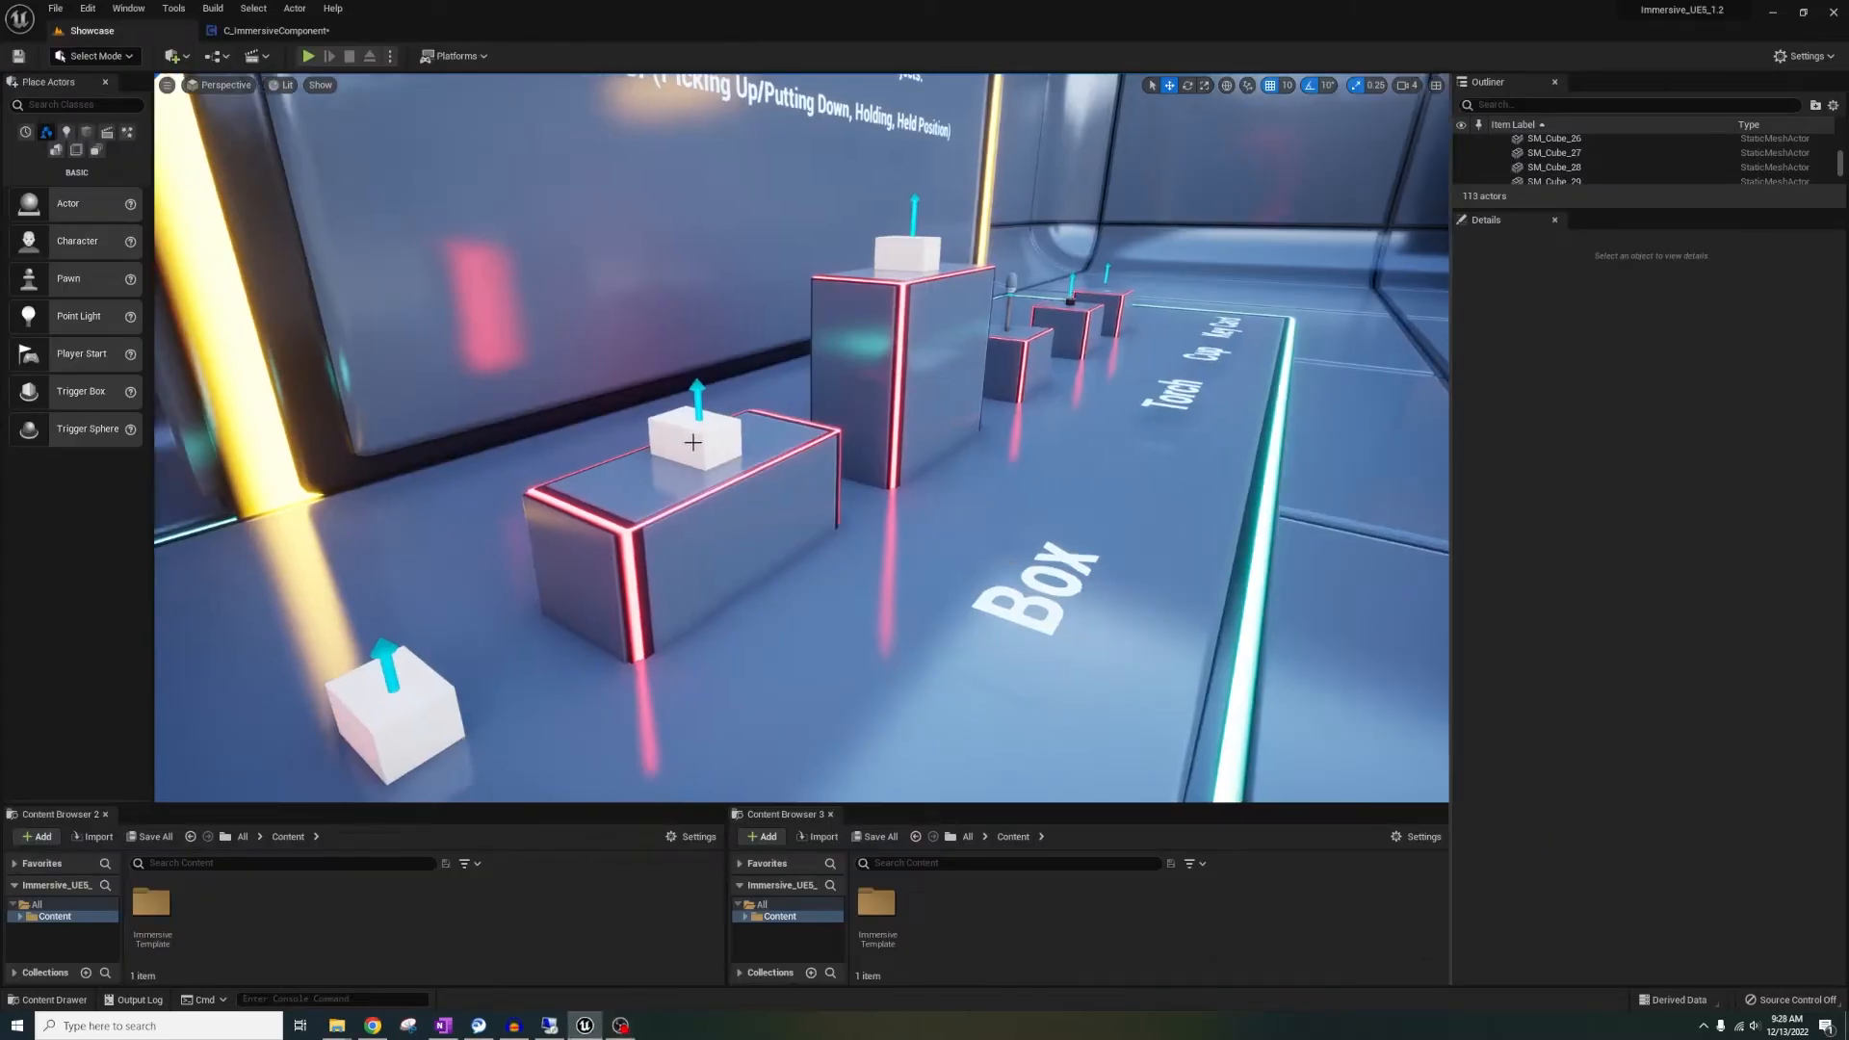
Select the pickup box, scroll its Details, and test-play the pickup
{"action": "left_click", "coordinate": [693, 442]}
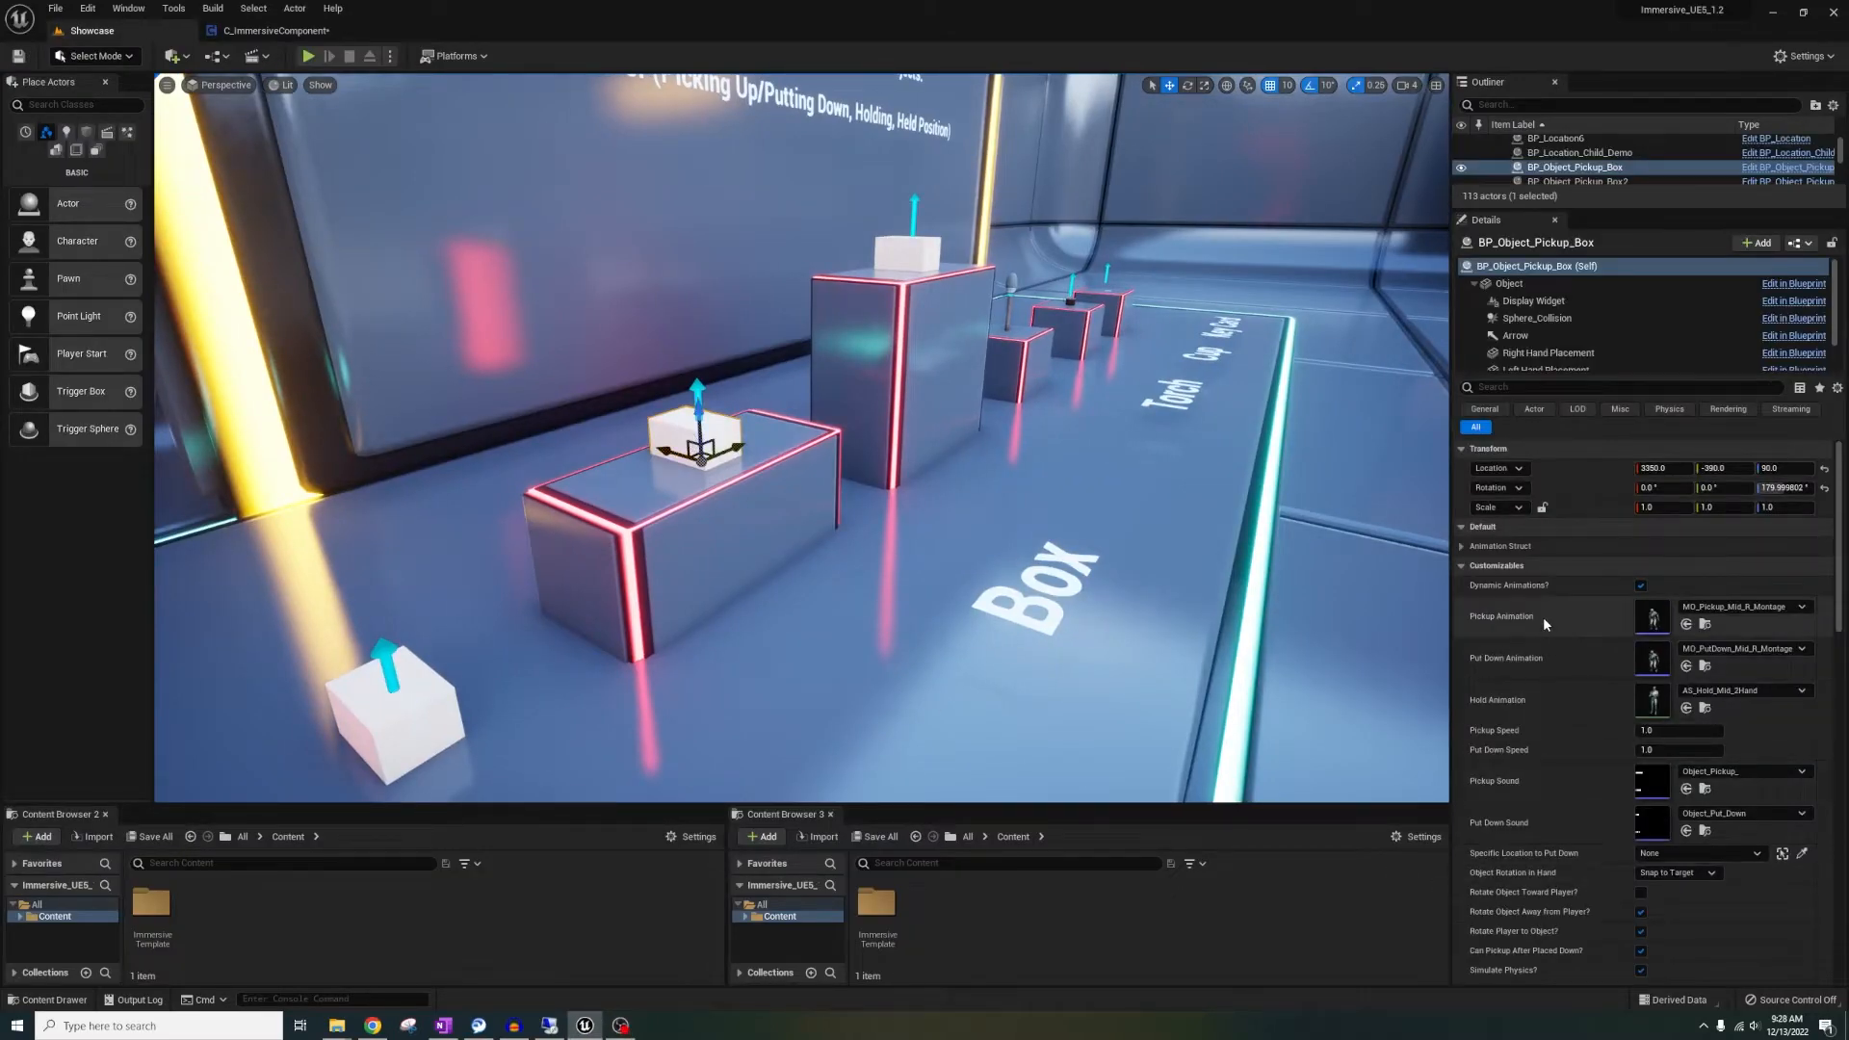
{"action": "scroll", "scroll_direction": "down", "scroll_amount": 3}
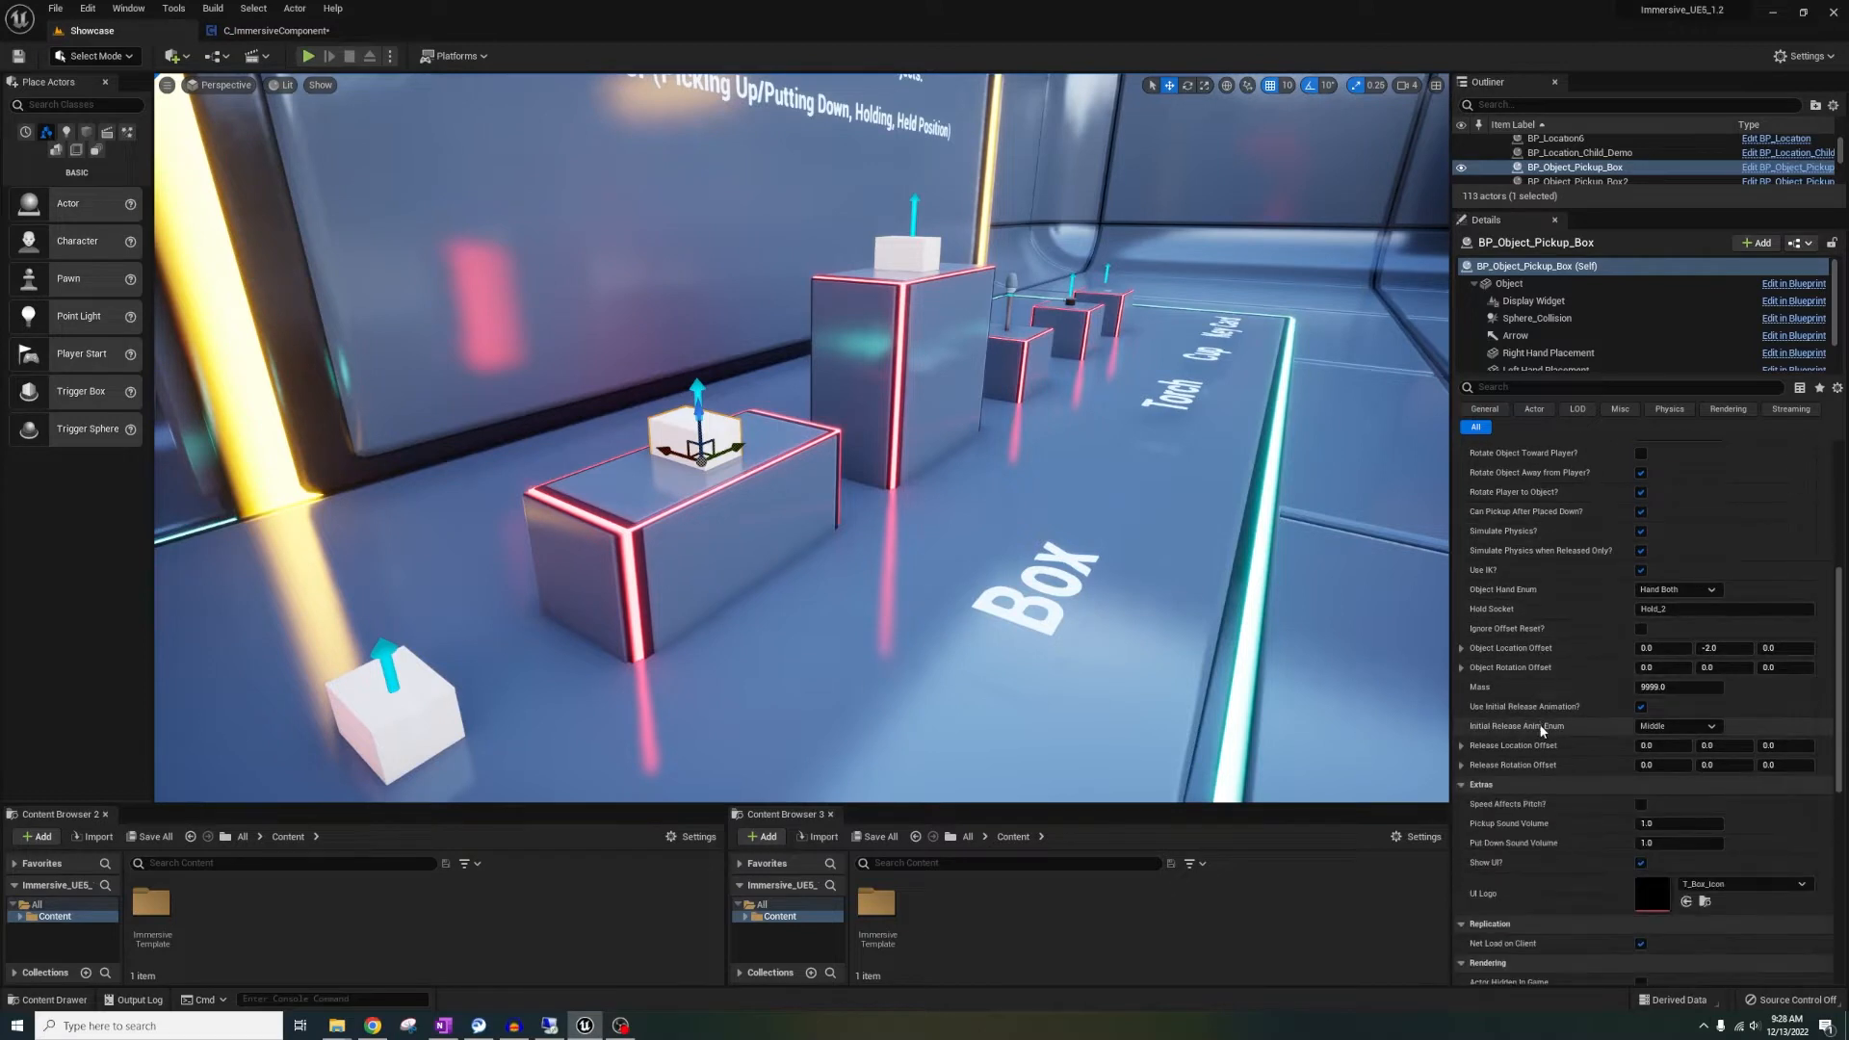
{"action": "mouse_move", "coordinate": [1544, 708]}
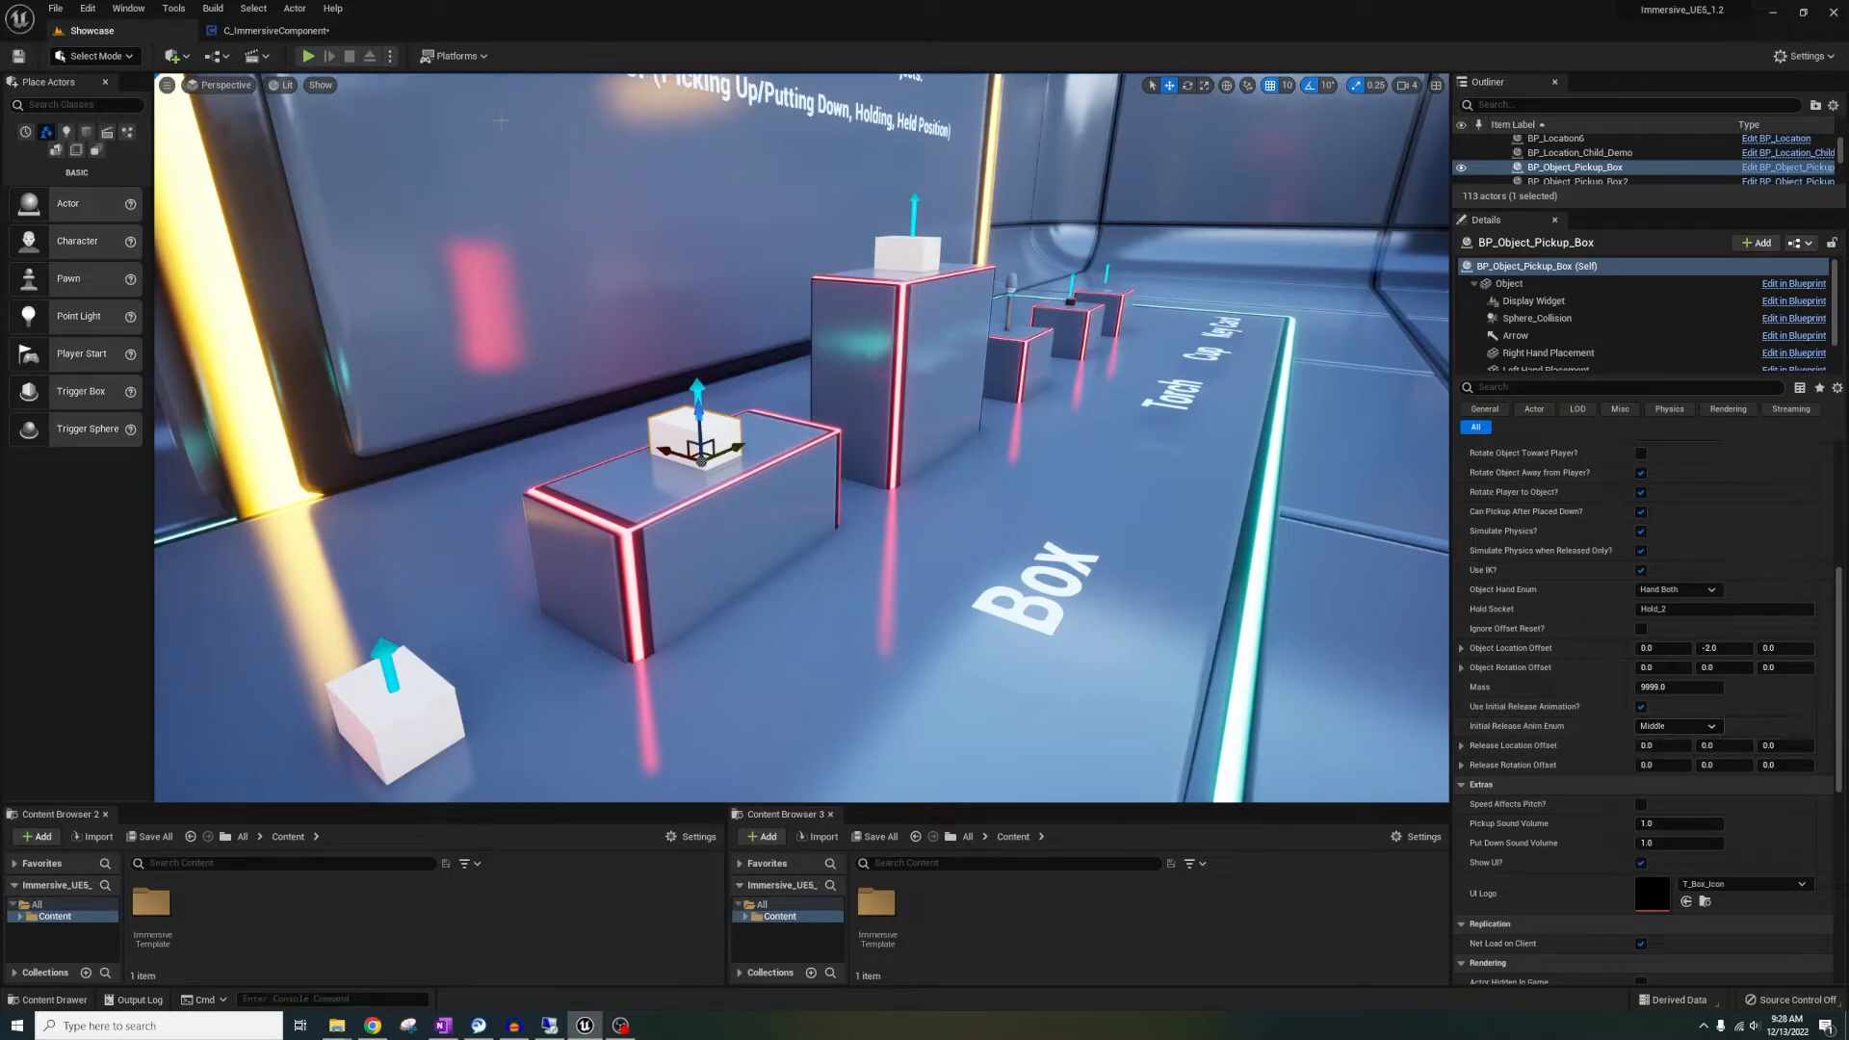
{"action": "left_click", "coordinate": [308, 55]}
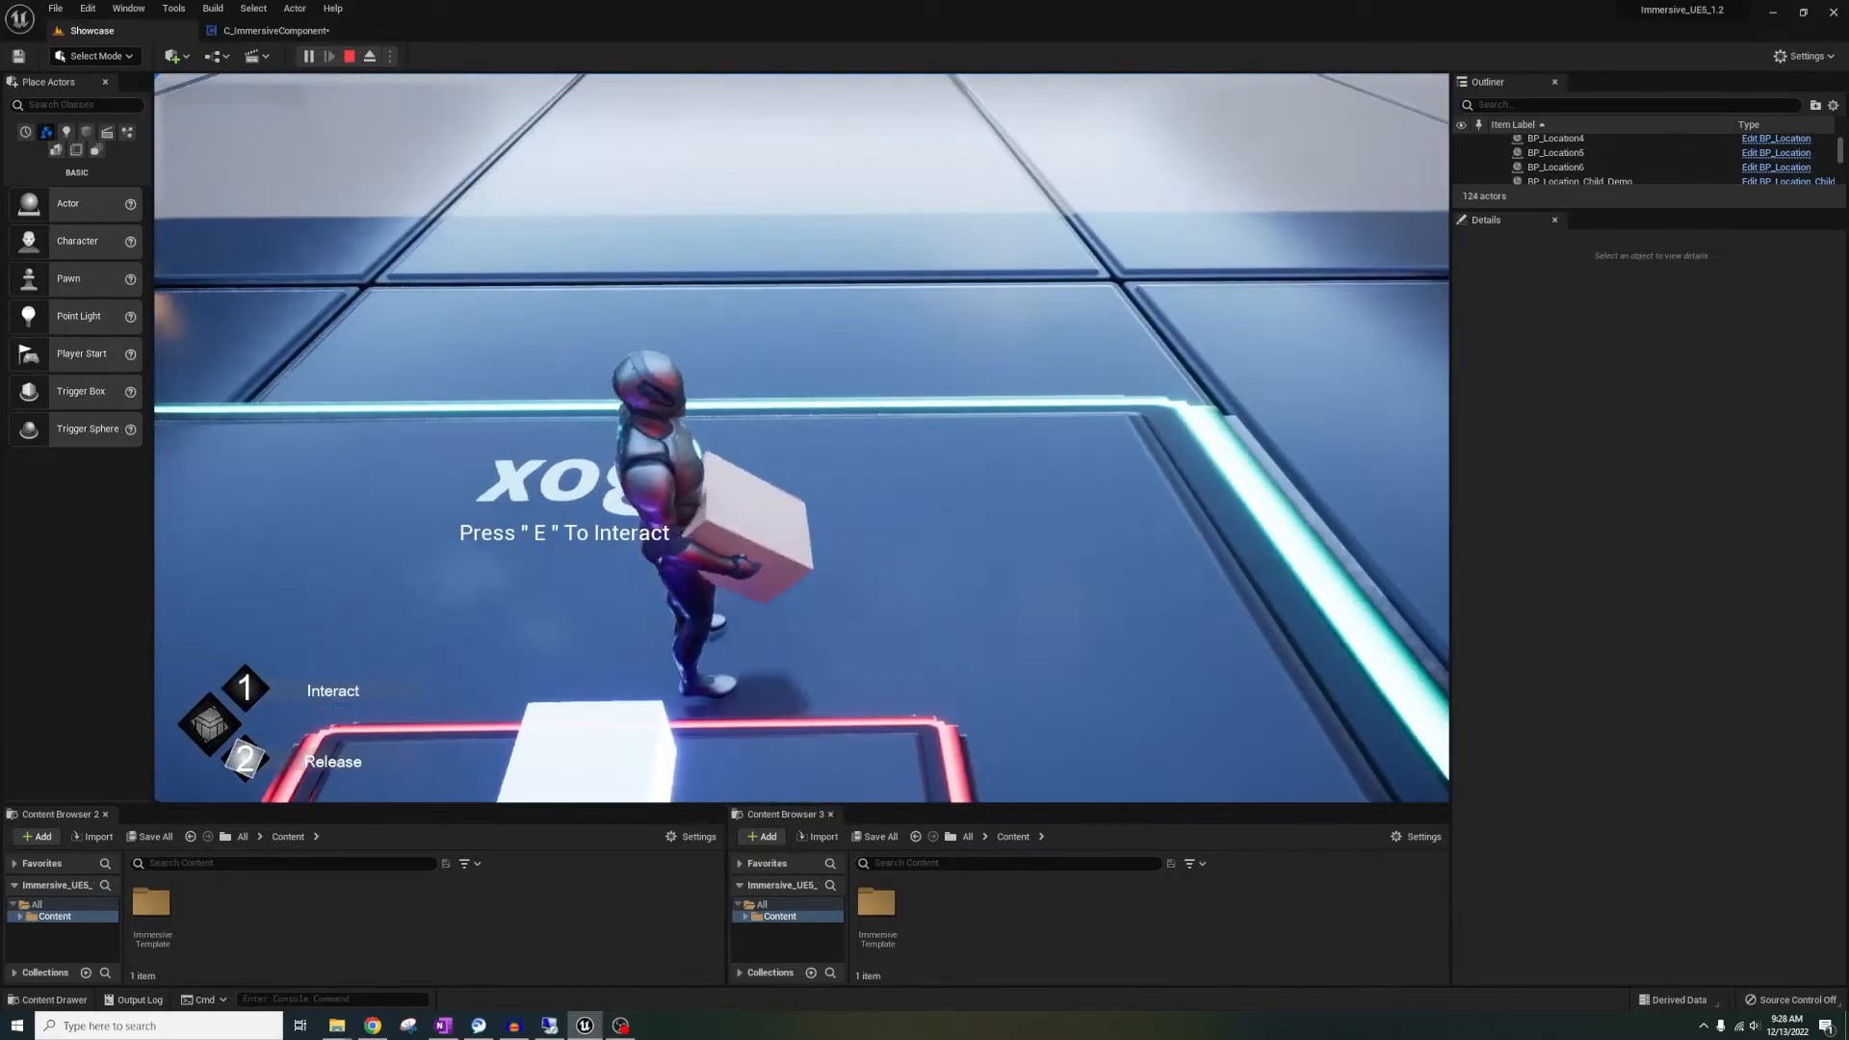
{"action": "left_click", "coordinate": [349, 56]}
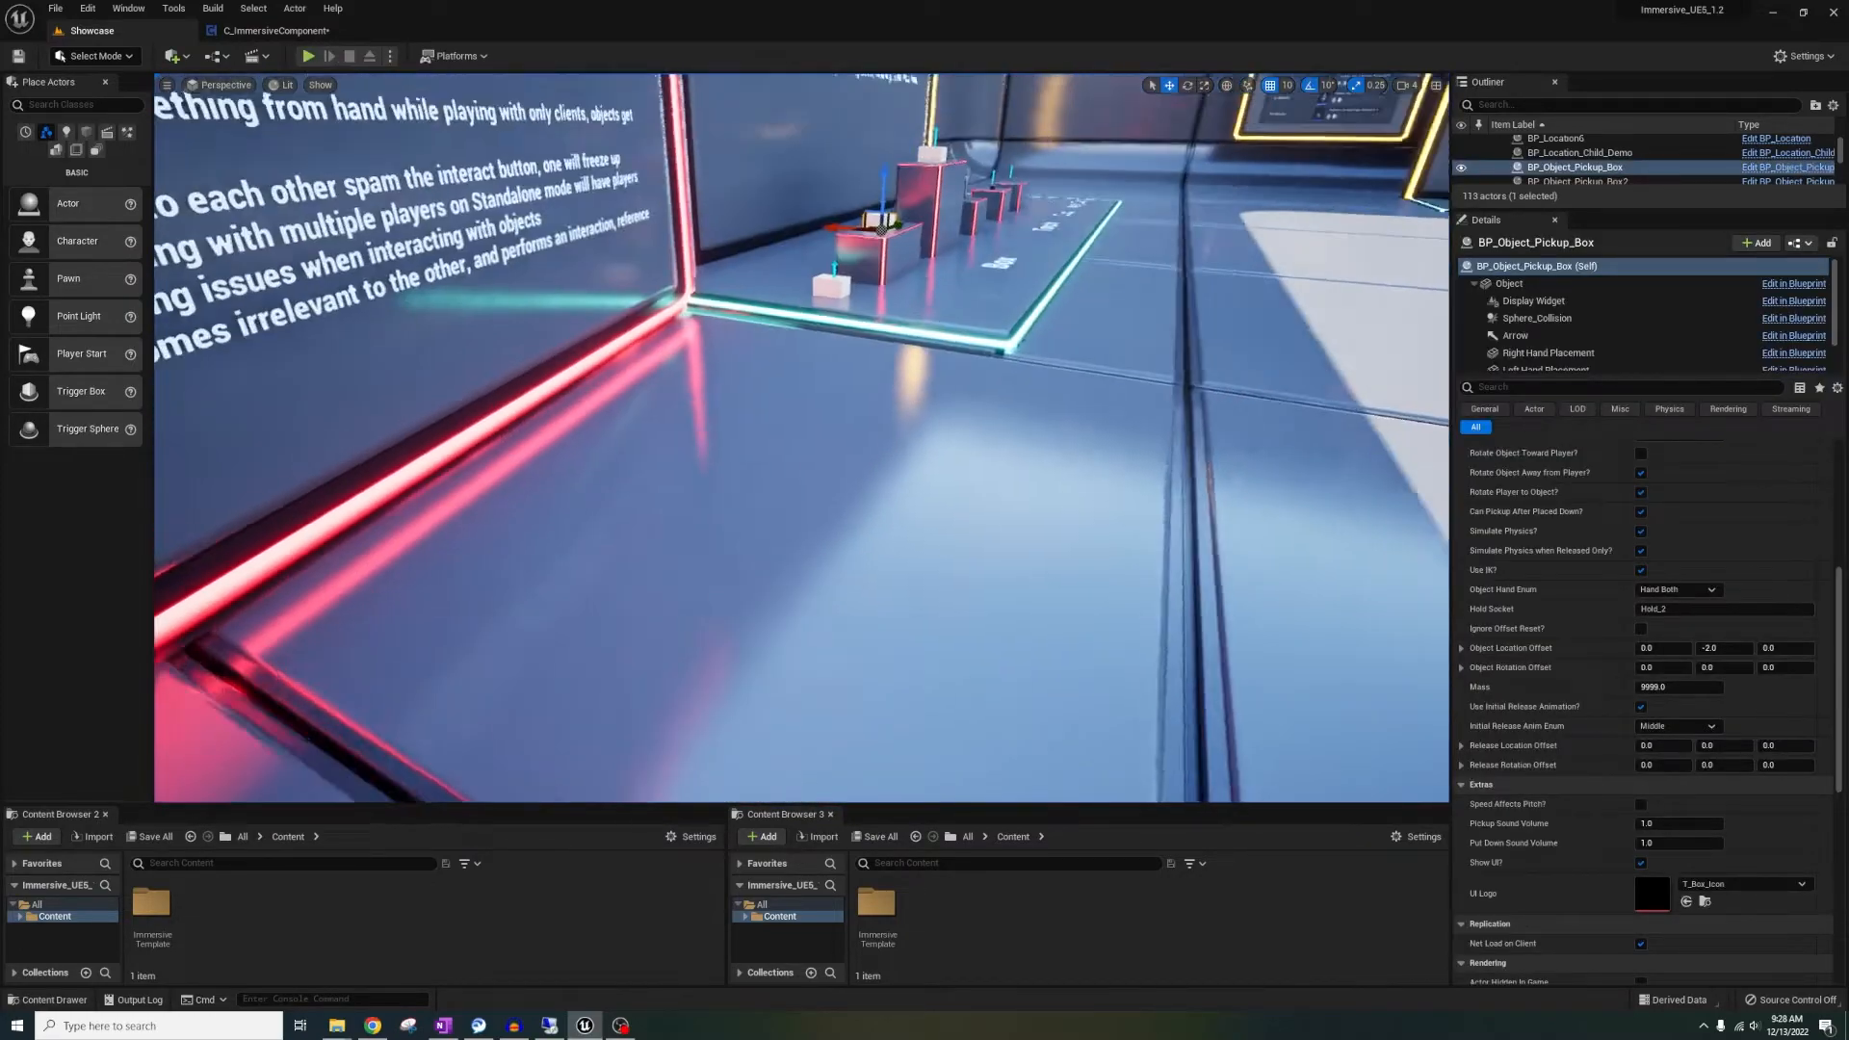
Test Initial Release Anim Enum at Low, then switch it to High
{"action": "left_click", "coordinate": [1708, 725]}
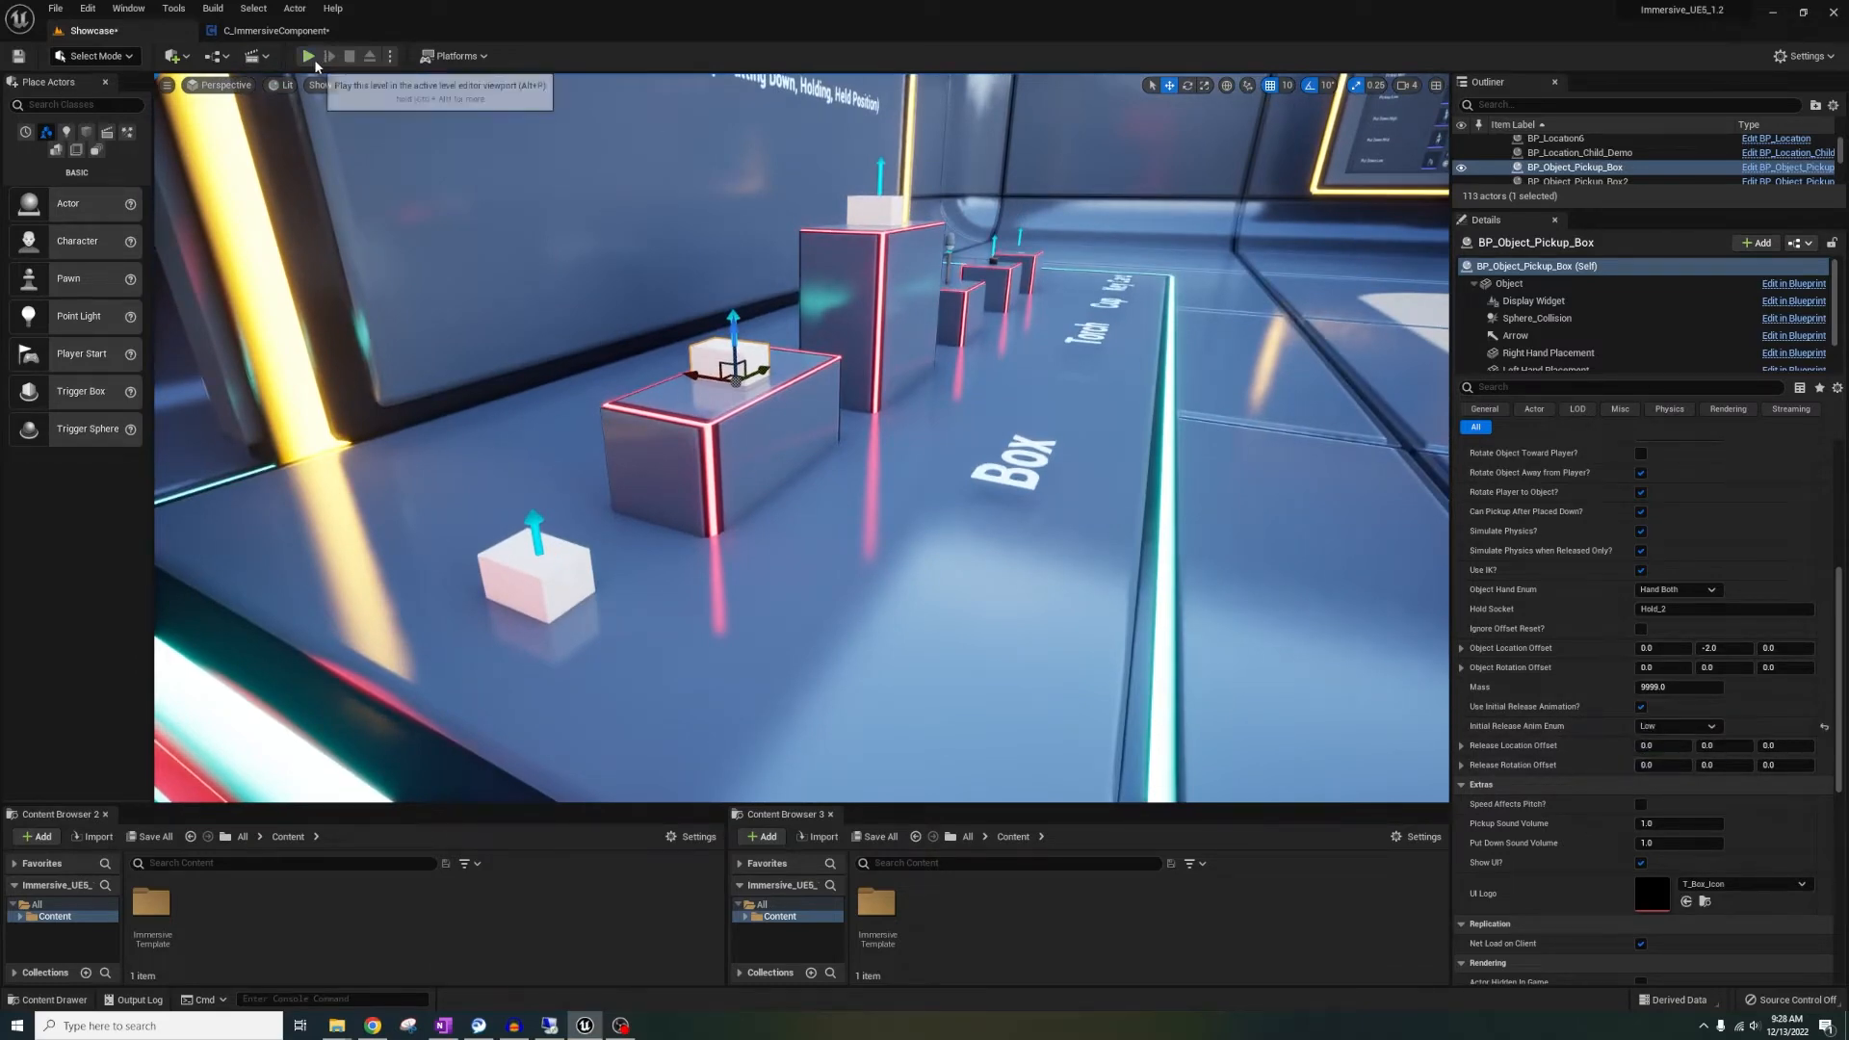
{"action": "left_click", "coordinate": [309, 56]}
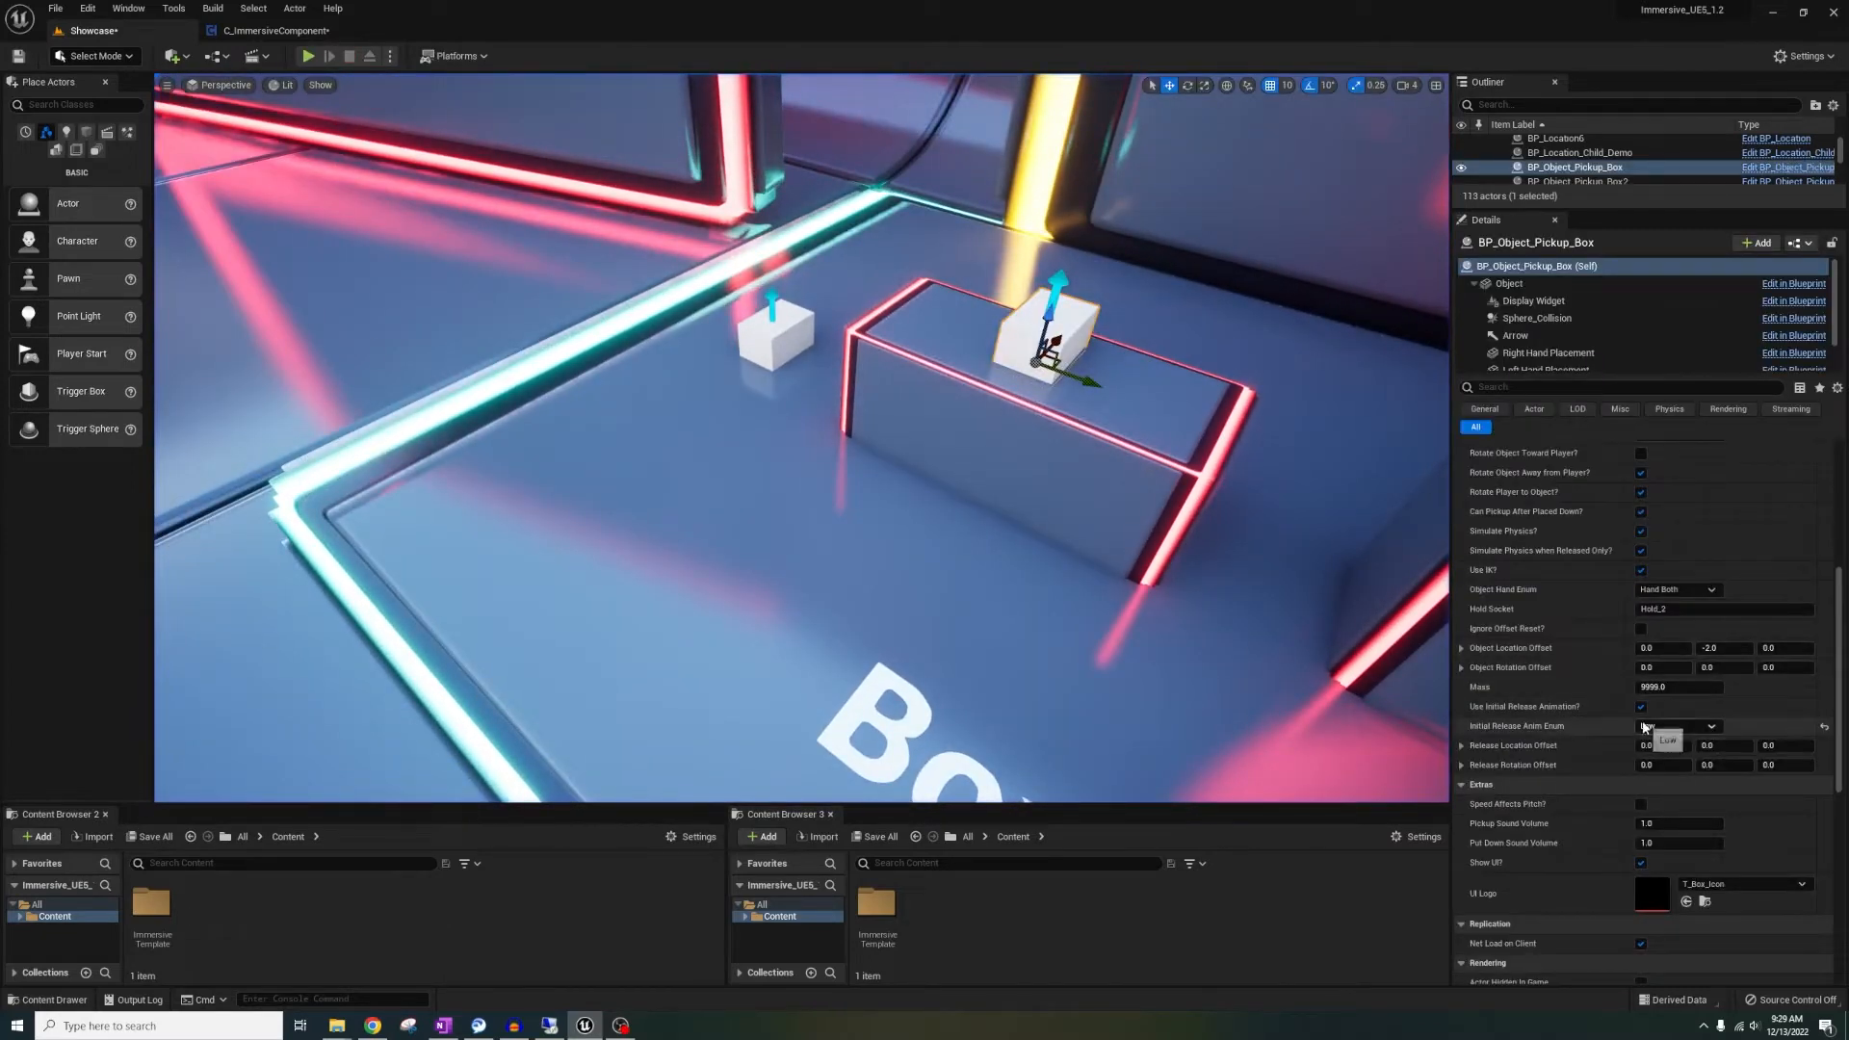
{"action": "left_click", "coordinate": [308, 56]}
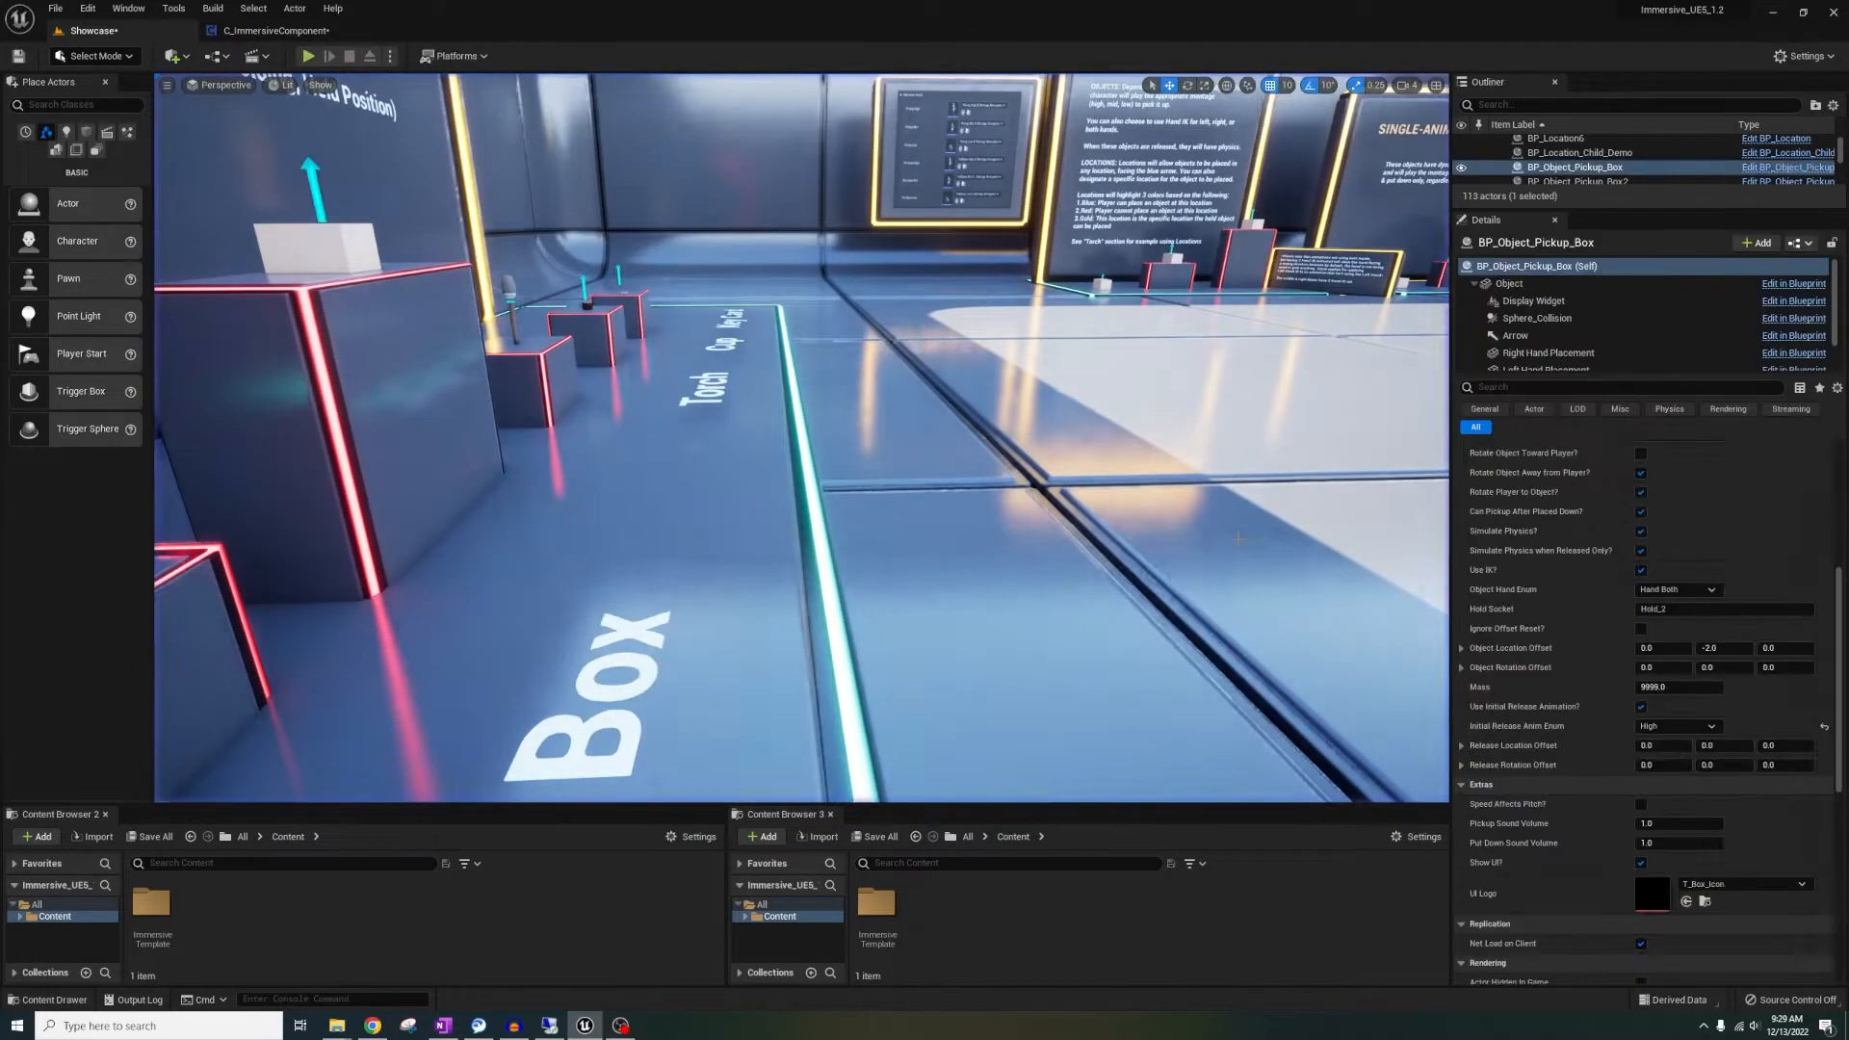
Run a multiplayer test session, then open the BP_Object_Pickup blueprint
{"action": "left_click", "coordinate": [308, 56]}
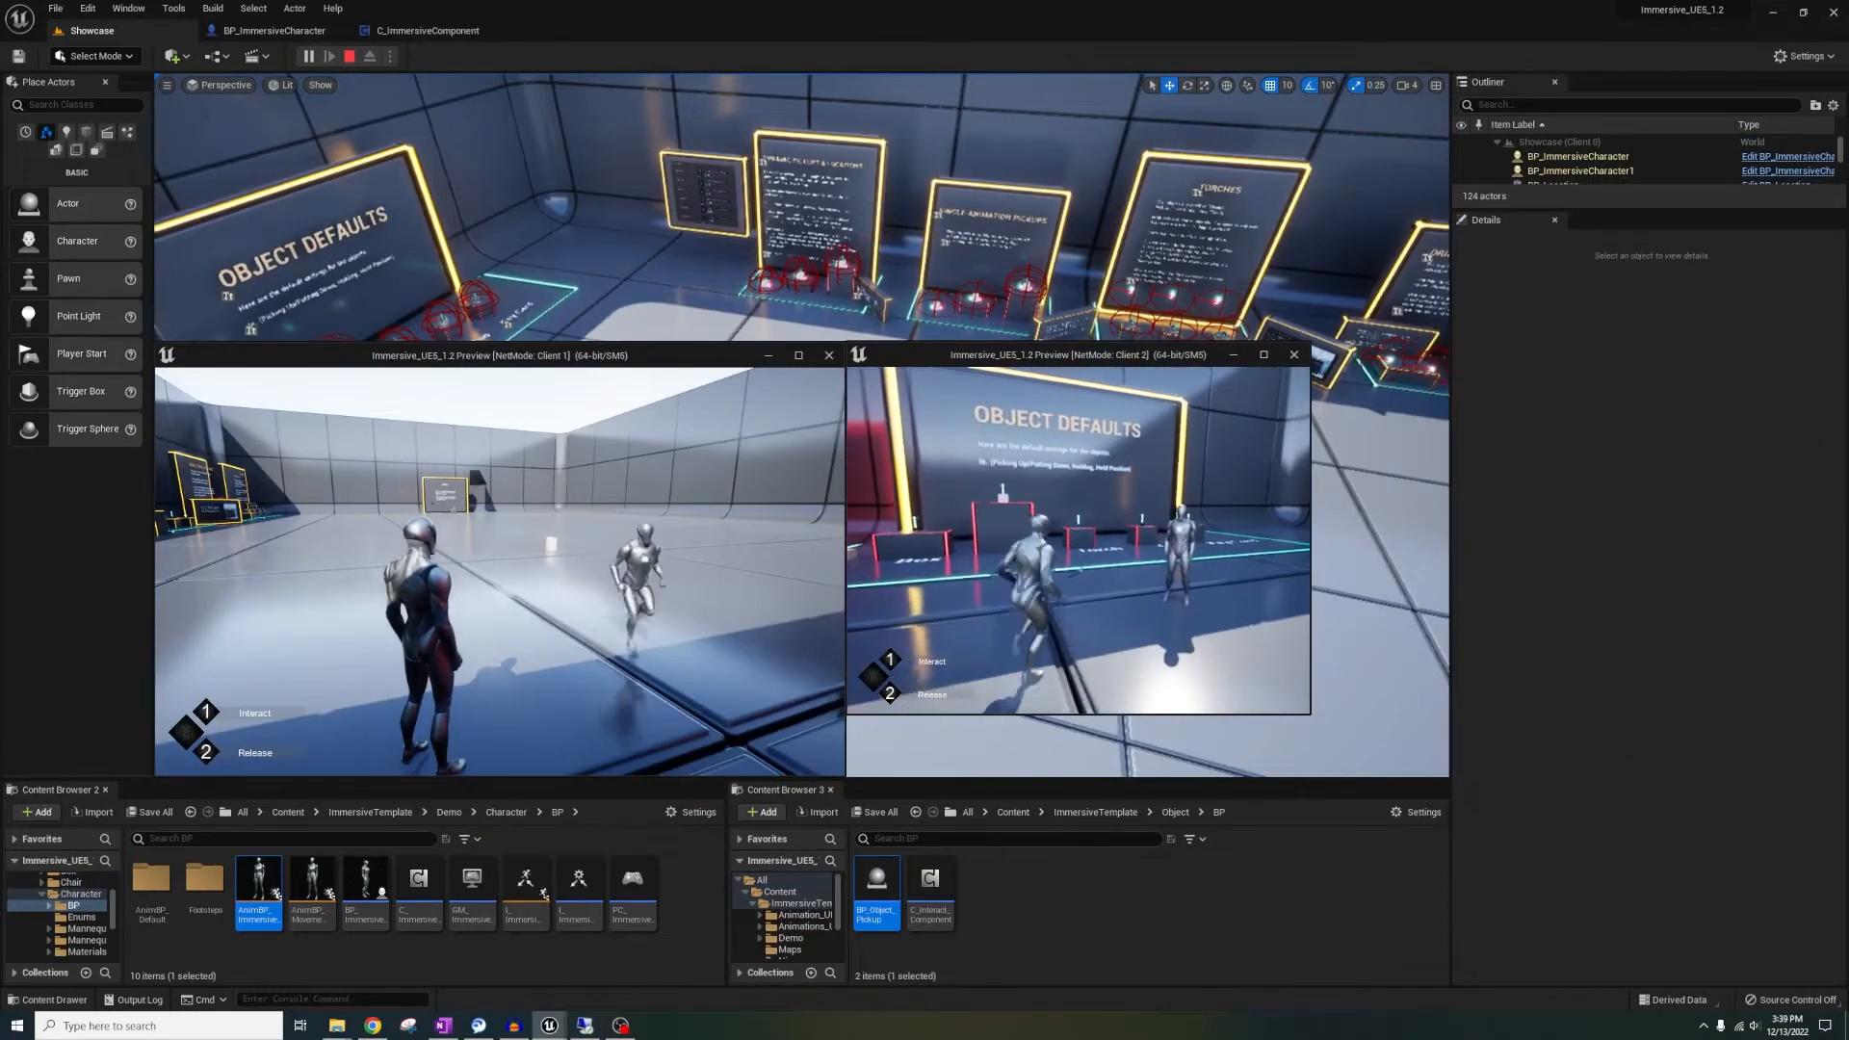
{"action": "left_click", "coordinate": [348, 57]}
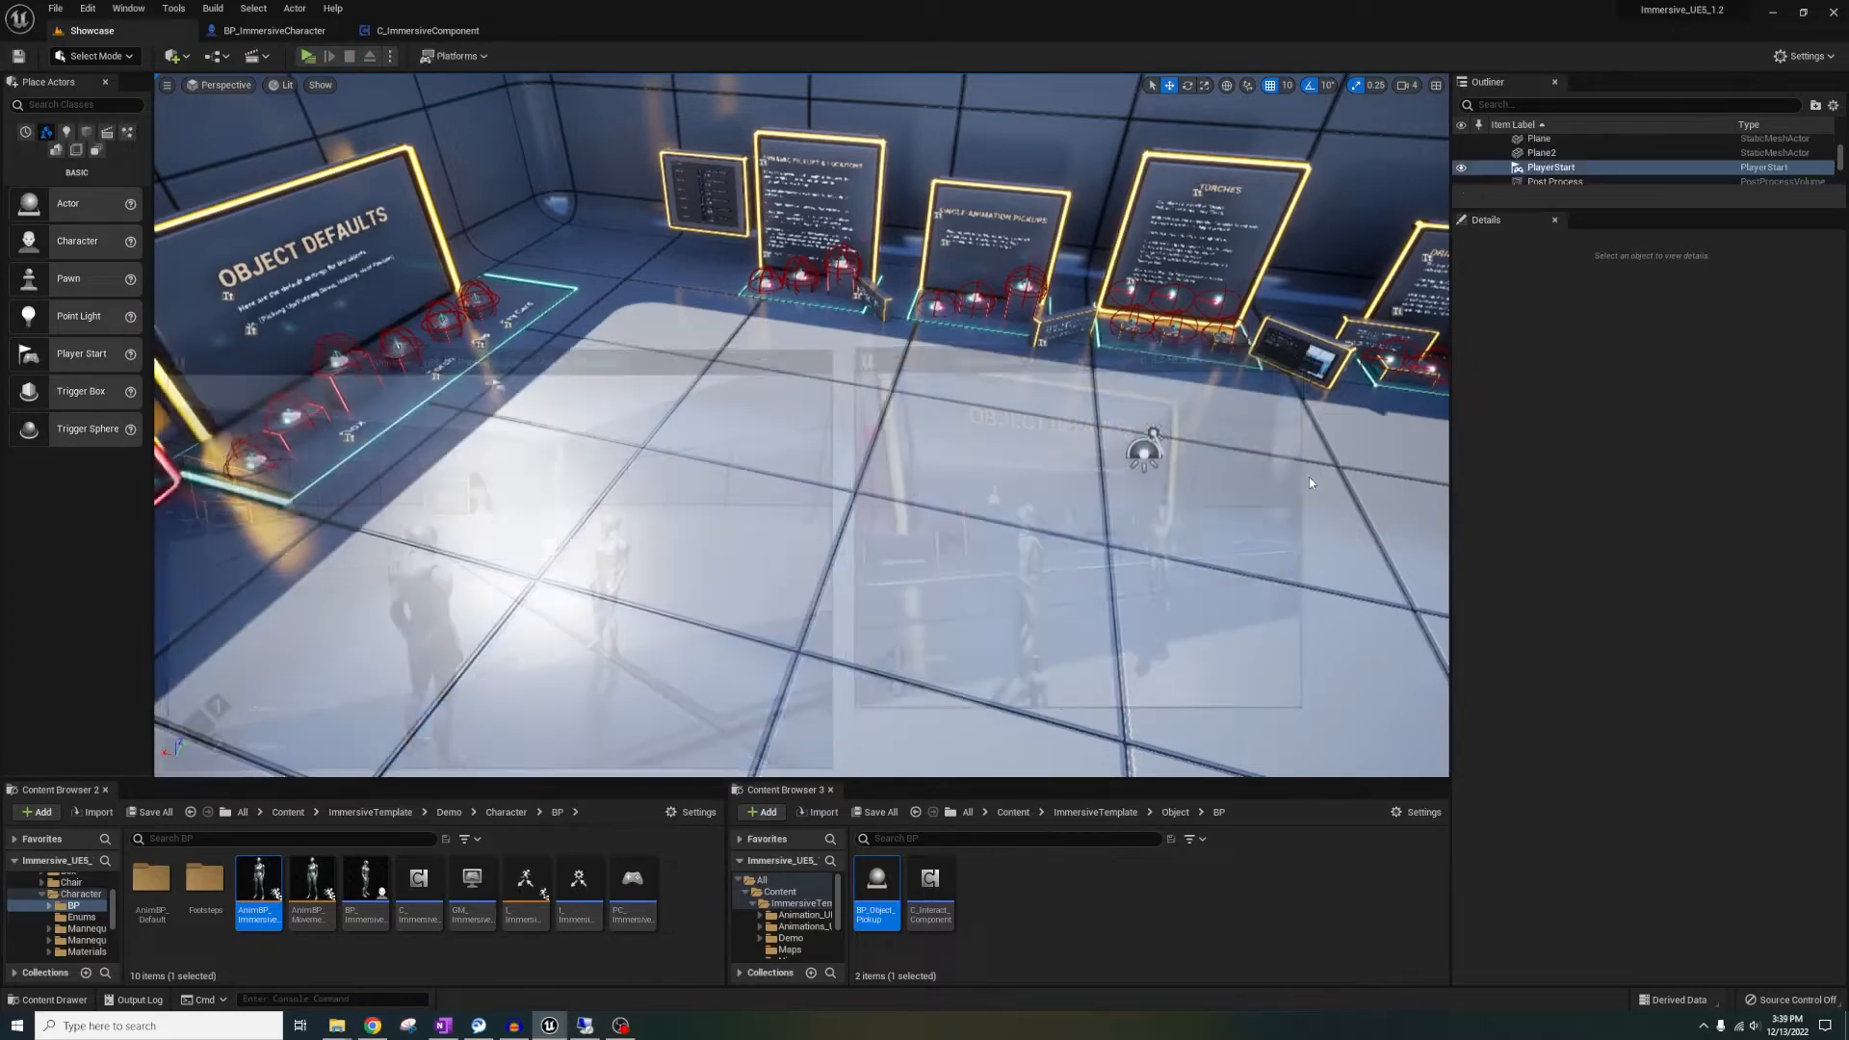
{"action": "double_click", "coordinate": [876, 879]}
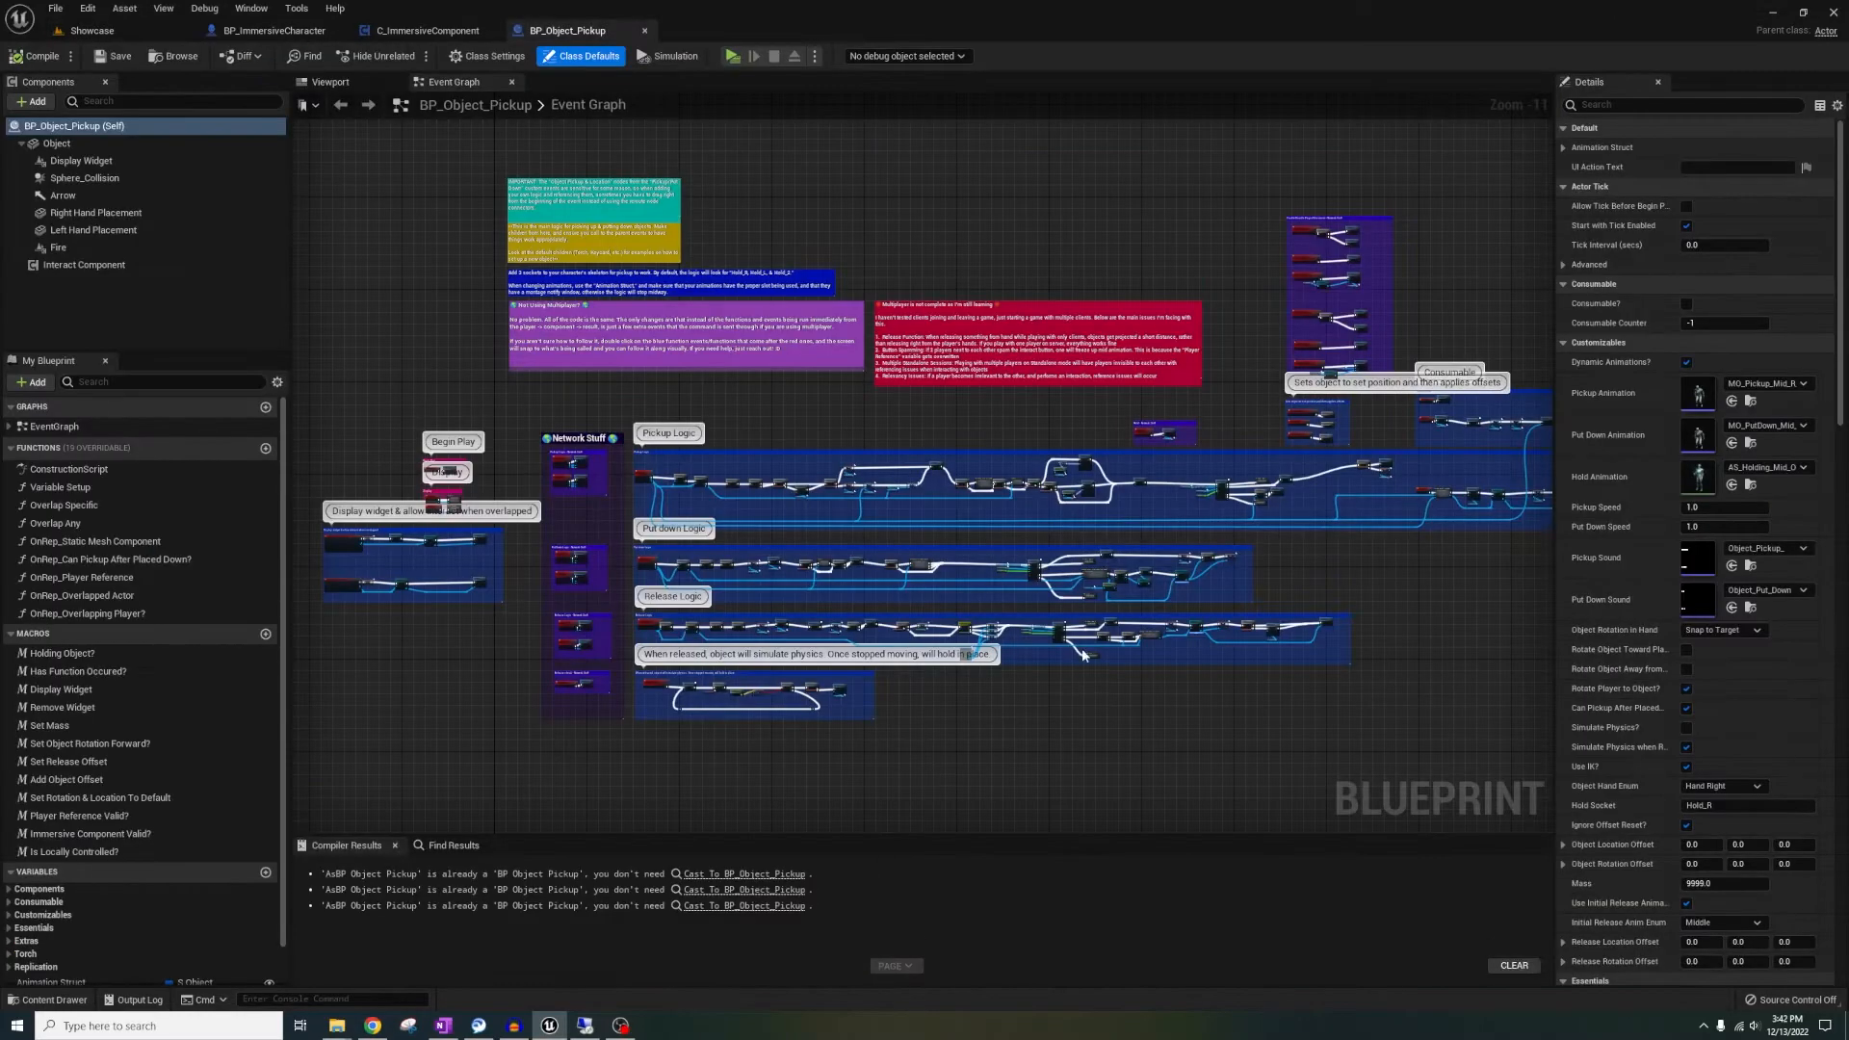
Zoom into the pickup release logic to add Event Tick, Print String and Self nodes
{"action": "scroll", "scroll_direction": "down", "scroll_amount": 3}
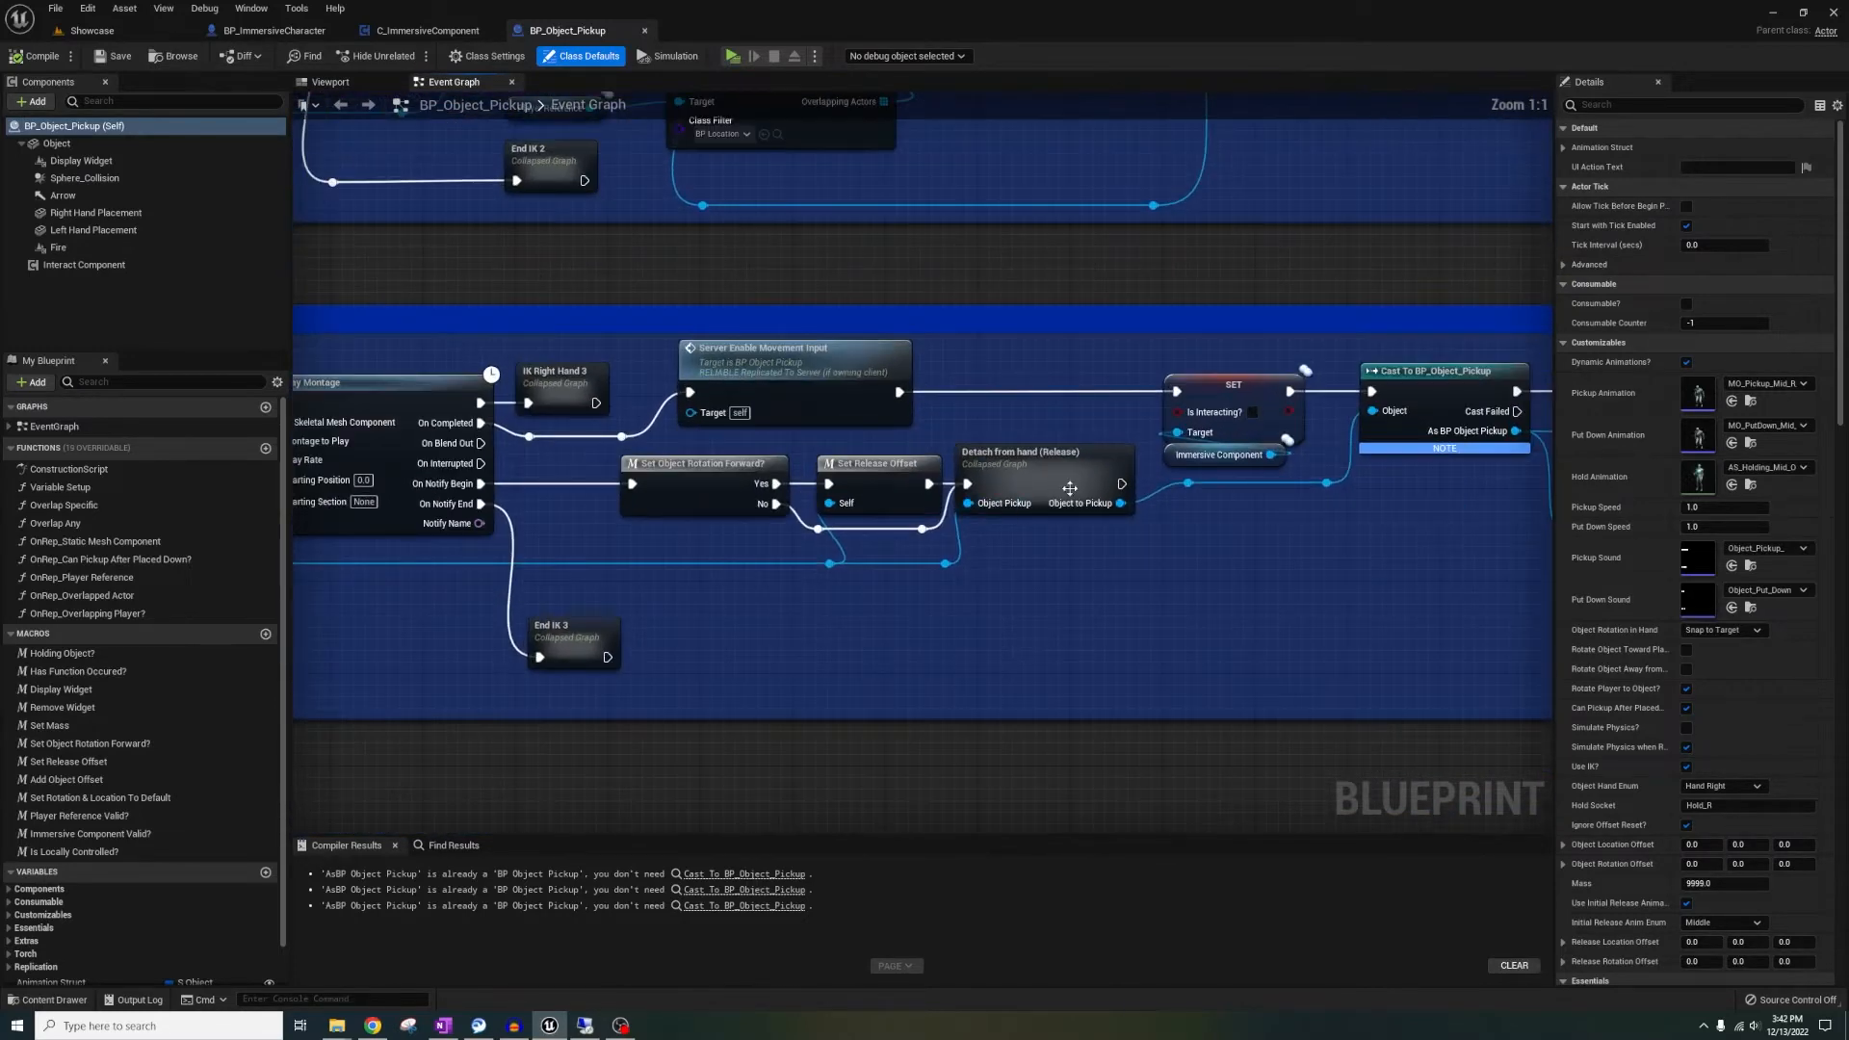
{"action": "double_click", "coordinate": [1040, 457]}
{"action": "type", "text": "GET LOCATION"}
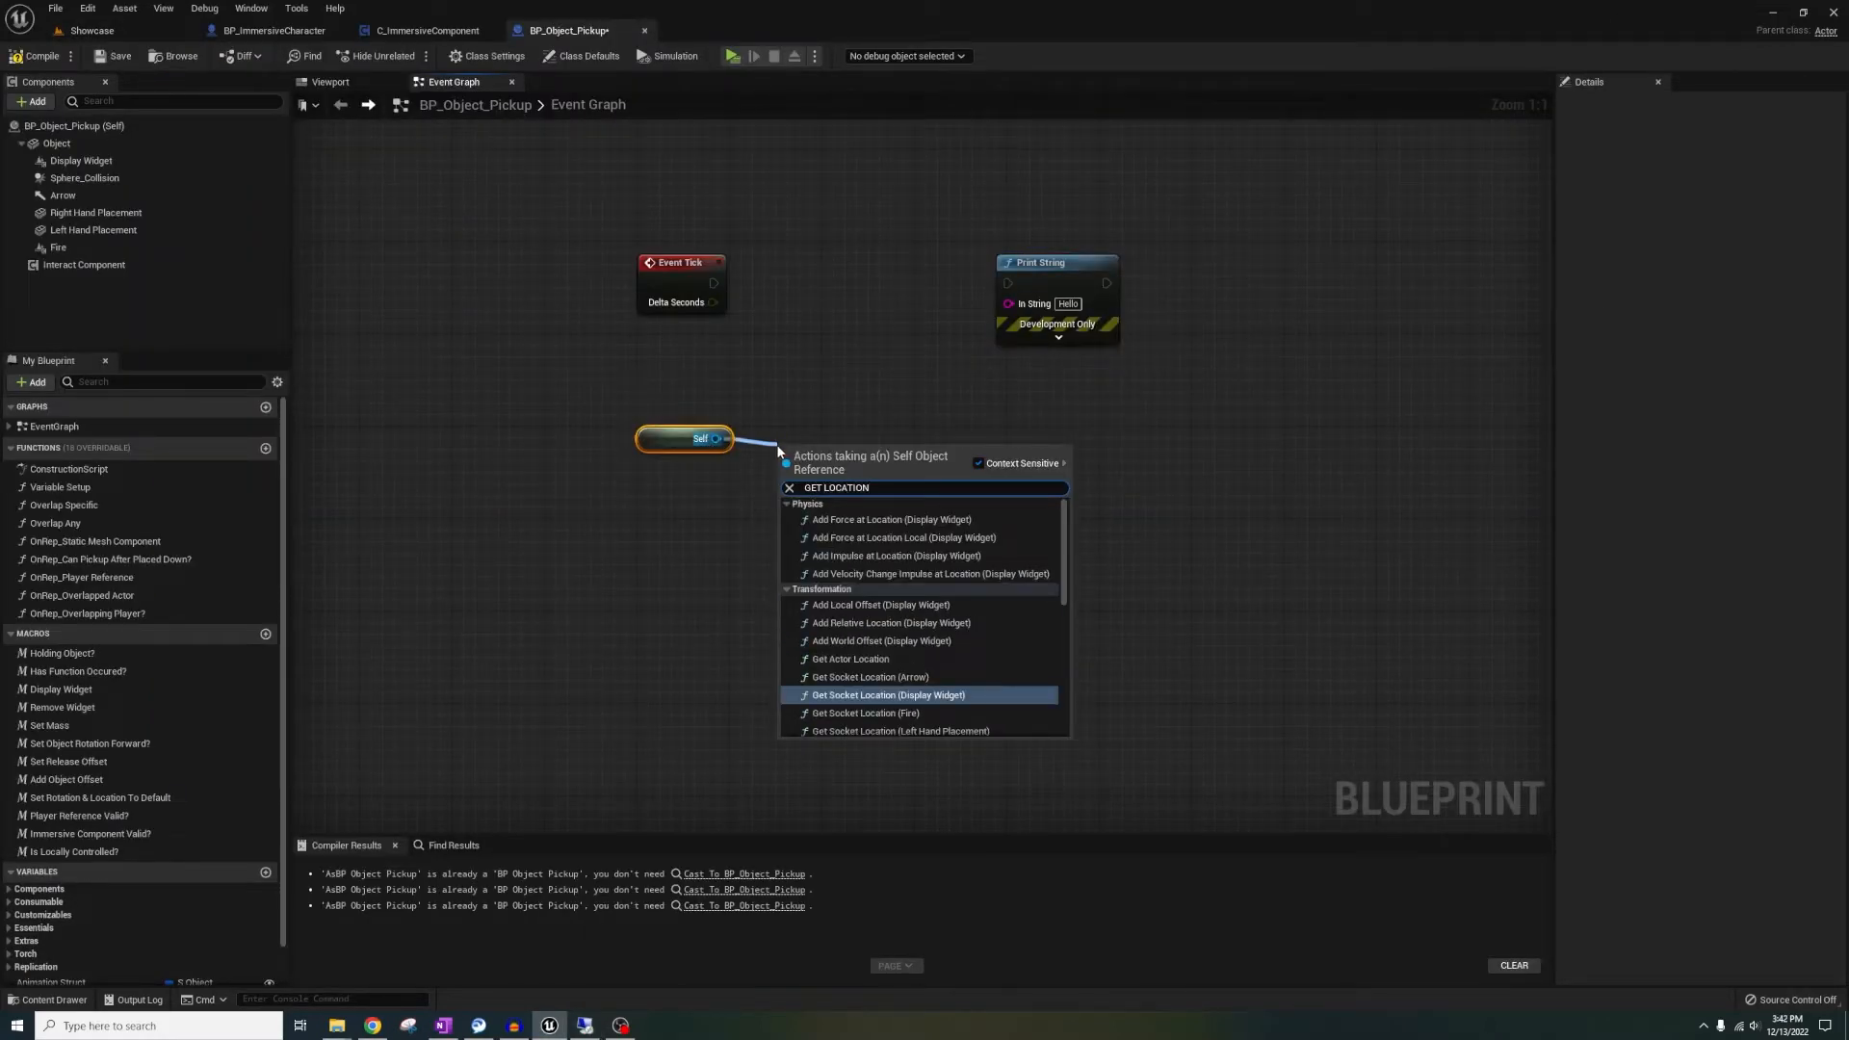
Feed Get Actor Location into Print String and run a two-client test
{"action": "left_click", "coordinate": [886, 640]}
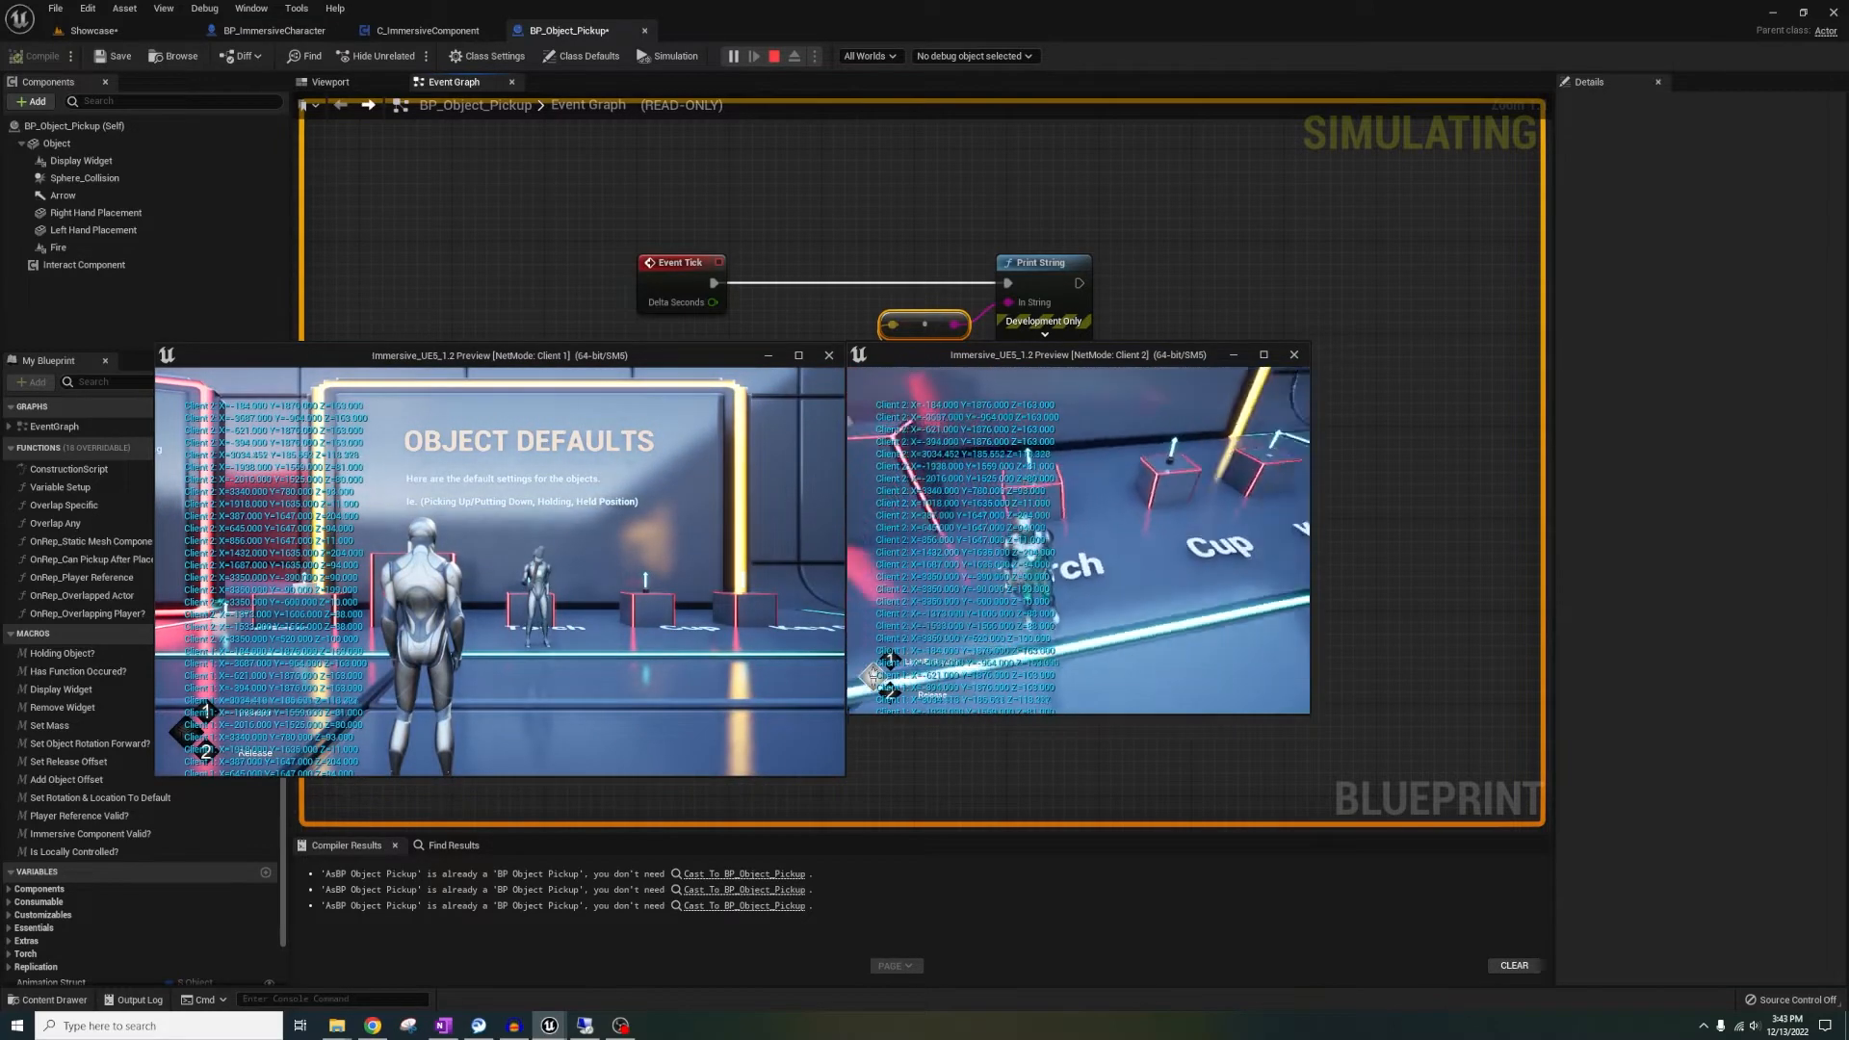
{"action": "left_click", "coordinate": [773, 56]}
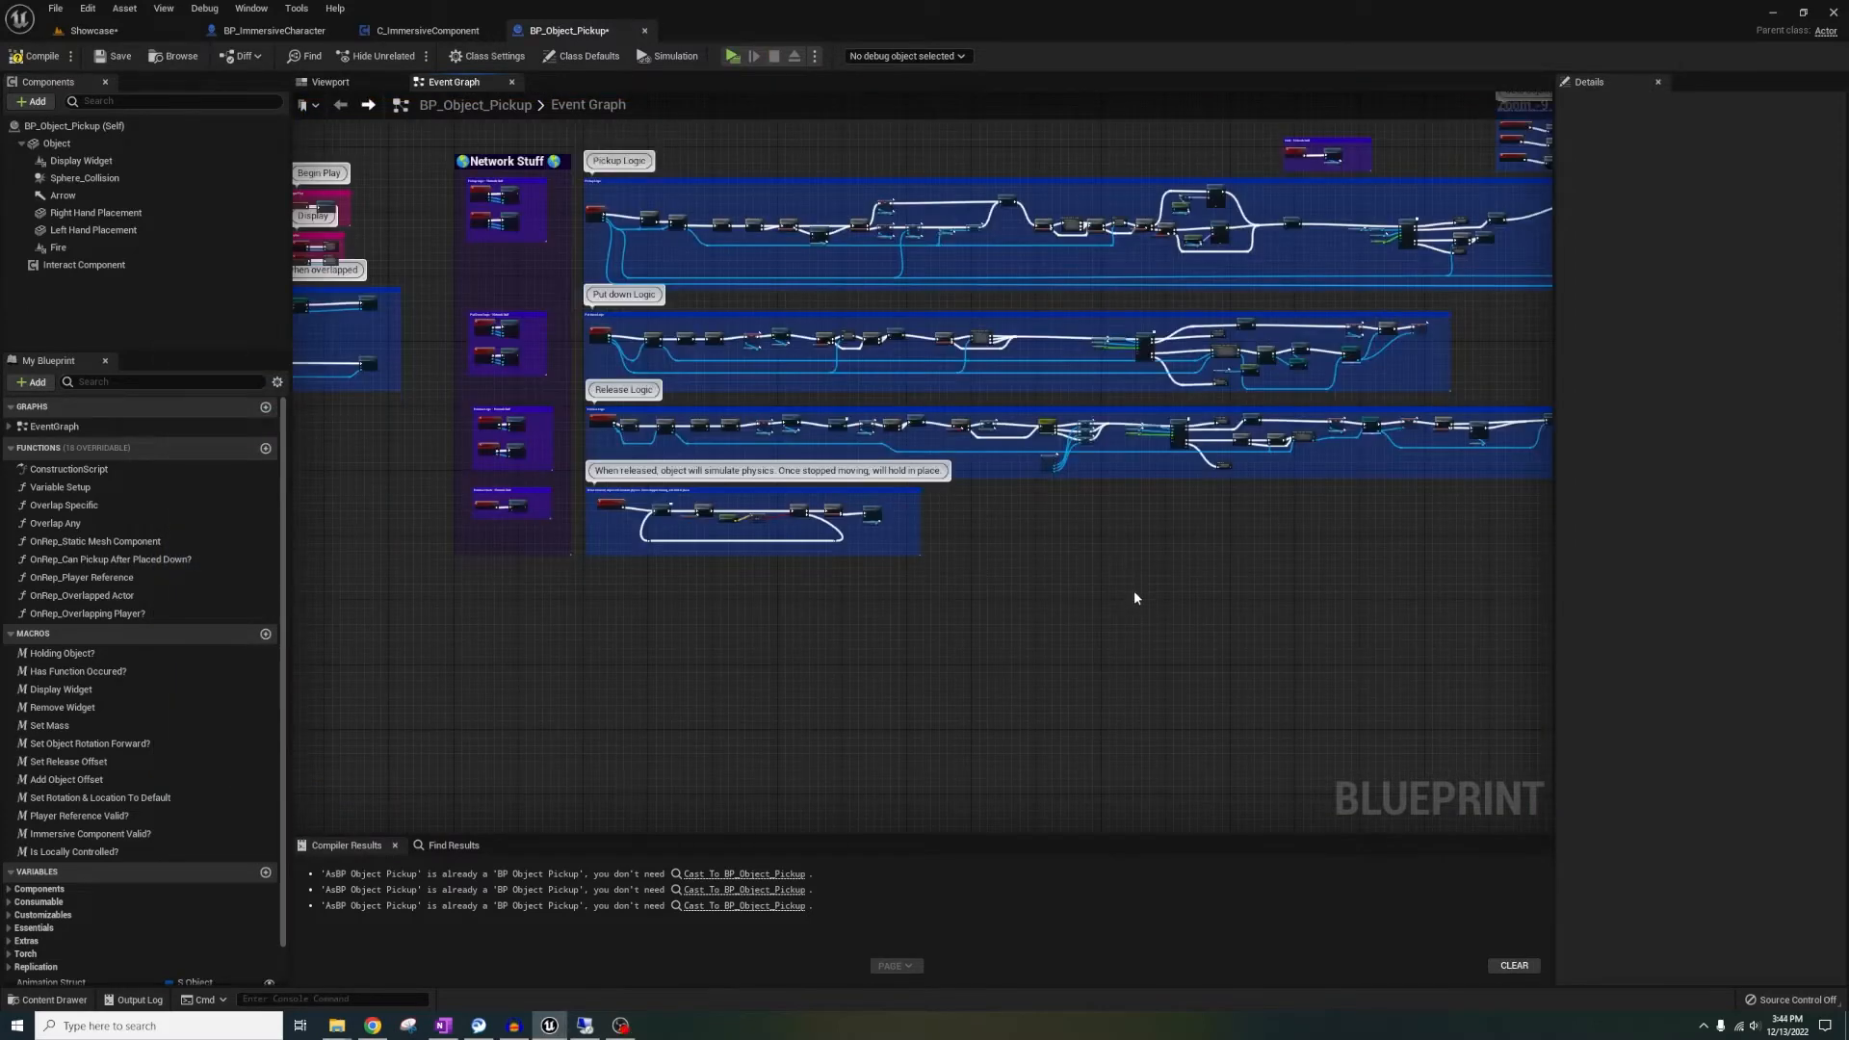
{"action": "mouse_move", "coordinate": [1120, 571]}
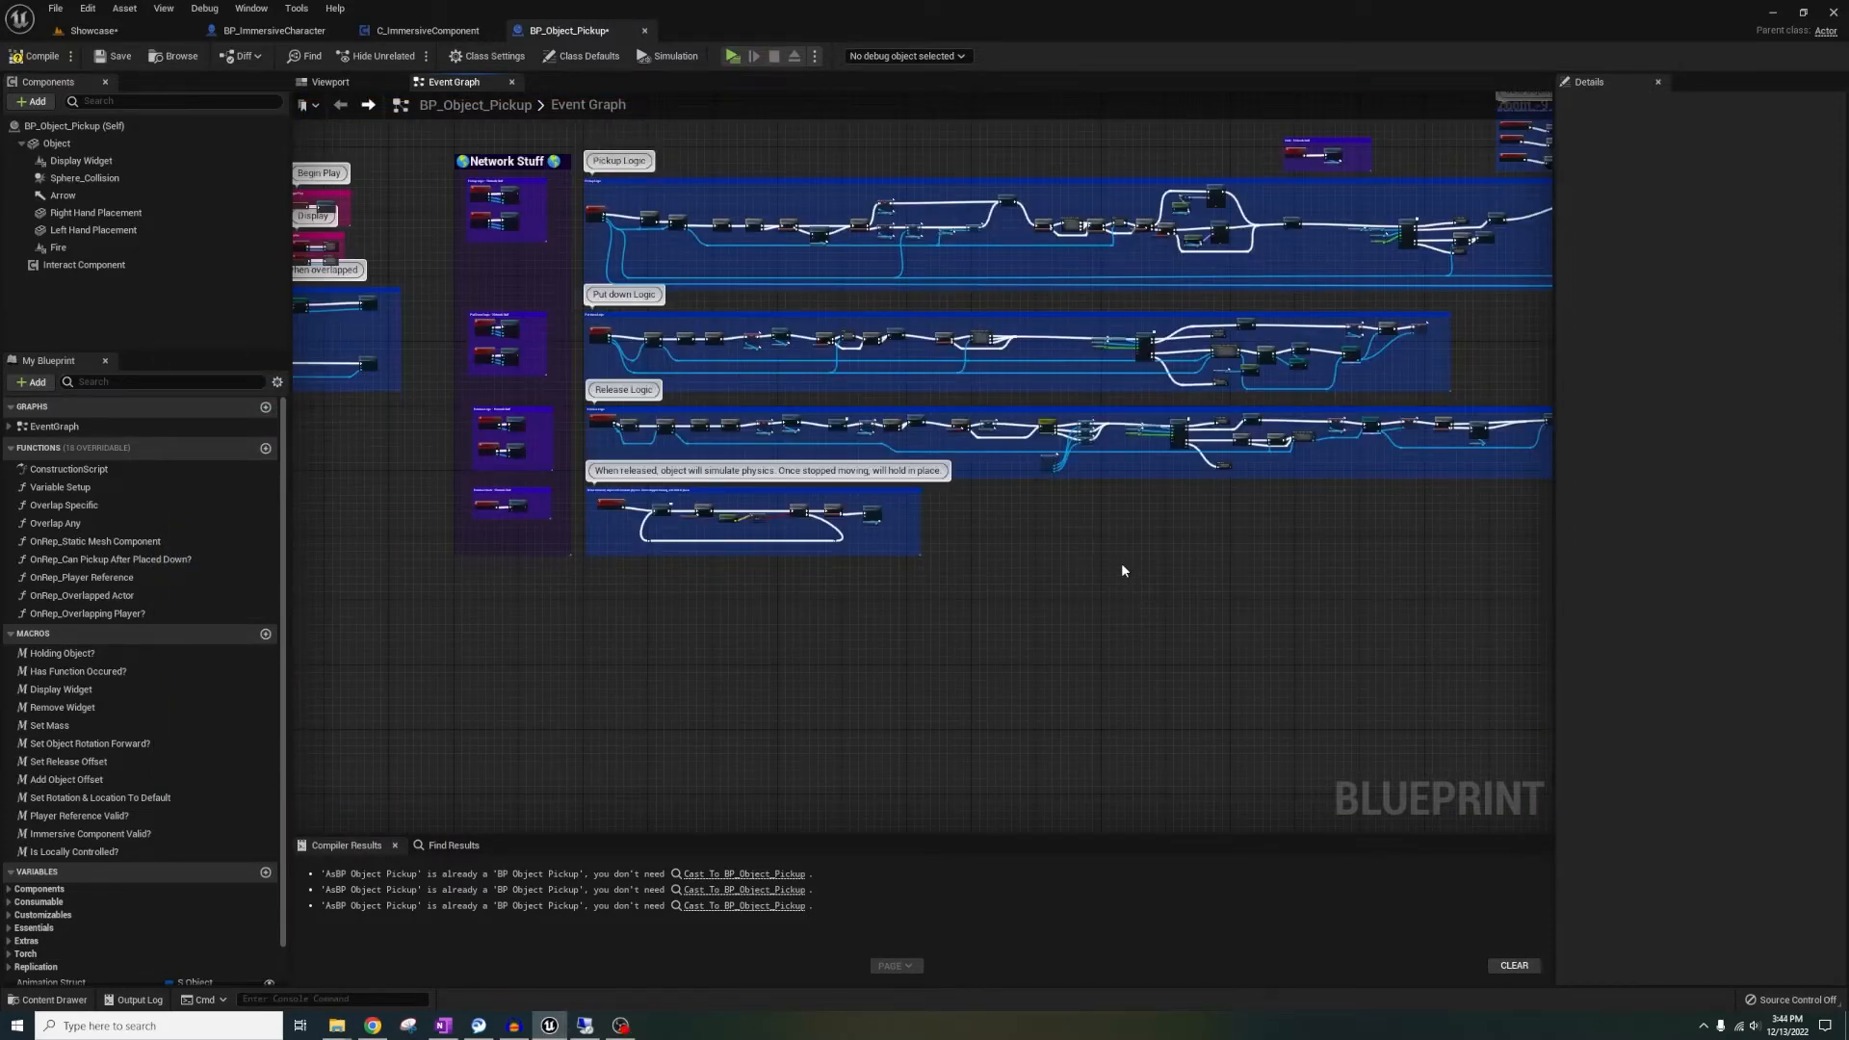
{"action": "mouse_move", "coordinate": [1115, 542]}
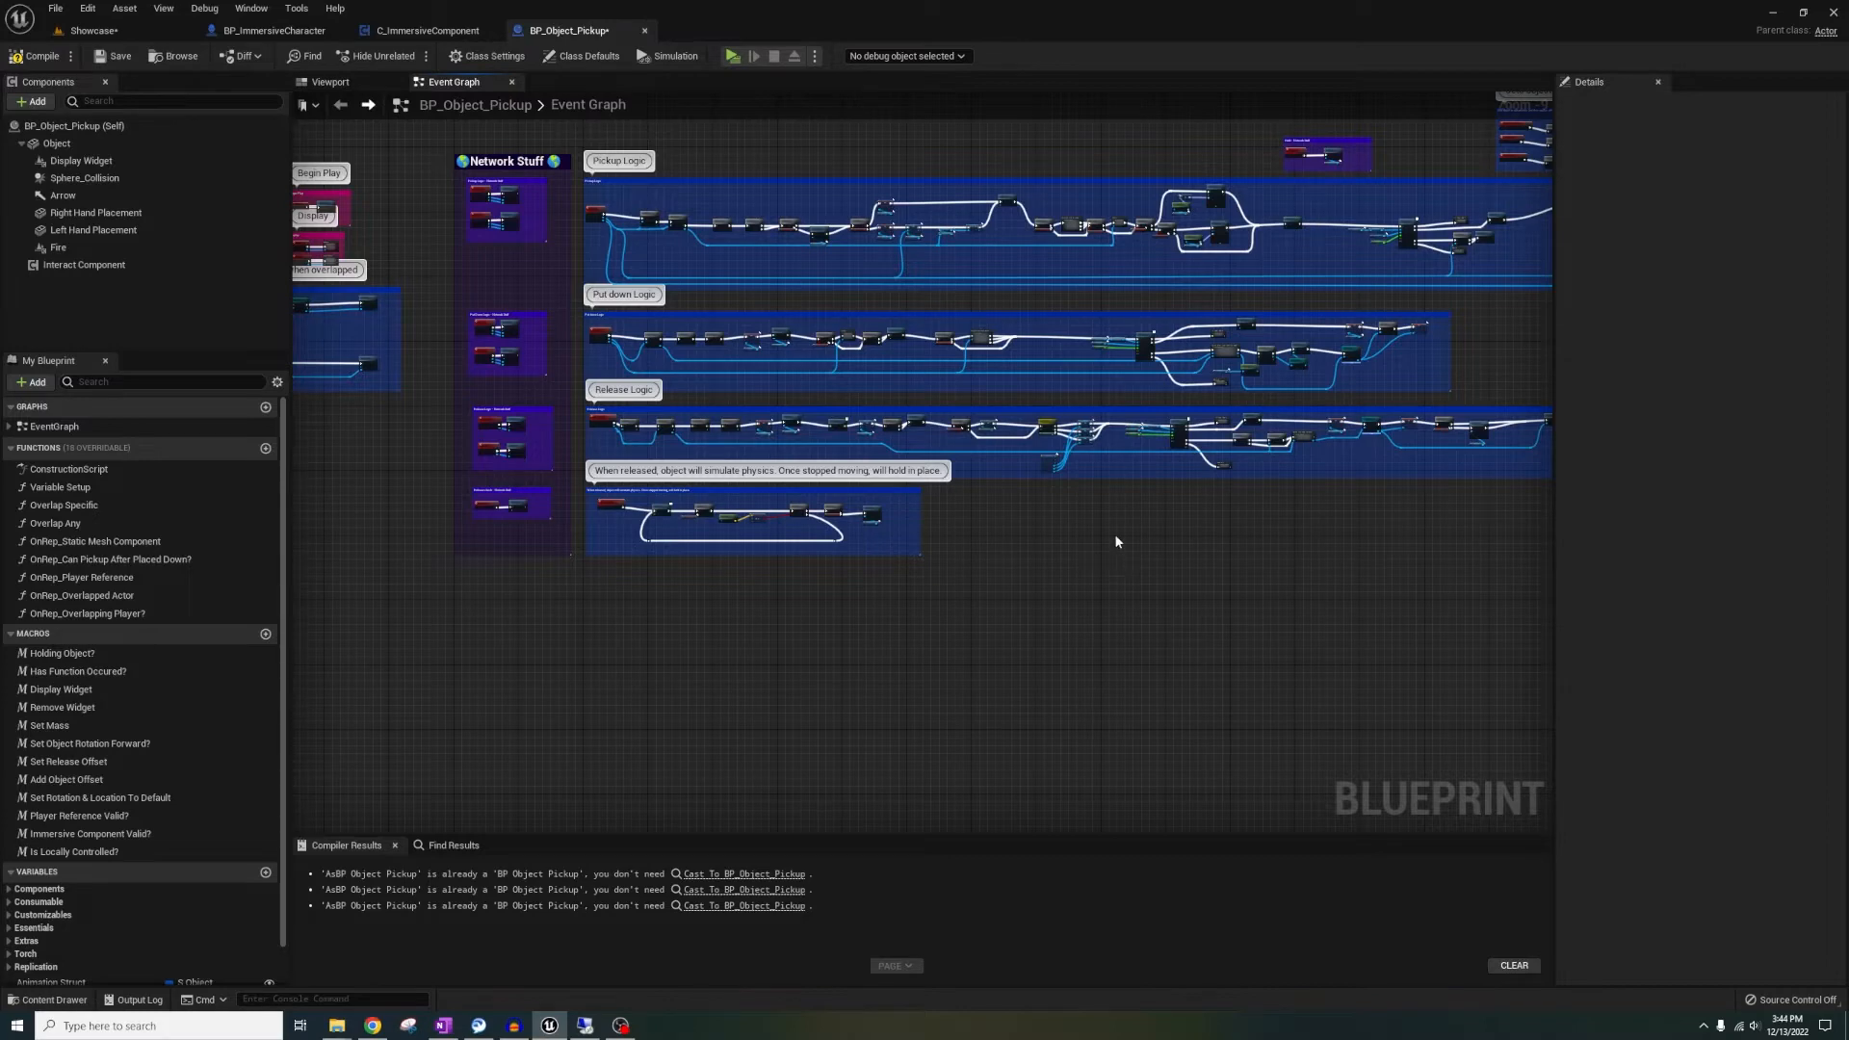
View BP_ImmersiveCharacter's Release Held Object Button graph, then return to the Showcase level
{"action": "left_click", "coordinate": [273, 30]}
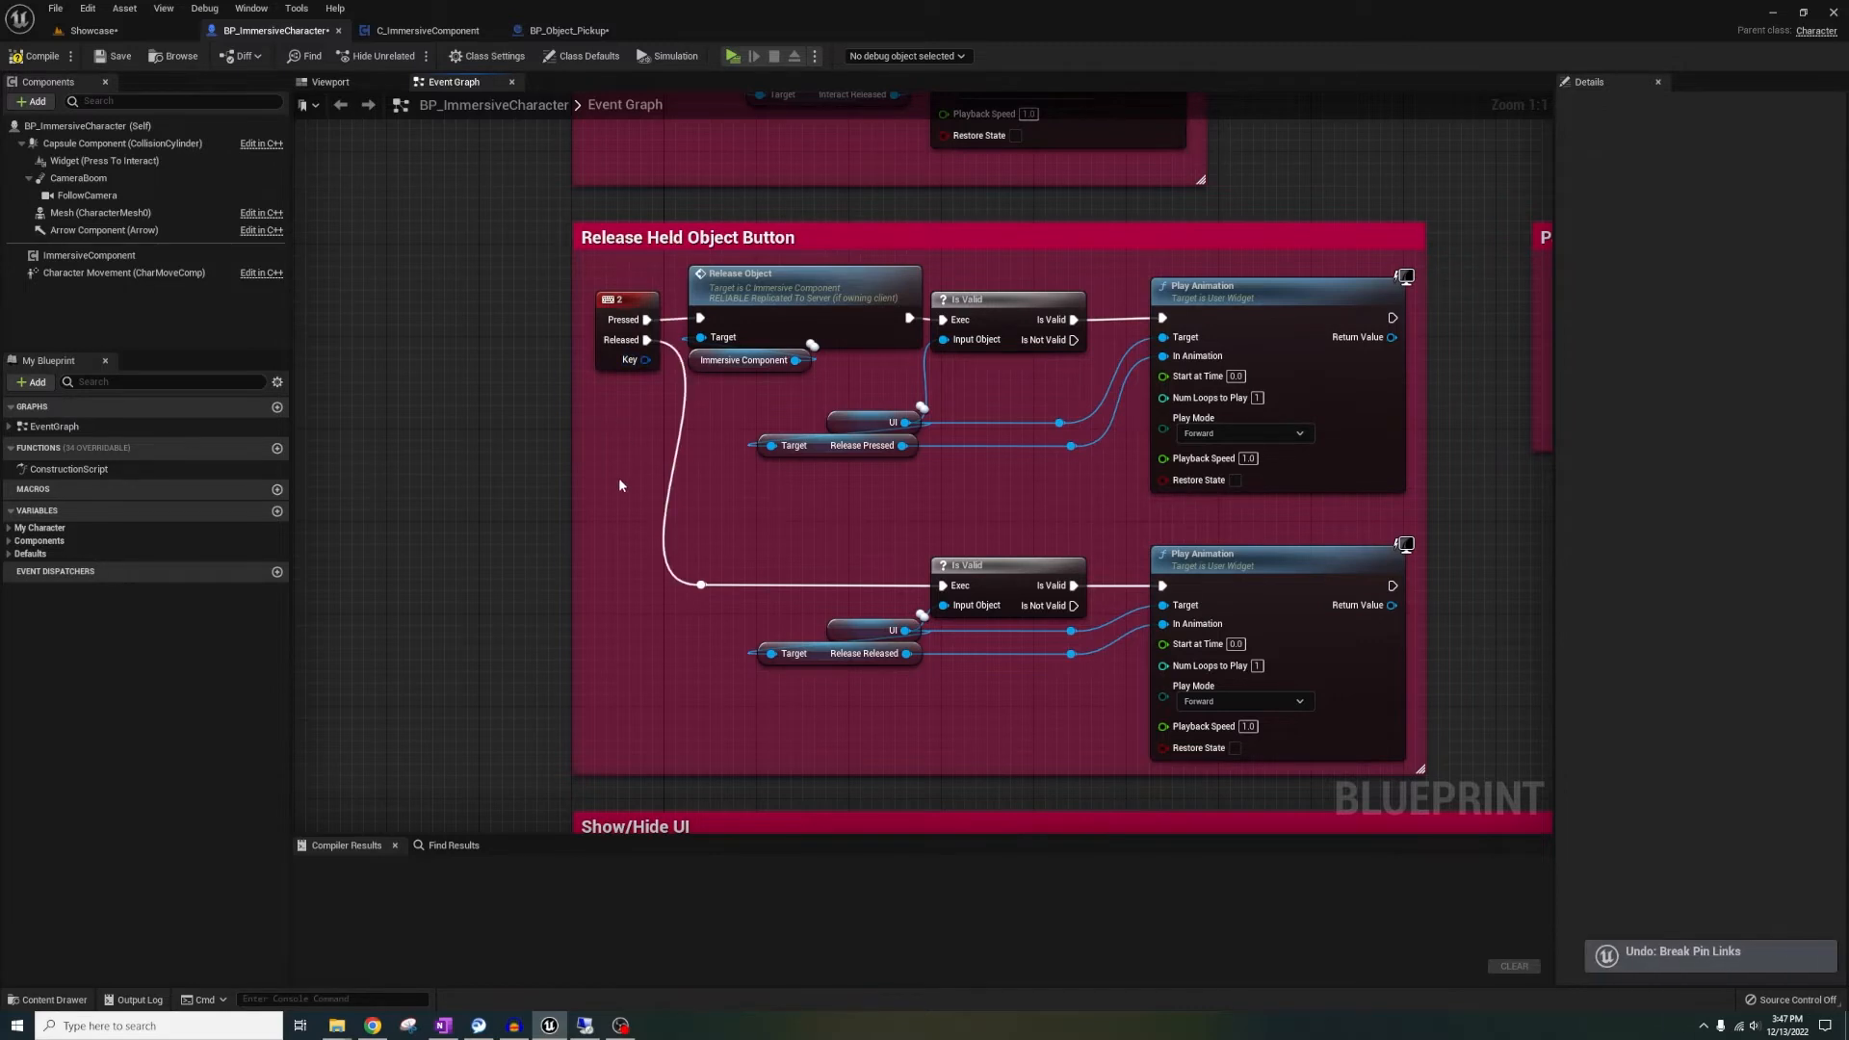
{"action": "left_click", "coordinate": [90, 30]}
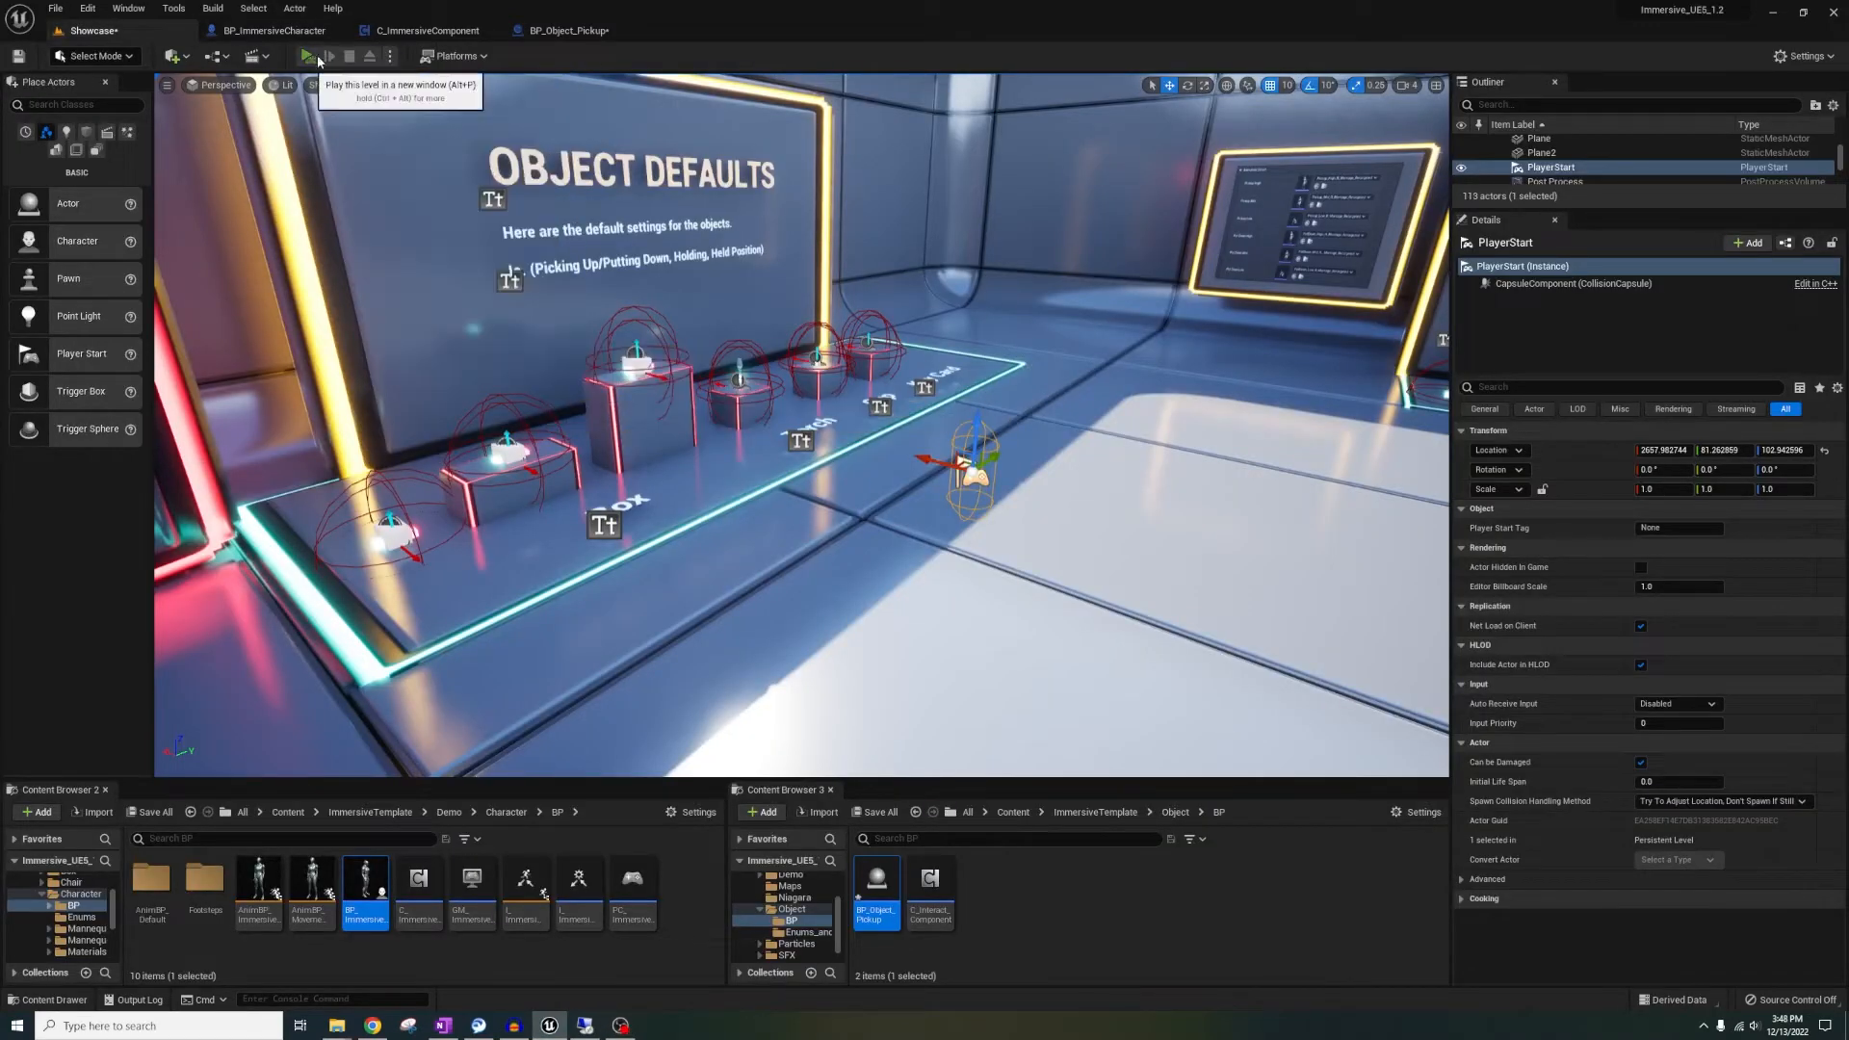
Launch a two-client play session and bring up the C_ImmersiveComponent event graph
{"action": "left_click", "coordinate": [314, 56]}
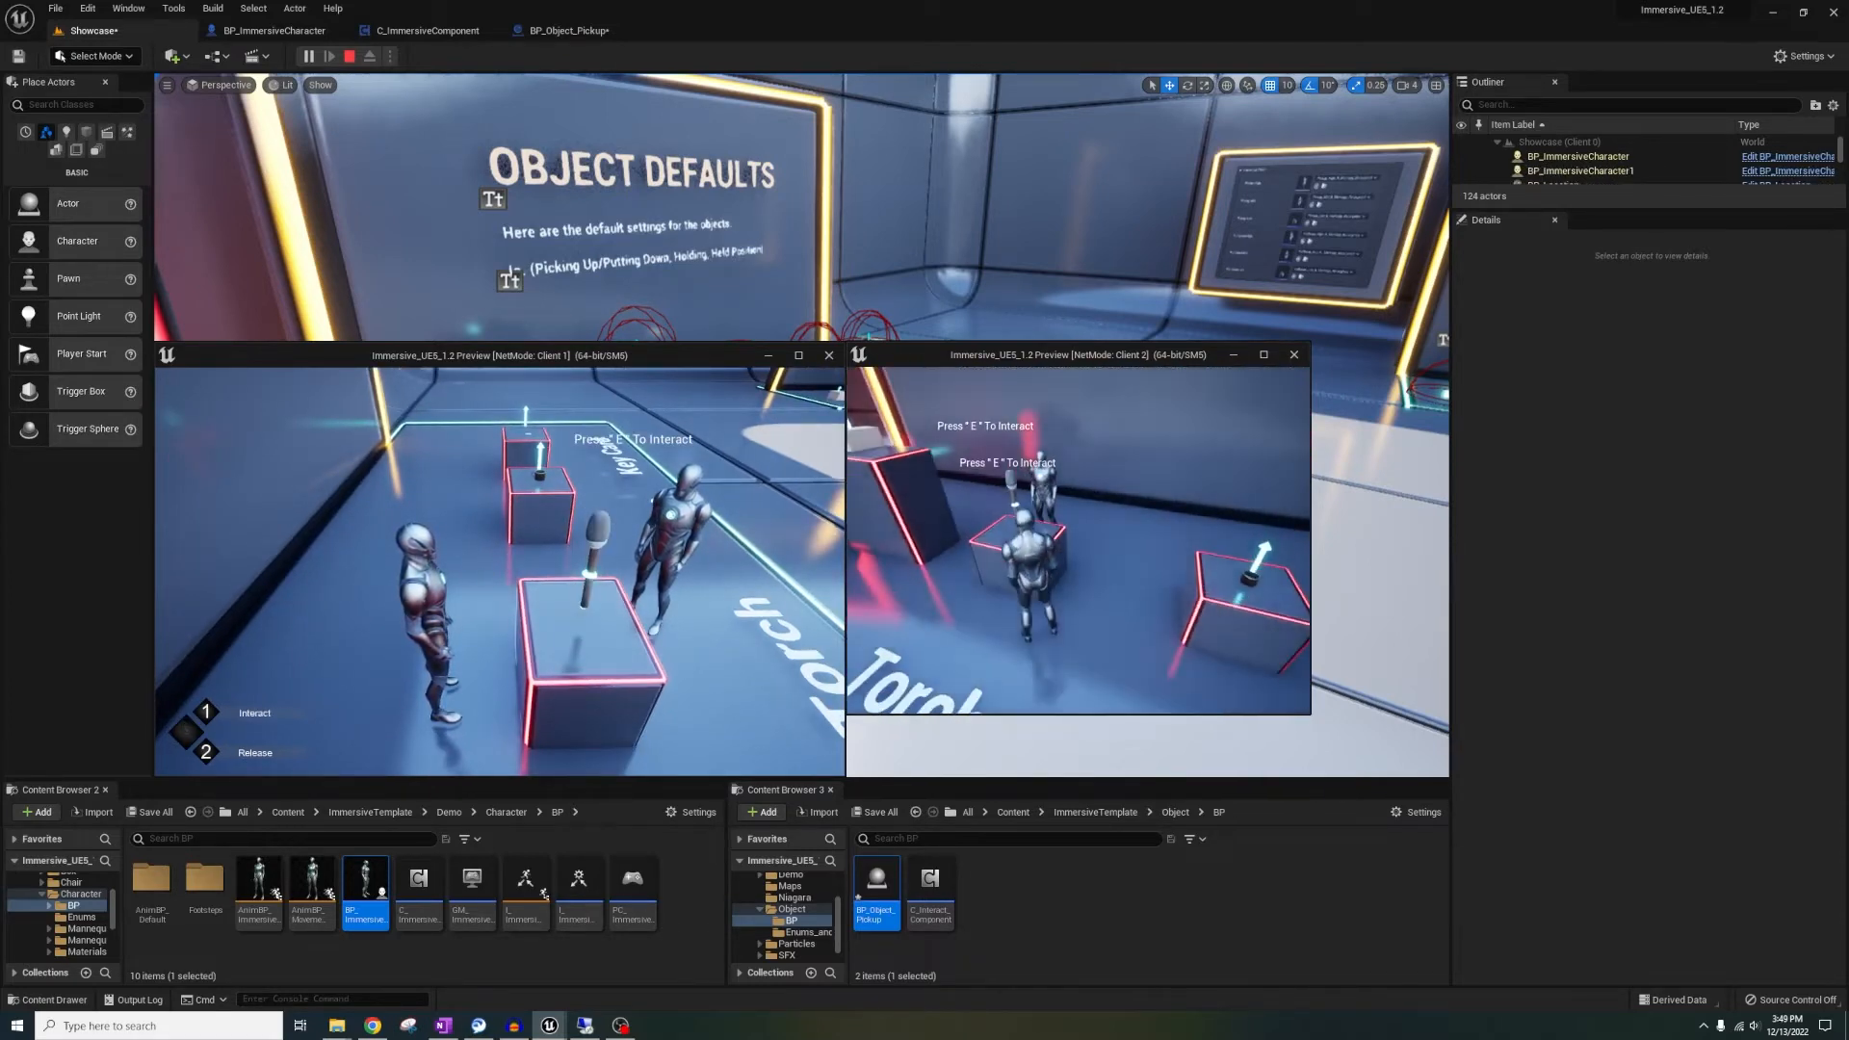
{"action": "left_click", "coordinate": [426, 30]}
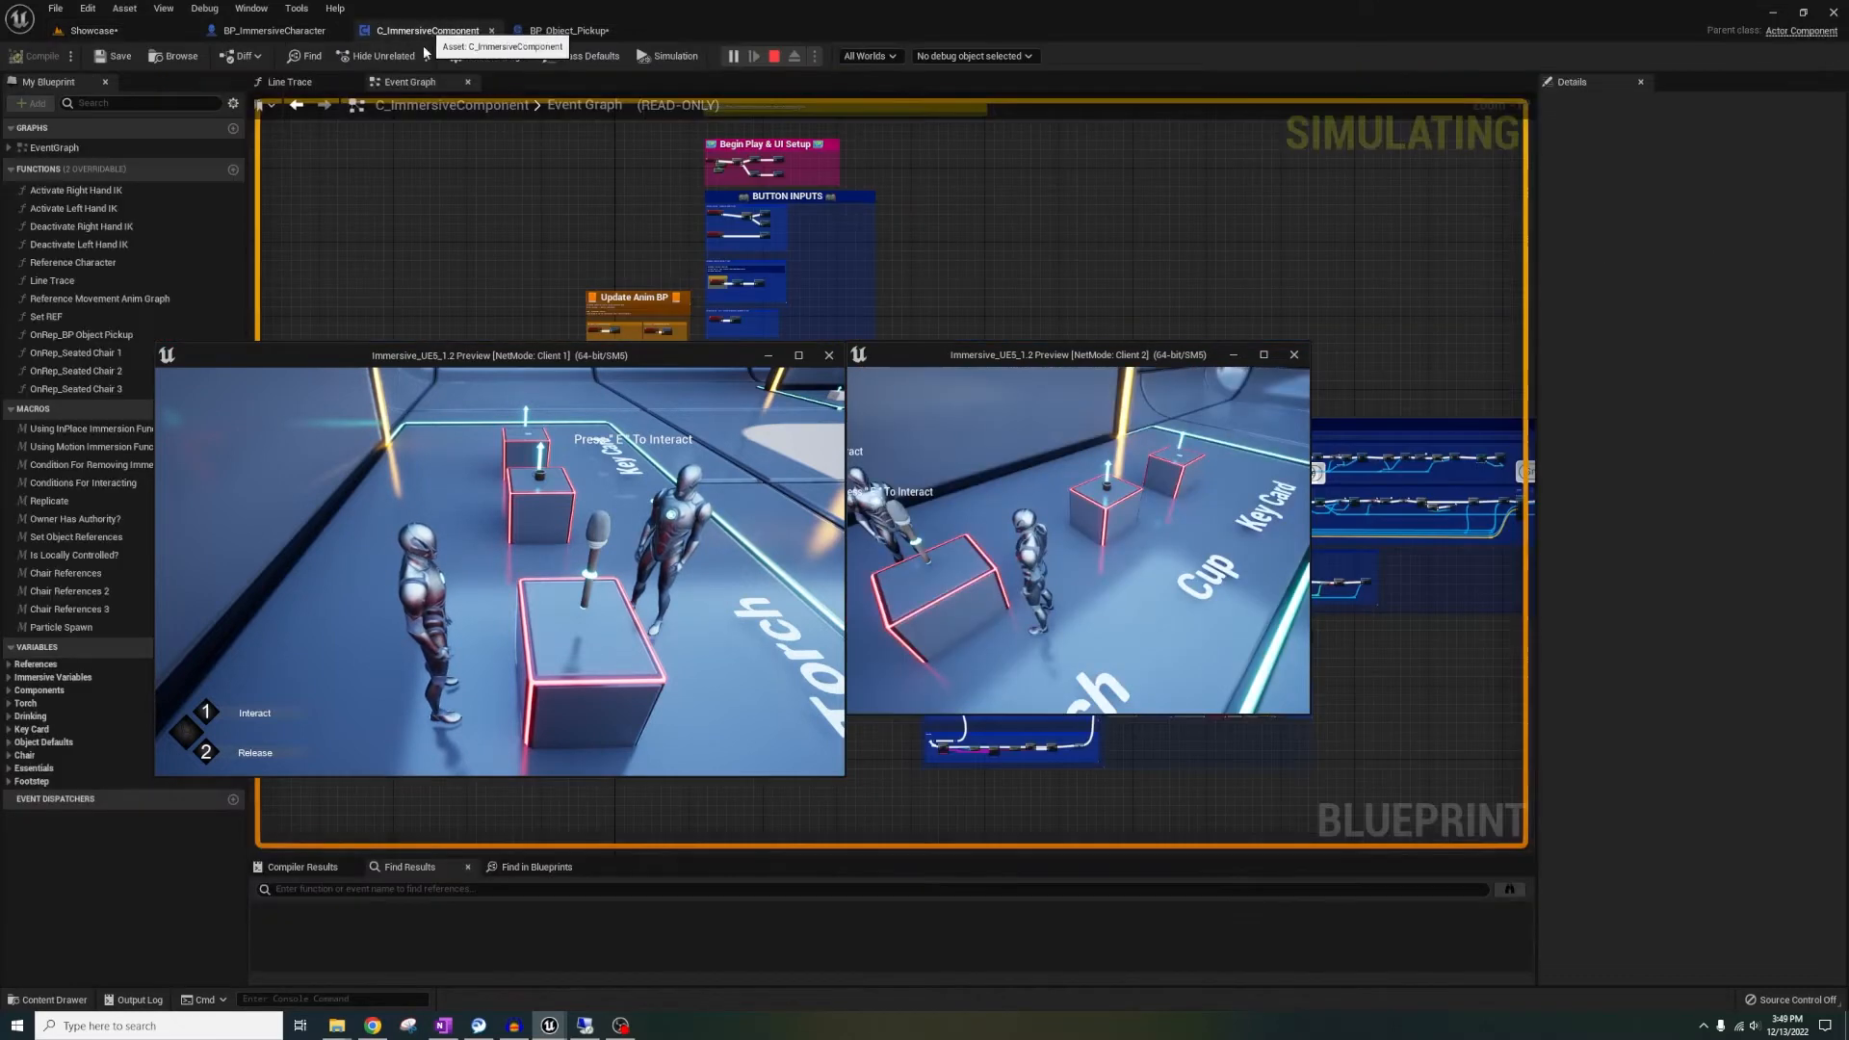
Stop play and browse BP_Object_Pickup, the Line Trace graph, then BP_ImmersiveCharacter's class defaults
{"action": "left_click", "coordinate": [774, 56]}
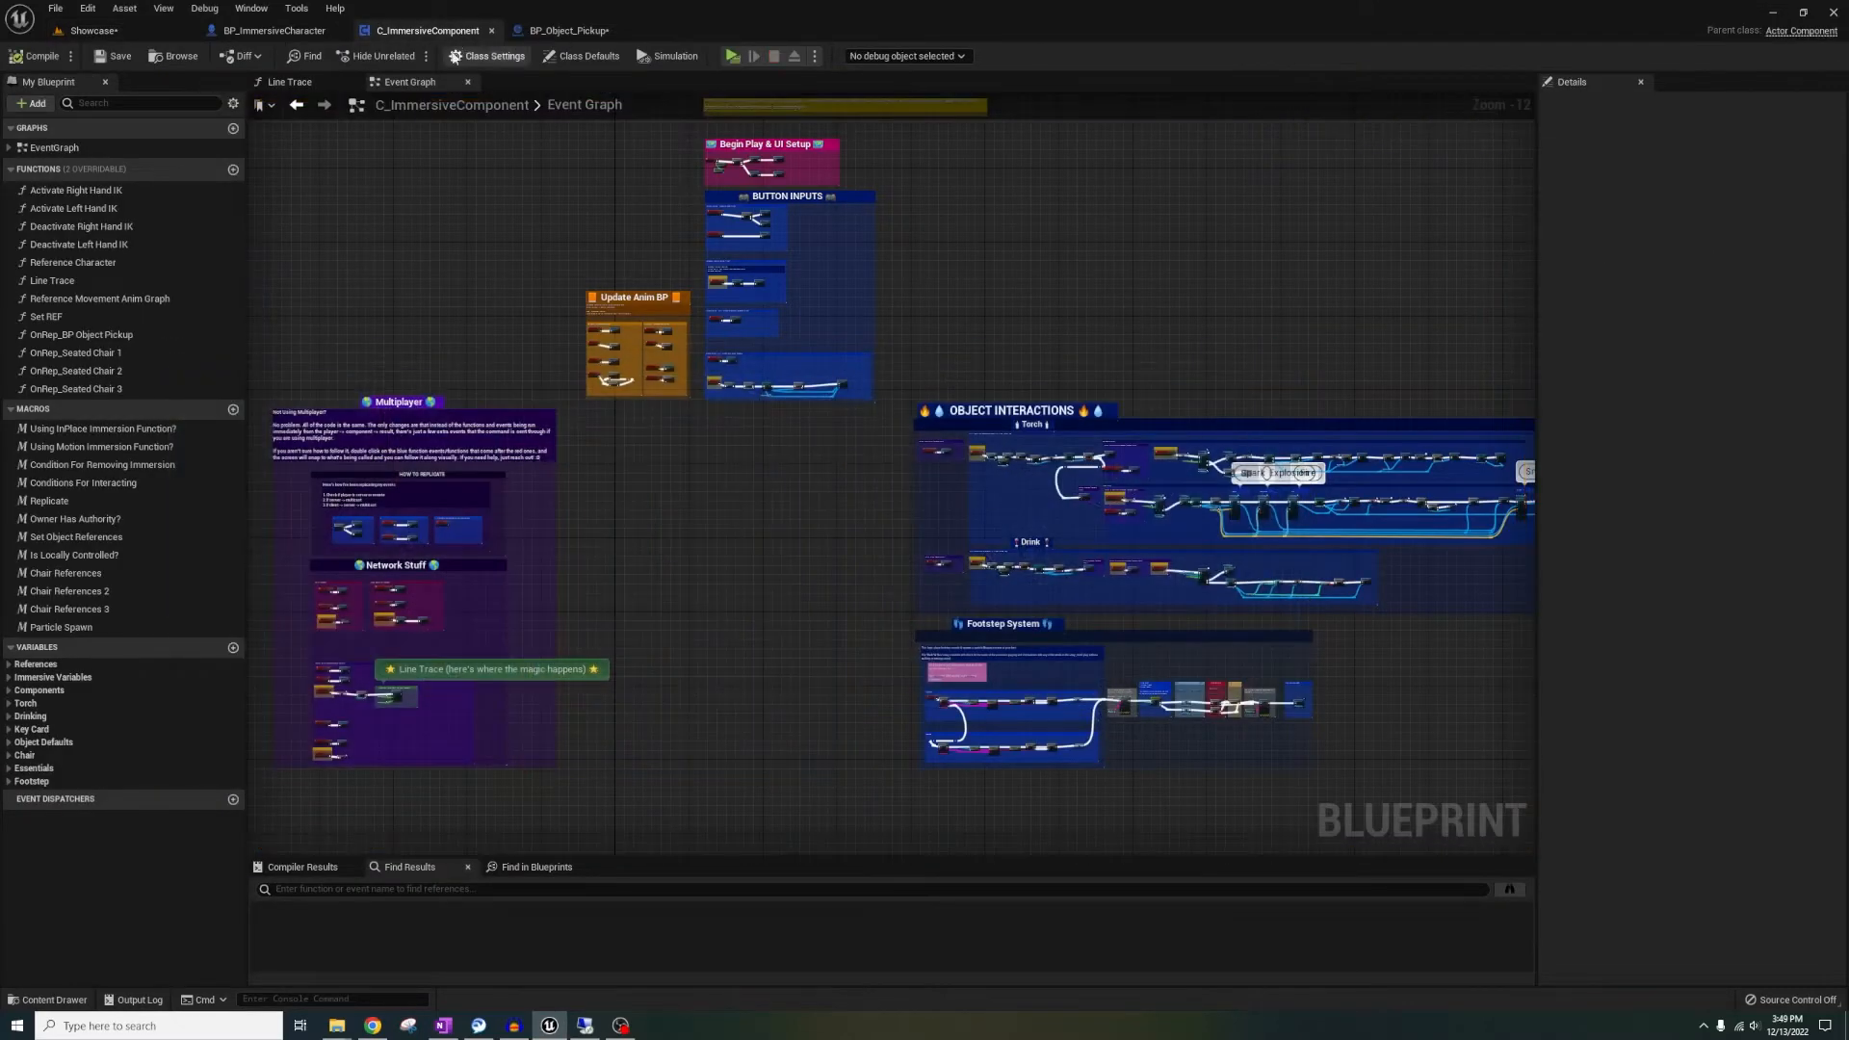
{"action": "left_click", "coordinate": [563, 29]}
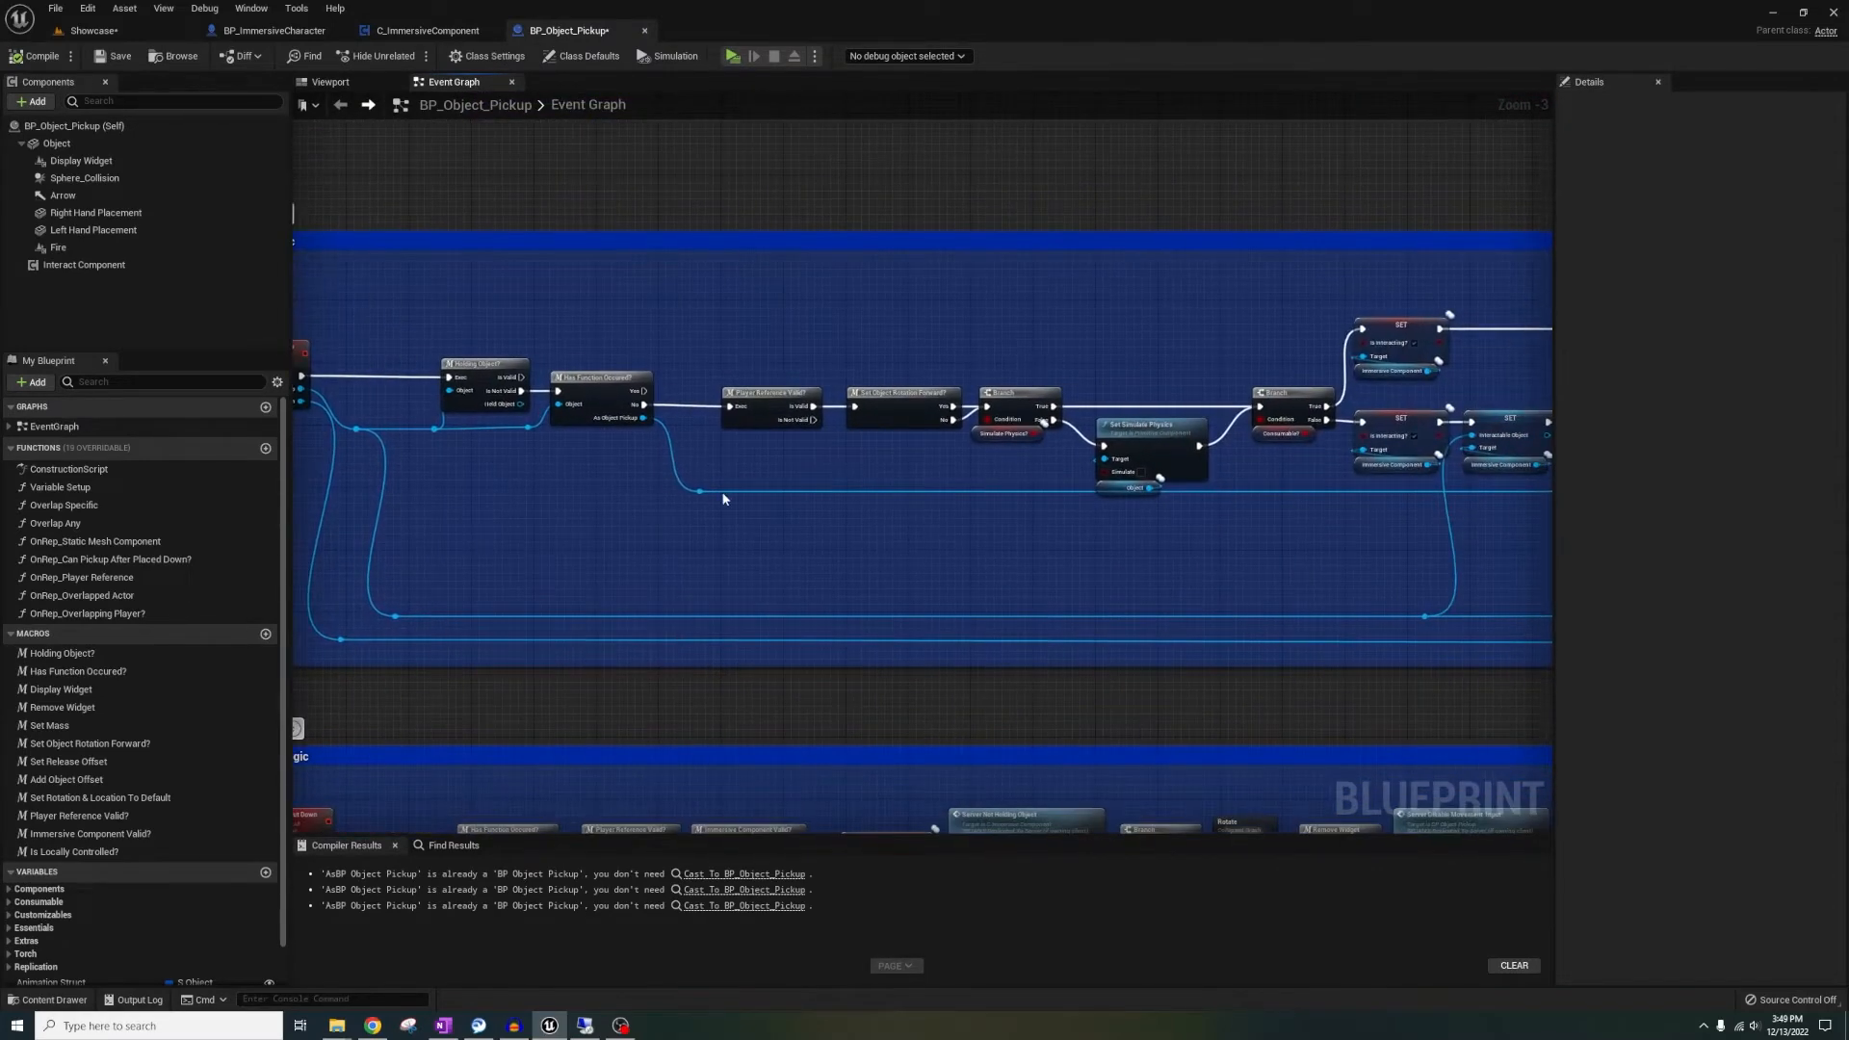
{"action": "left_click", "coordinate": [426, 30]}
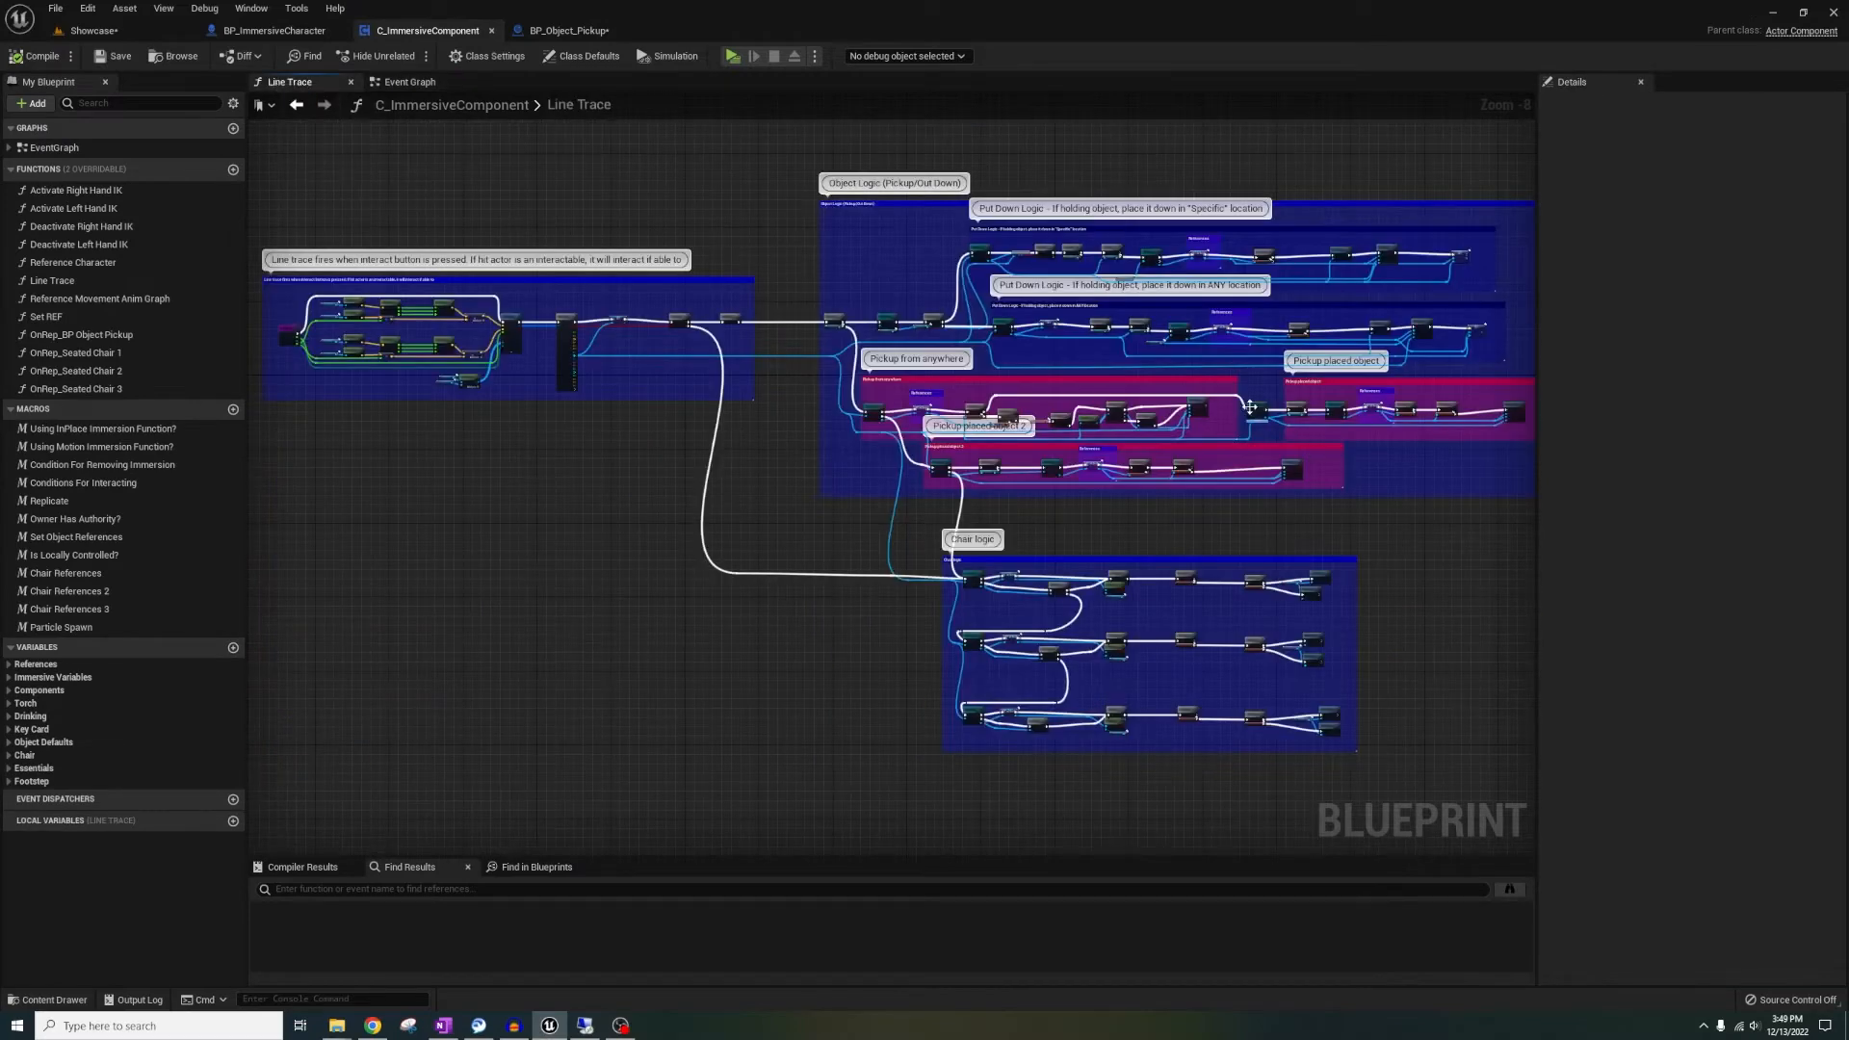
{"action": "scroll", "scroll_direction": "down", "scroll_amount": 3}
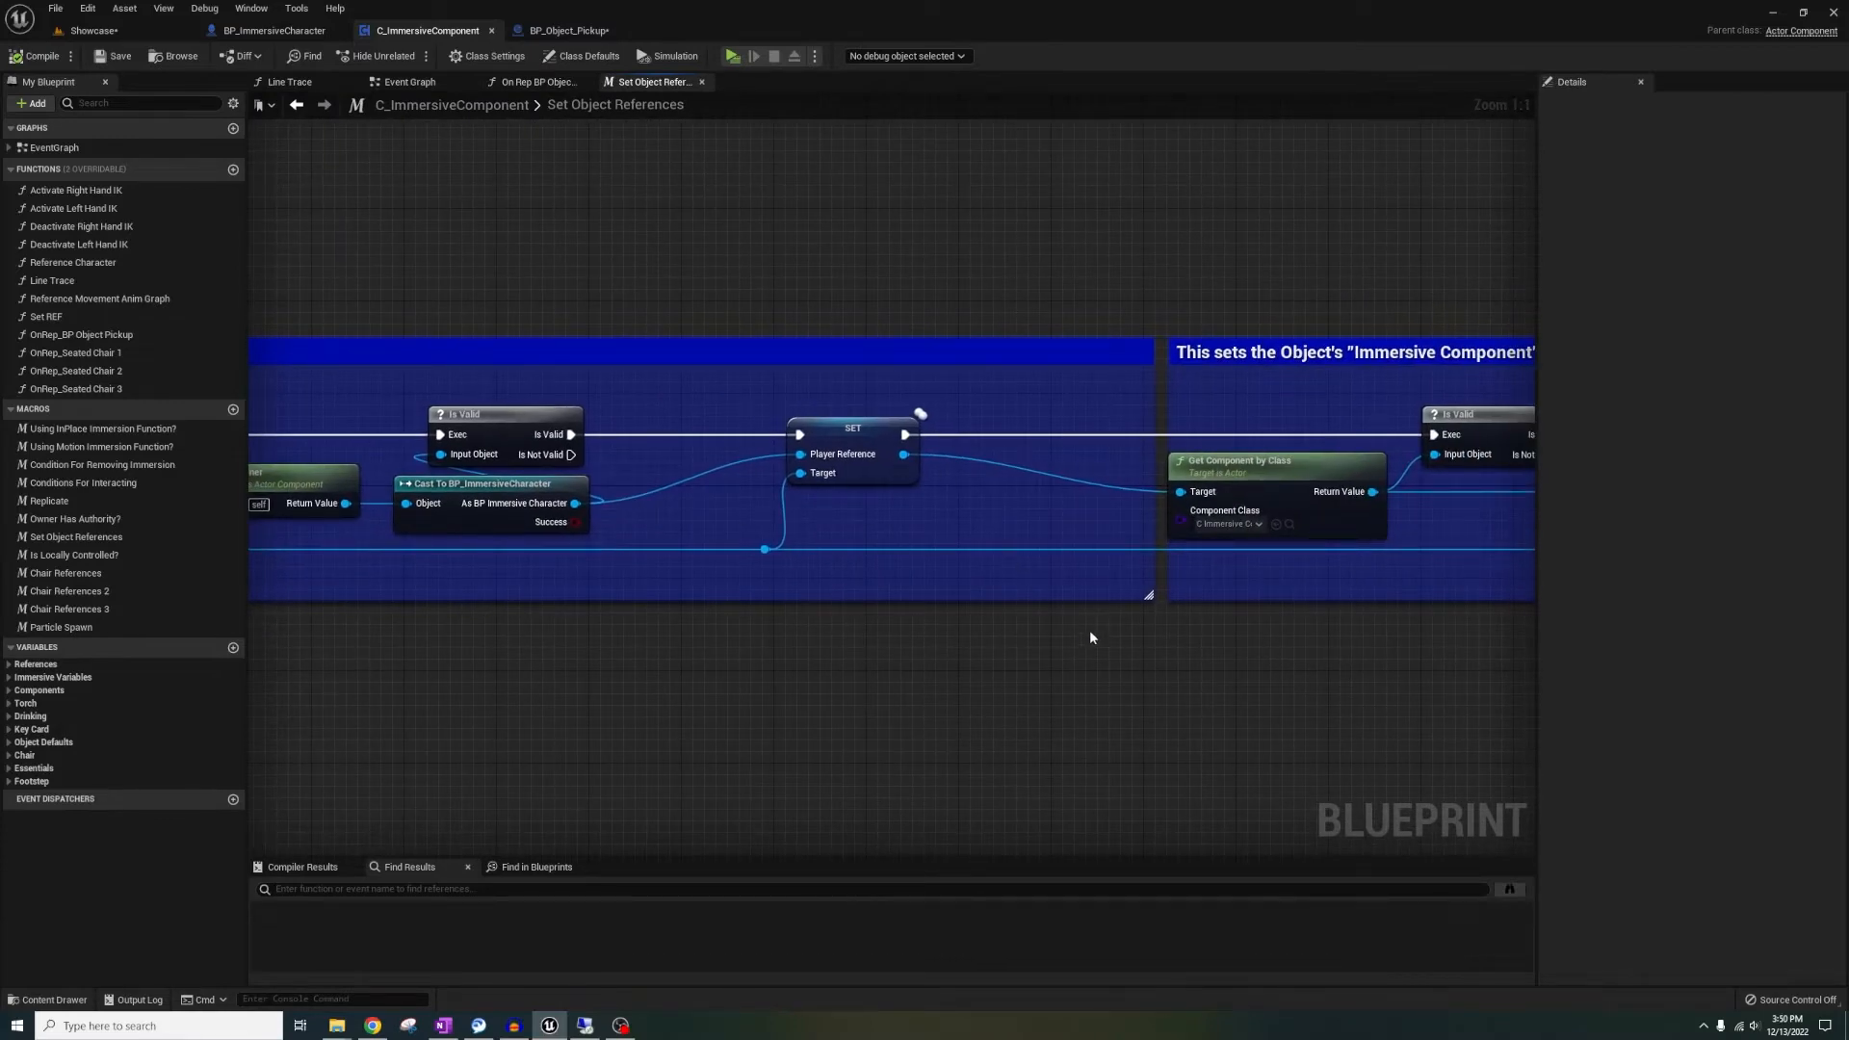
{"action": "left_click", "coordinate": [272, 30]}
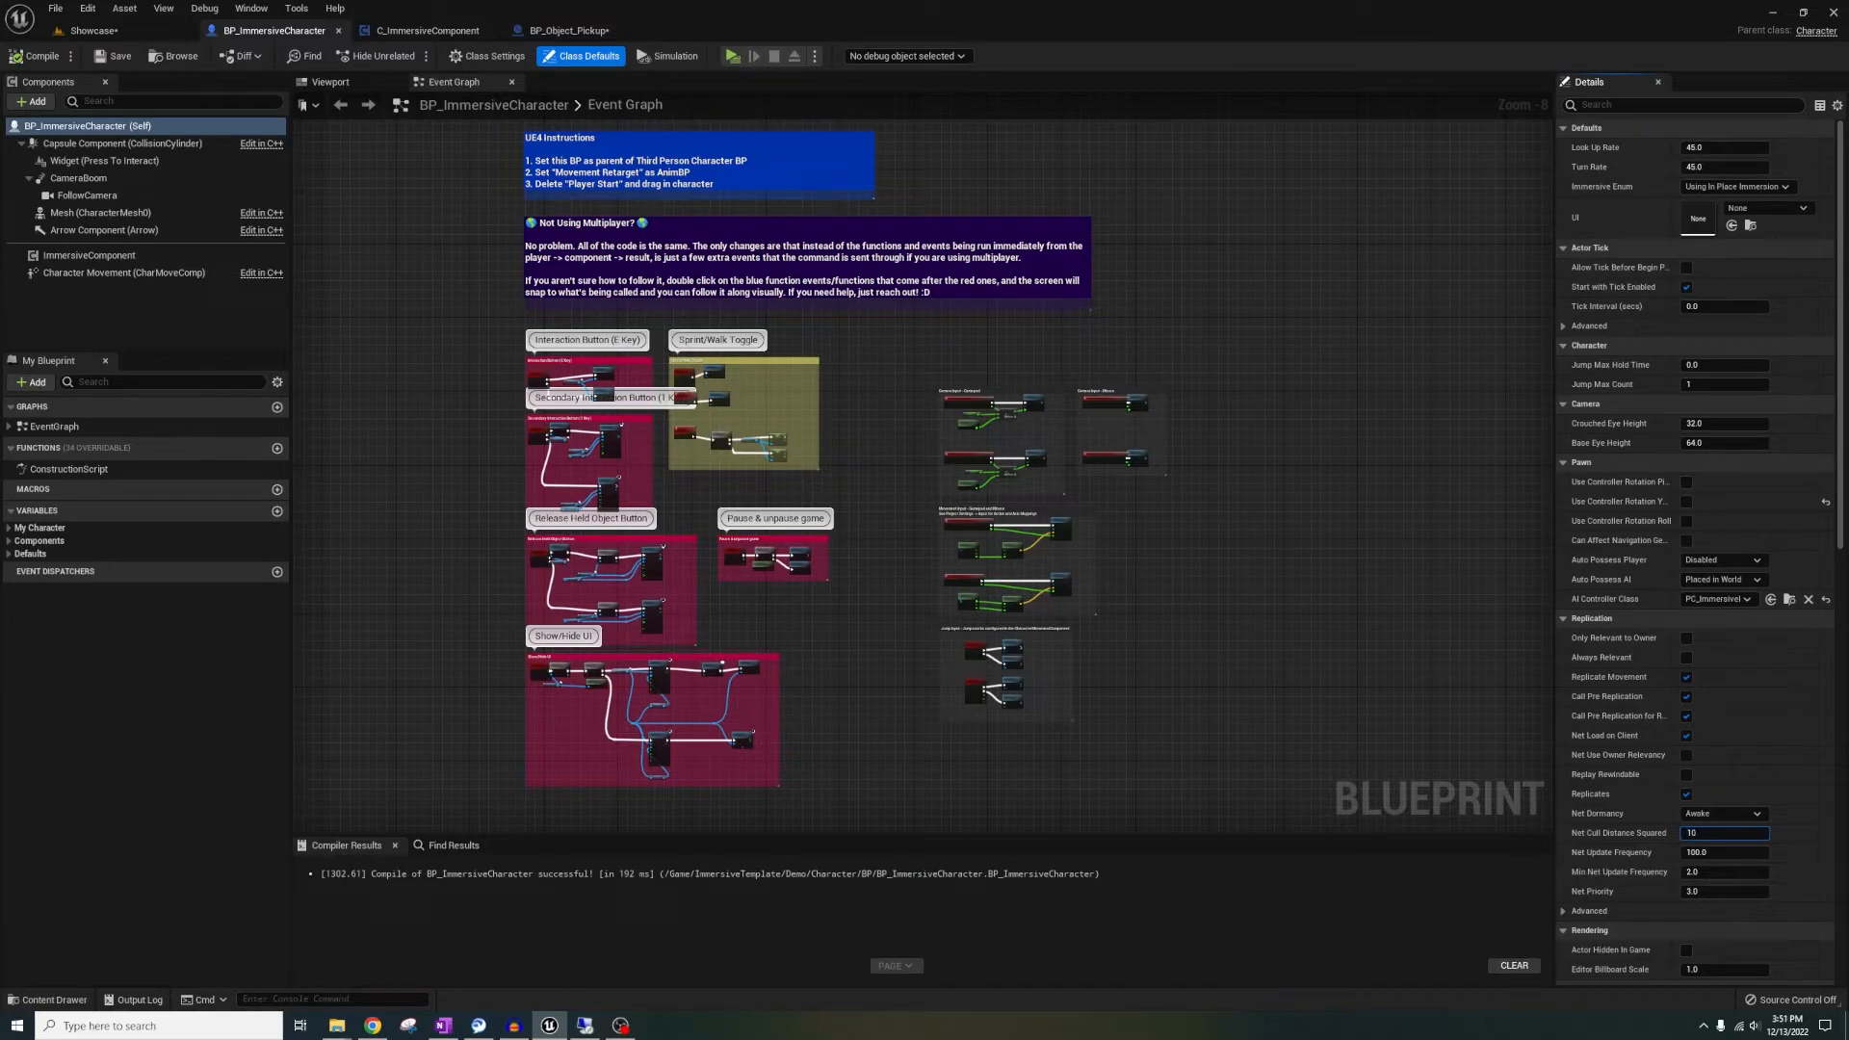
Read the Play in Editor Accessed None errors, then close the log and return to Showcase
{"action": "left_click", "coordinate": [667, 56]}
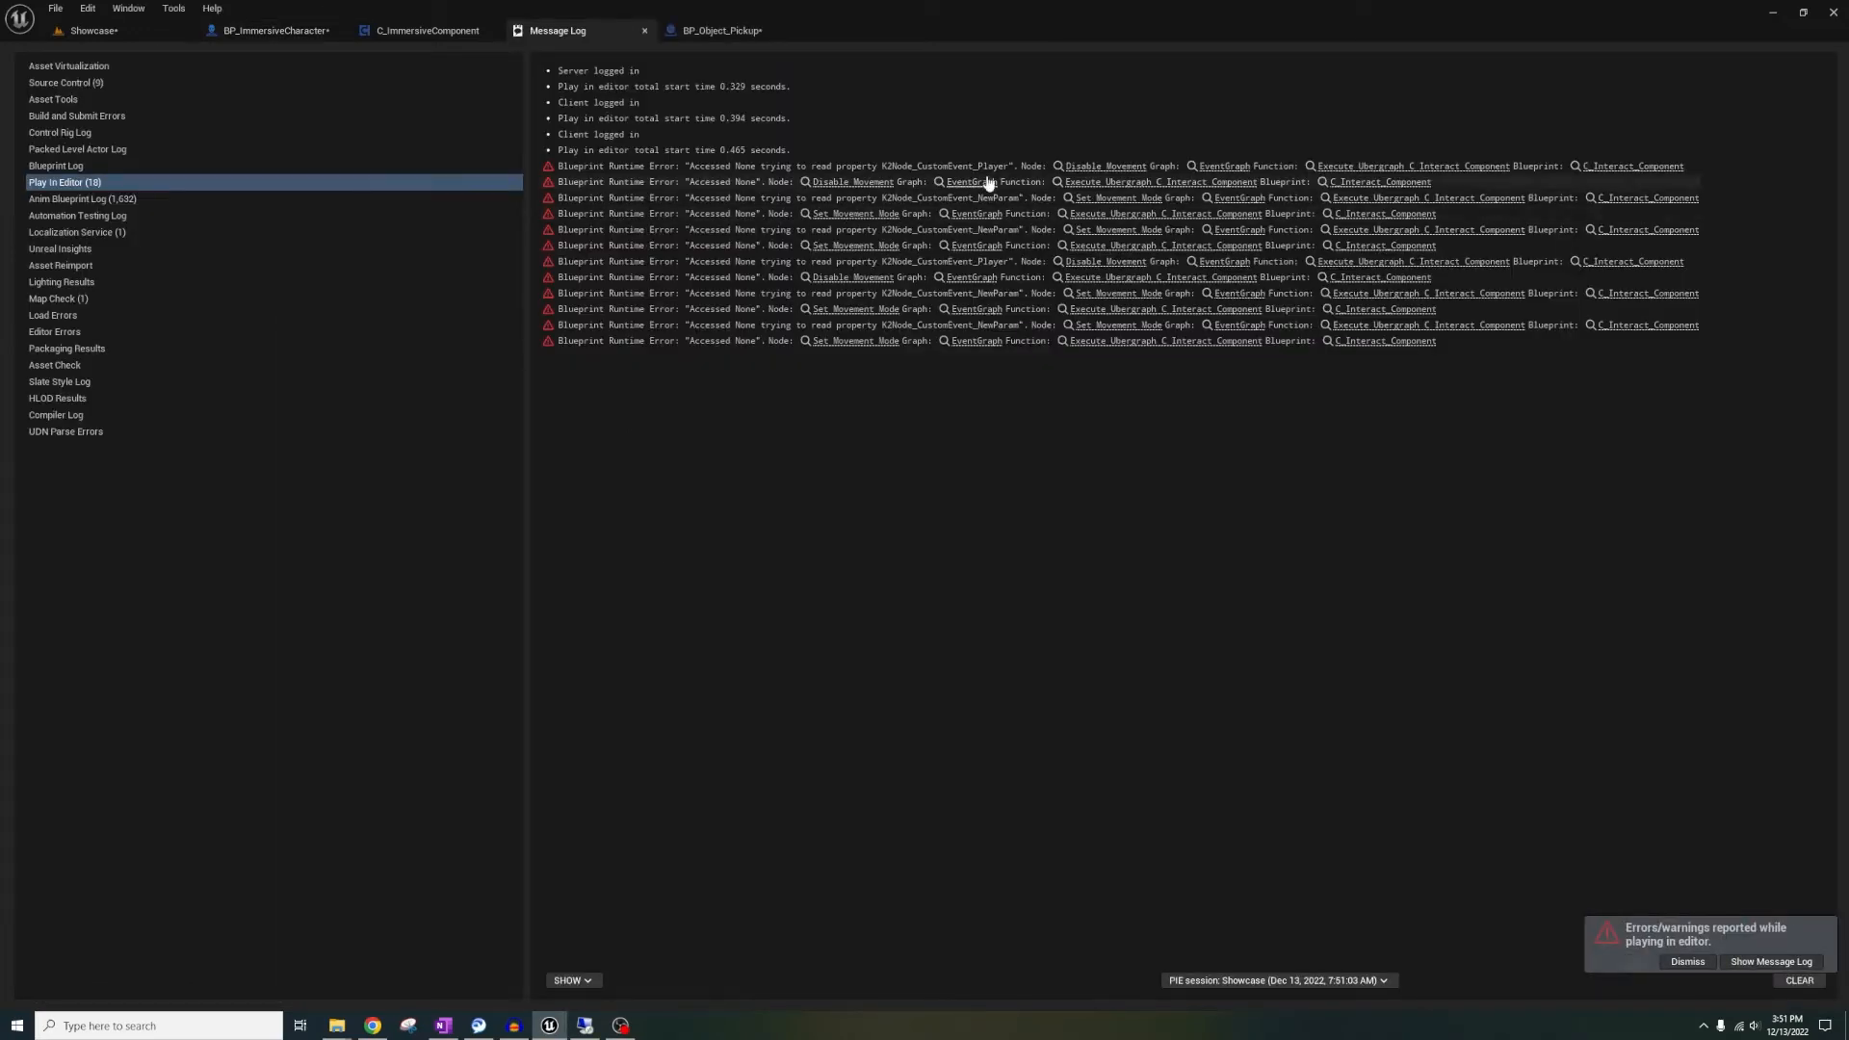
{"action": "left_click", "coordinate": [271, 29]}
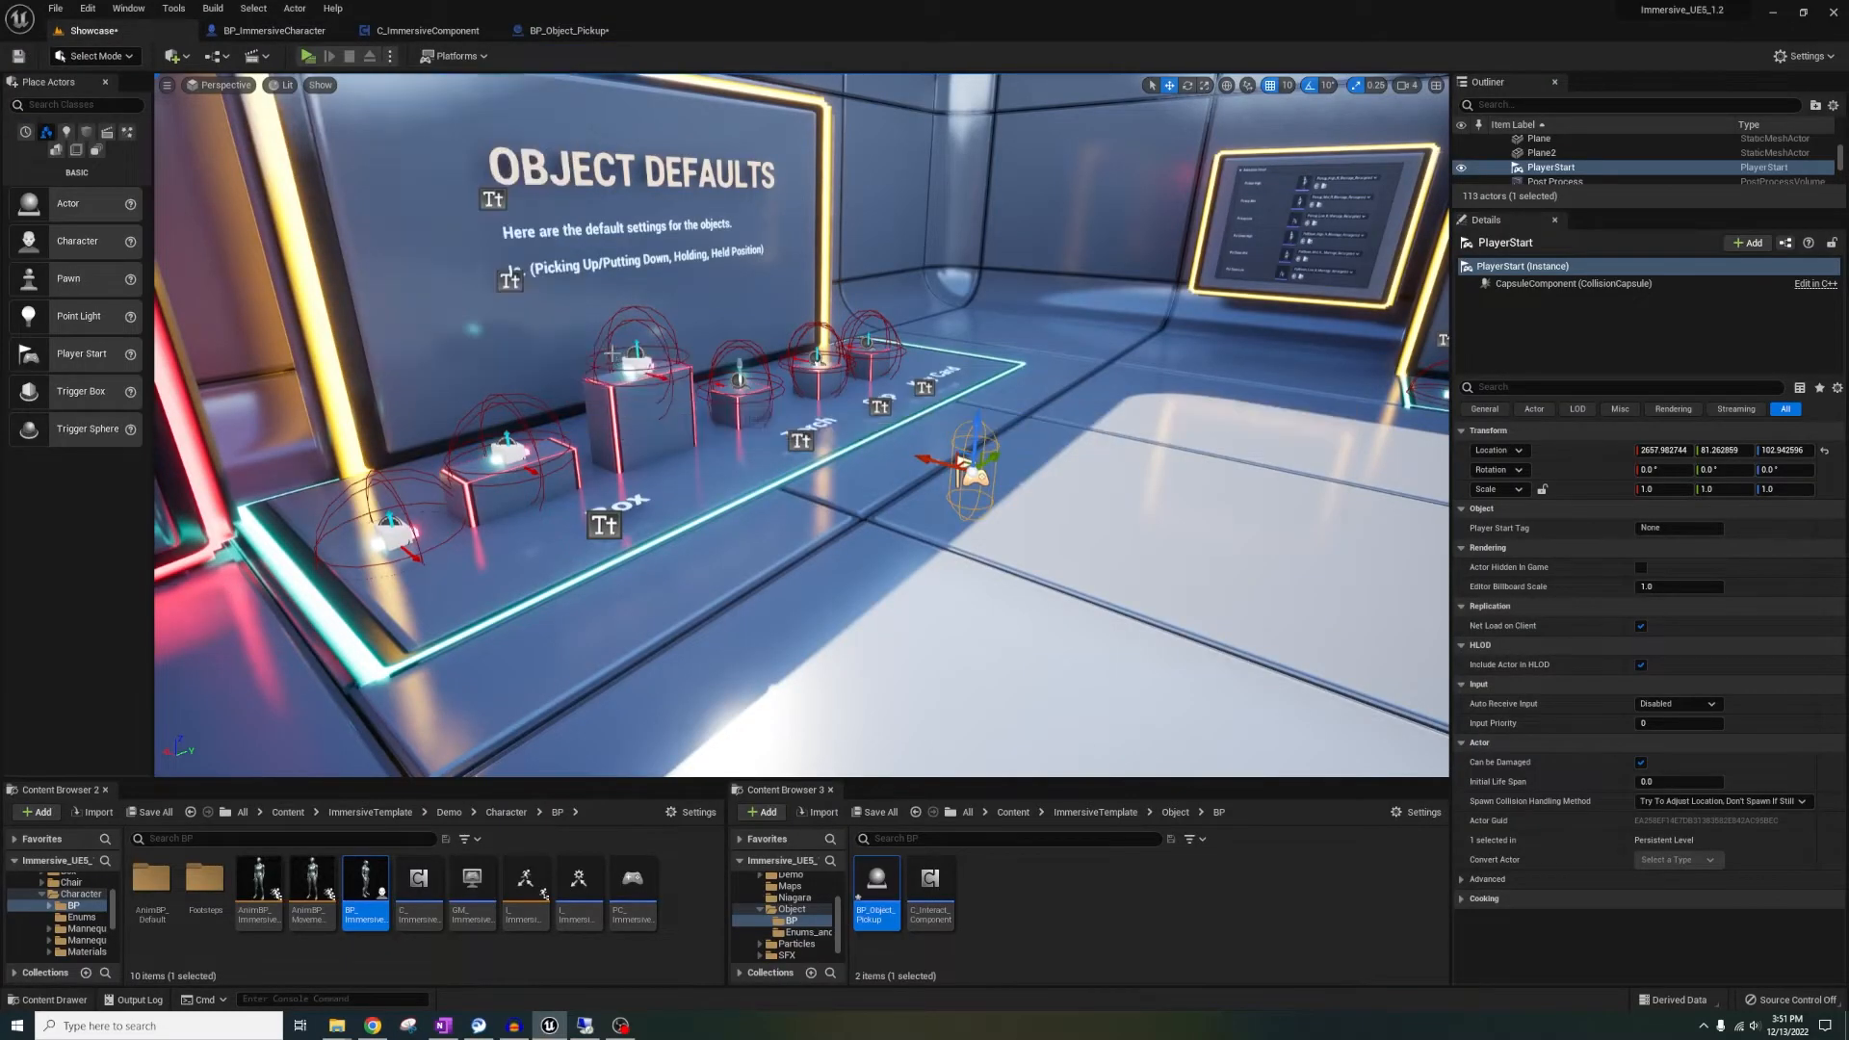
Try to bring up the BP_Object_Pickup event graph from the editor toolbar
{"action": "left_click", "coordinate": [326, 56]}
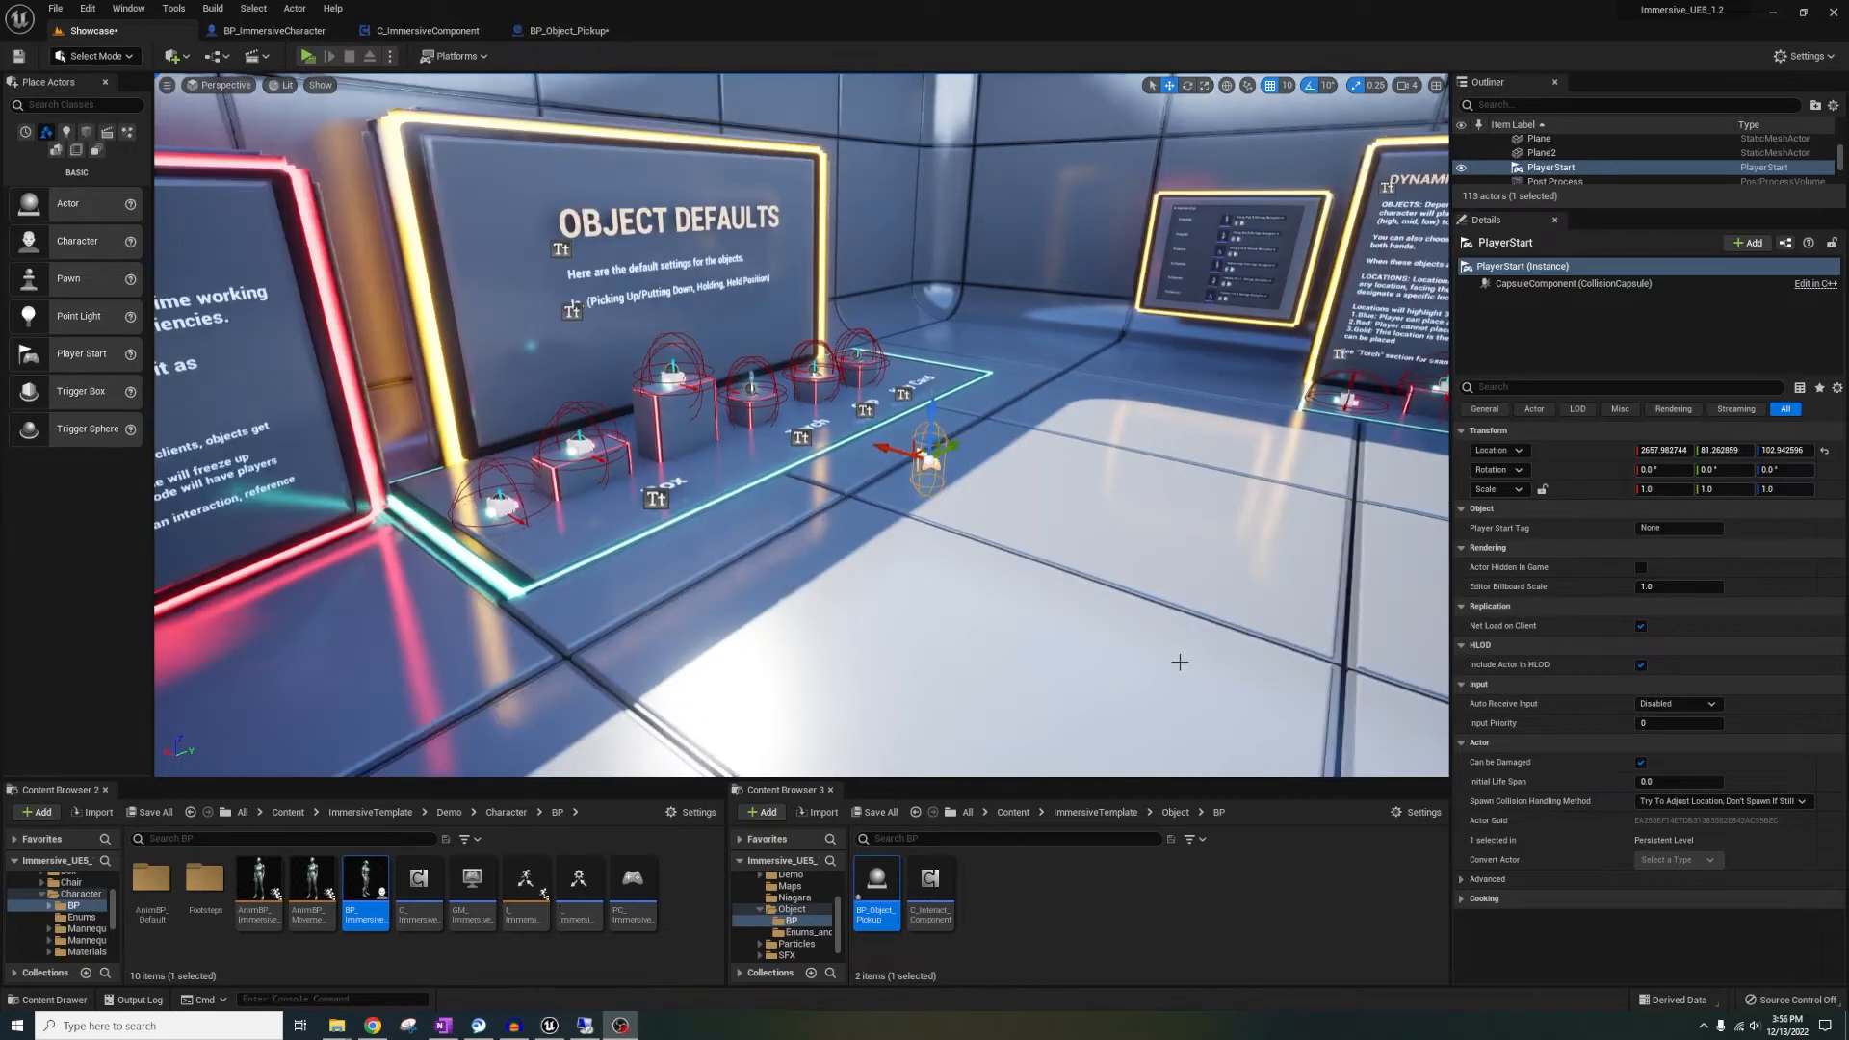
{"action": "mouse_move", "coordinate": [1352, 546]}
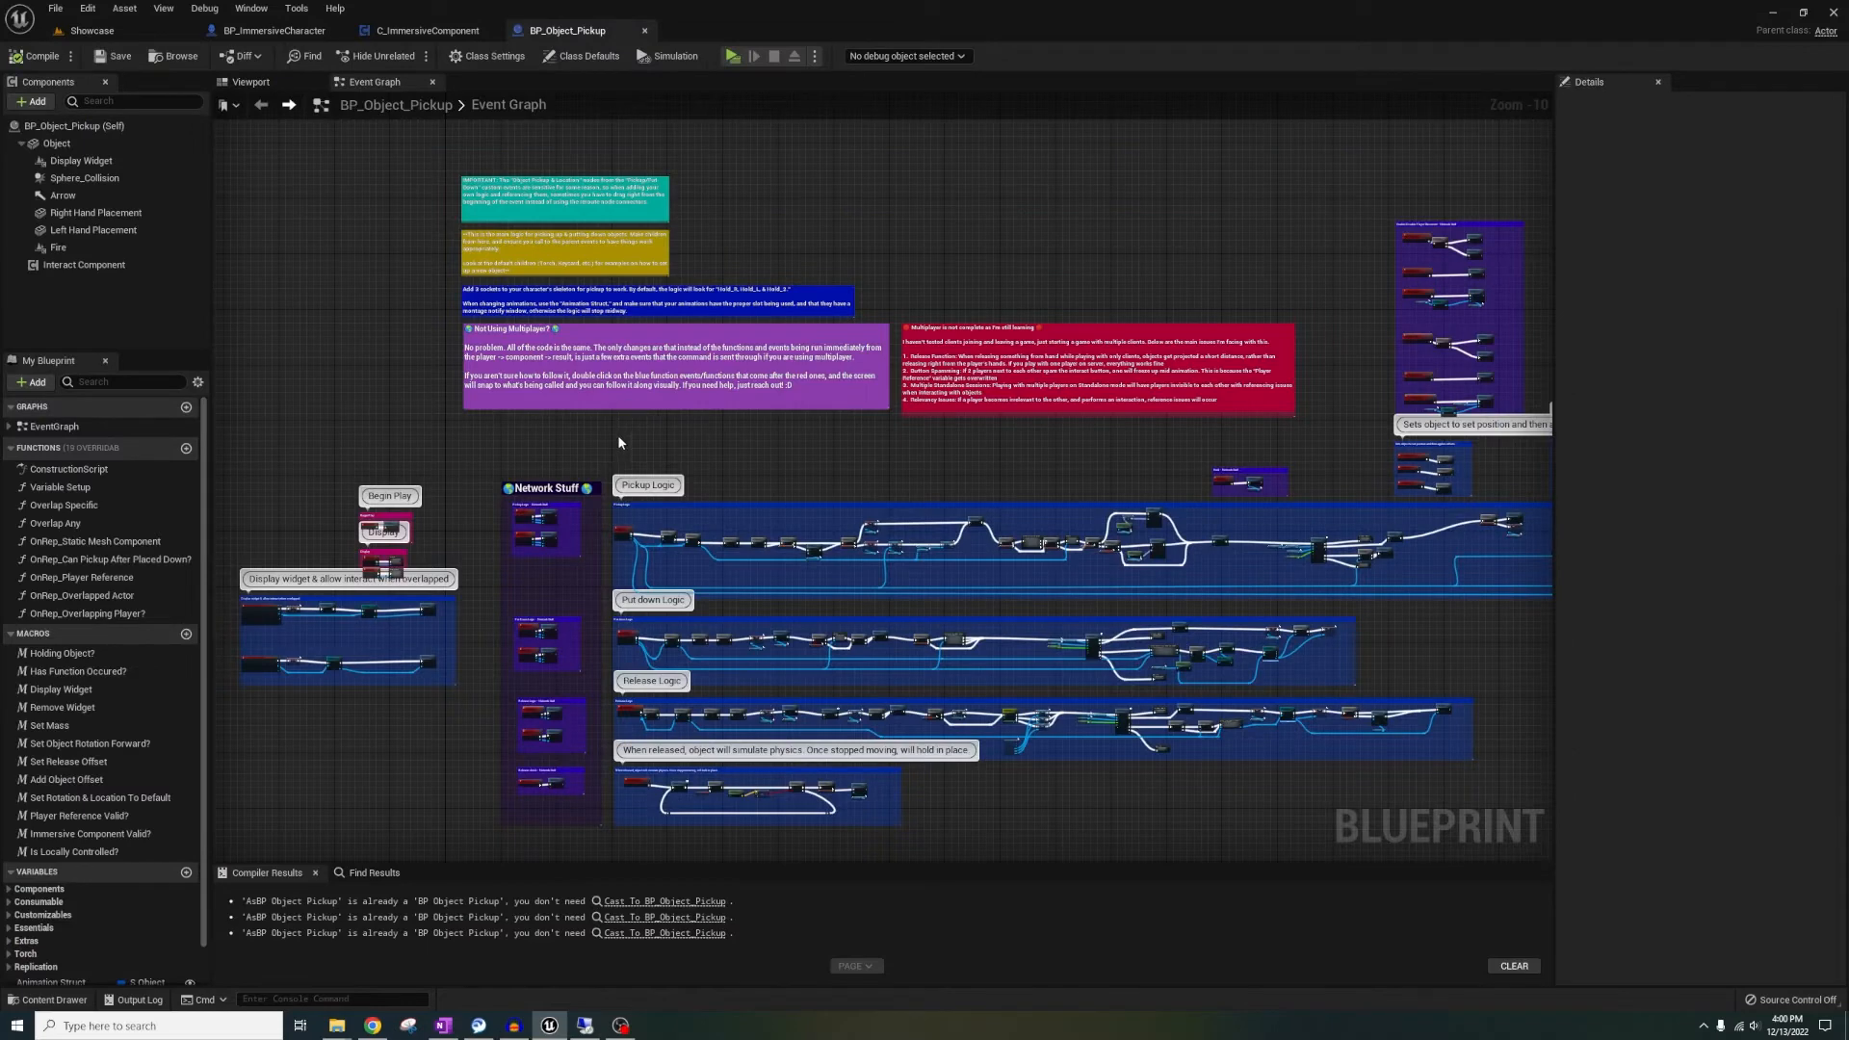
Compare C_ImmersiveComponent and BP_ImmersiveCharacter interact network events, visit Showcase, then reopen the component overview
{"action": "left_click", "coordinate": [427, 29]}
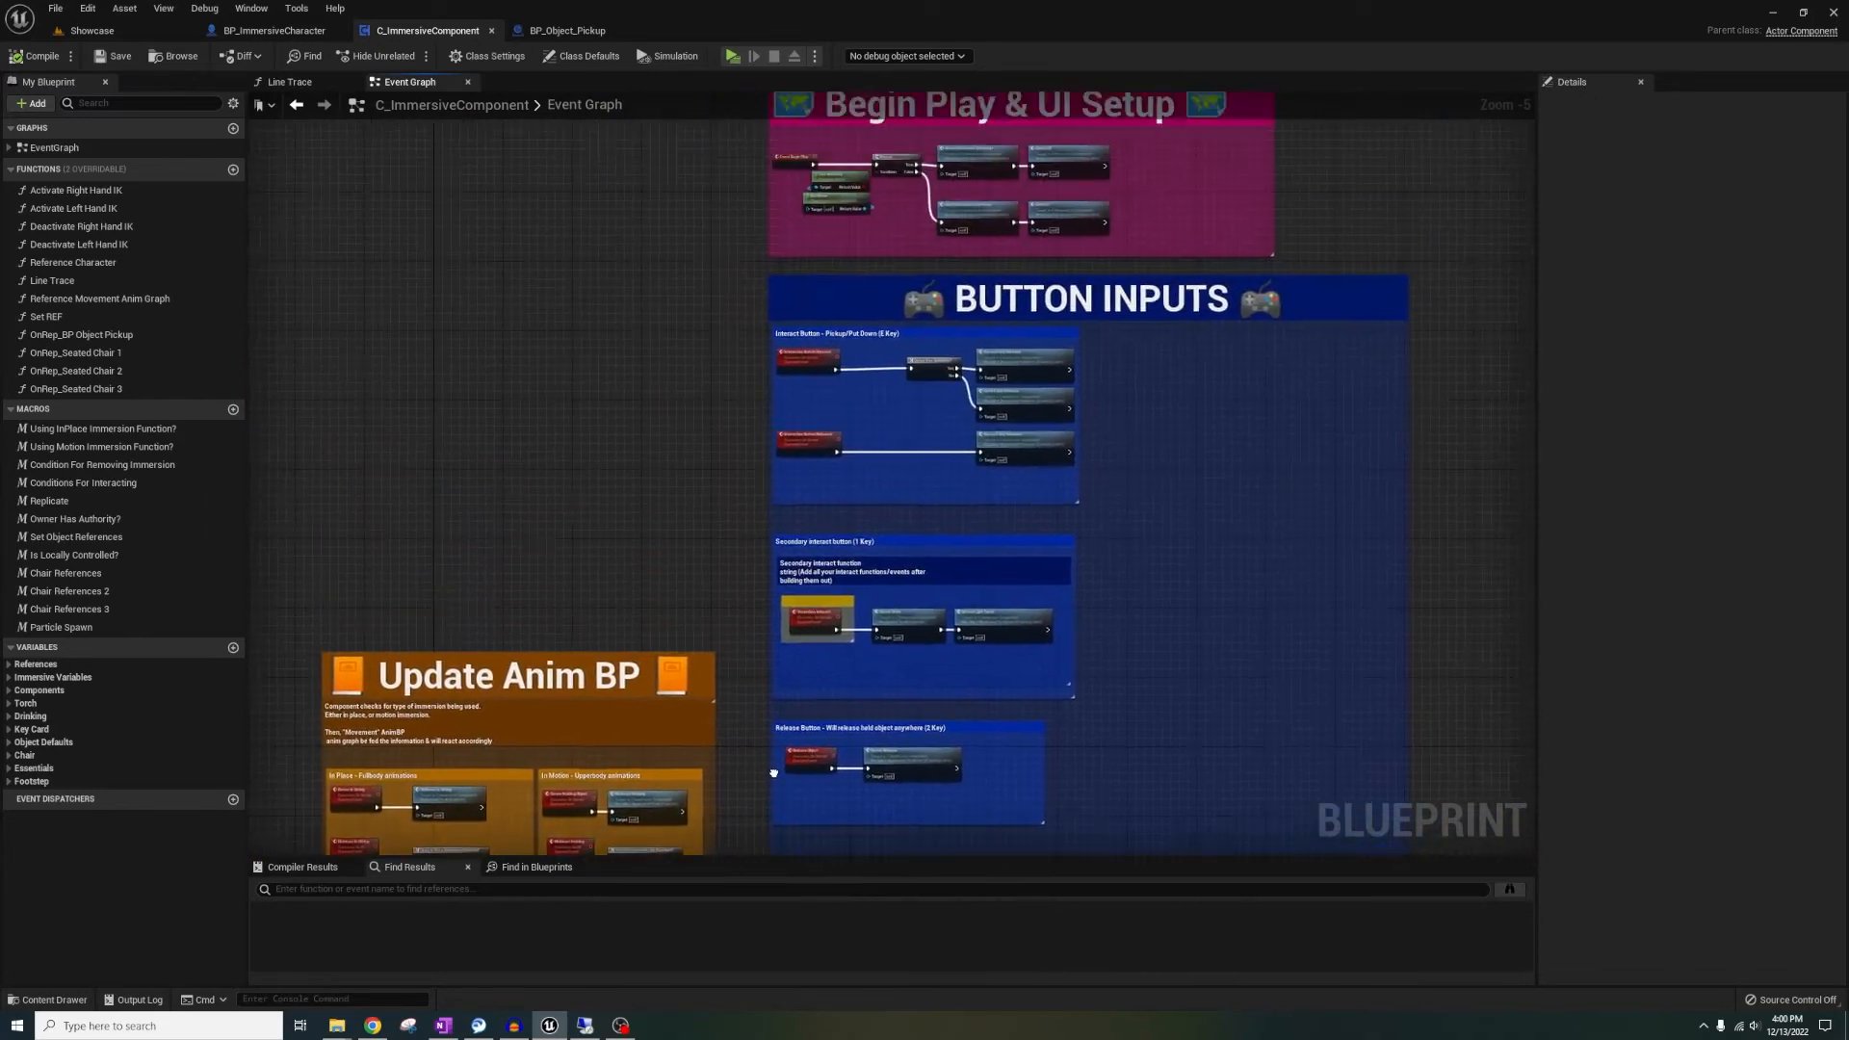
{"action": "left_click", "coordinate": [273, 30]}
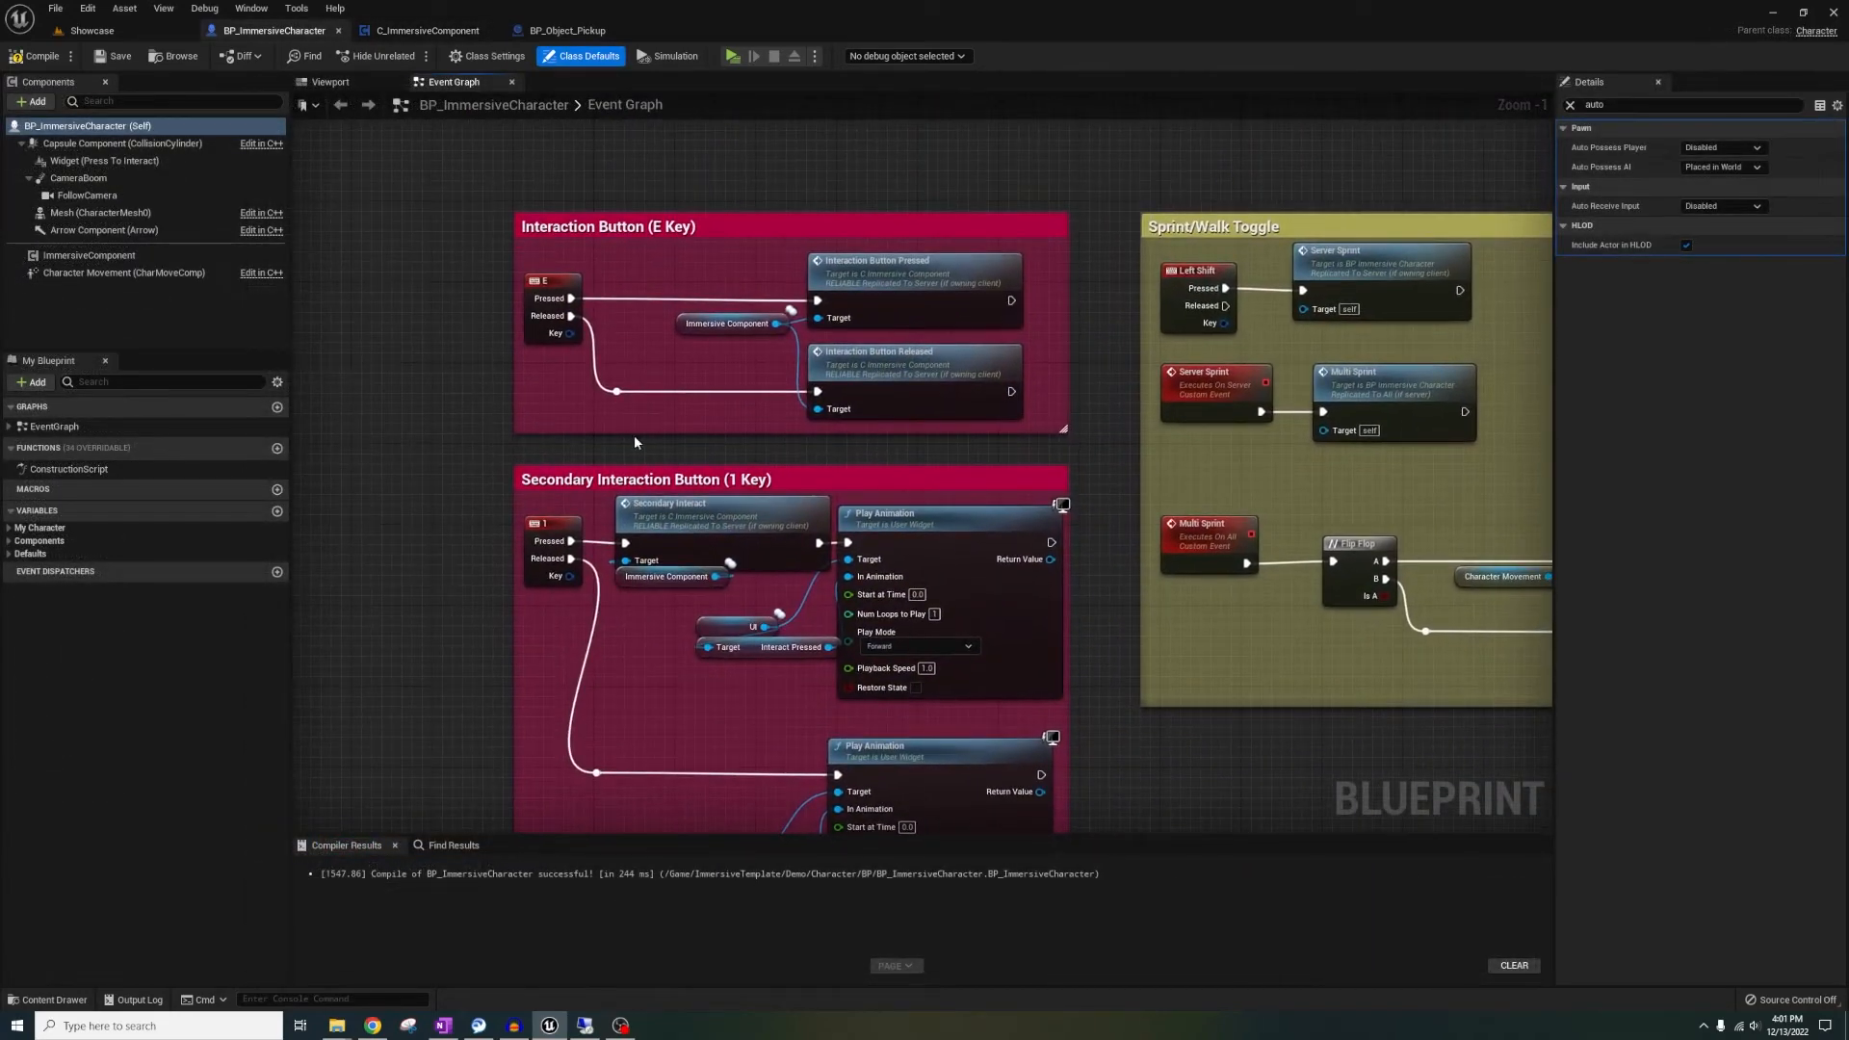
{"action": "left_click", "coordinate": [424, 30]}
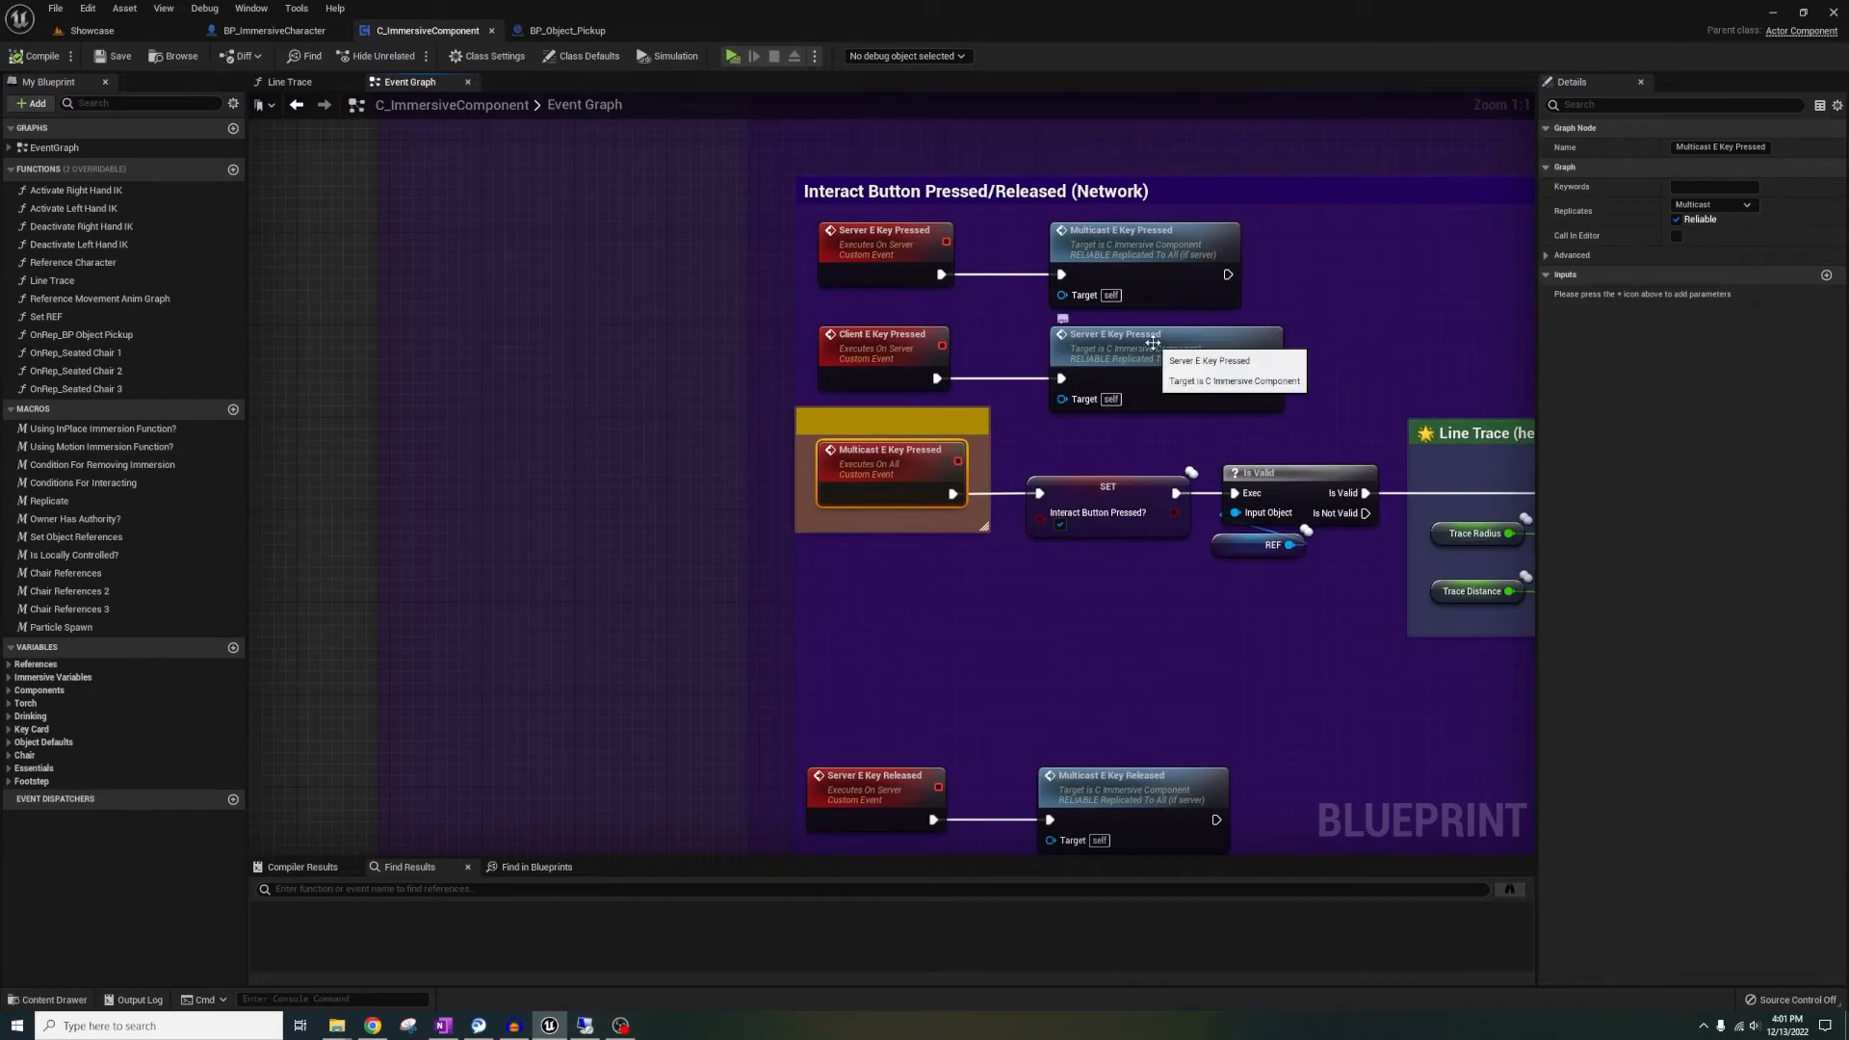
{"action": "left_click", "coordinate": [90, 30]}
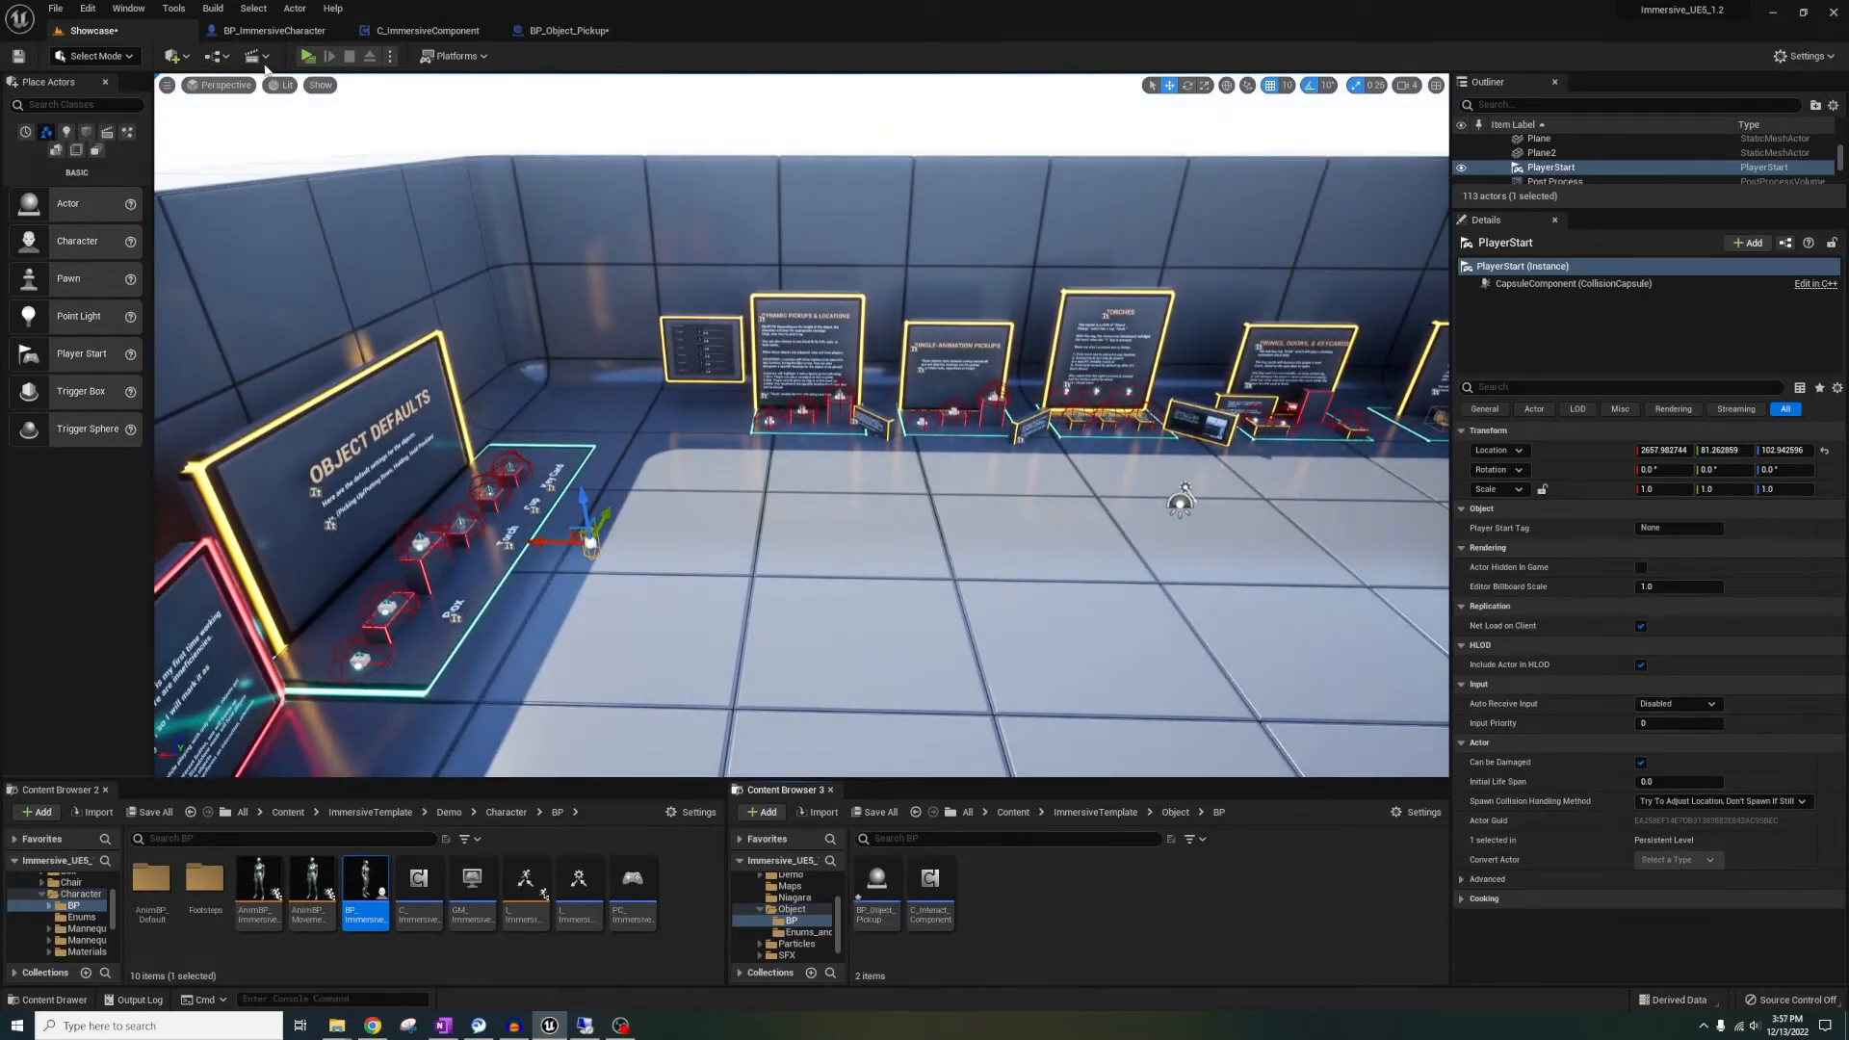
{"action": "left_click", "coordinate": [425, 29]}
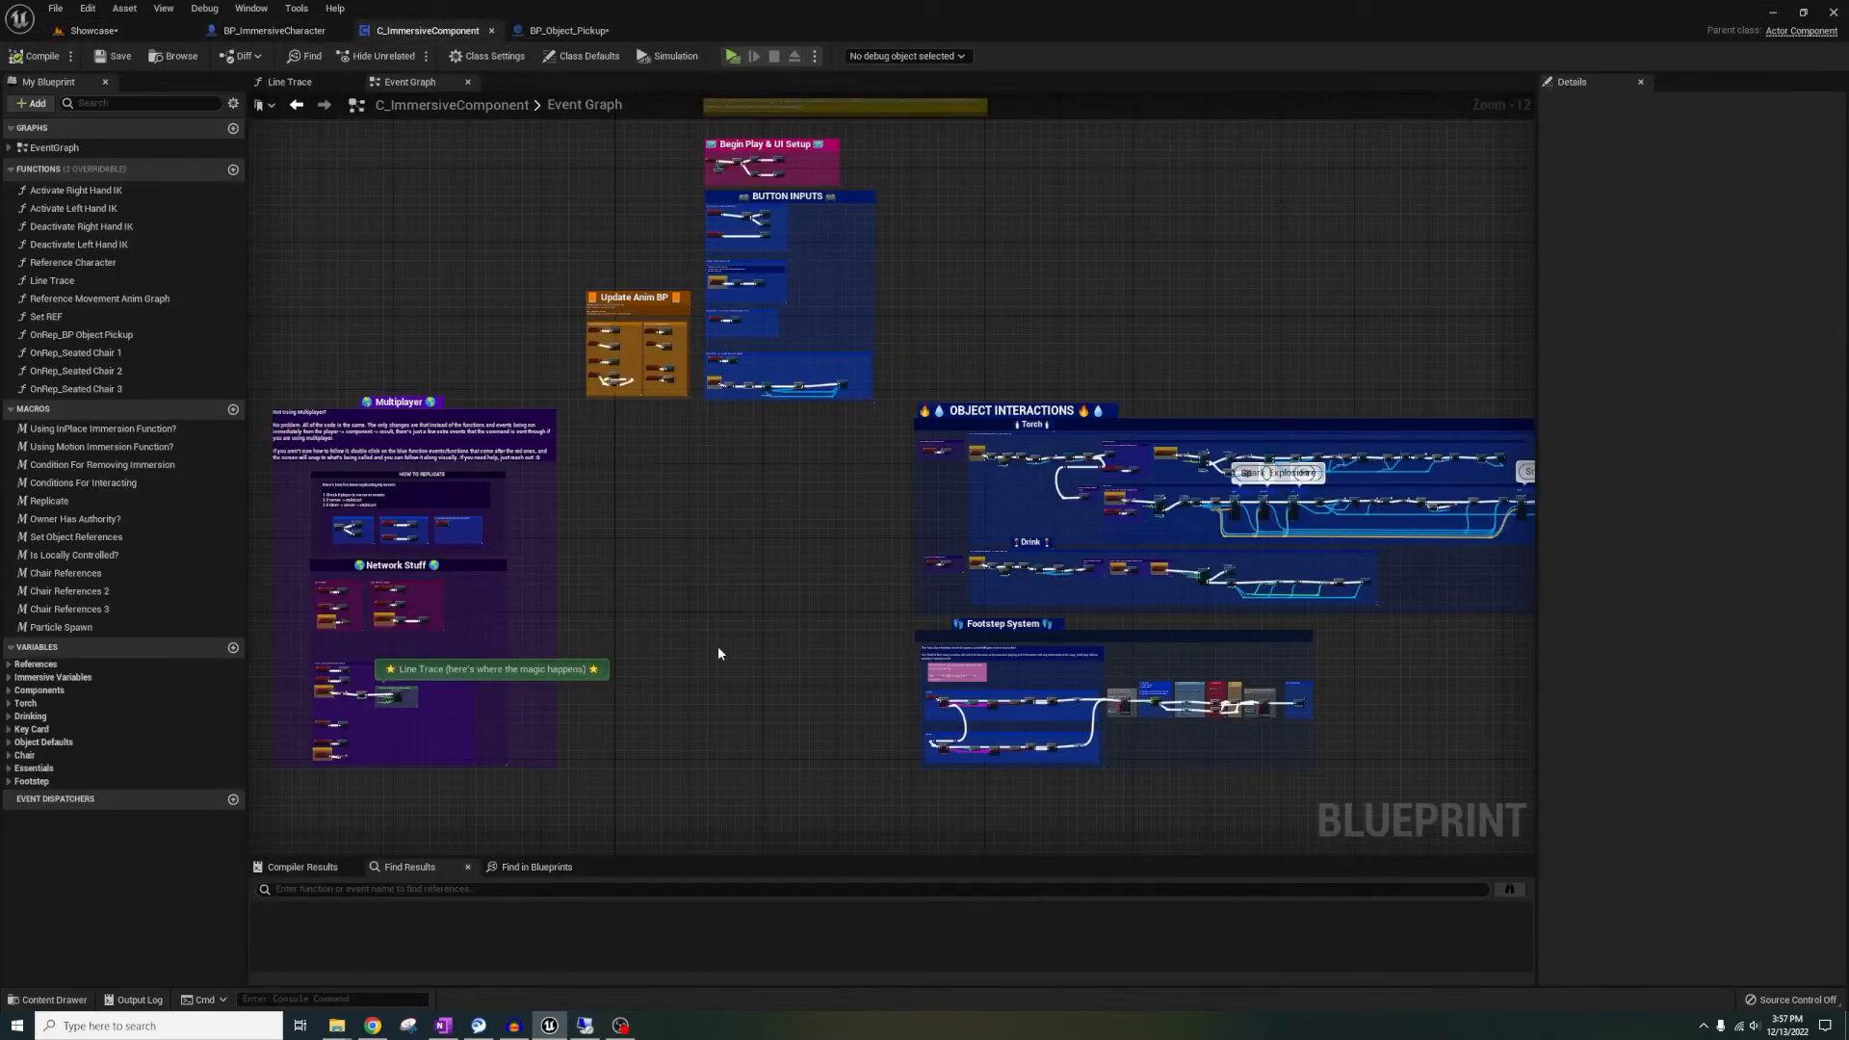
{"action": "mouse_move", "coordinate": [739, 639]}
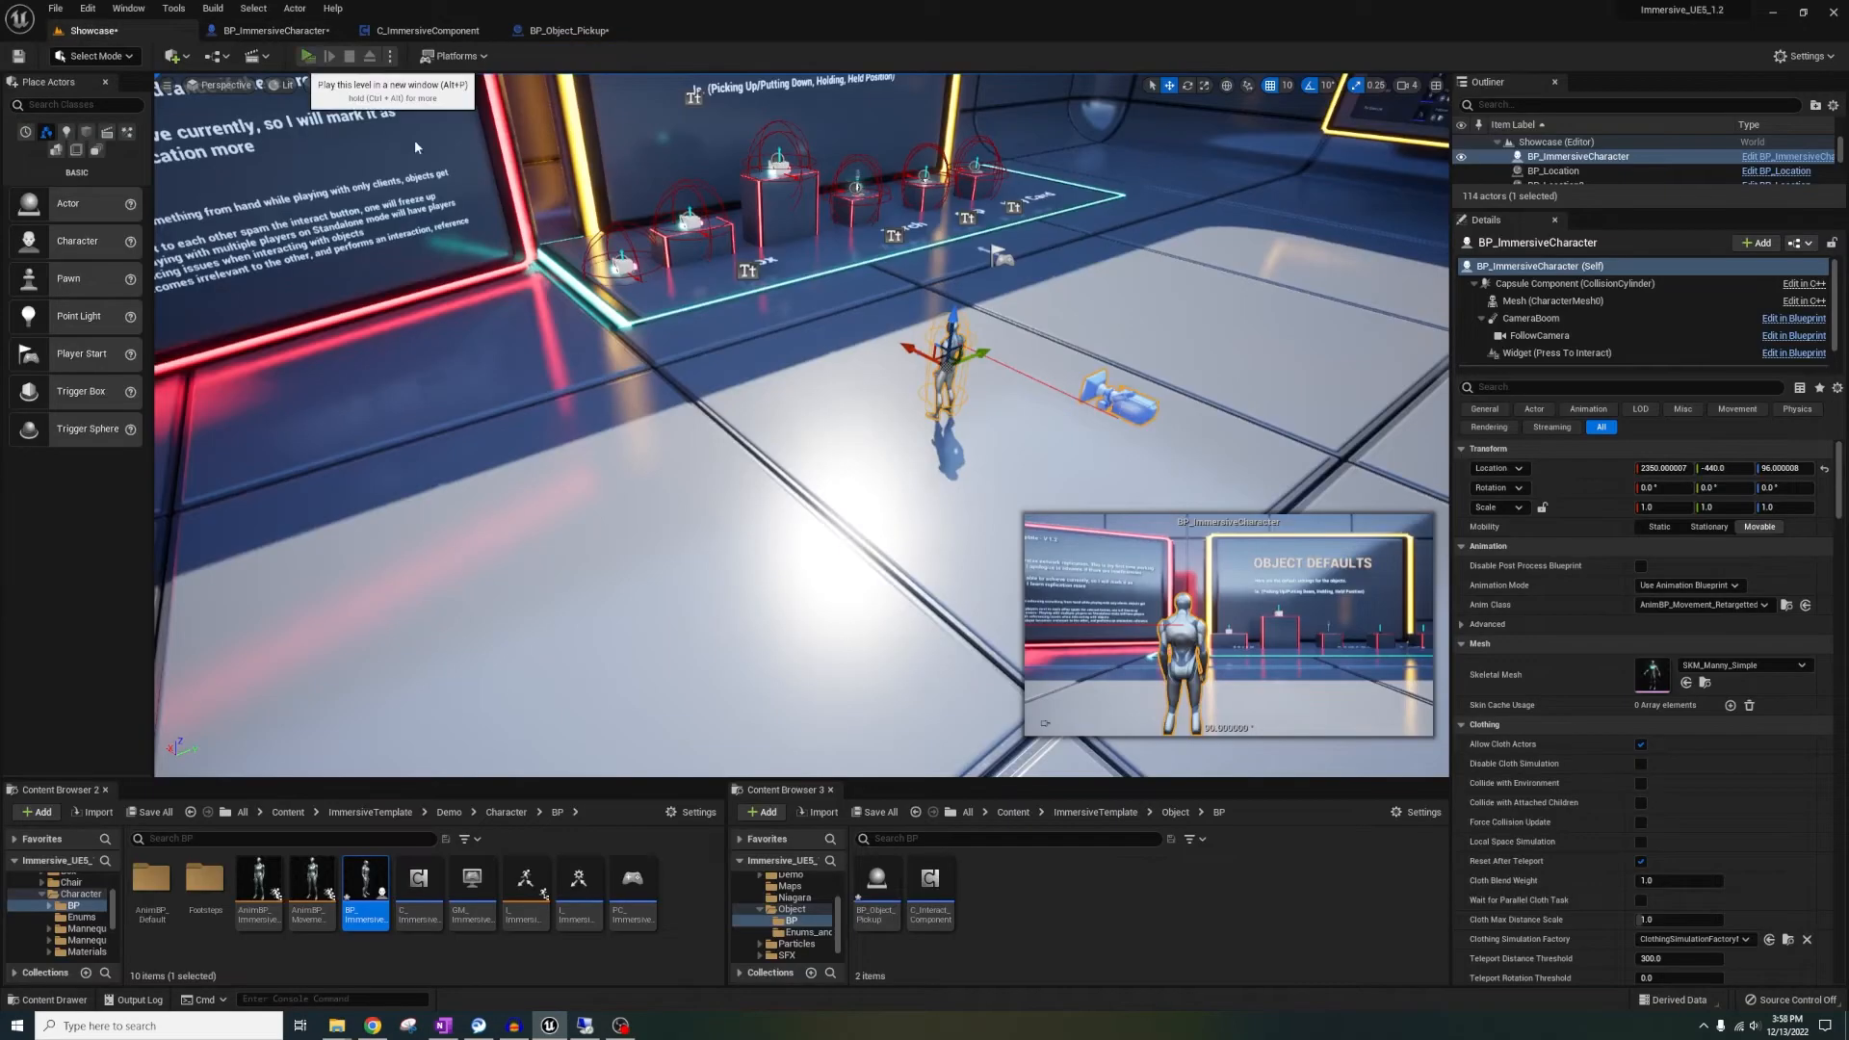
Run and stop a two-client session, then show the level's World Settings
{"action": "left_click", "coordinate": [304, 57]}
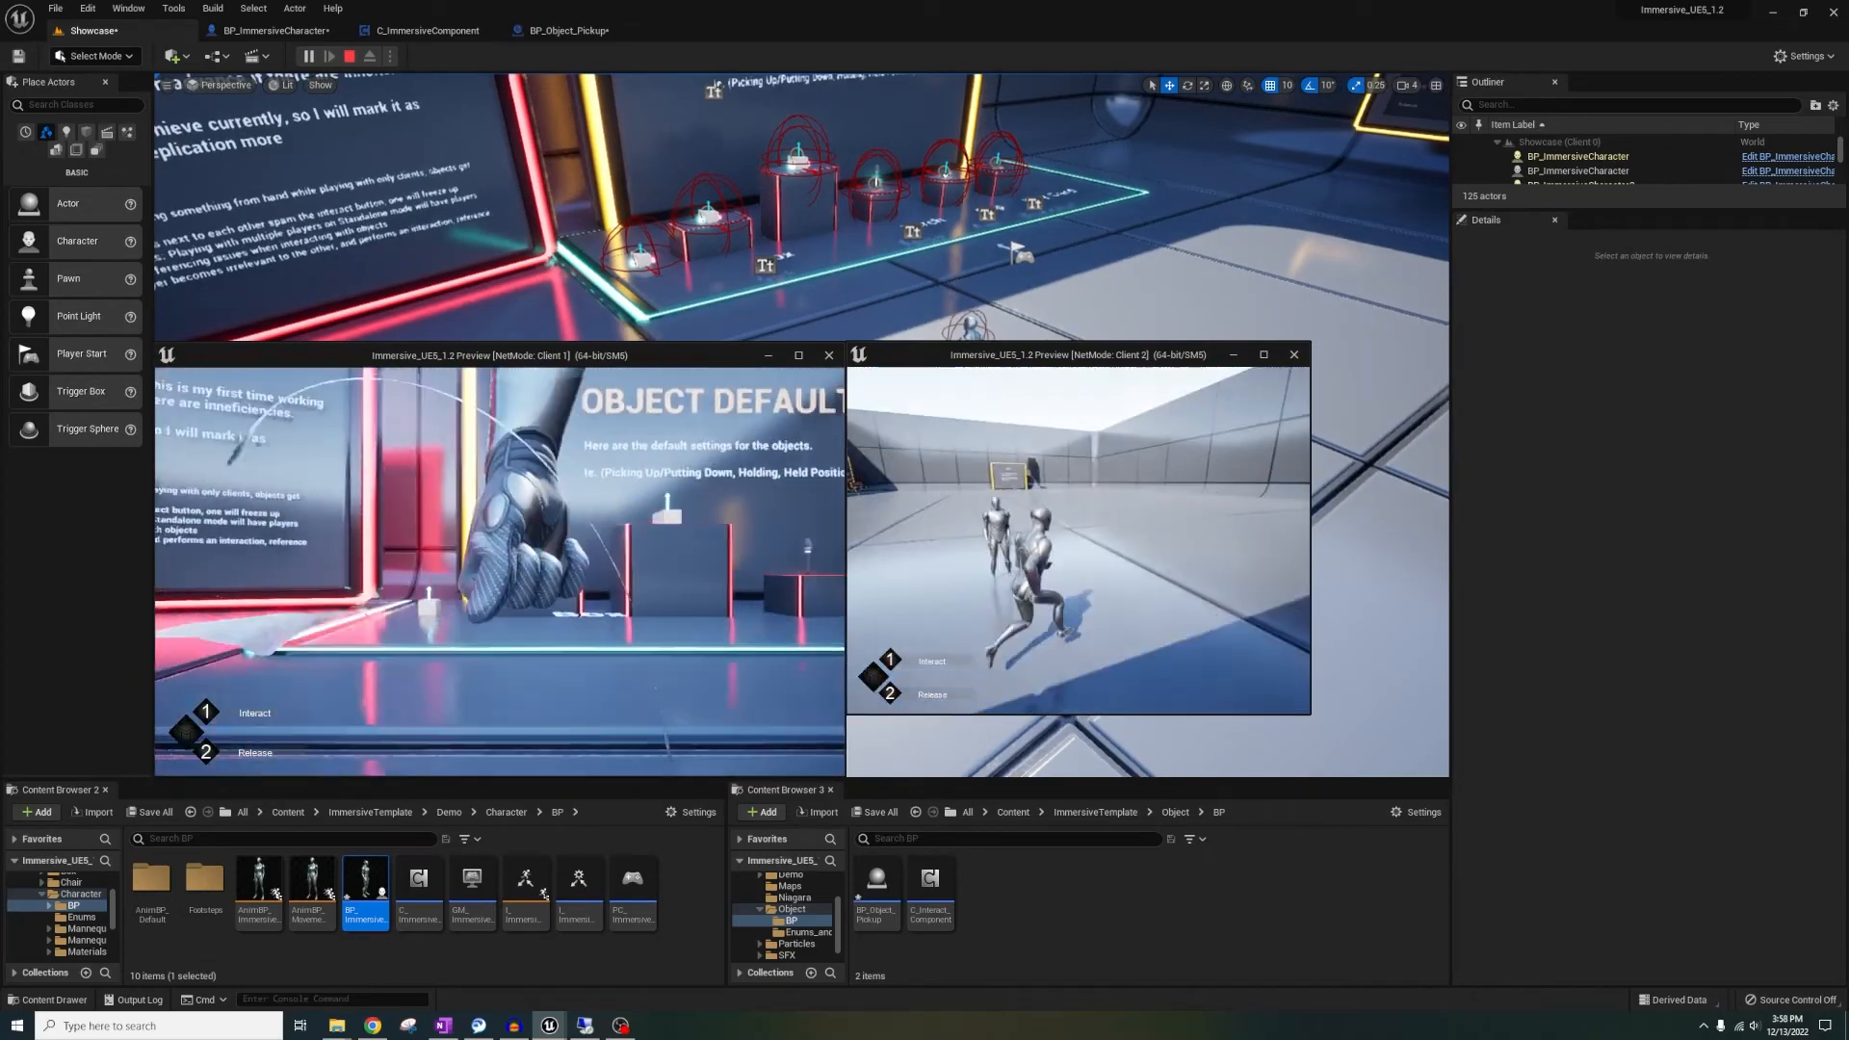
{"action": "left_click", "coordinate": [349, 56]}
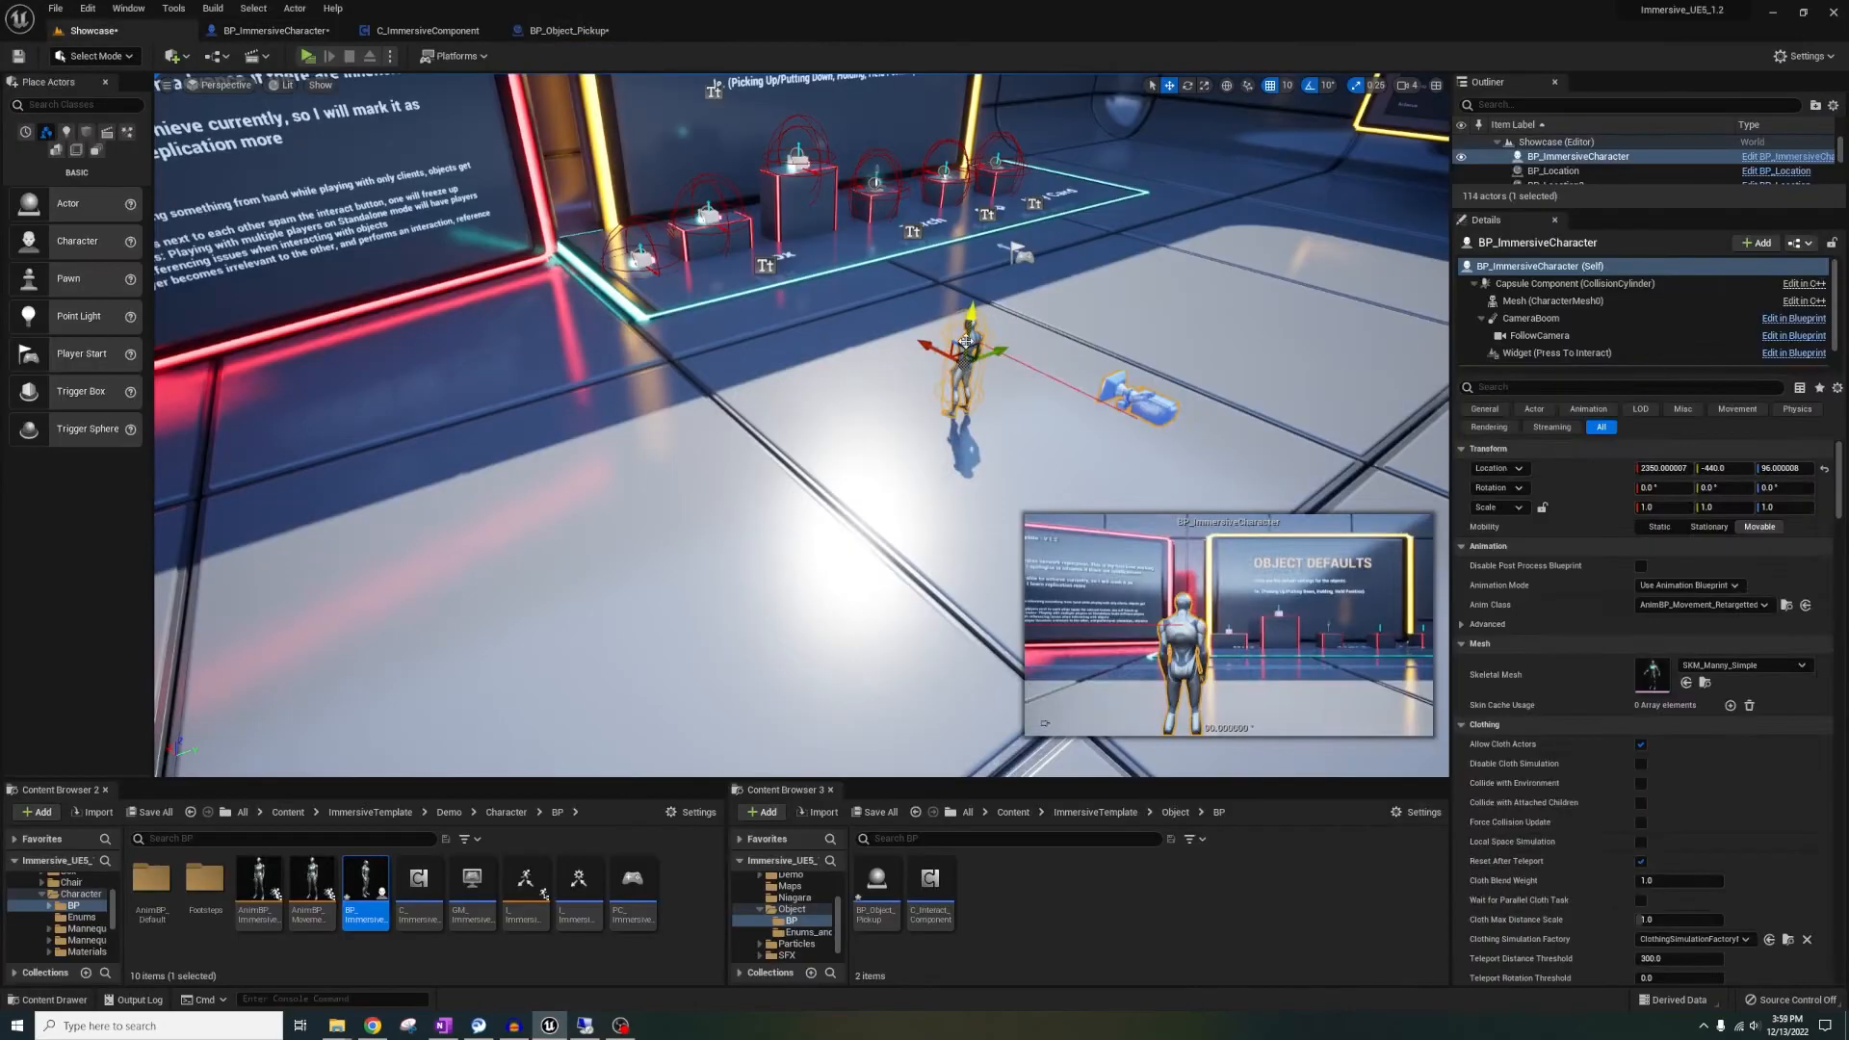
{"action": "left_click", "coordinate": [127, 7]}
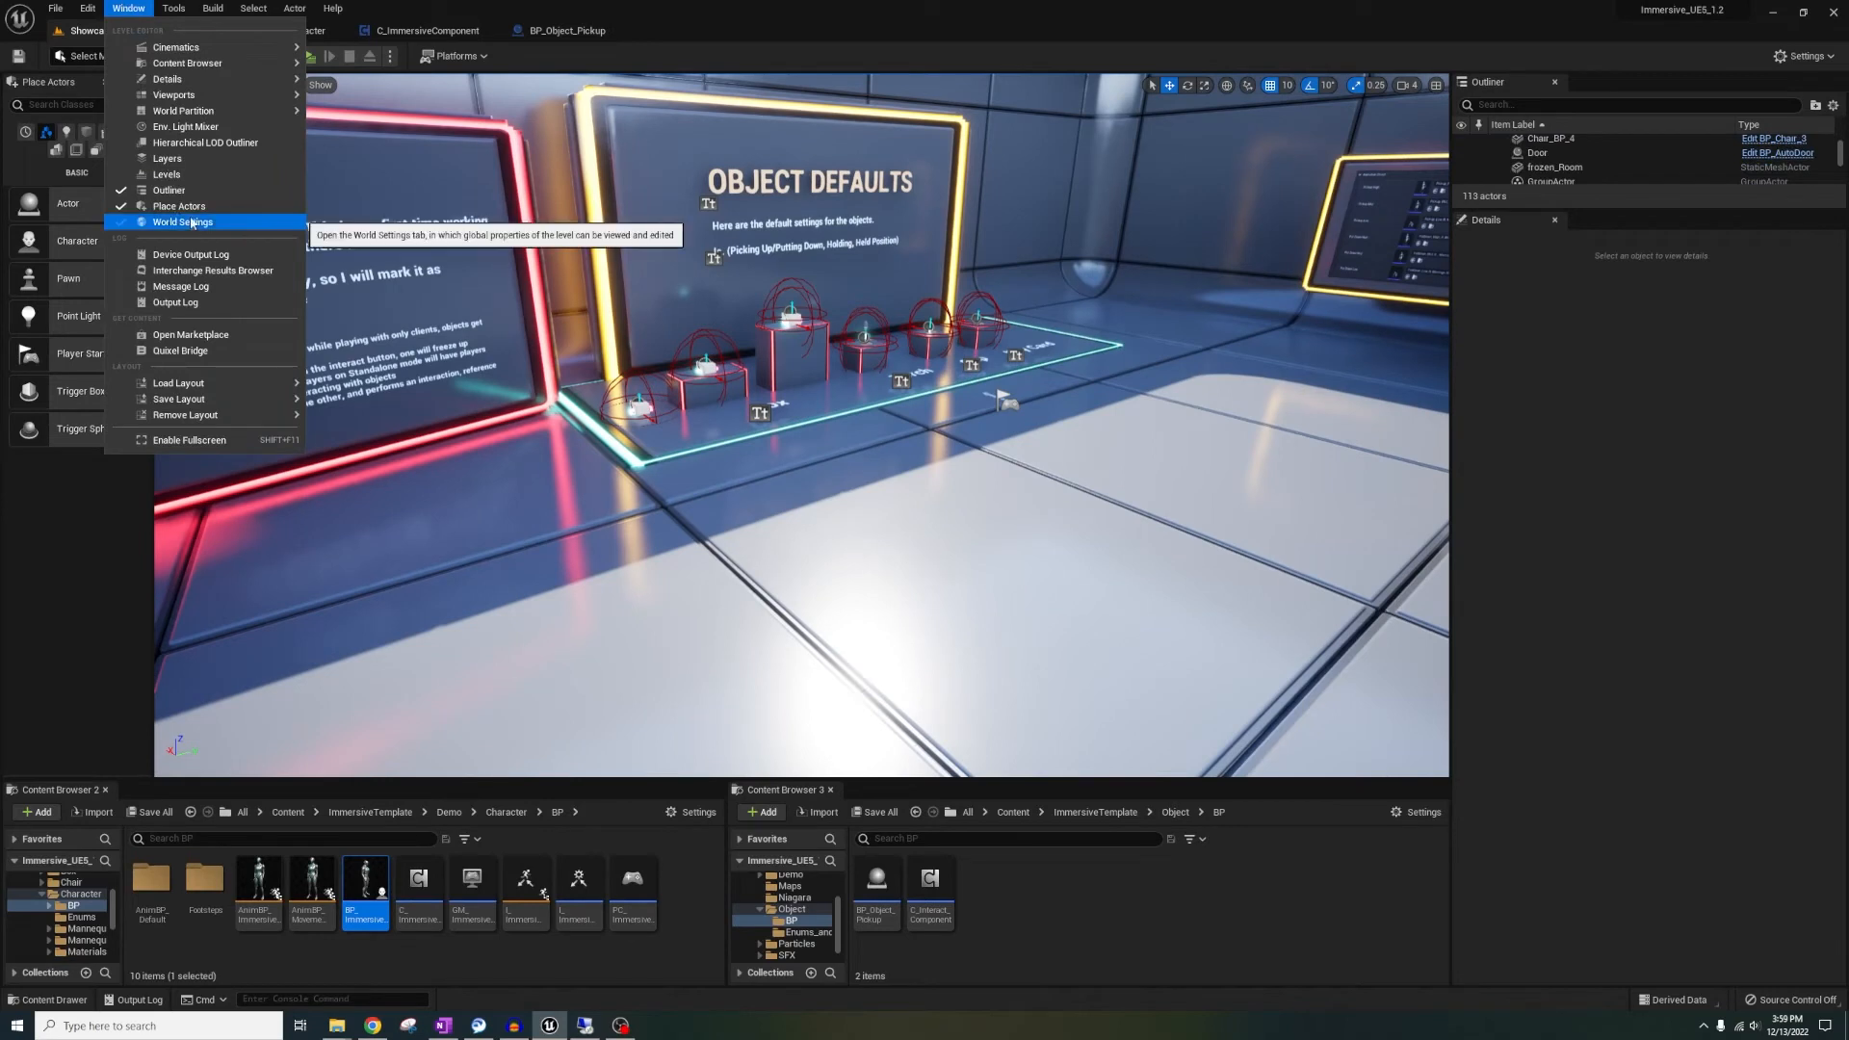
{"action": "left_click", "coordinate": [182, 221]}
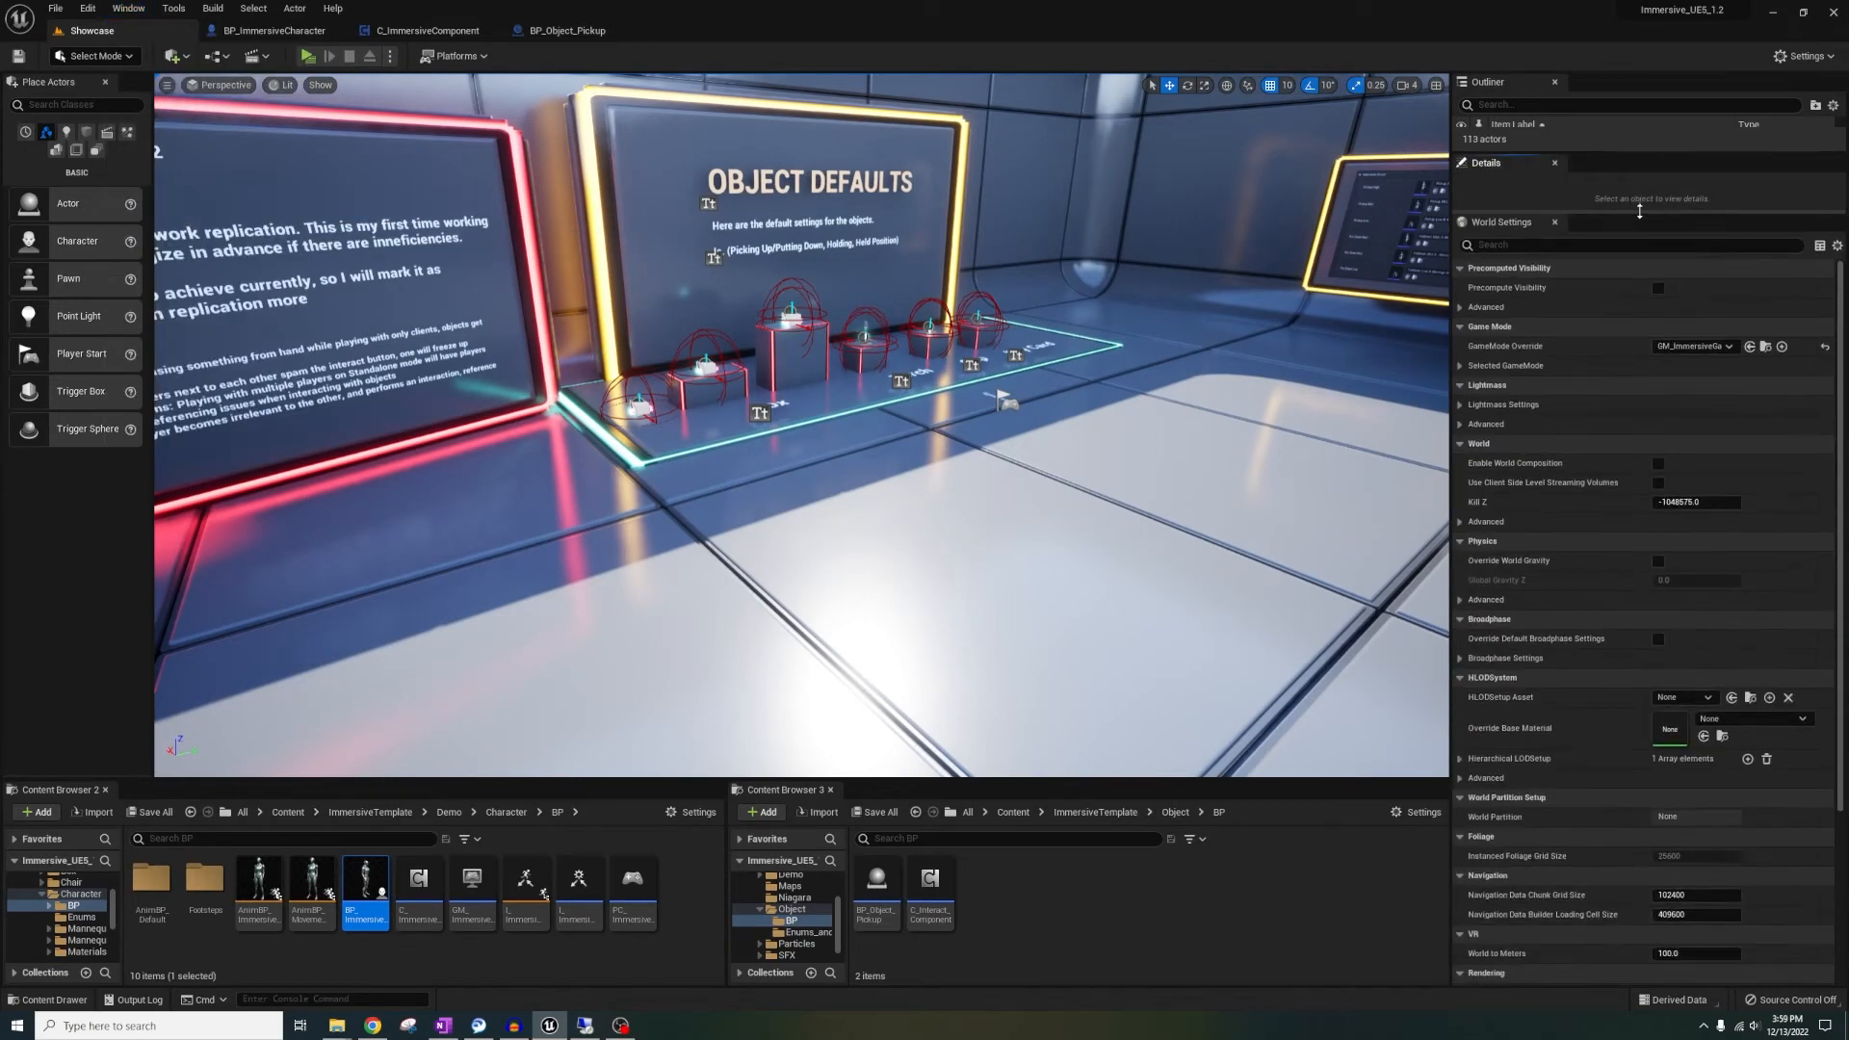
Override the game mode with GM_ImmersiveGameMode and PC_ImmersivePlayerController, then inspect the game mode blueprint
{"action": "left_click", "coordinate": [1722, 346]}
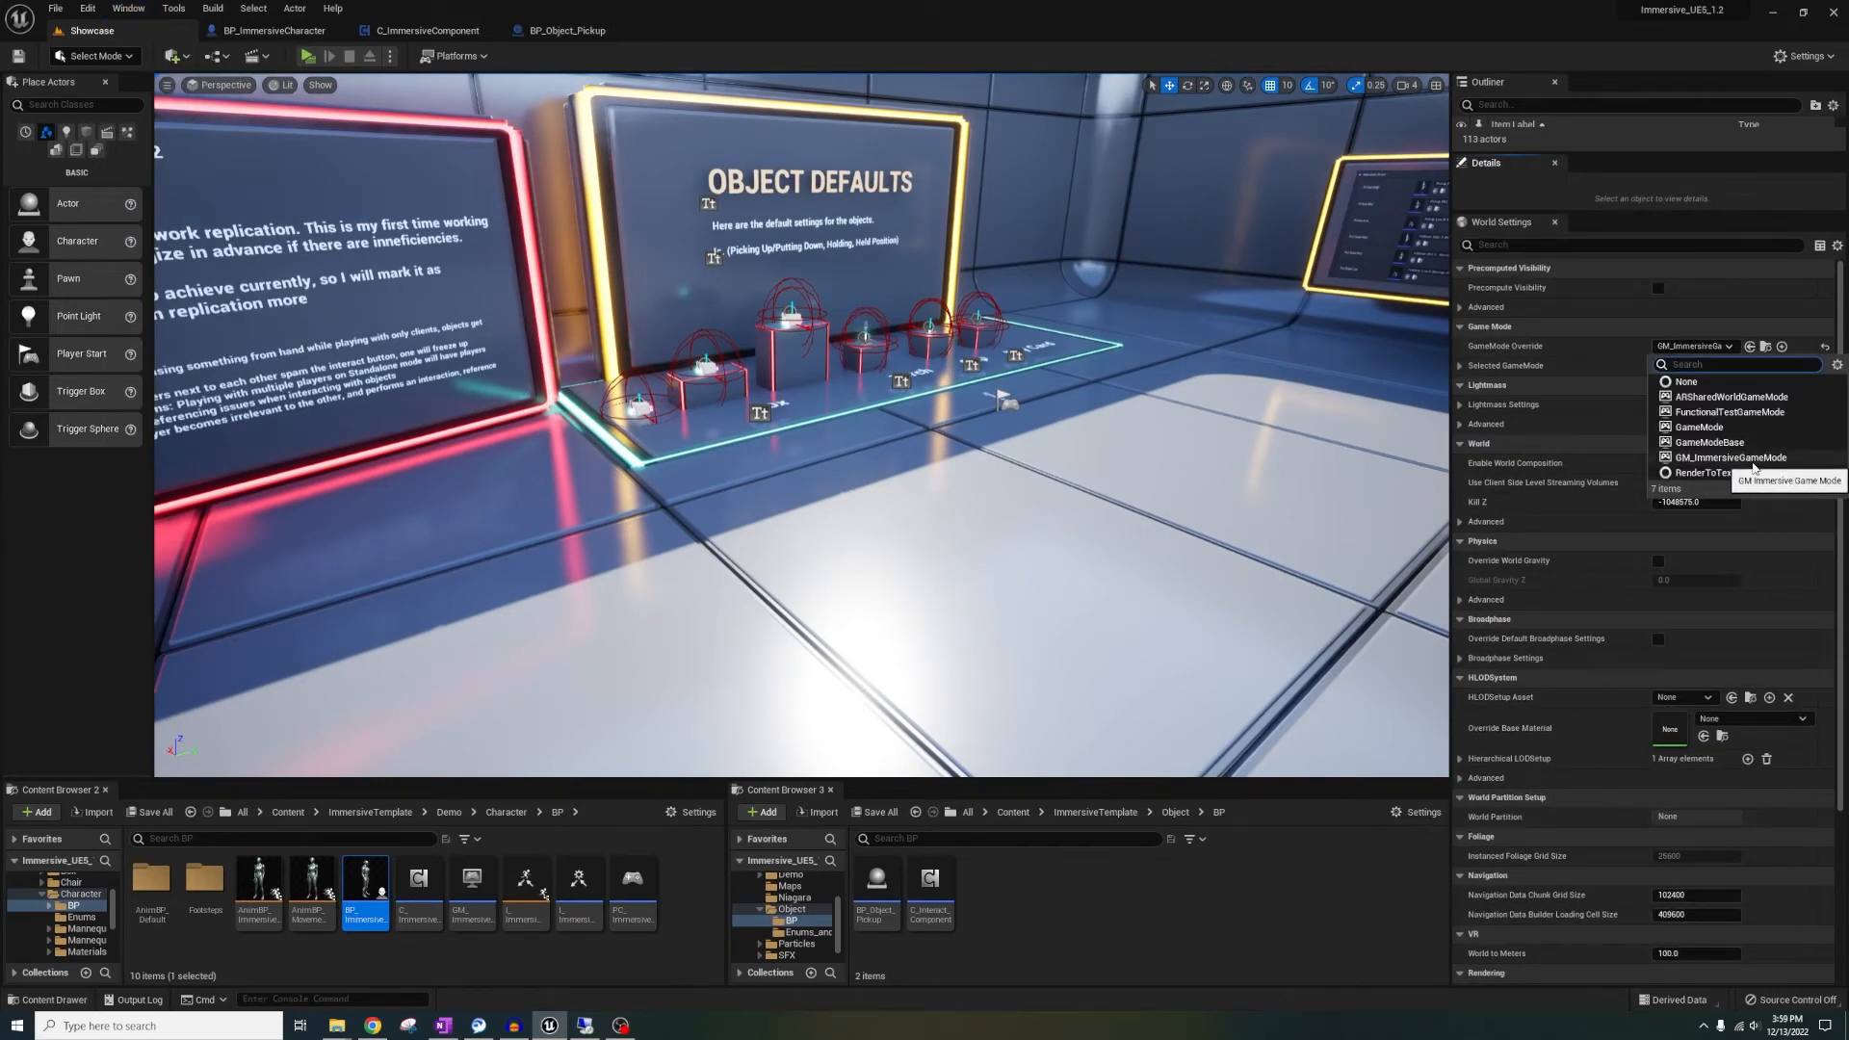
{"action": "left_click", "coordinate": [1730, 457]}
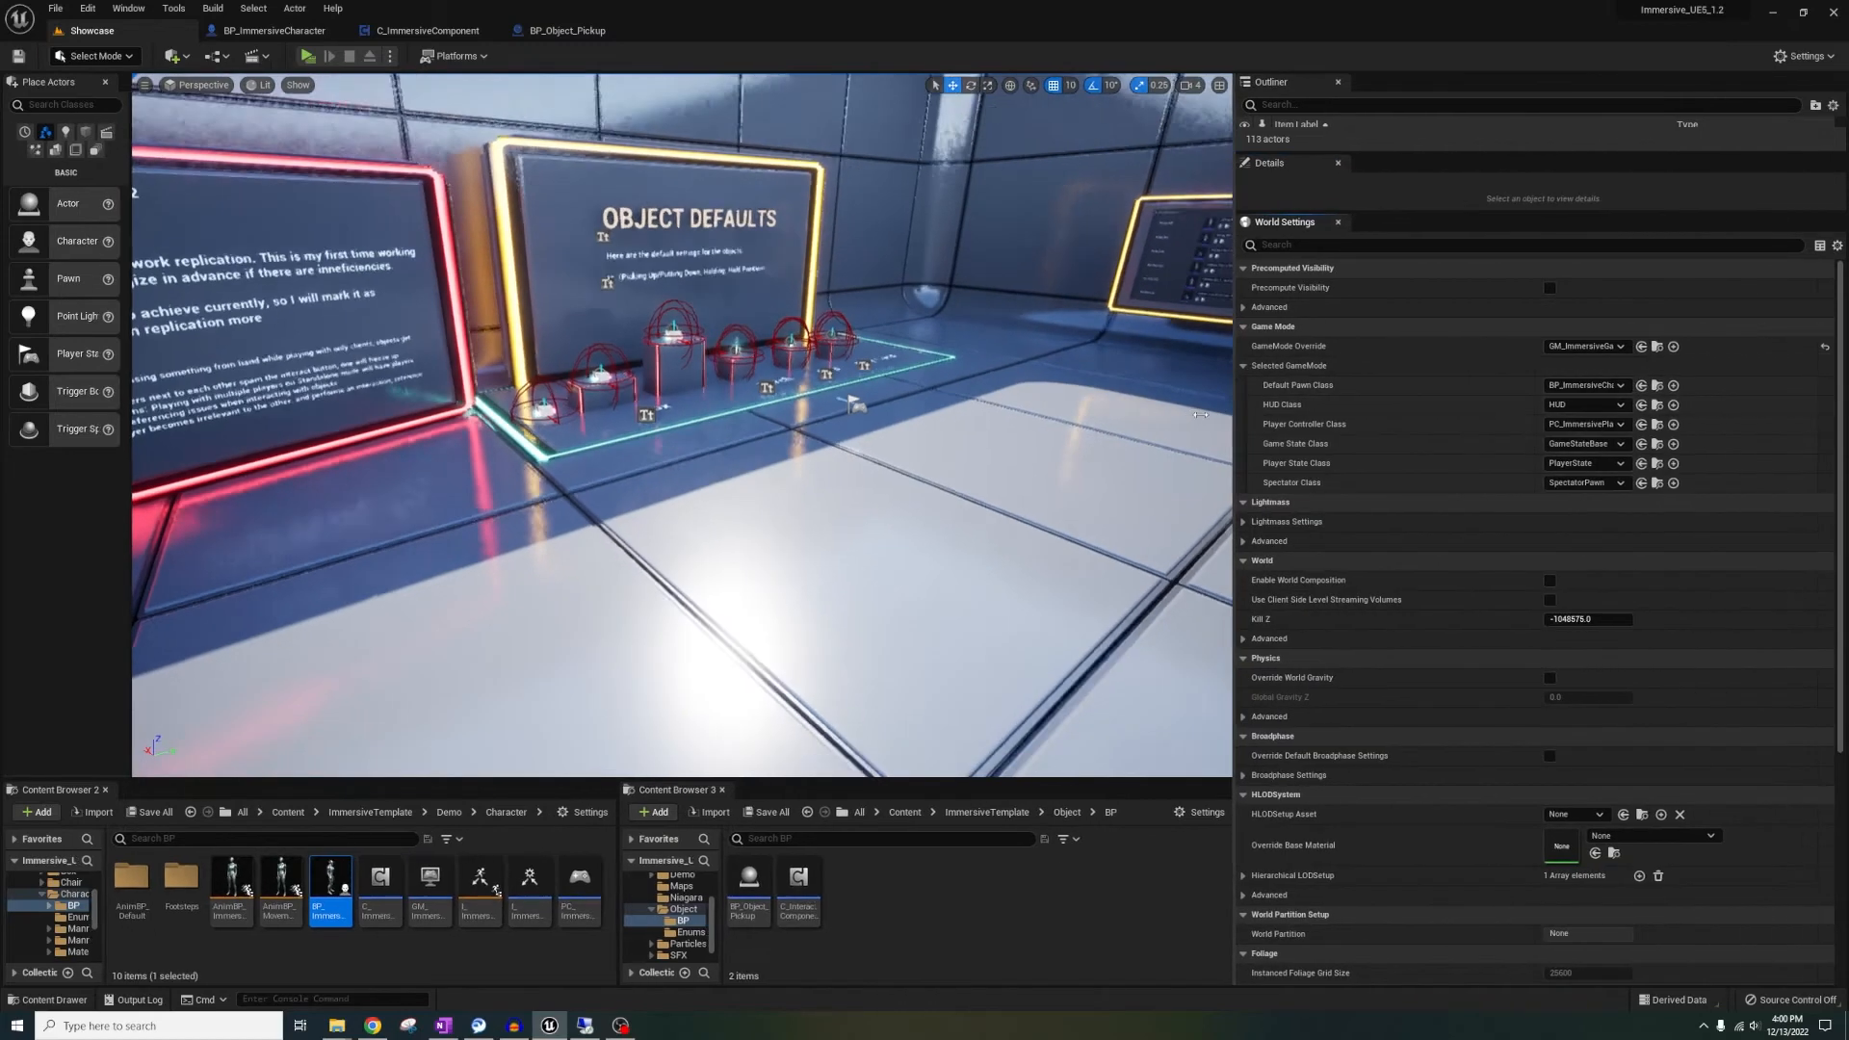
{"action": "left_click", "coordinate": [1616, 384]}
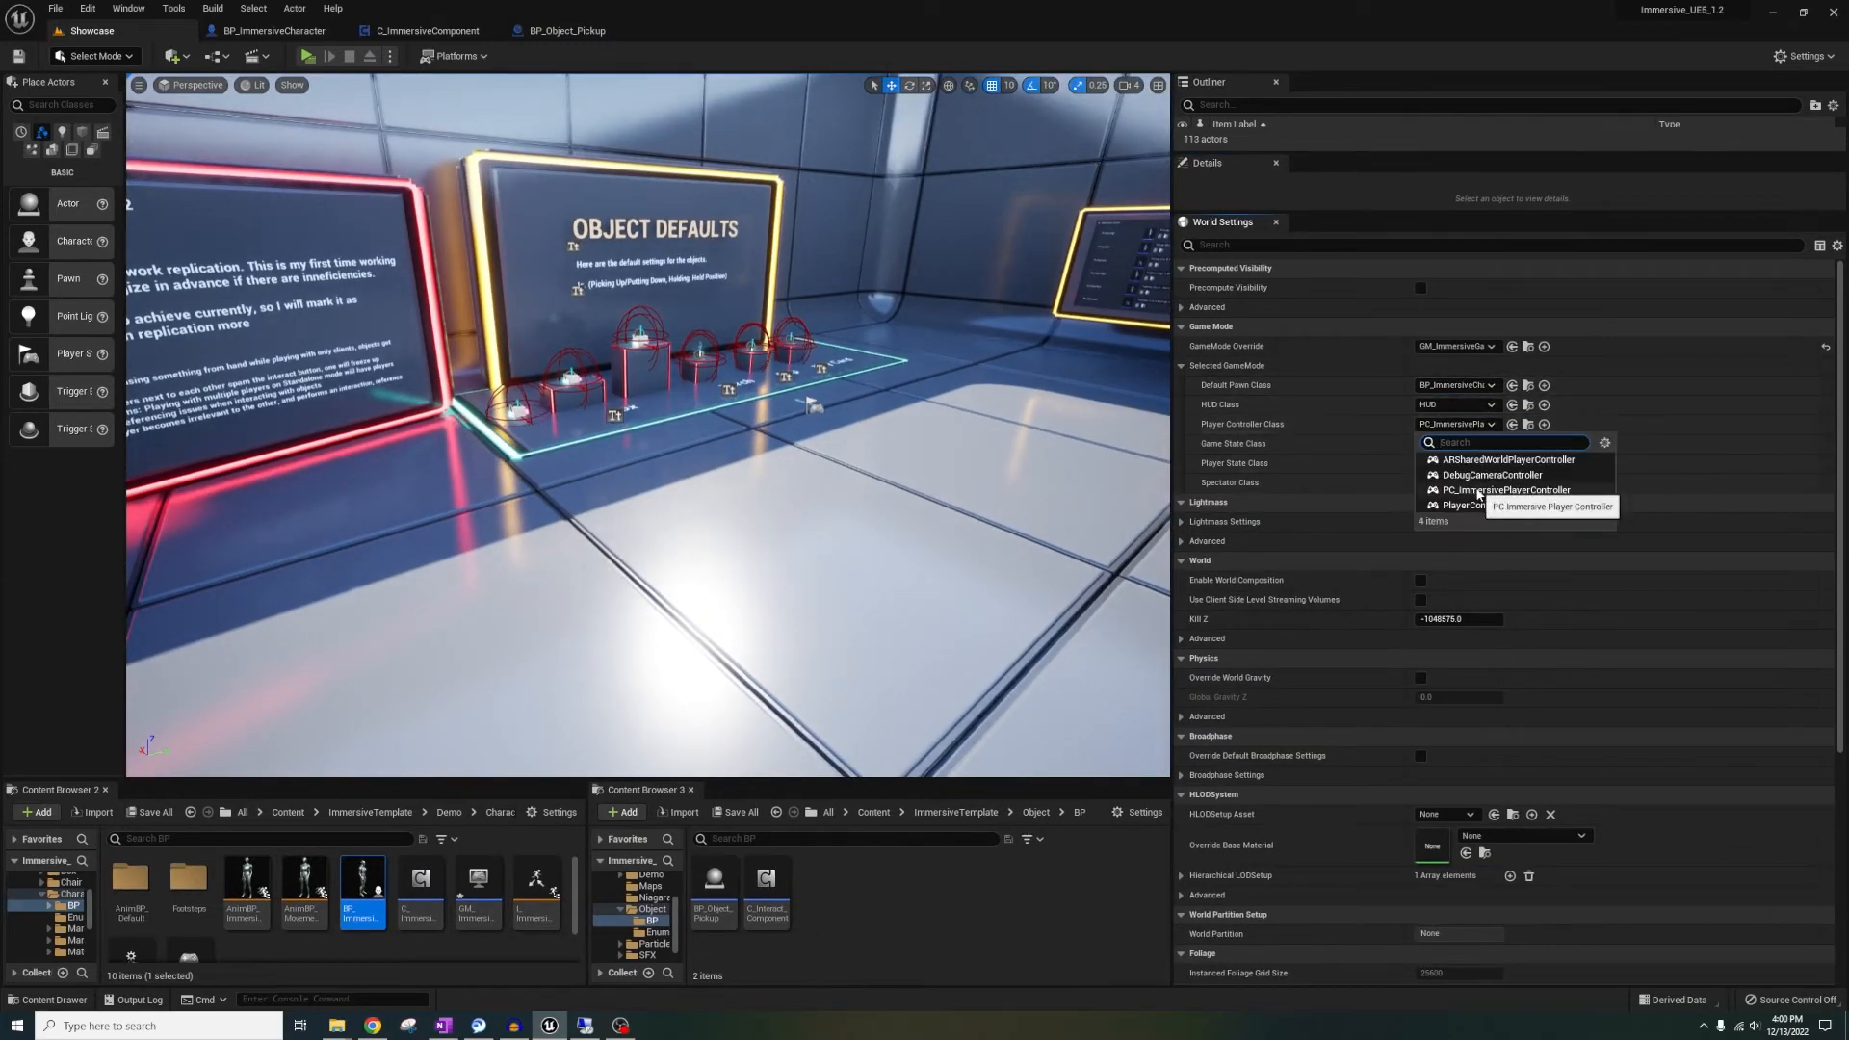
{"action": "left_click", "coordinate": [1506, 504]}
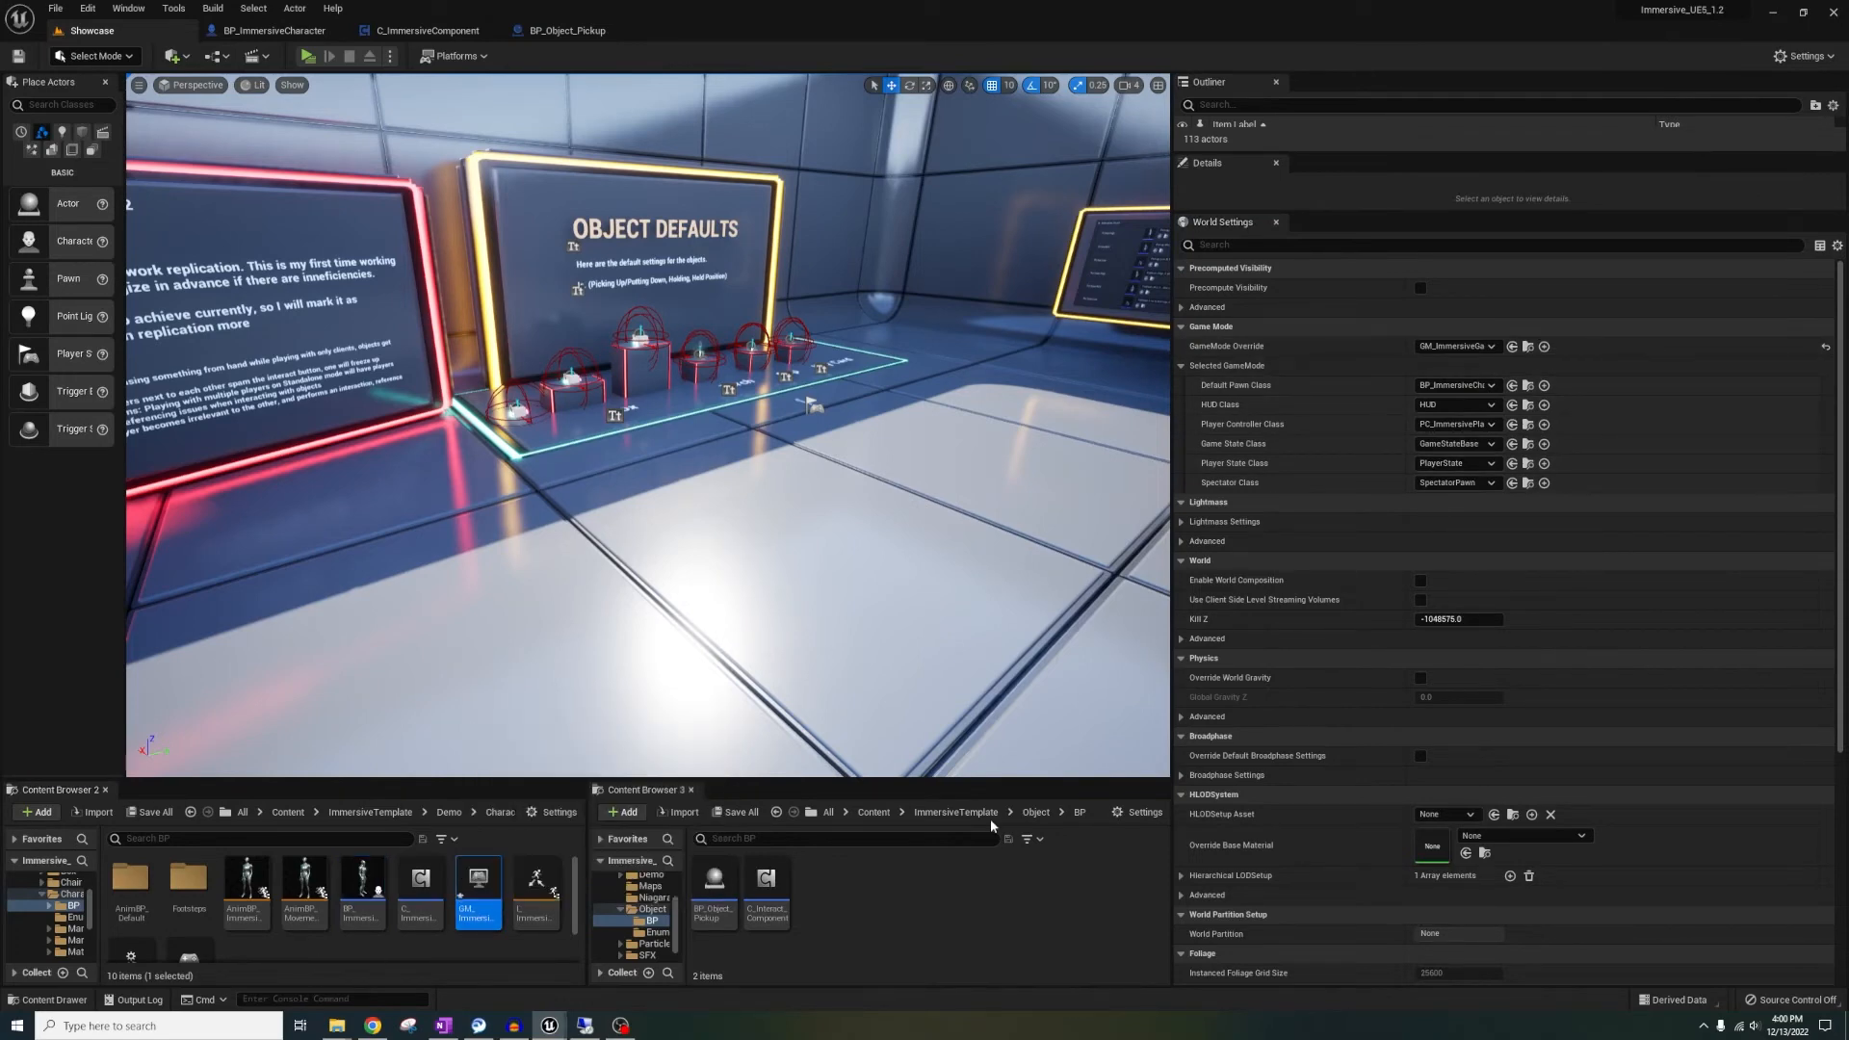
{"action": "double_click", "coordinate": [478, 882]}
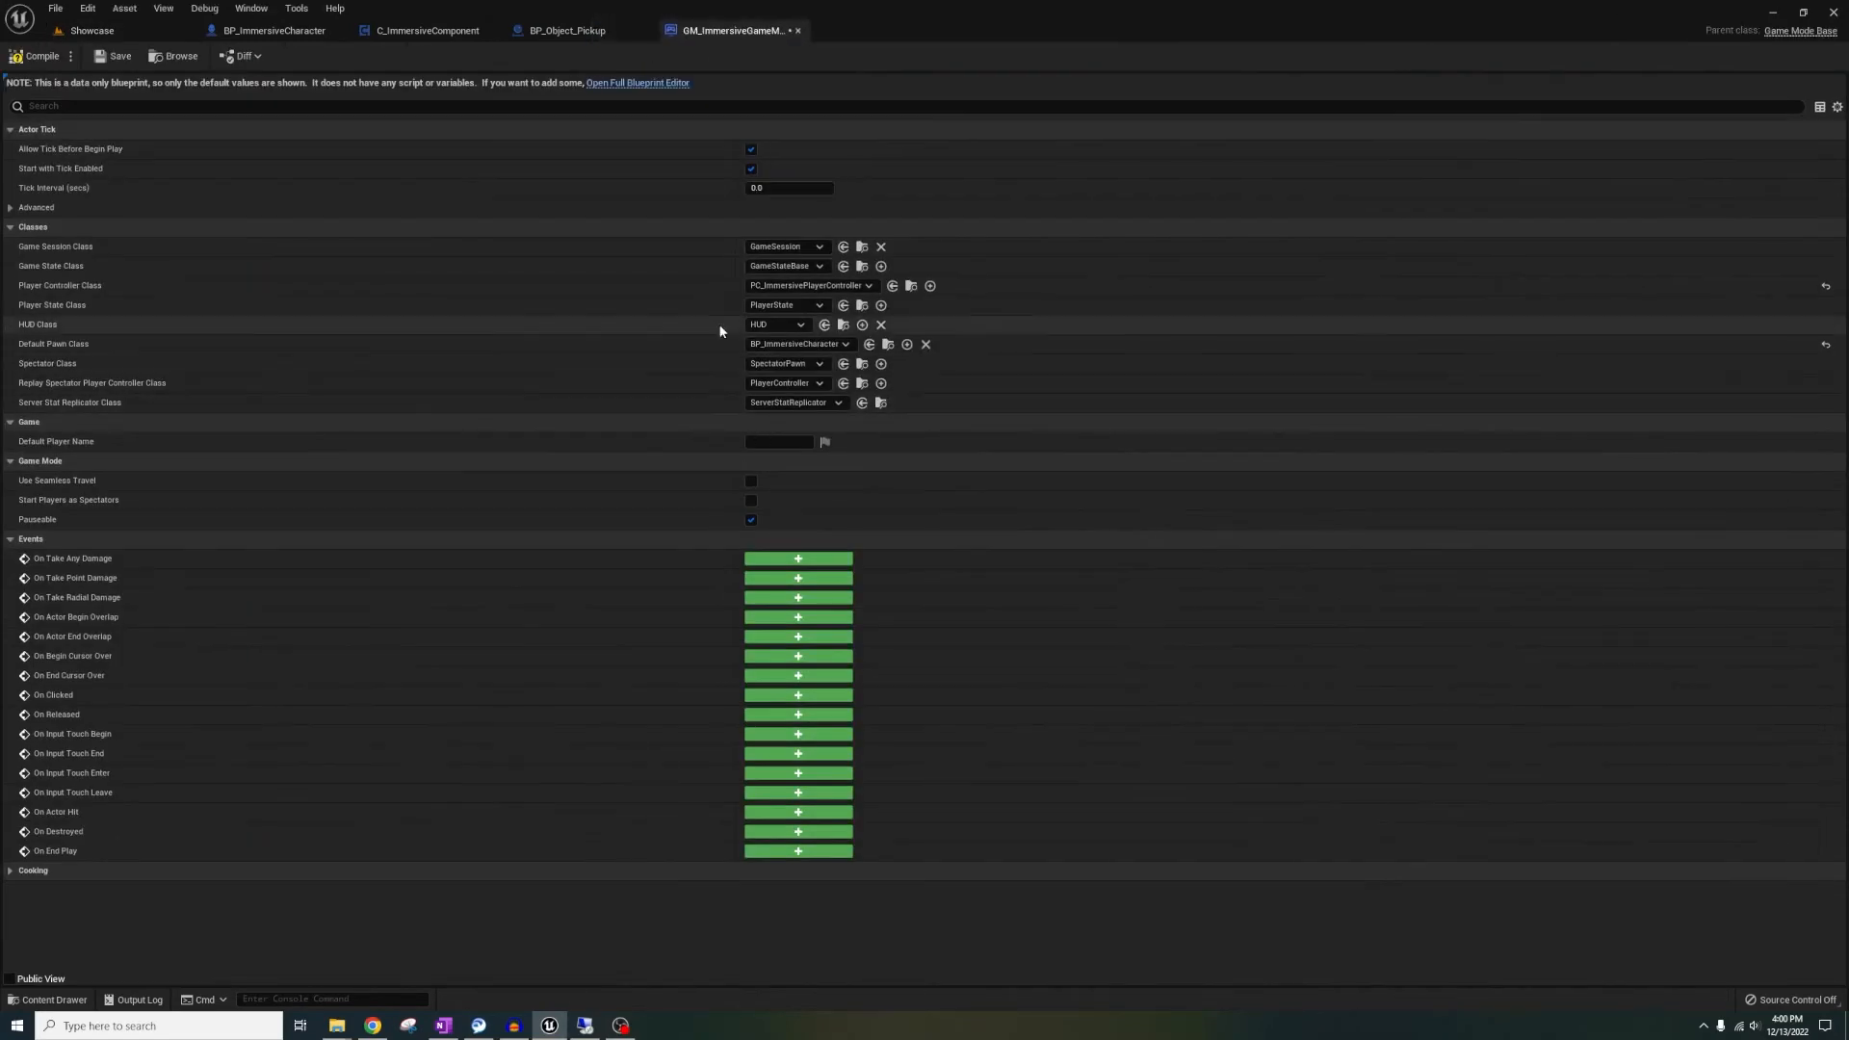
{"action": "mouse_move", "coordinate": [798, 30]}
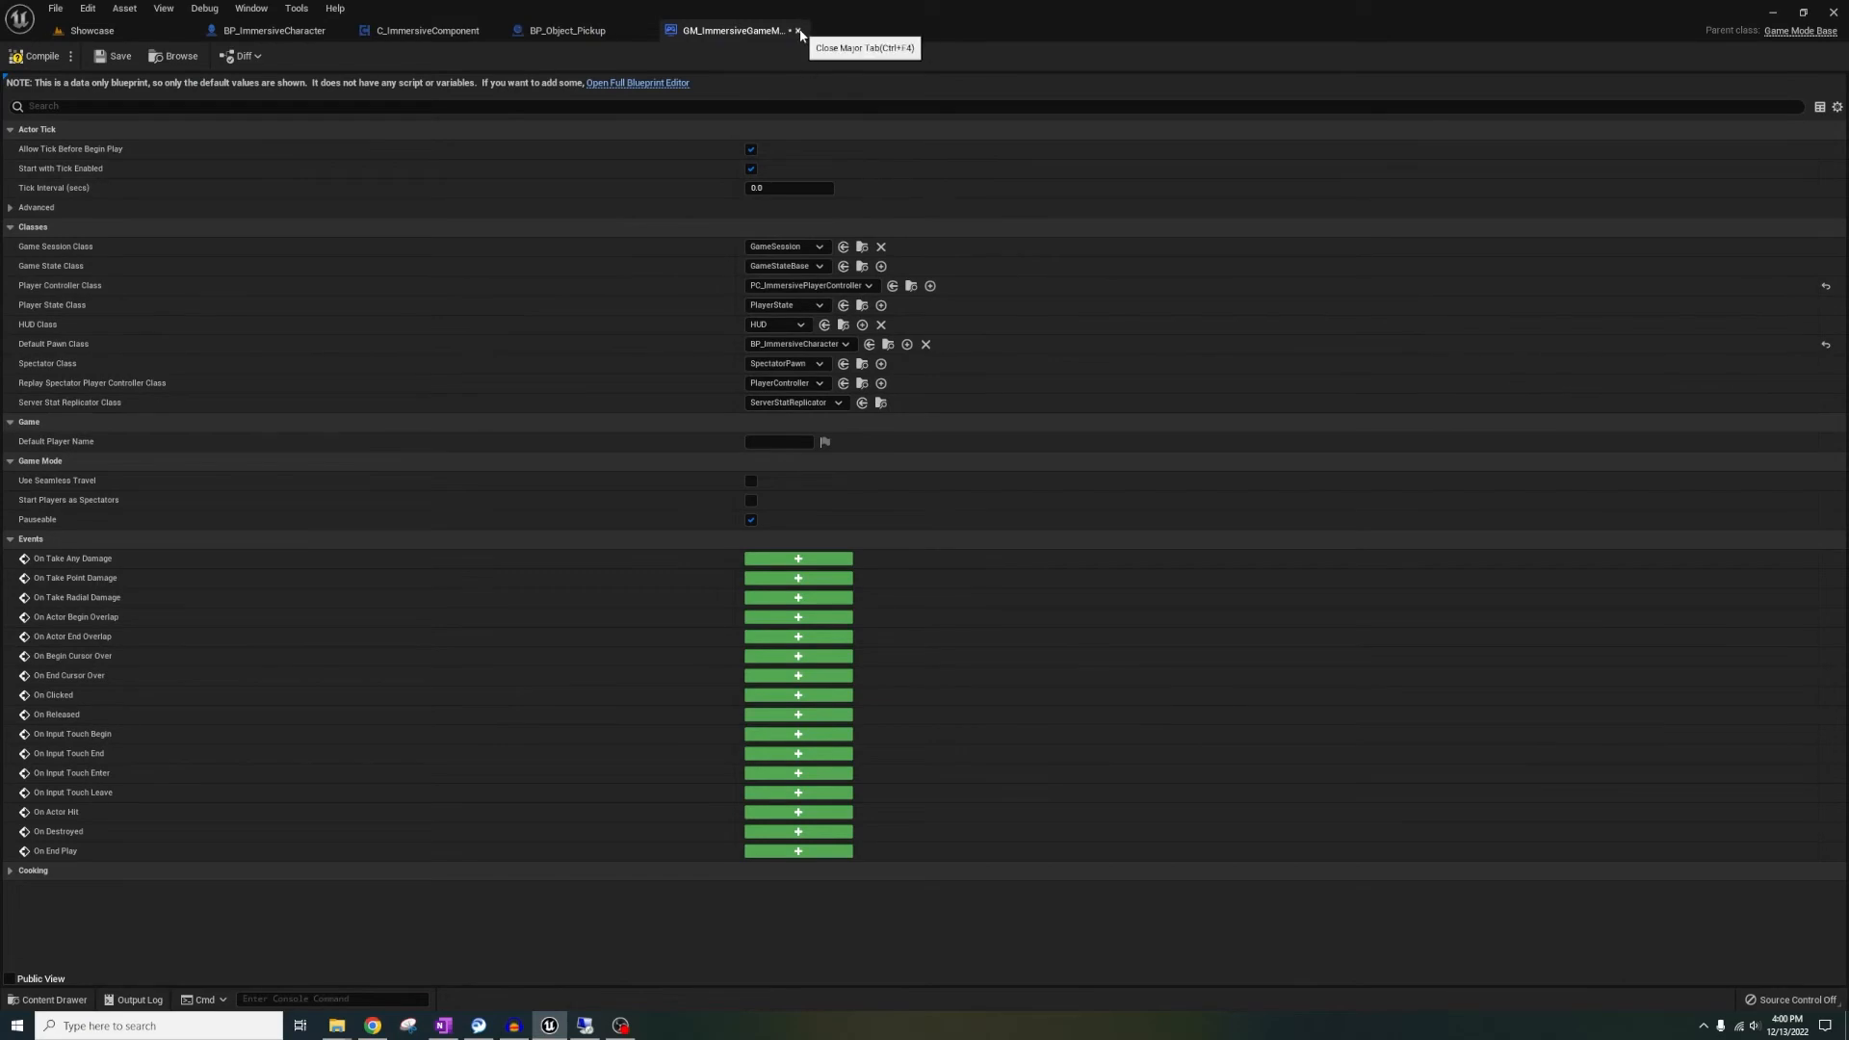
{"action": "left_click", "coordinate": [799, 36]}
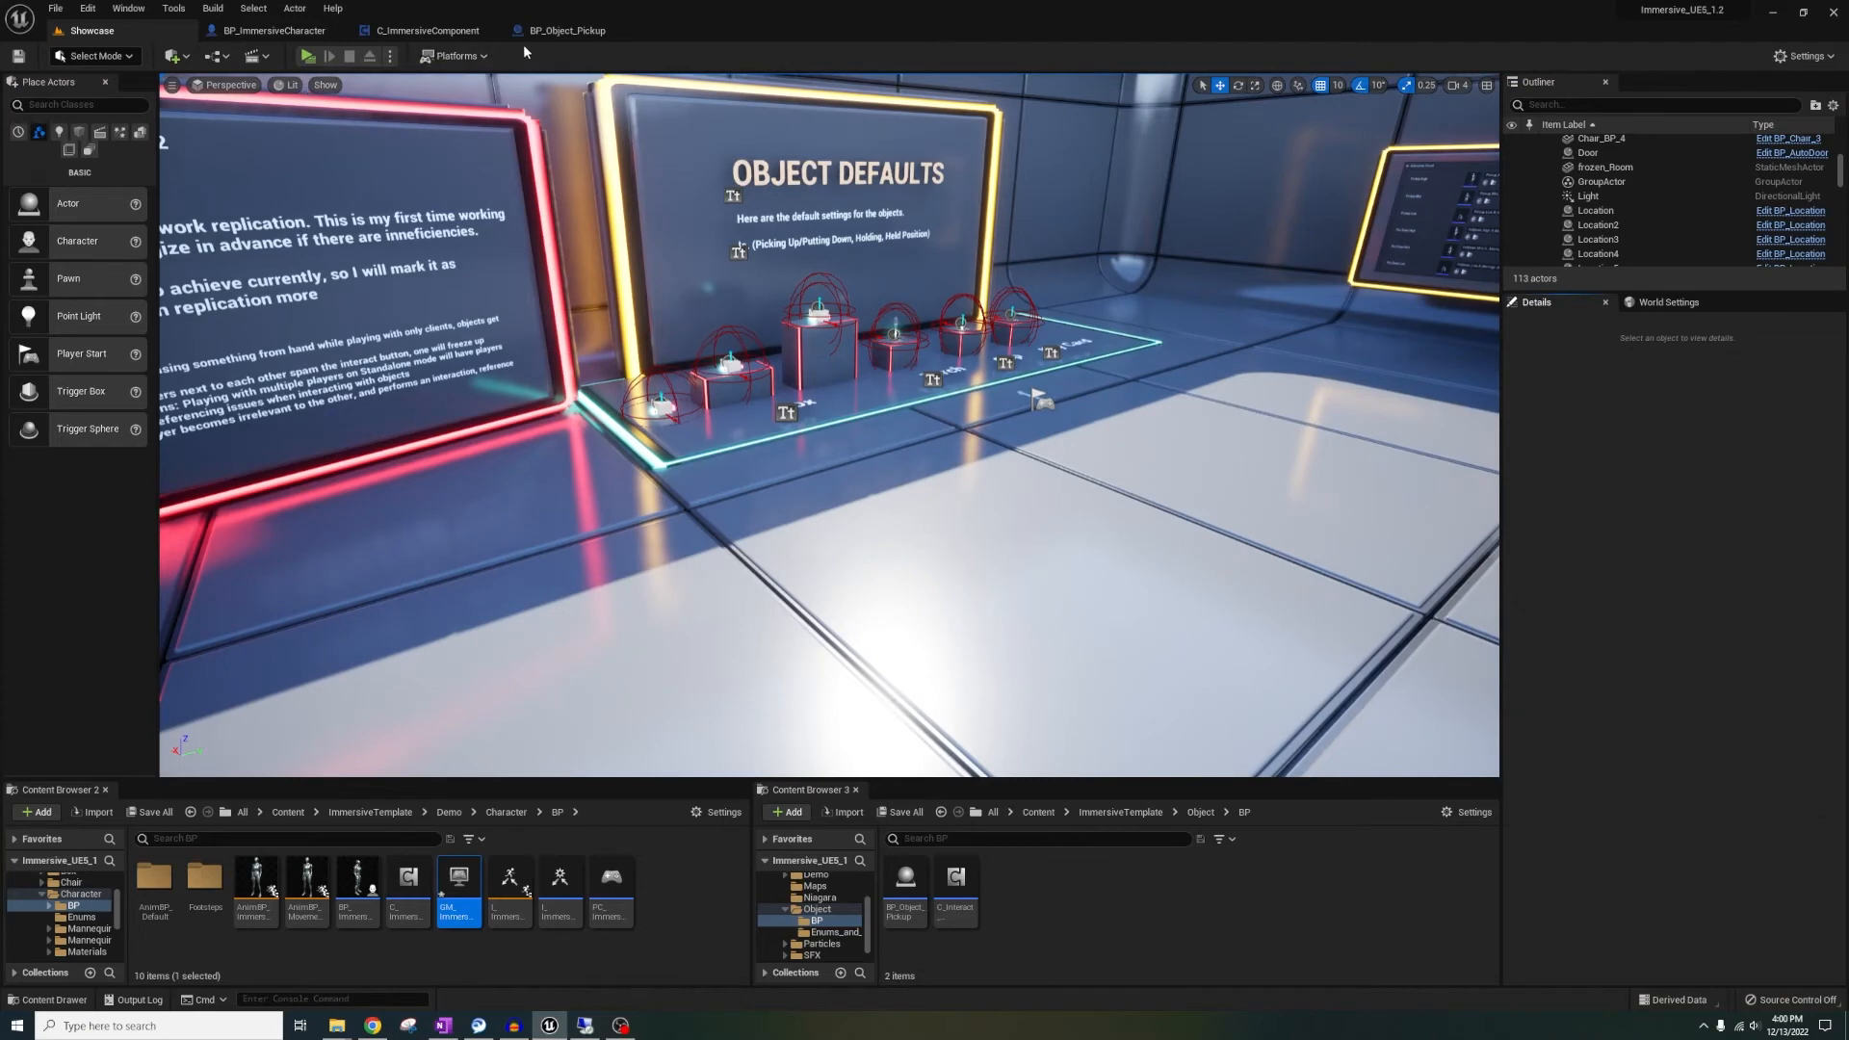
Cycle through Object Pickup, component and character blueprints, ending on the component's interact network events
{"action": "left_click", "coordinate": [569, 30]}
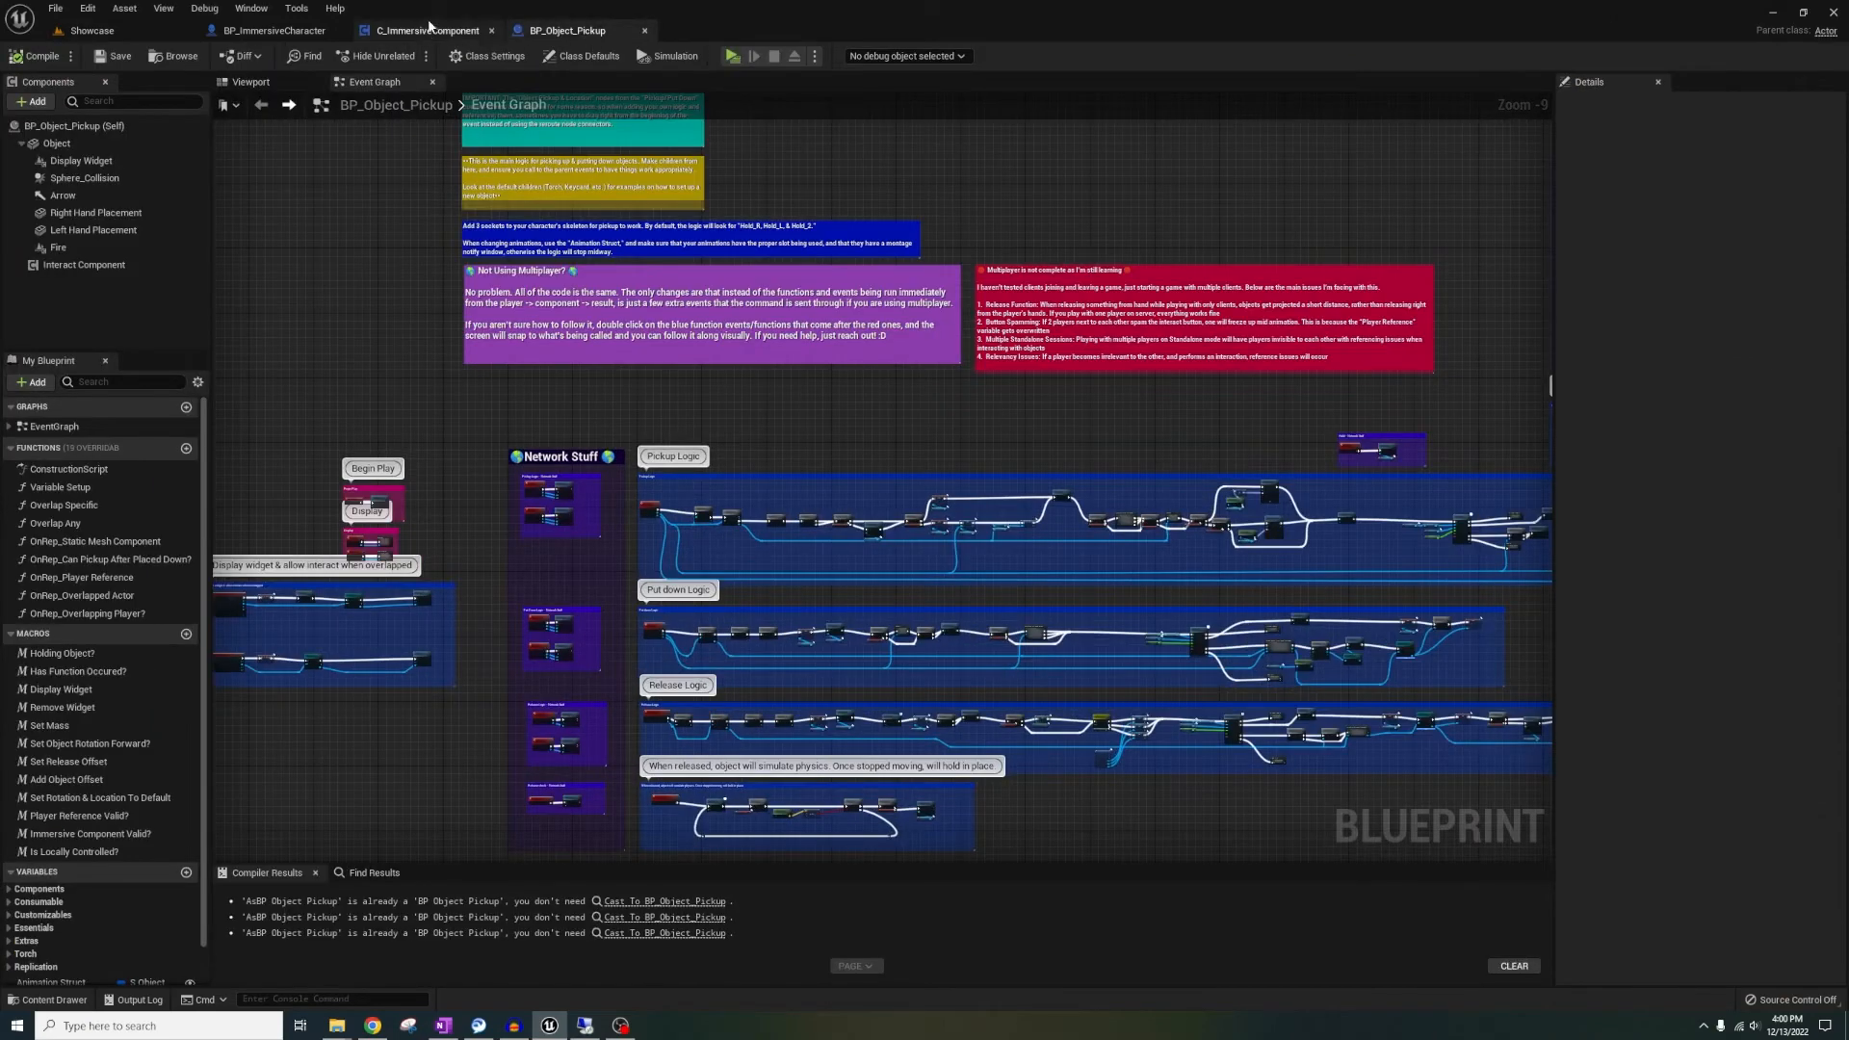
{"action": "left_click", "coordinate": [425, 30]}
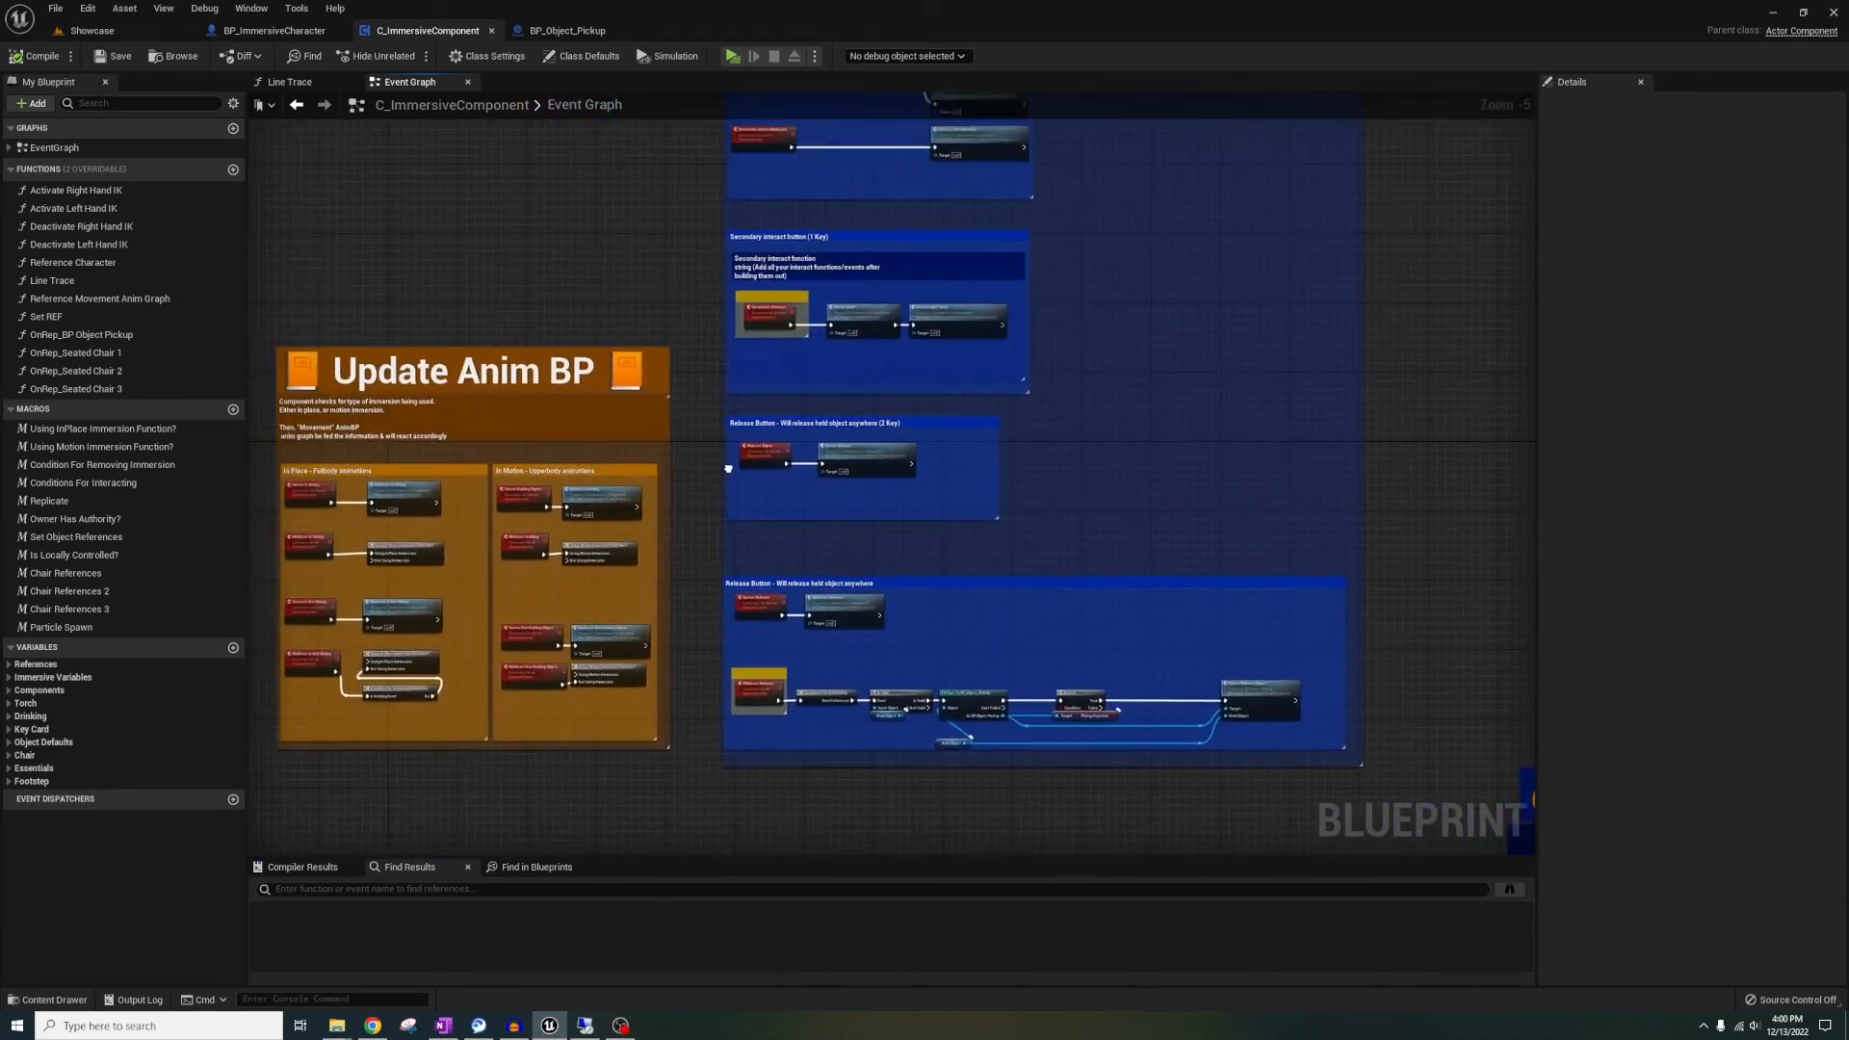
{"action": "left_click", "coordinate": [272, 30]}
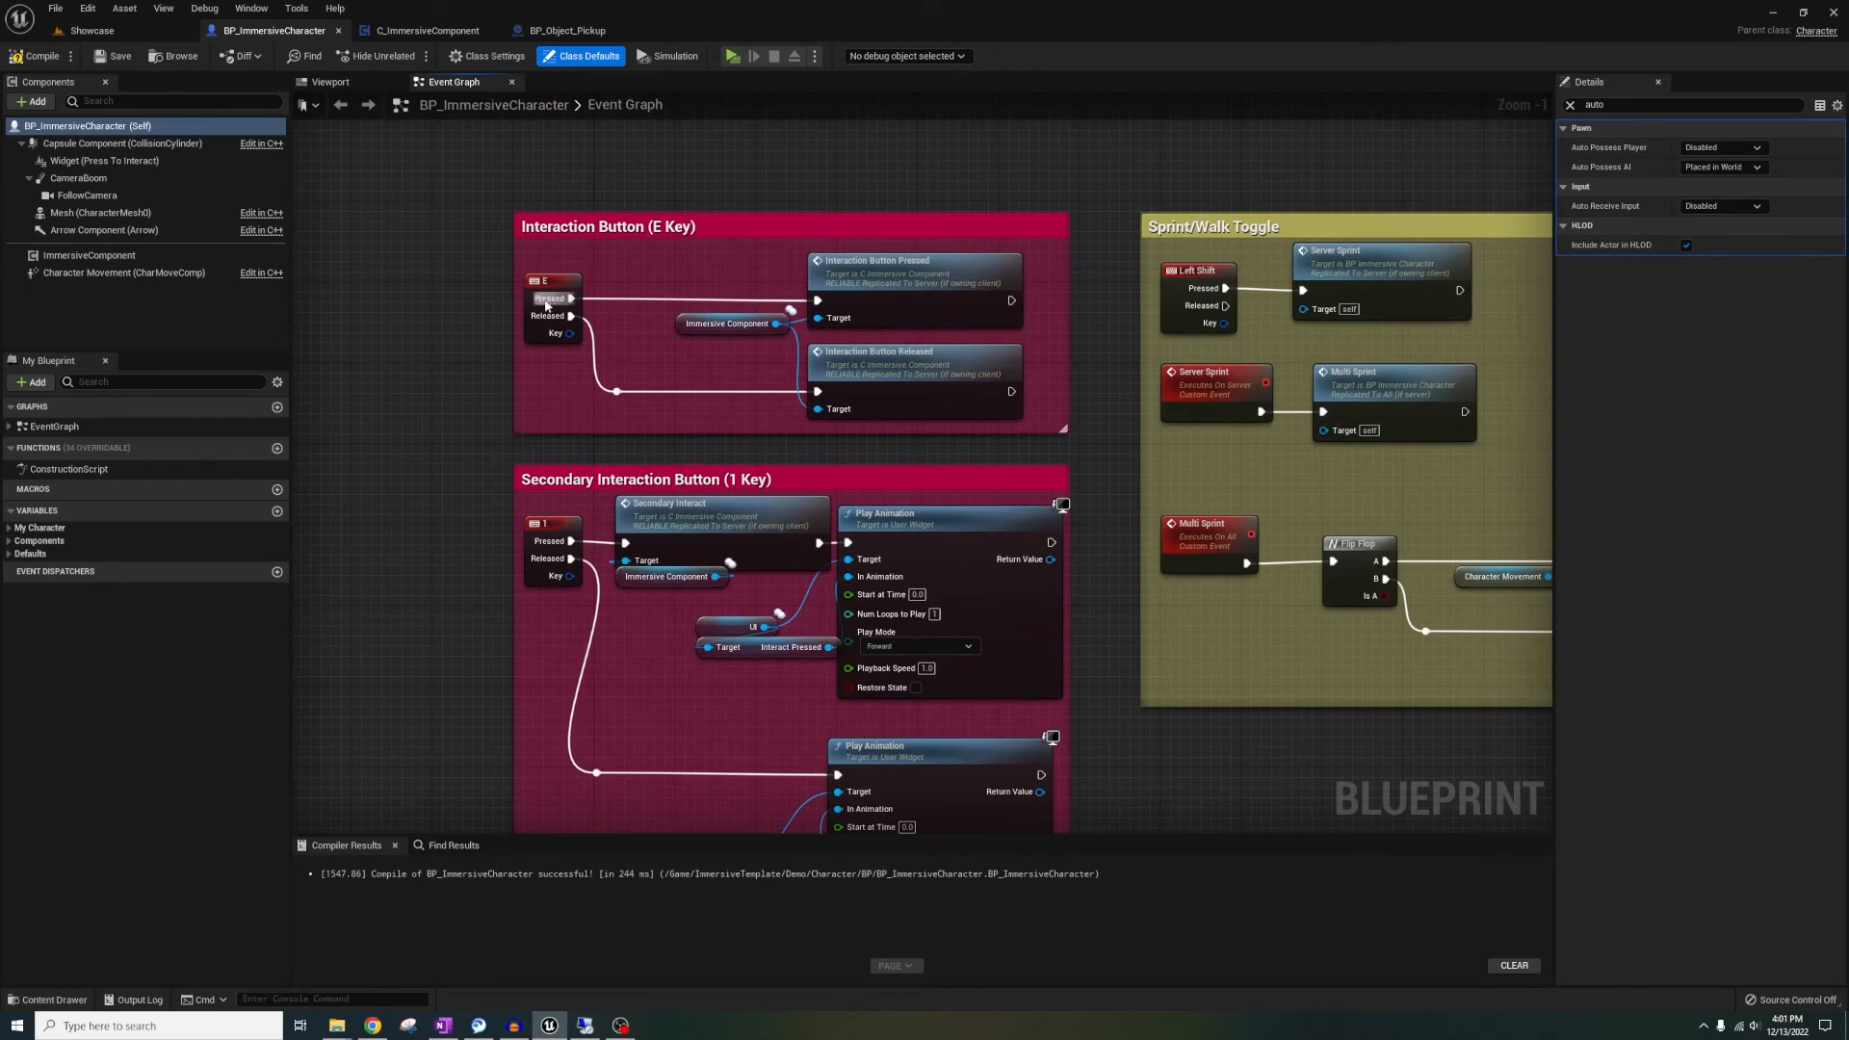
{"action": "left_click", "coordinate": [426, 30]}
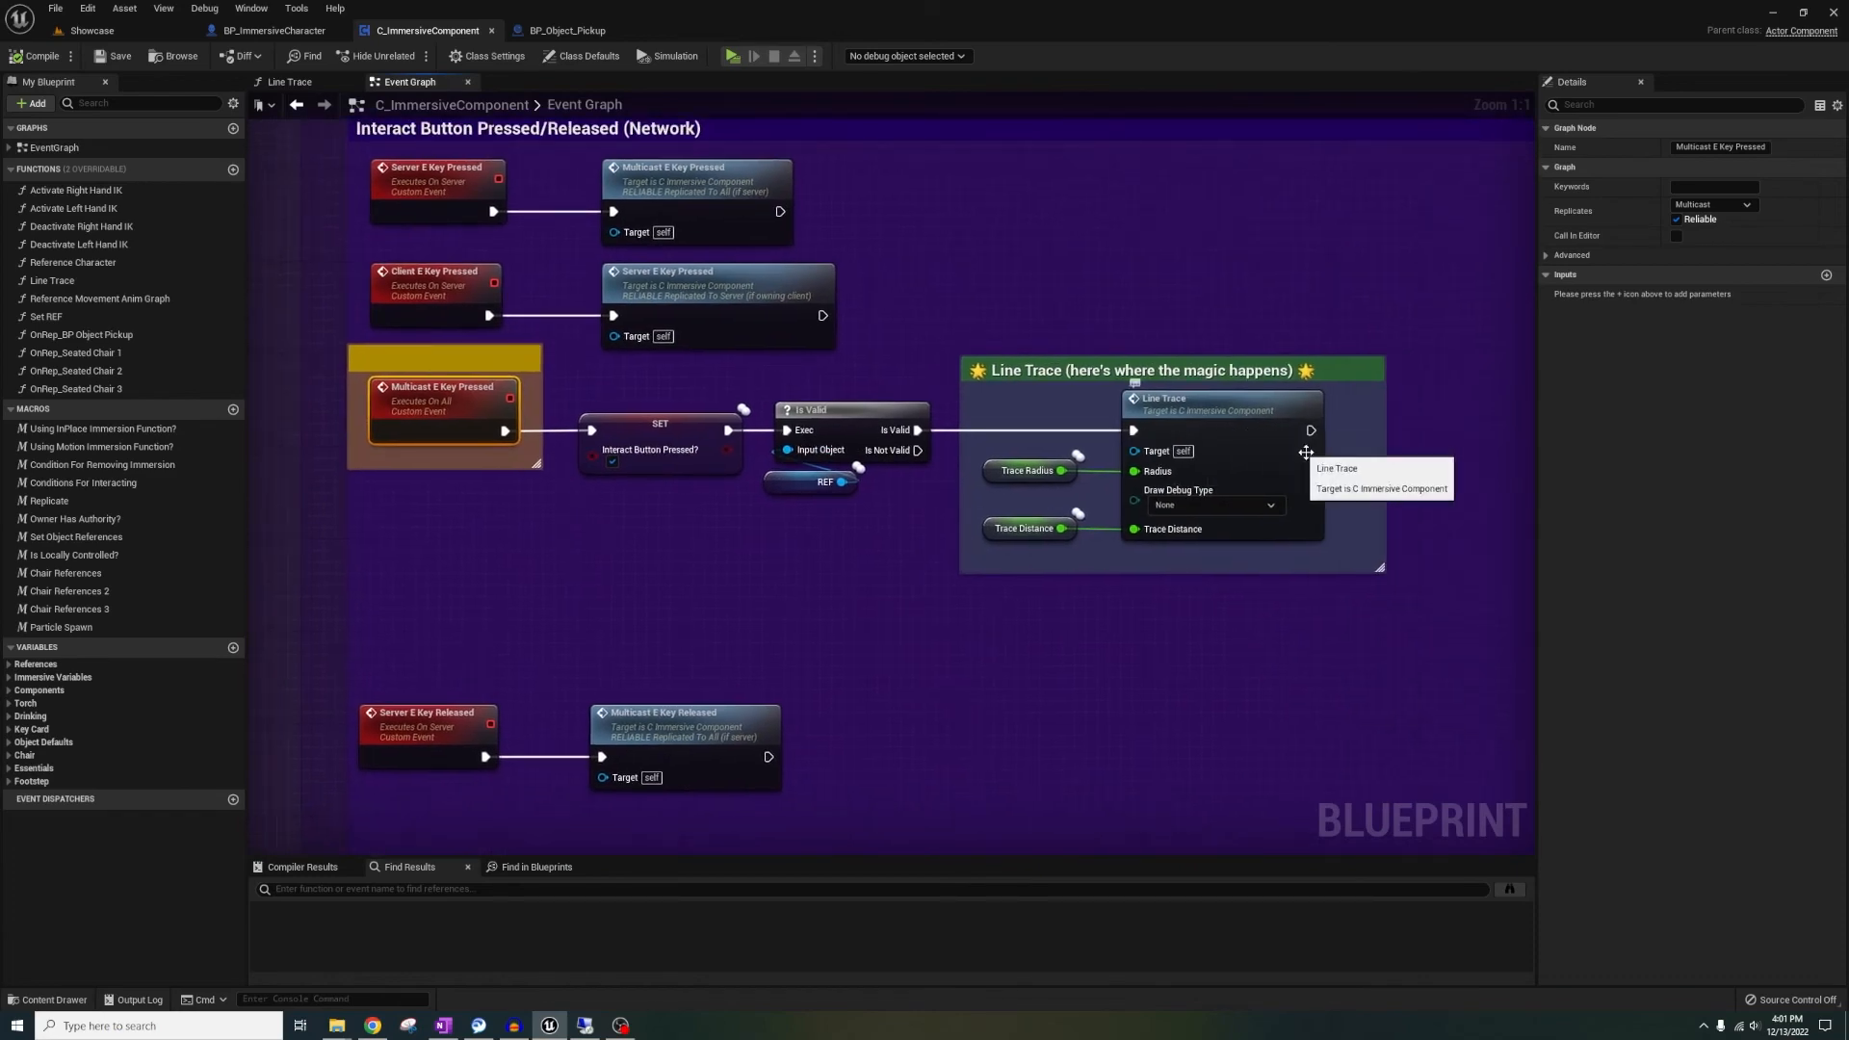
{"action": "scroll", "scroll_direction": "down", "scroll_amount": 3}
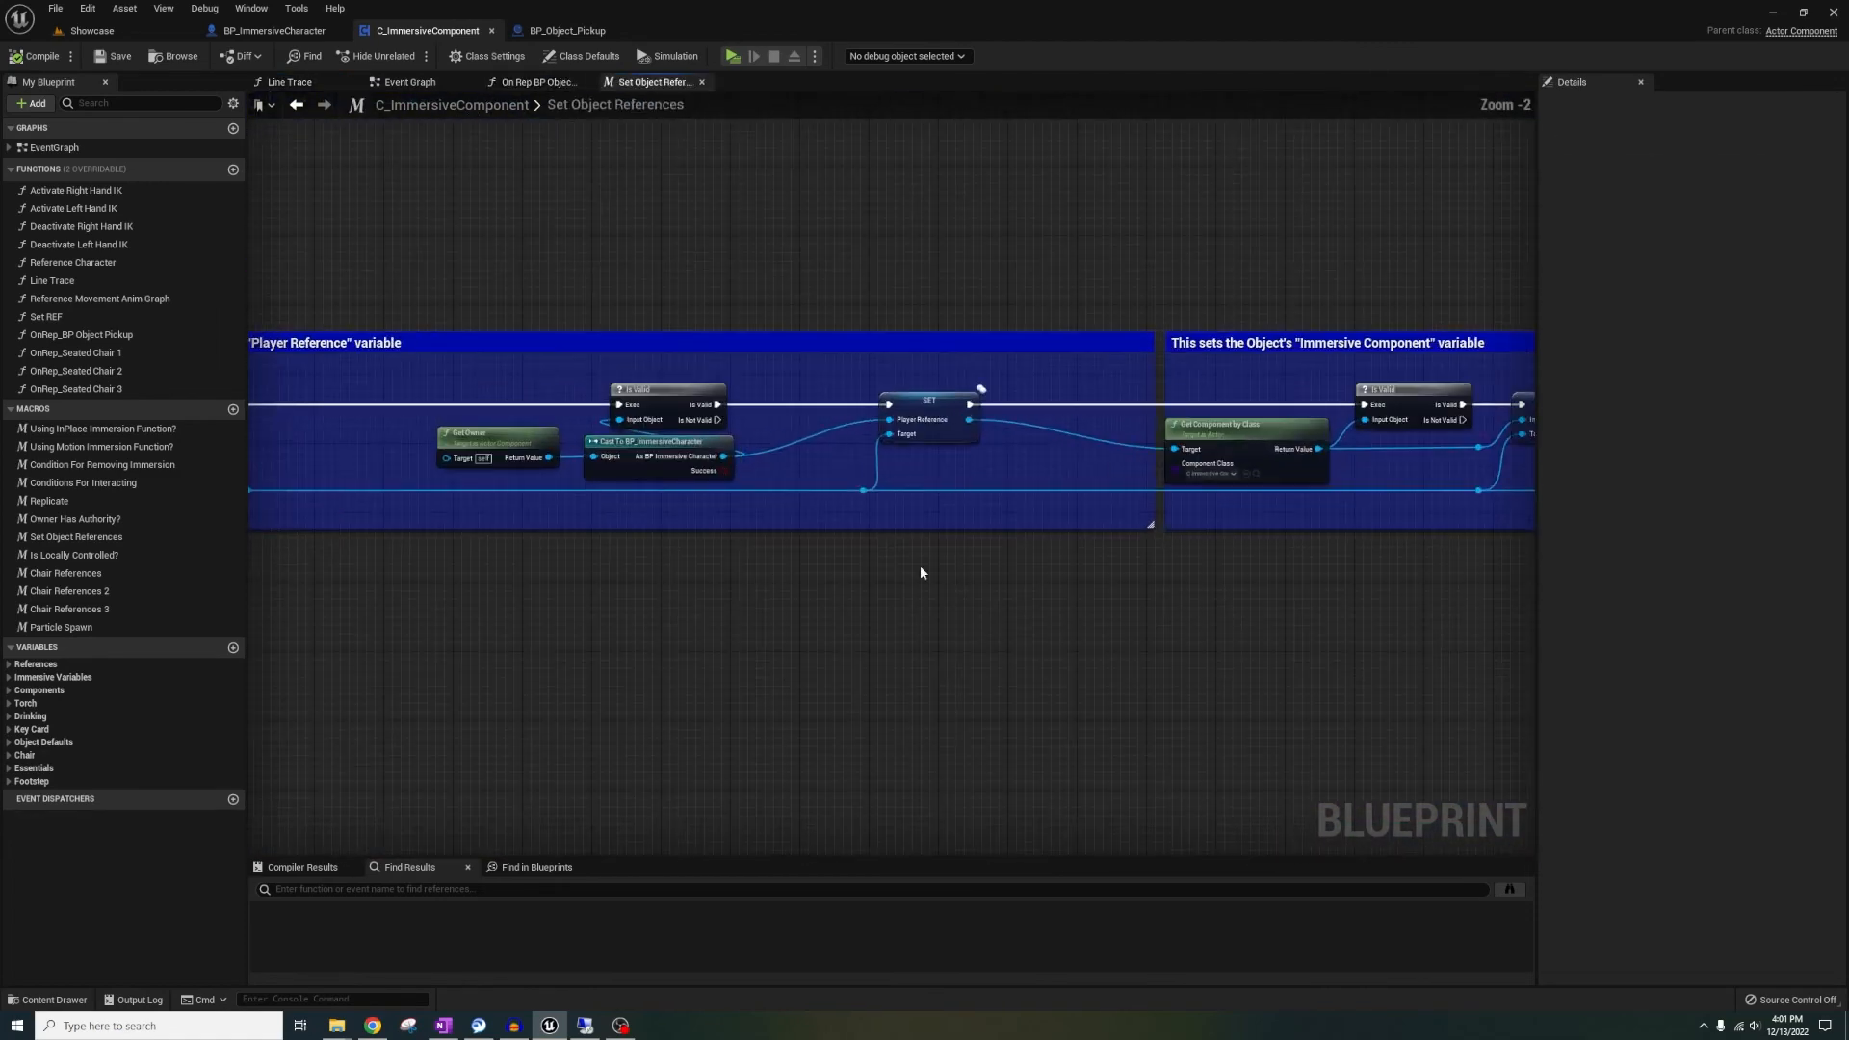
View the Line Trace function graph, then scroll BP_Object_Pickup's event graph to its multiplayer-limitations note
{"action": "left_click", "coordinate": [288, 81]}
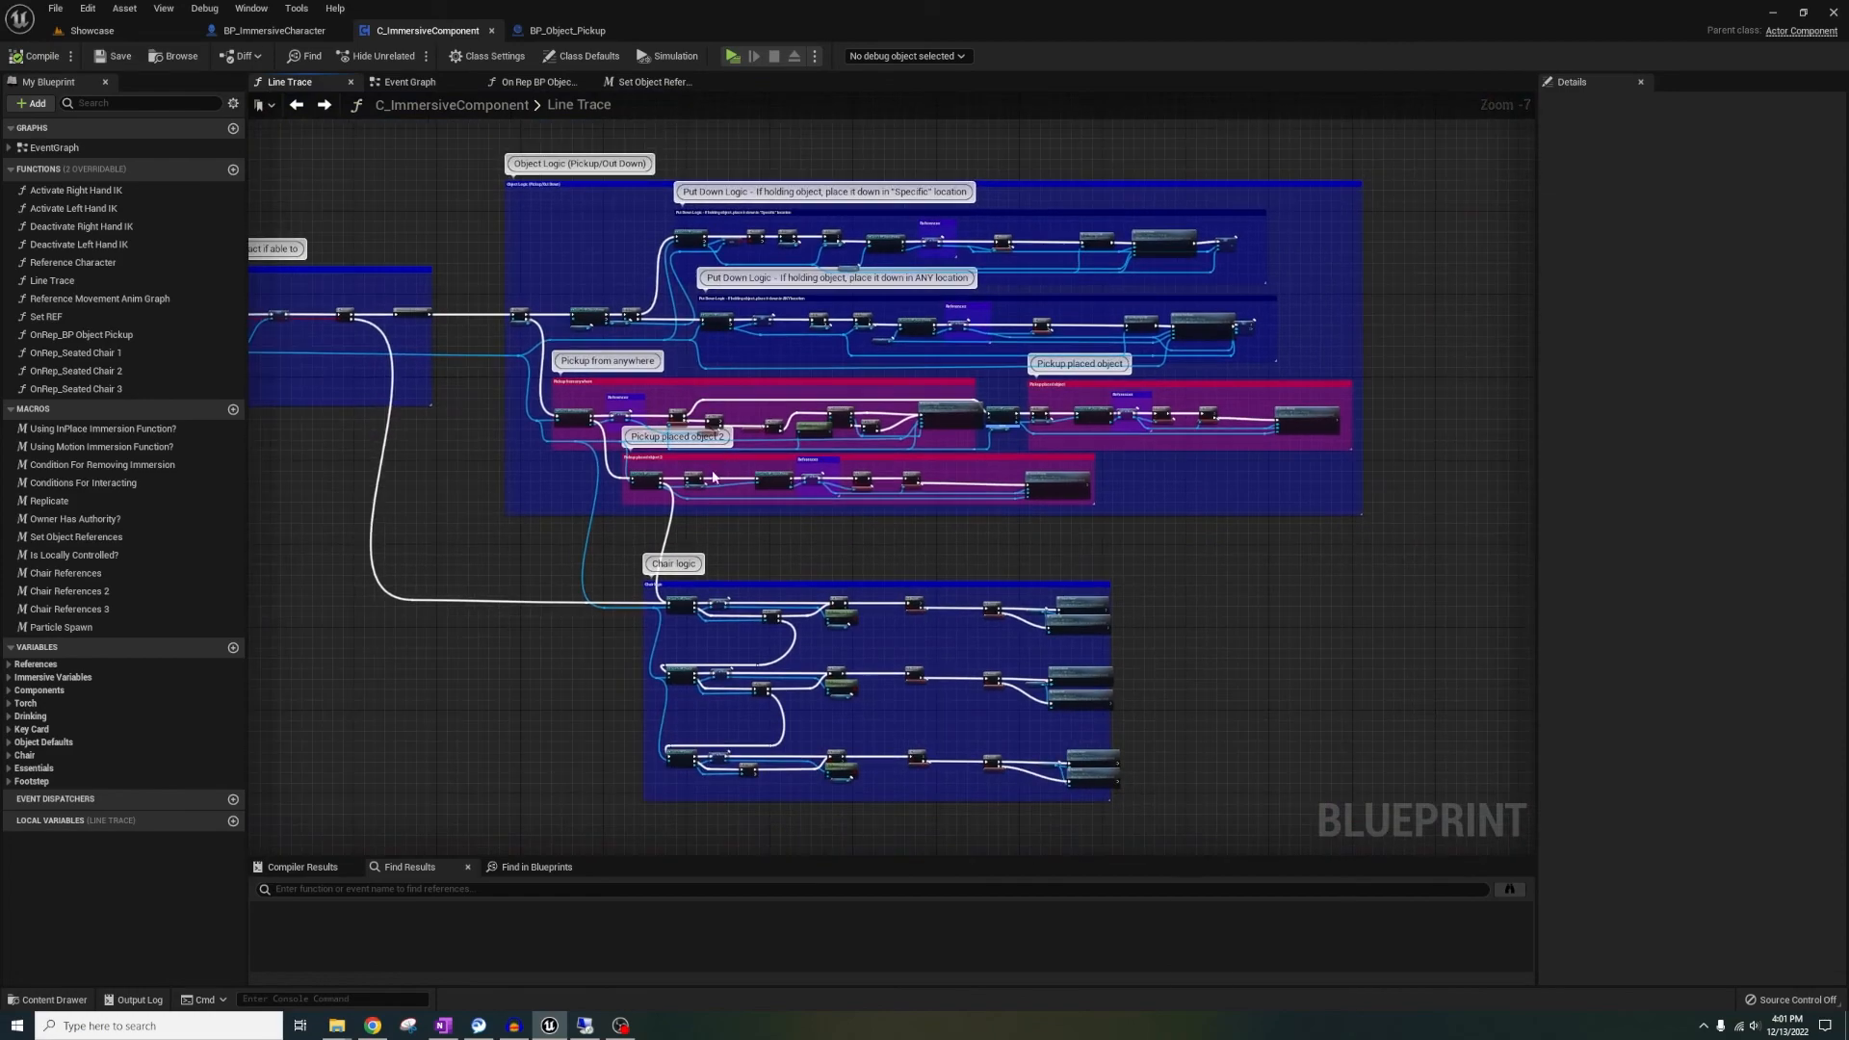
{"action": "left_click", "coordinate": [566, 30]}
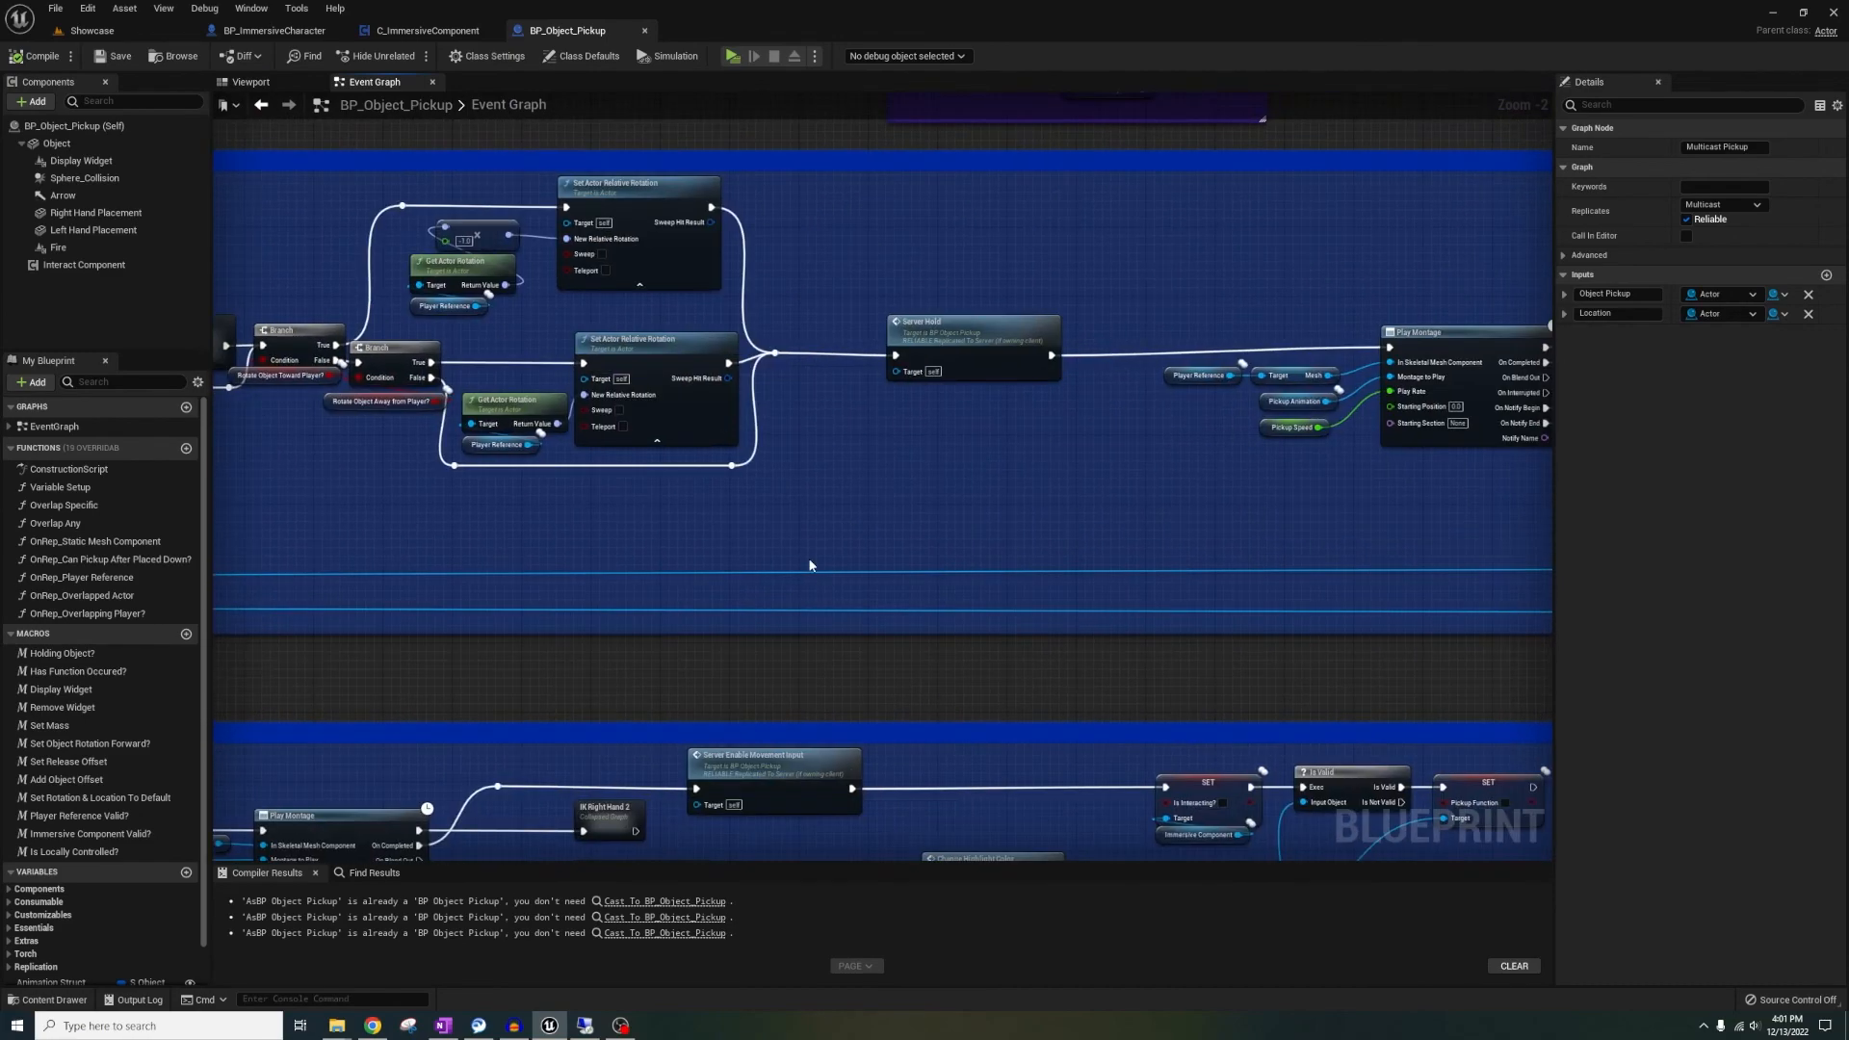
{"action": "scroll", "scroll_direction": "down", "scroll_amount": 3}
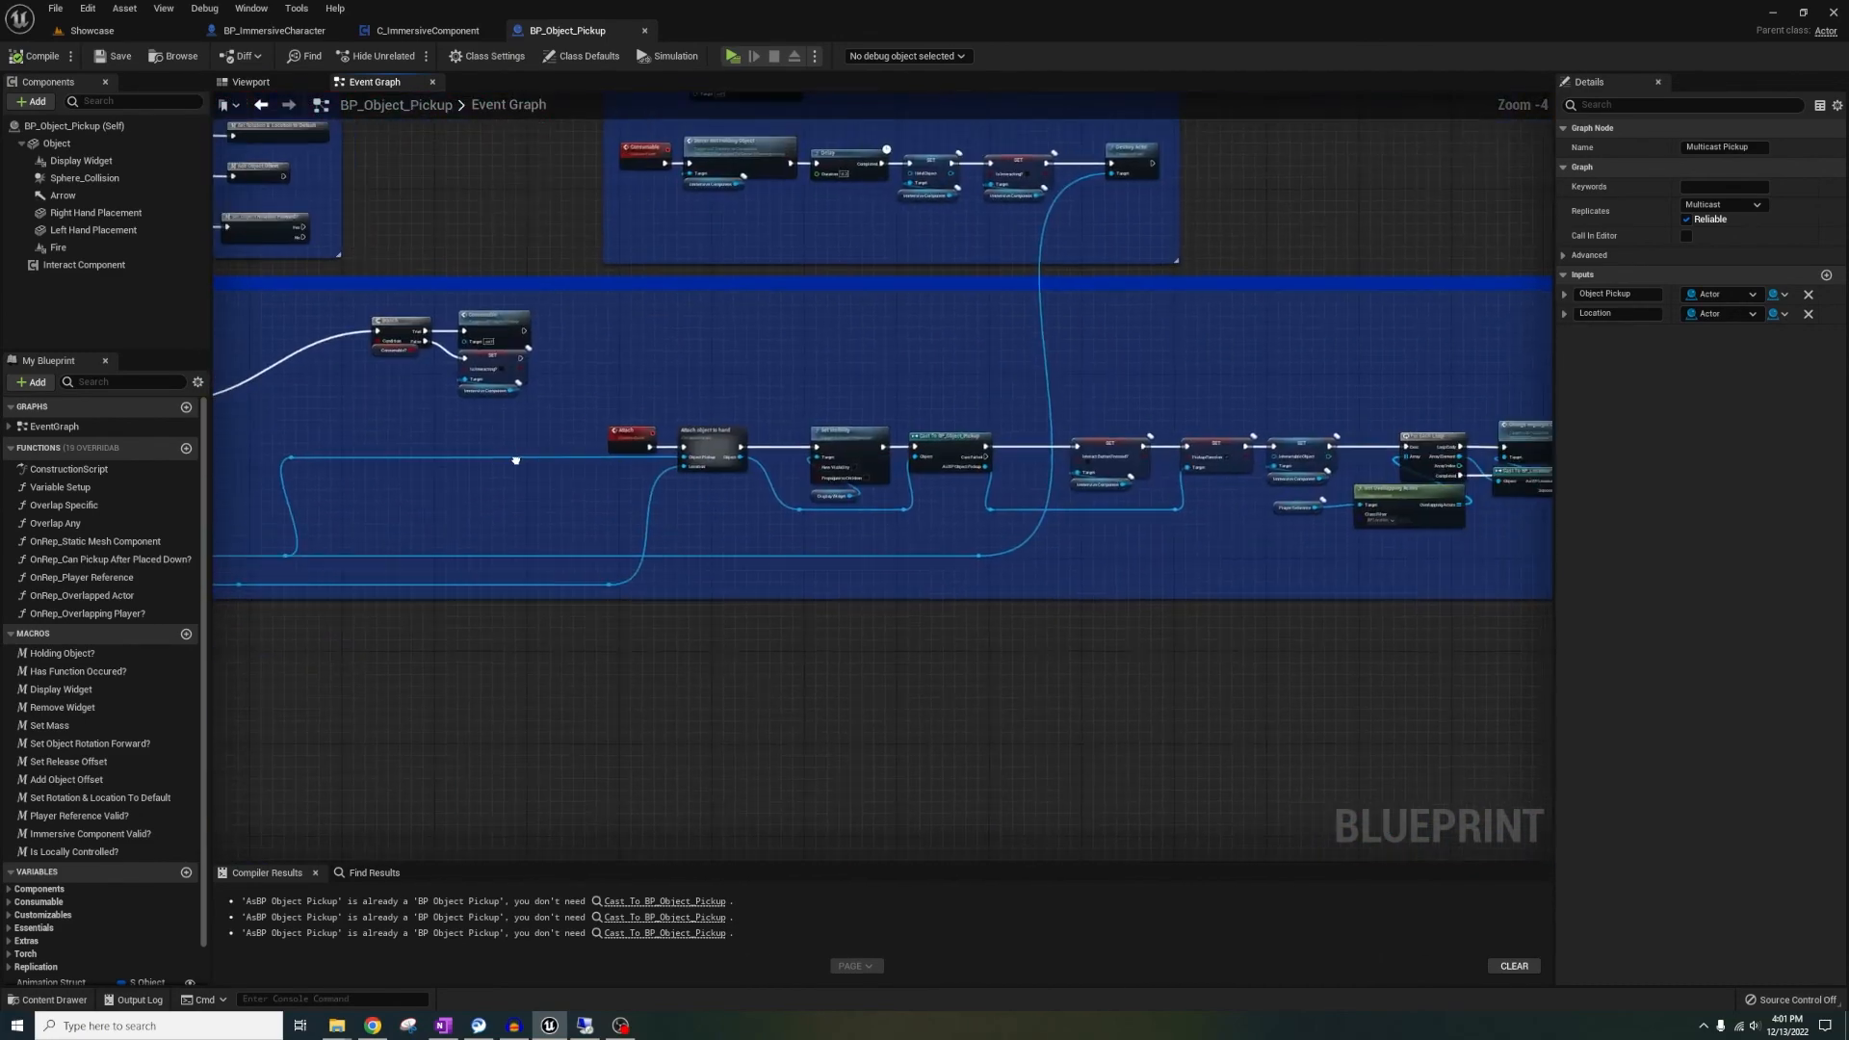
{"action": "scroll", "scroll_direction": "down", "scroll_amount": 3}
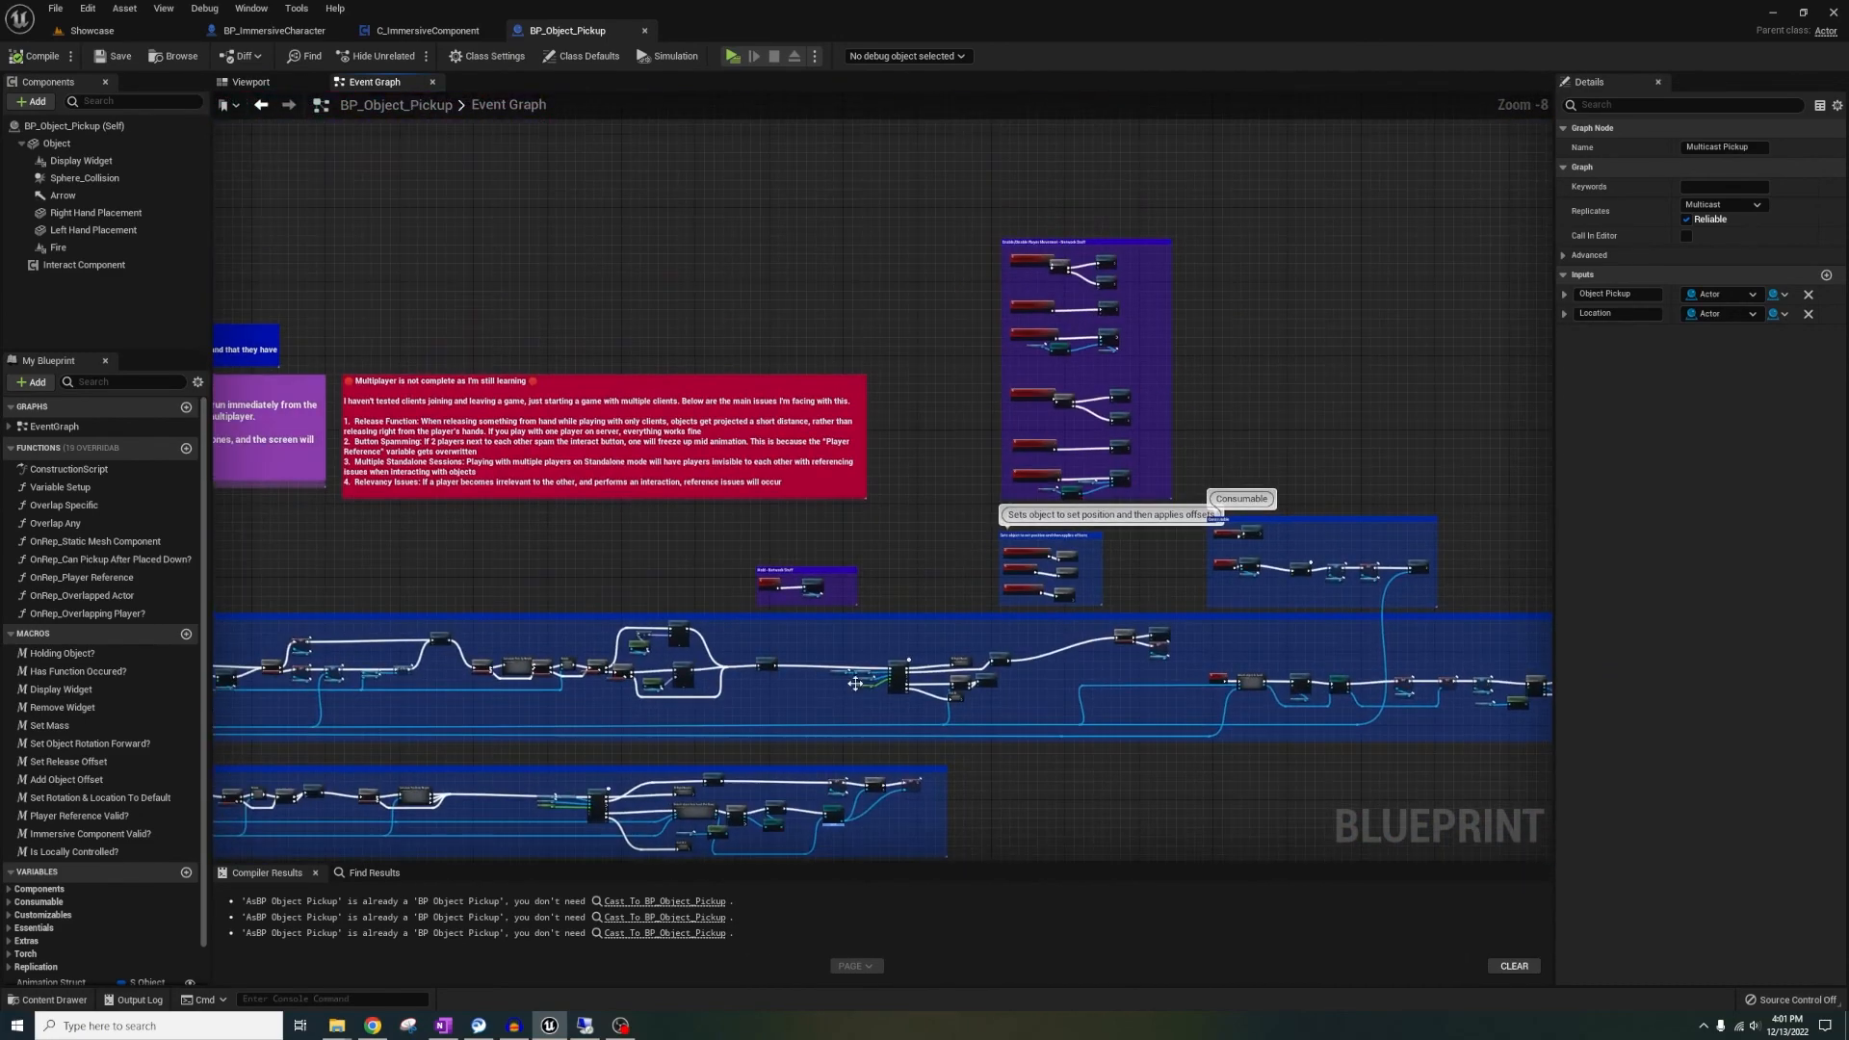